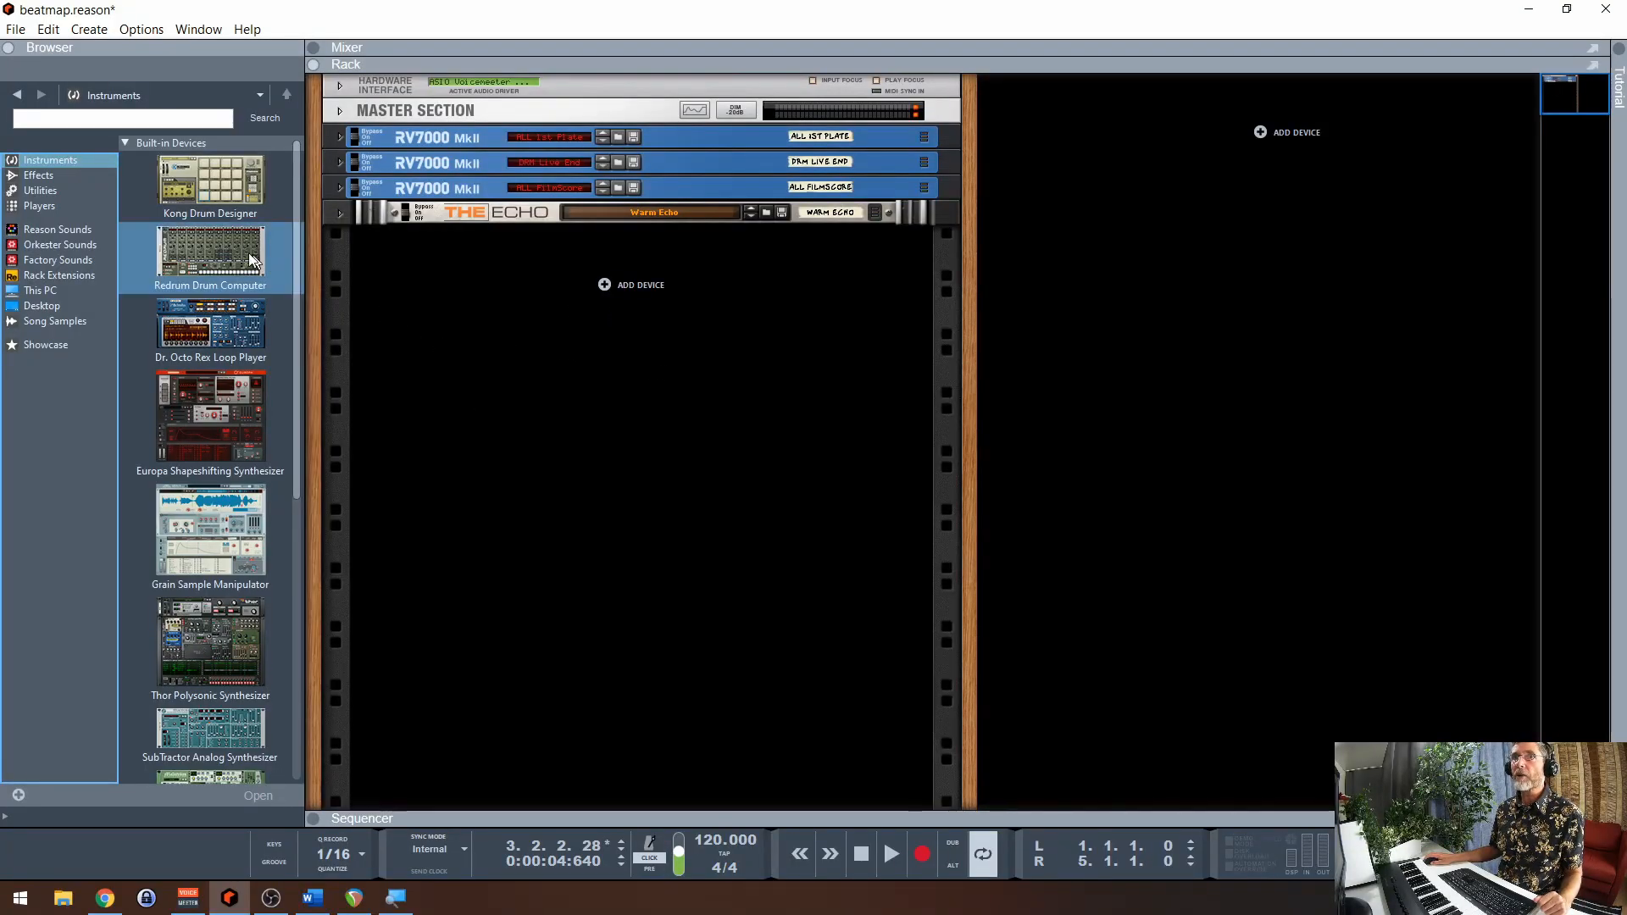
Add a Redrum Drum Computer and load the Click House 3.drp kit into it.
{"action": "double_click", "coordinate": [209, 249]}
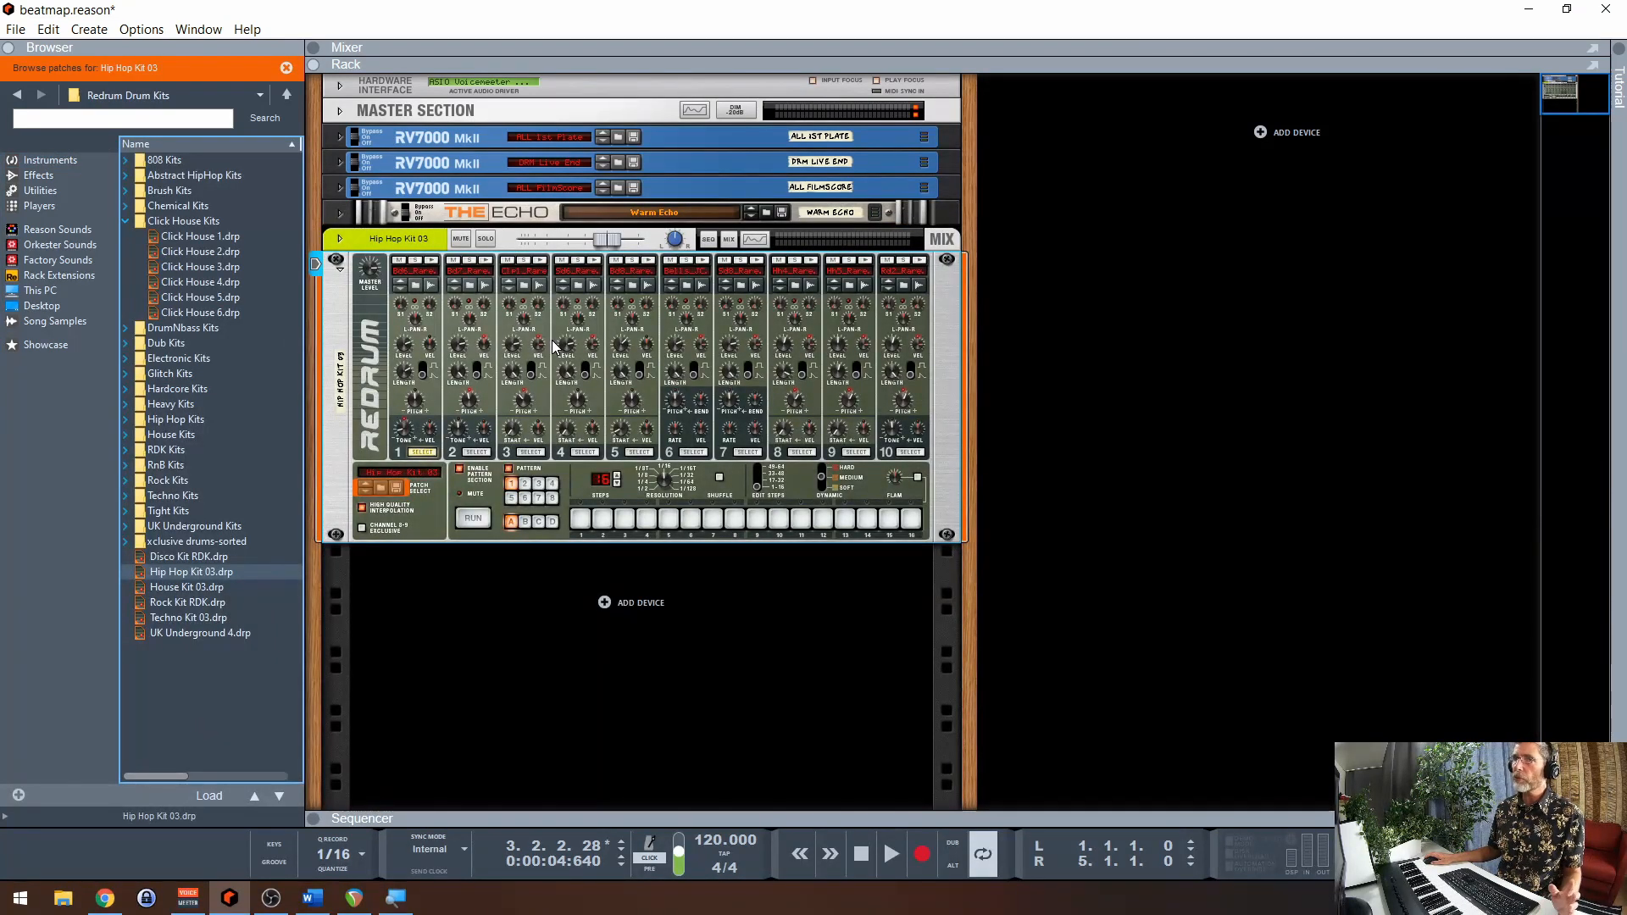
{"action": "mouse_move", "coordinate": [373, 407]}
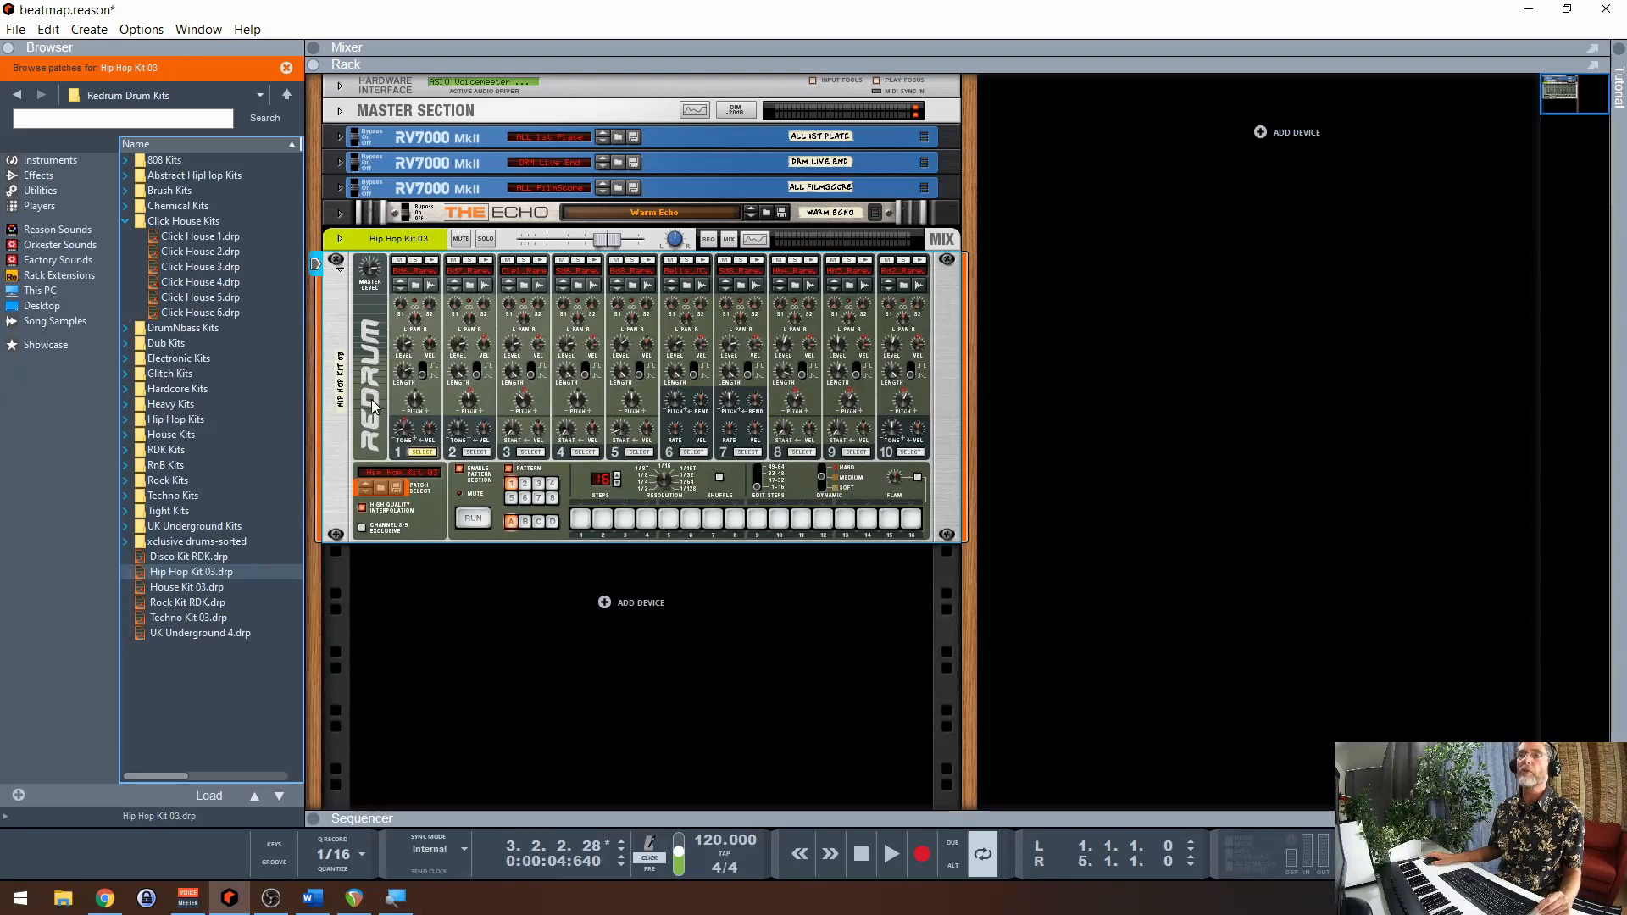
{"action": "mouse_move", "coordinate": [416, 369]}
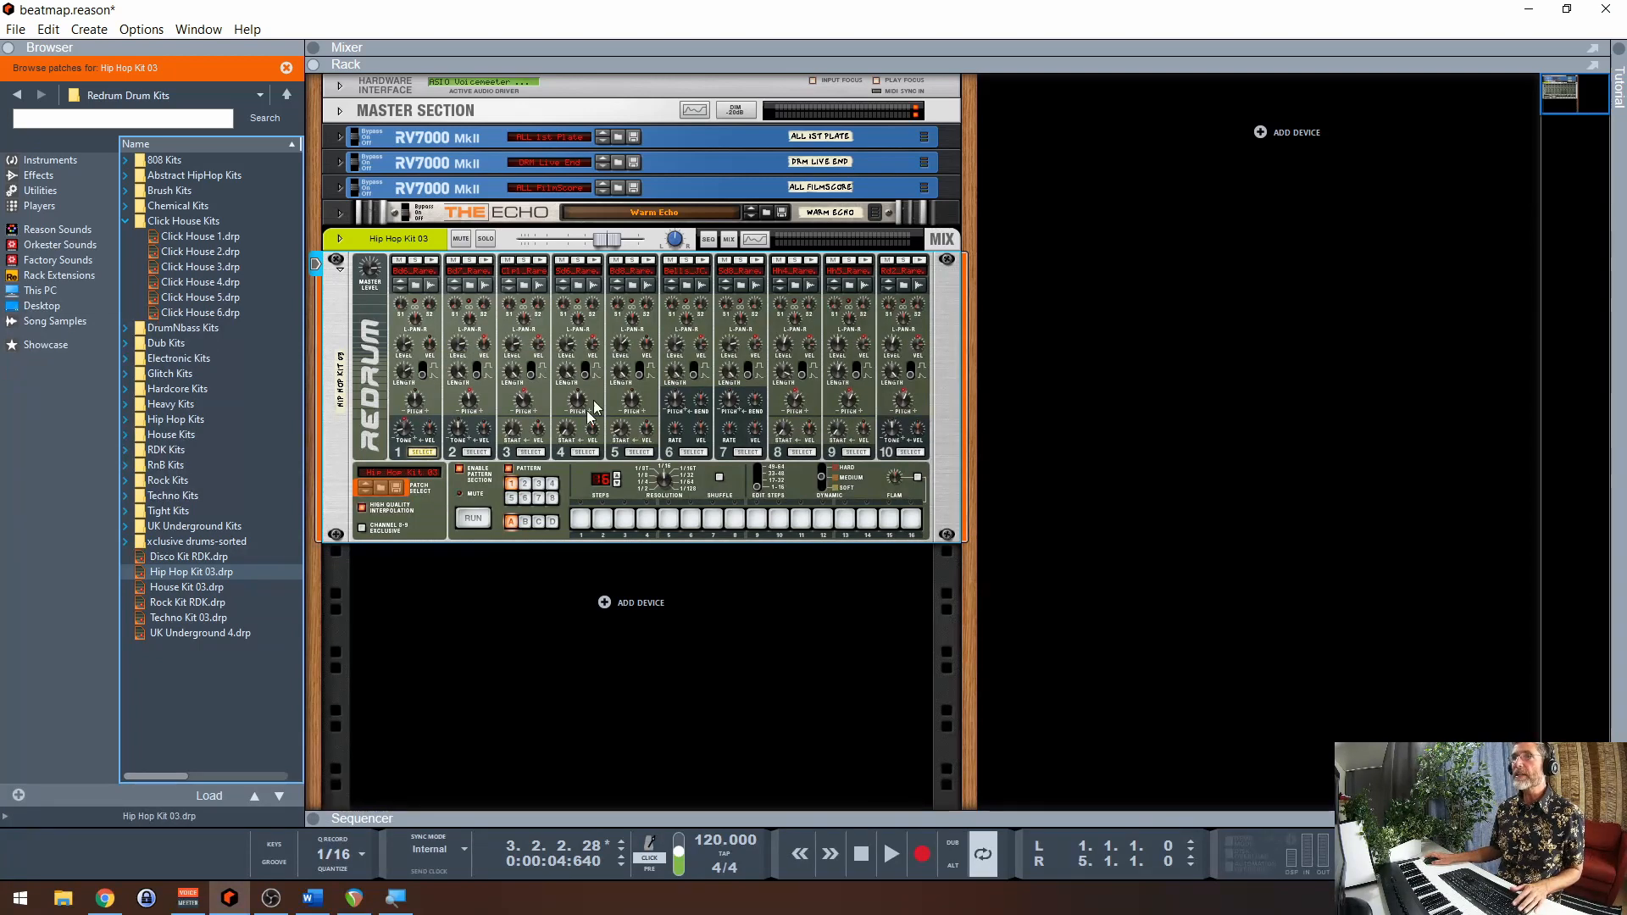
{"action": "mouse_move", "coordinate": [535, 426]}
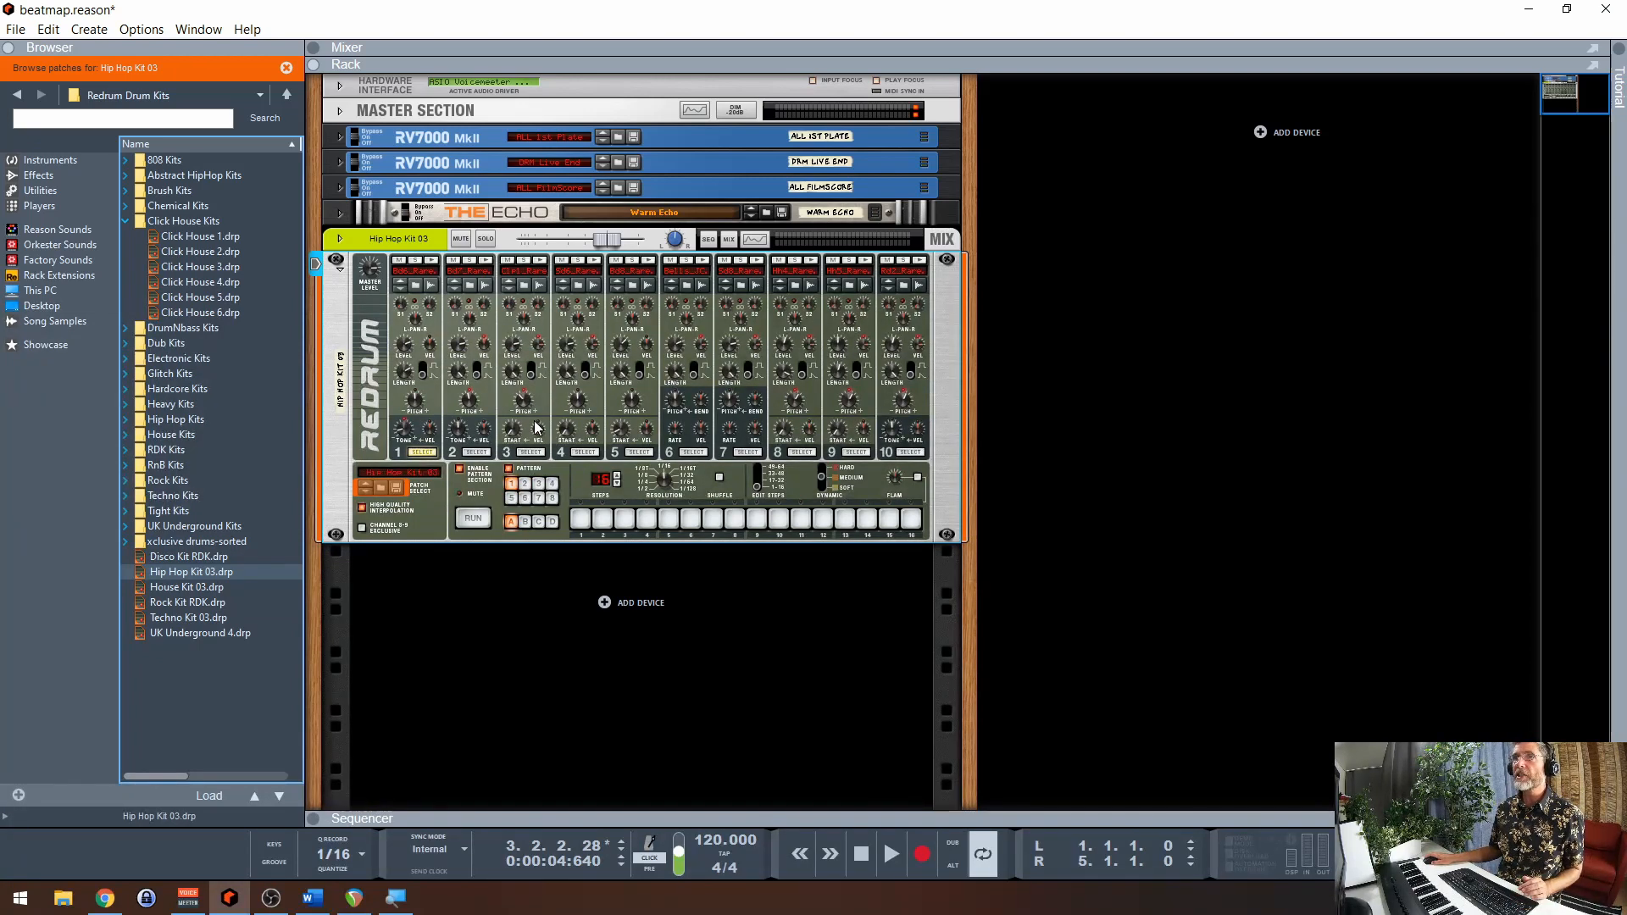
{"action": "mouse_move", "coordinate": [489, 344]}
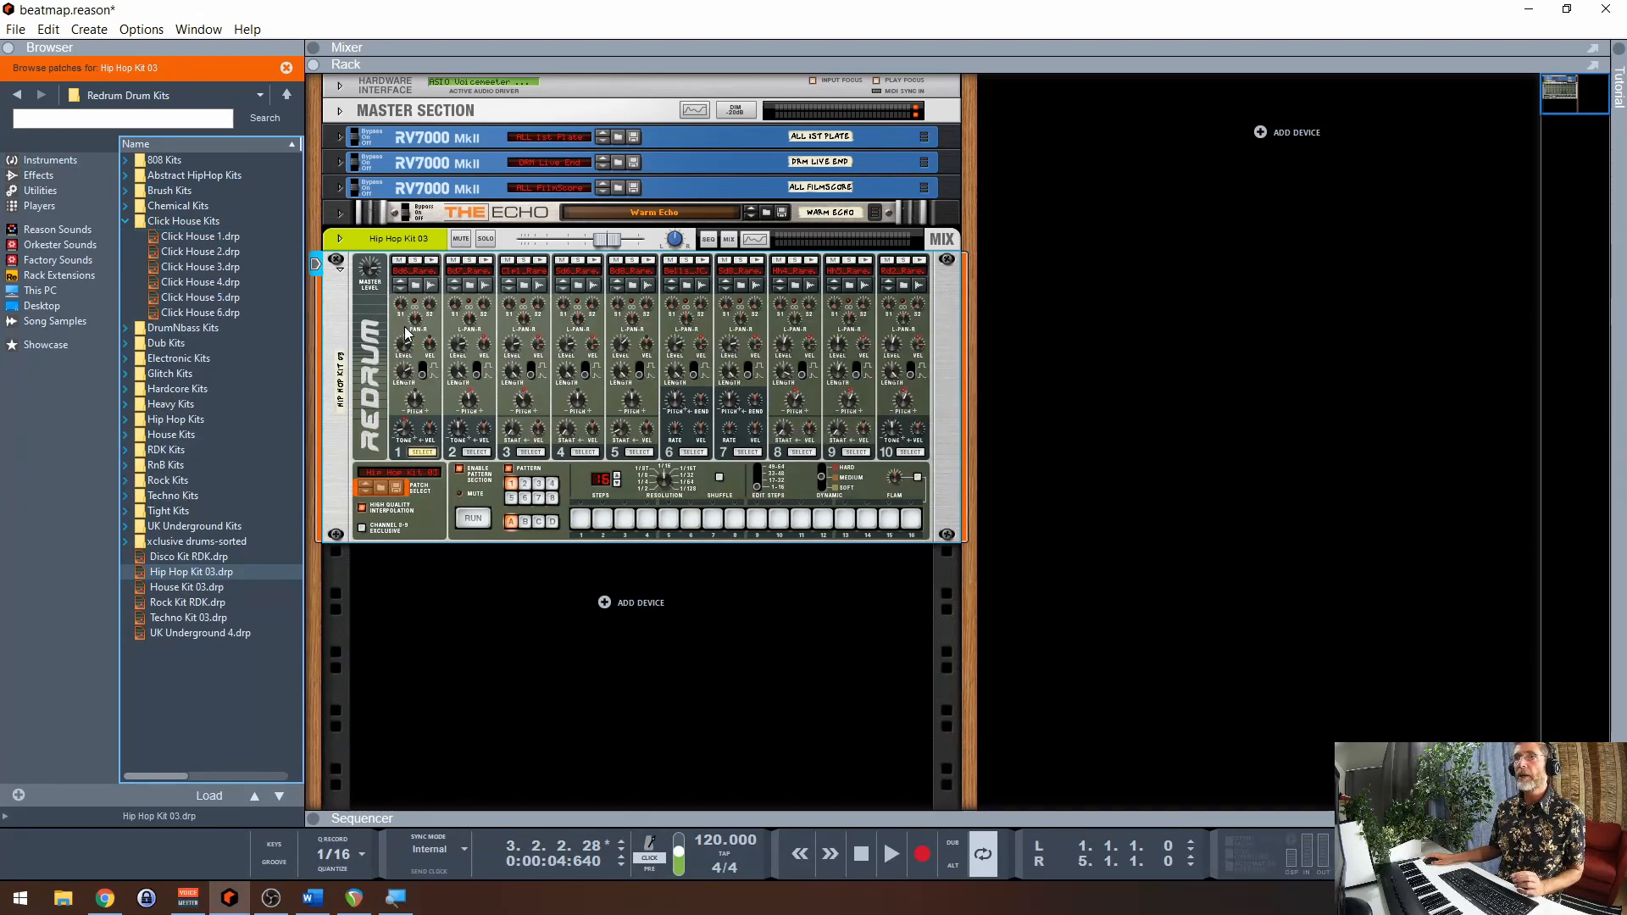
{"action": "mouse_move", "coordinate": [888, 363]}
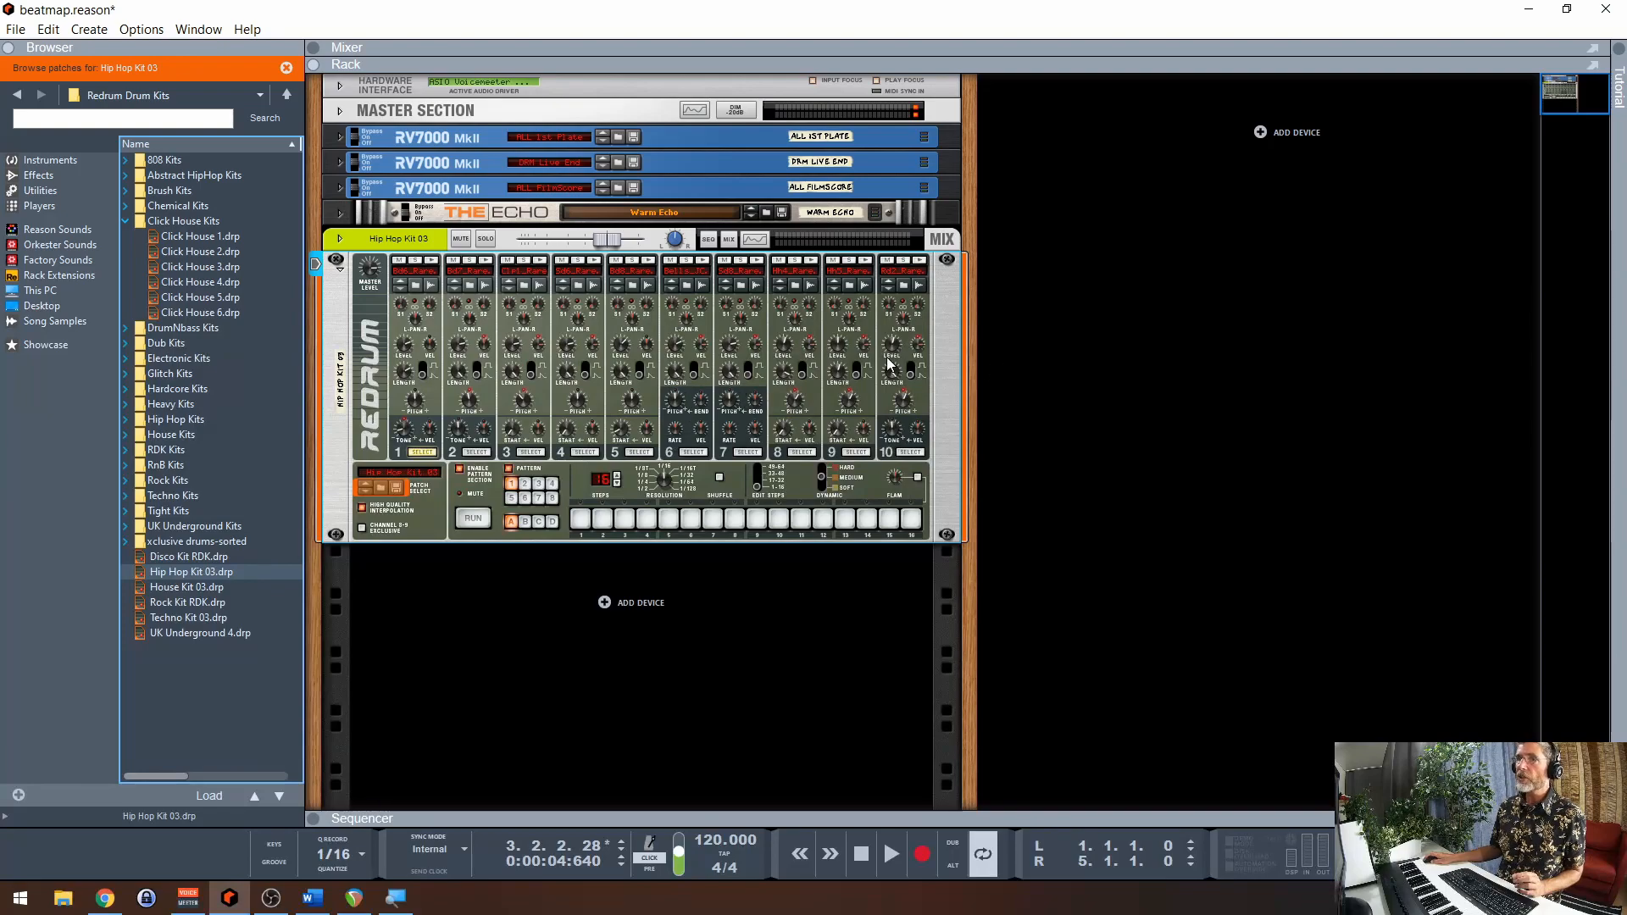
{"action": "left_click", "coordinate": [199, 267]}
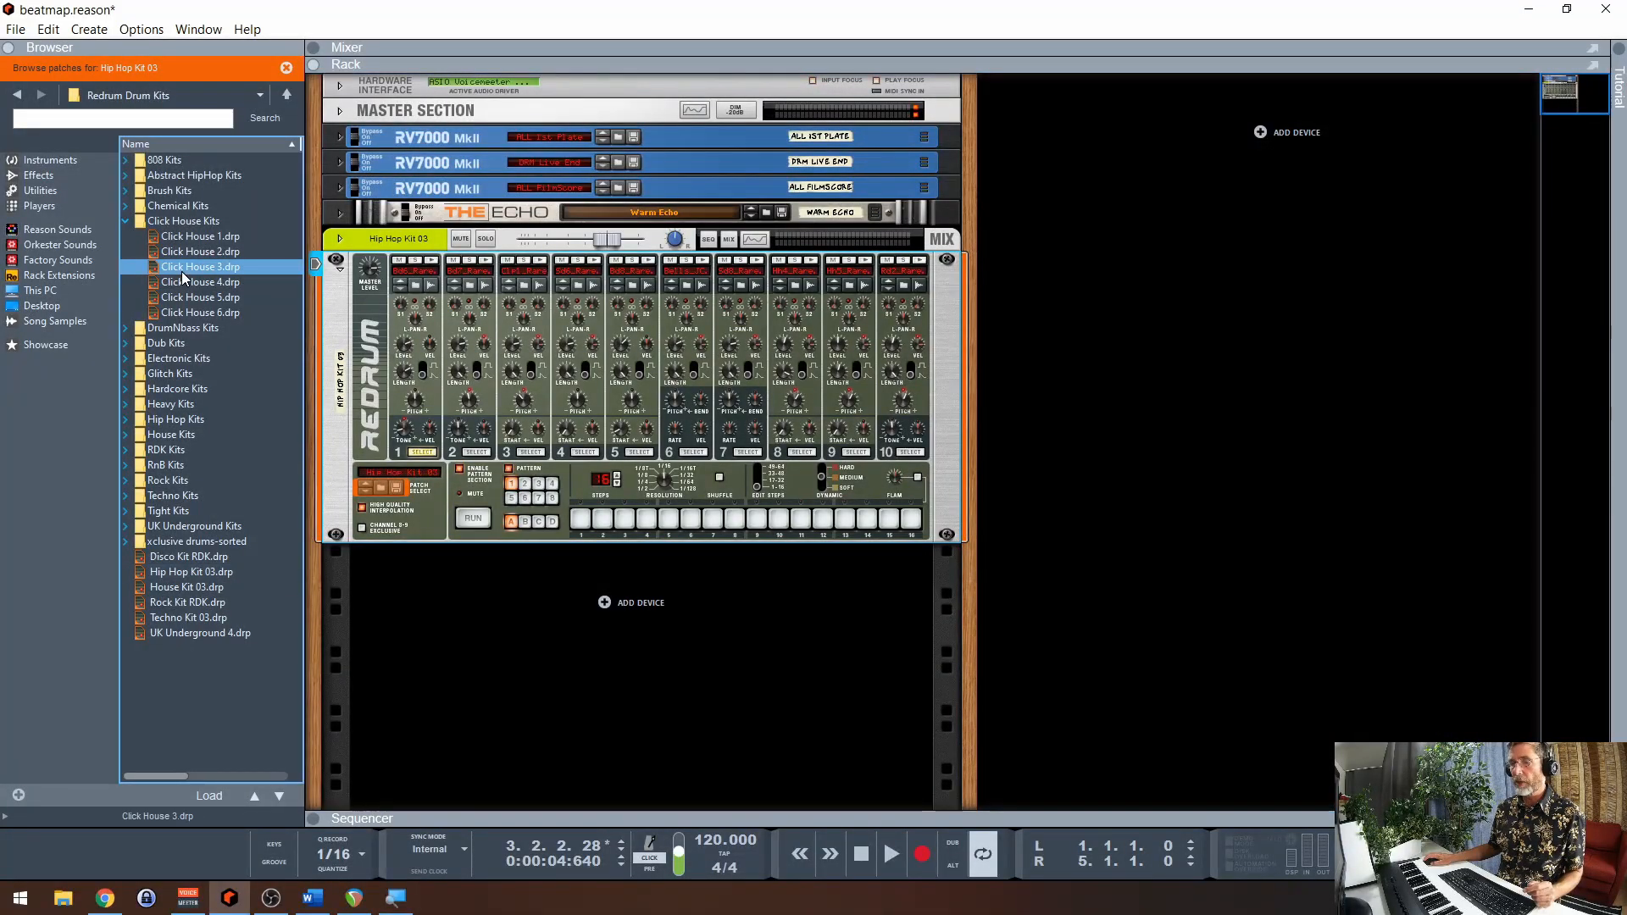
{"action": "double_click", "coordinate": [199, 267]}
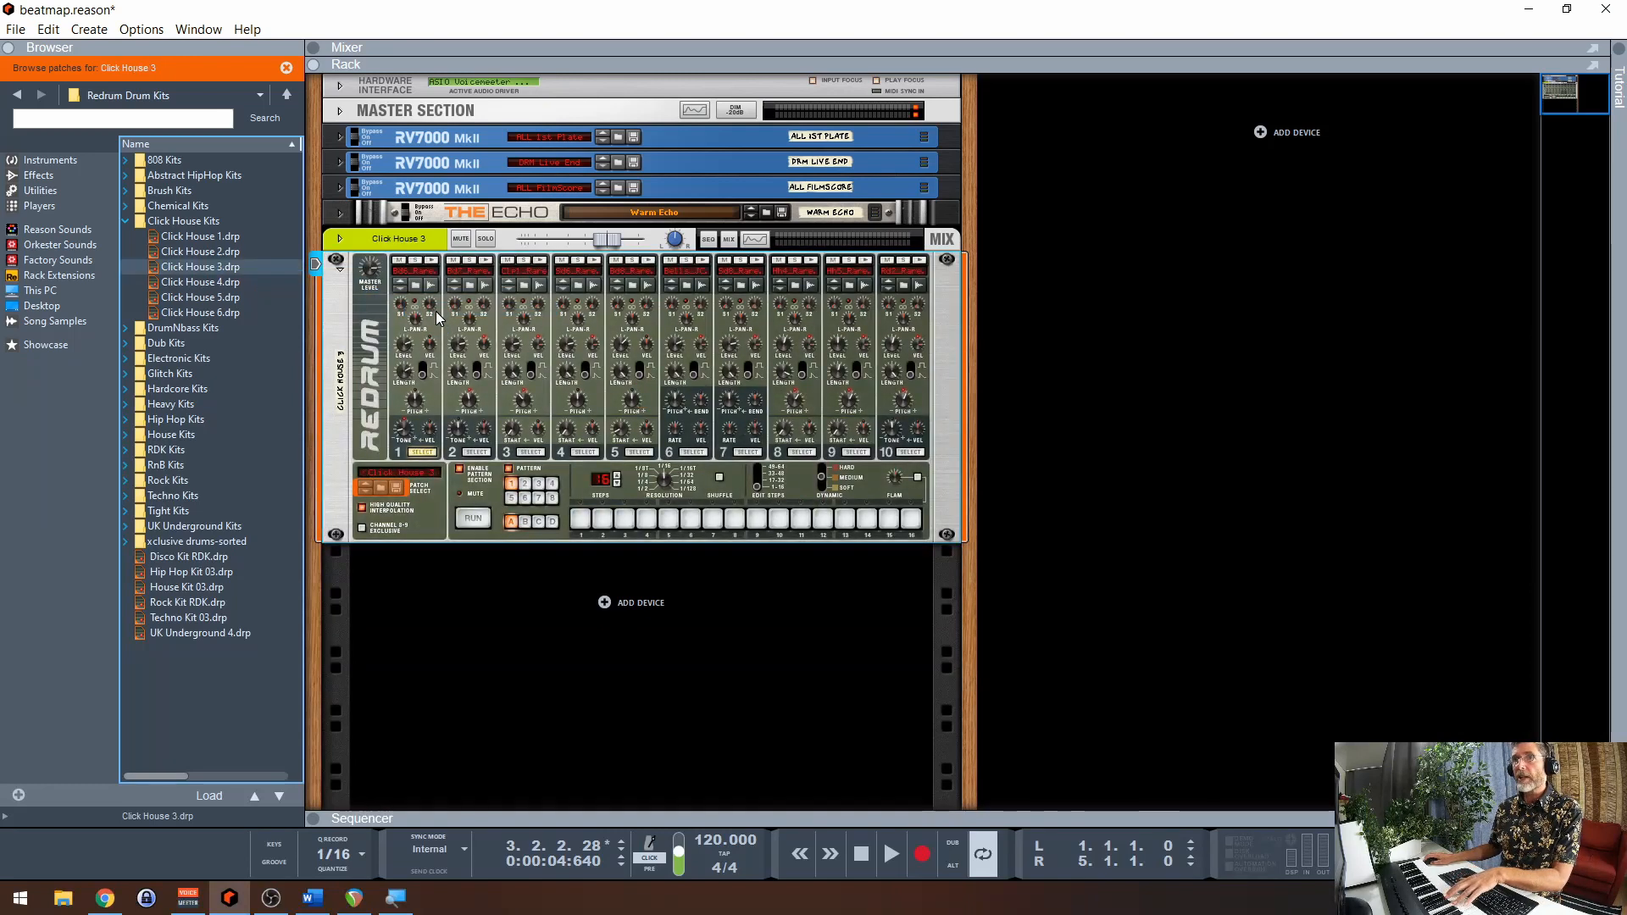
{"action": "mouse_move", "coordinate": [413, 304]}
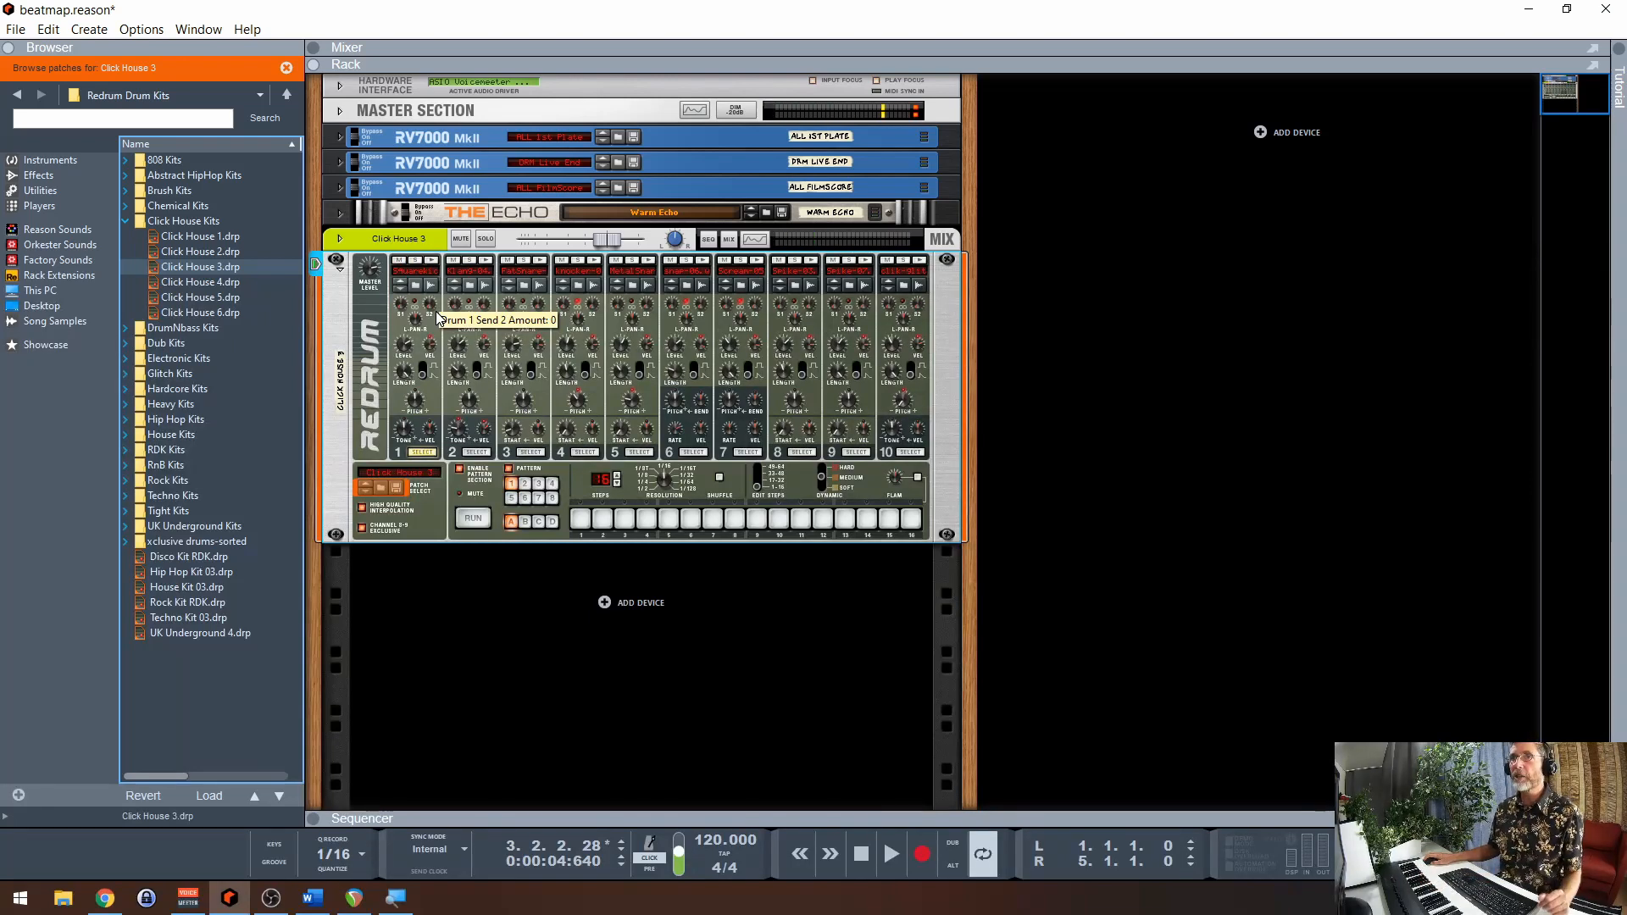
{"action": "left_click", "coordinate": [50, 161]}
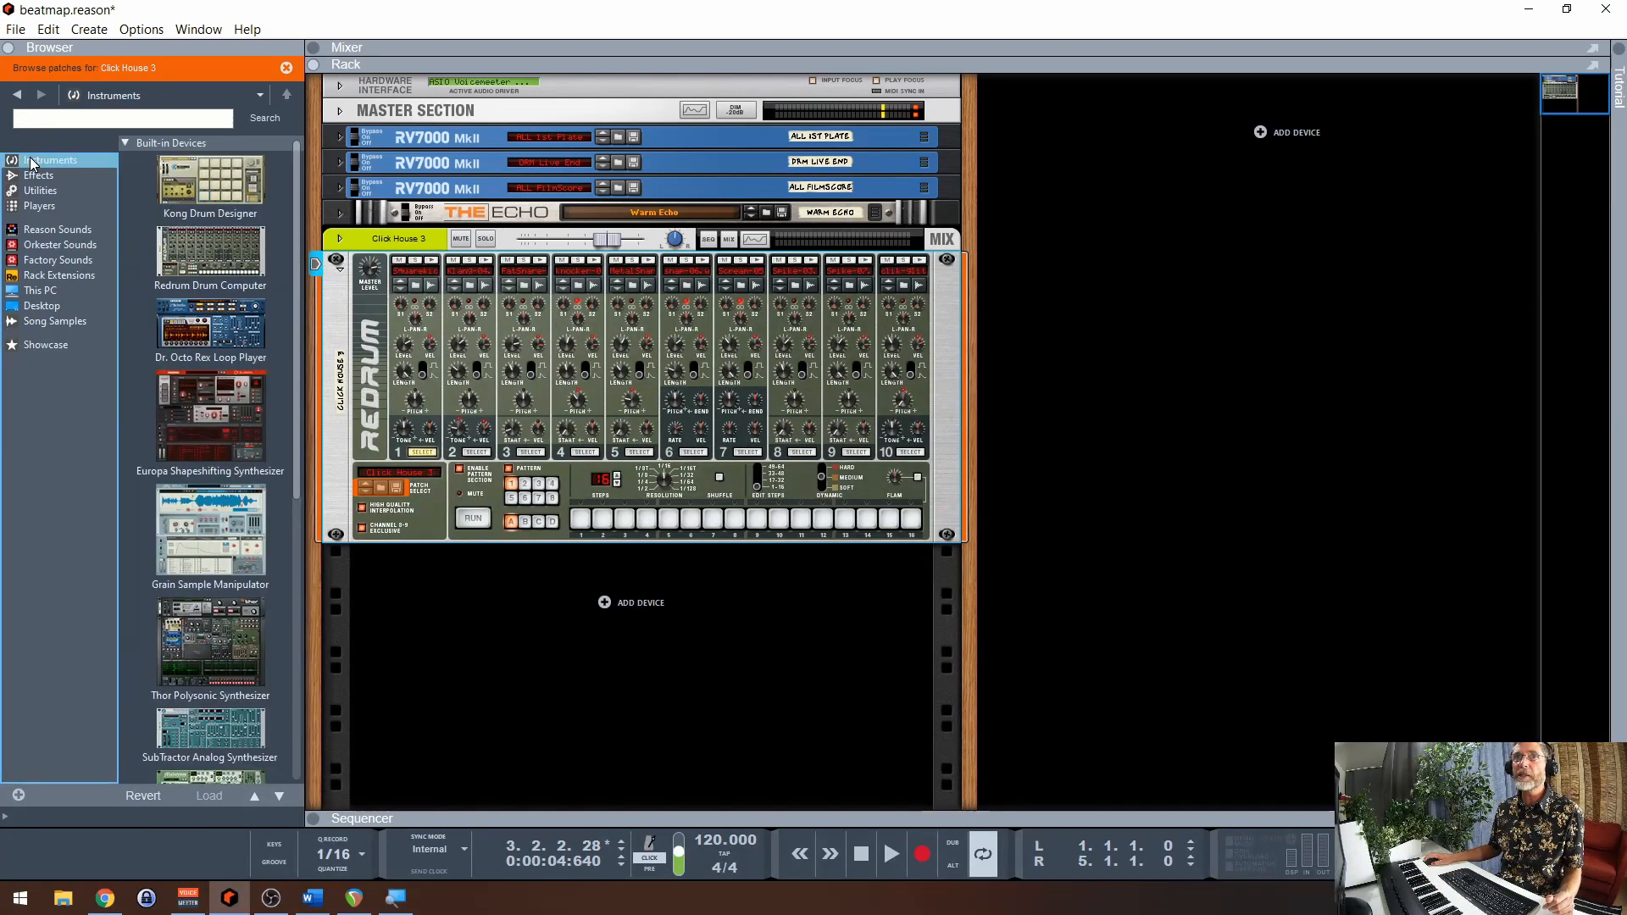
{"action": "mouse_move", "coordinate": [41, 205]}
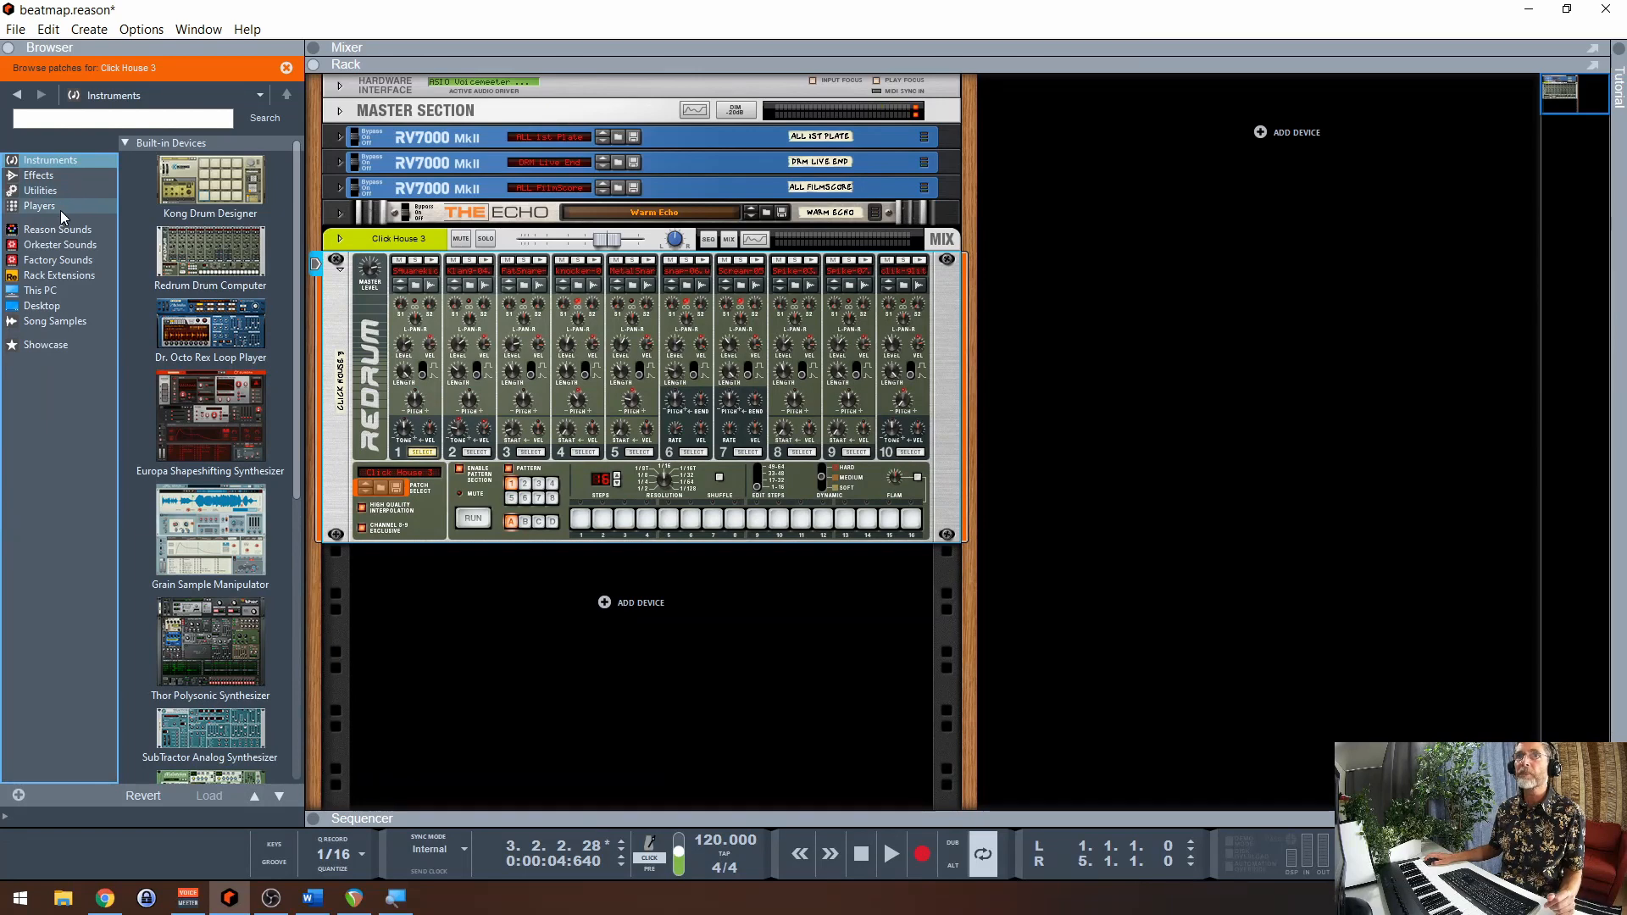
Add BeatMap with its Default patch from Players above the Redrum.
{"action": "left_click", "coordinate": [40, 206]}
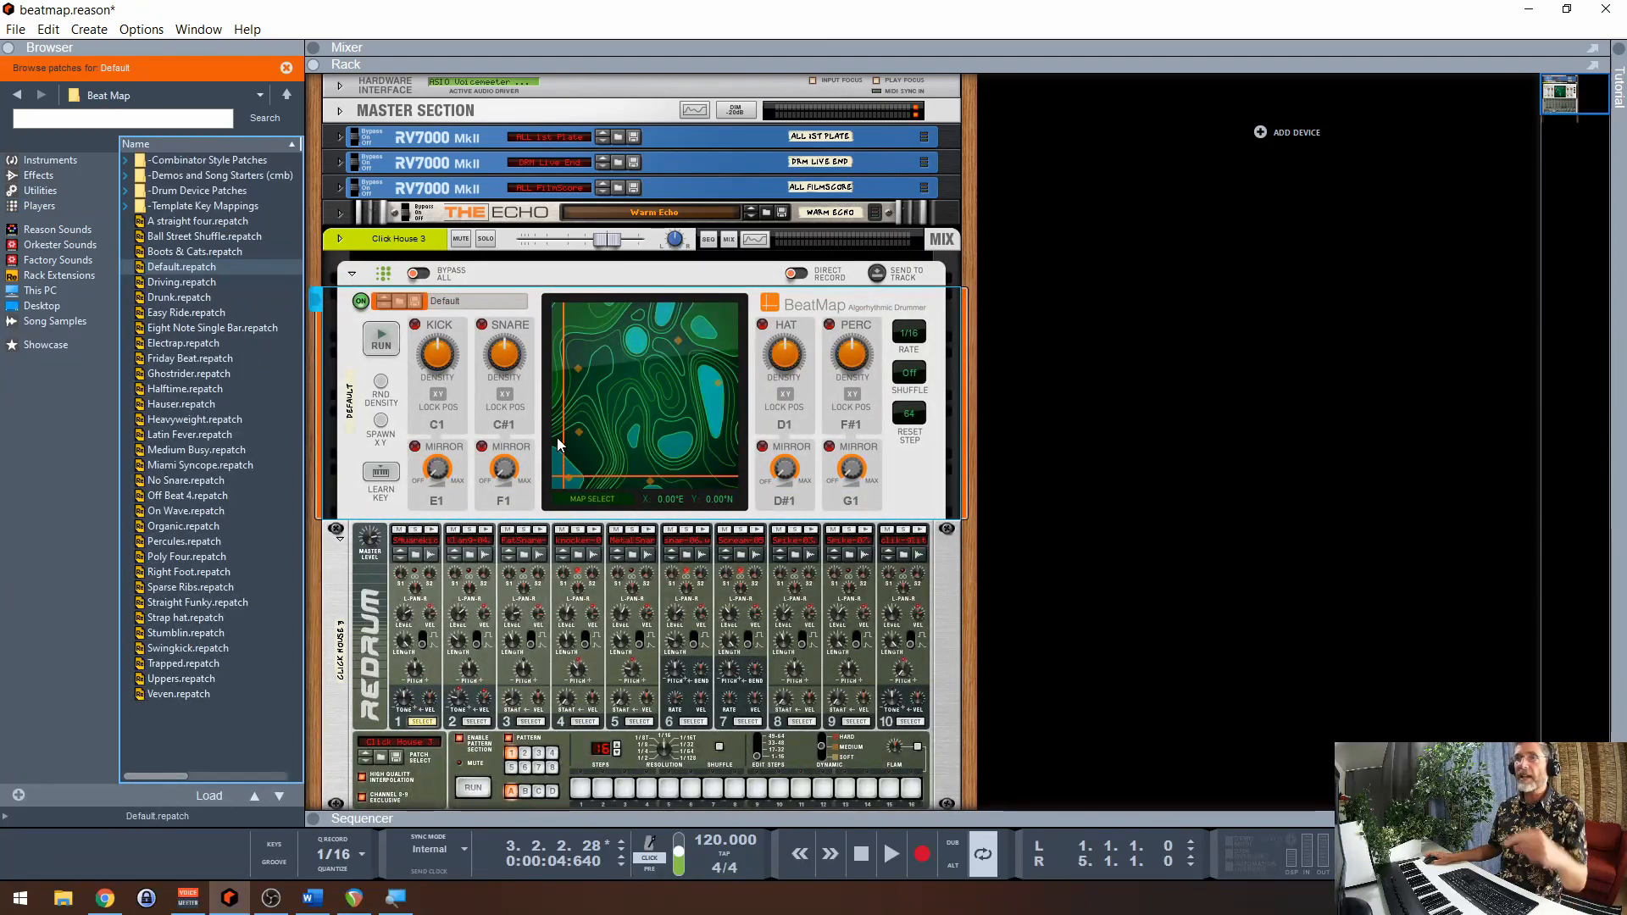
{"action": "mouse_move", "coordinate": [576, 411]}
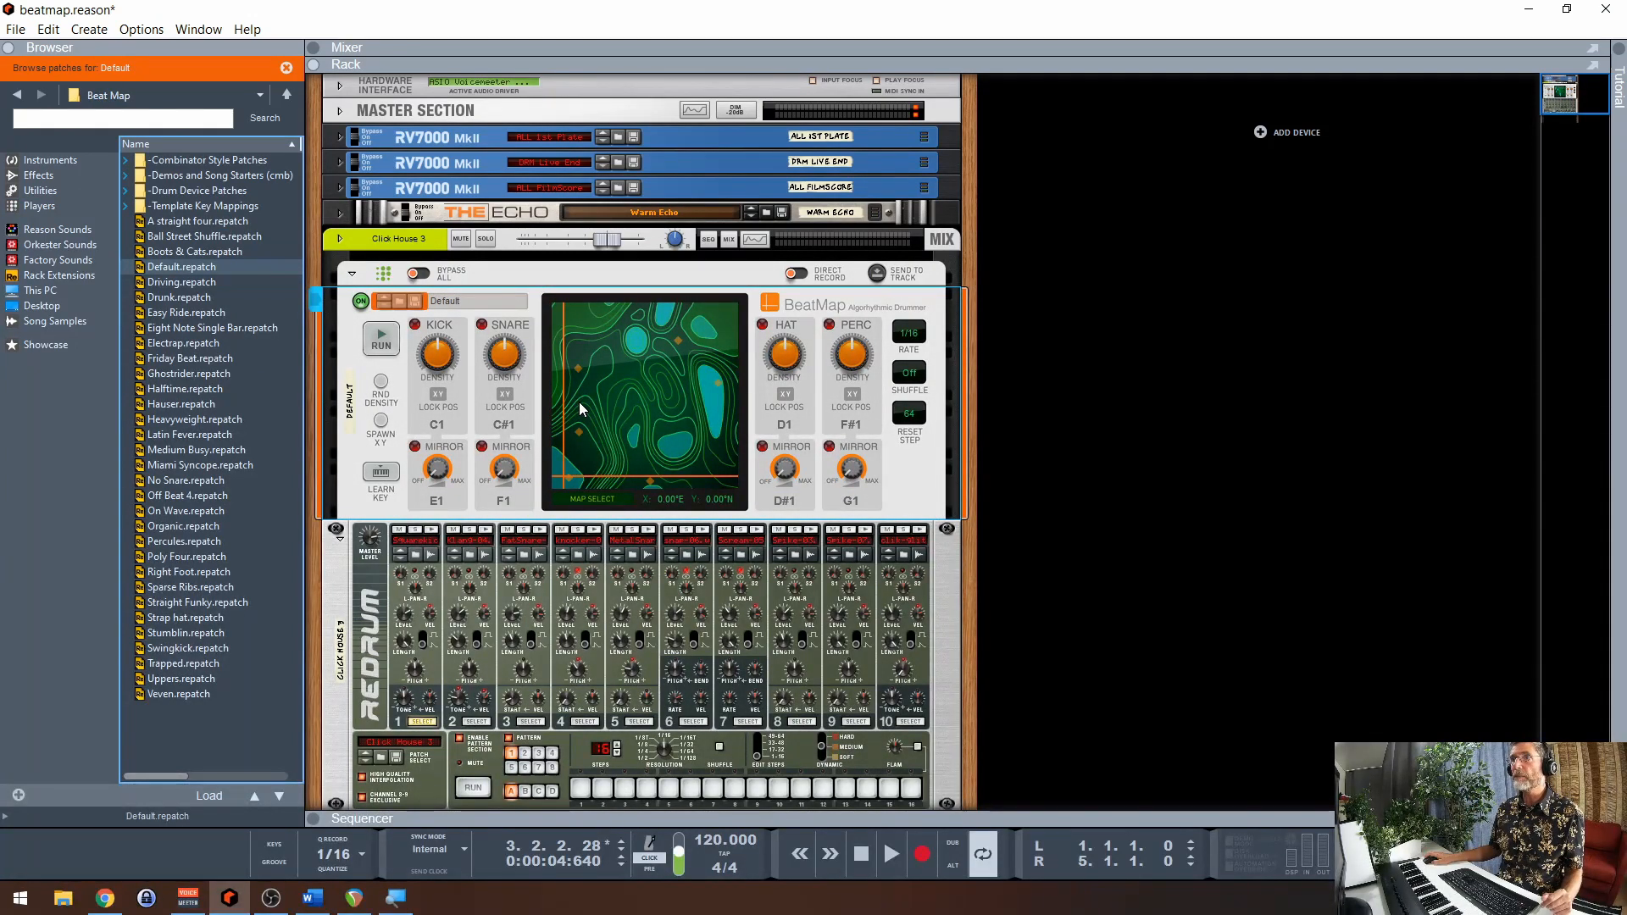
{"action": "mouse_move", "coordinate": [587, 620]}
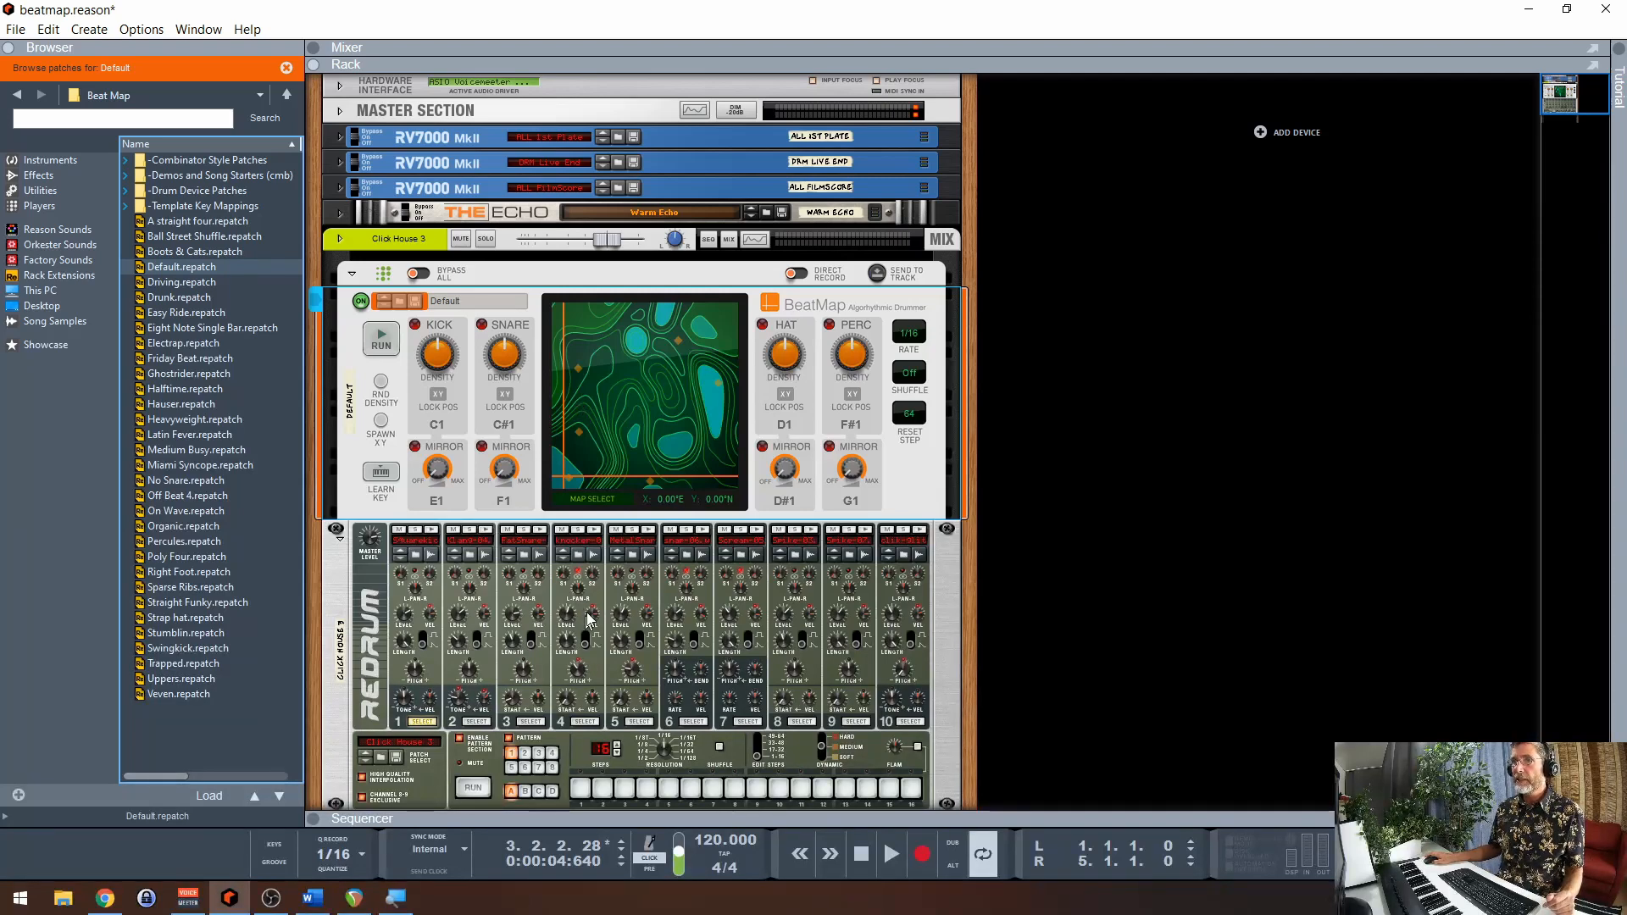
{"action": "scroll", "scroll_direction": "down", "scroll_amount": 3}
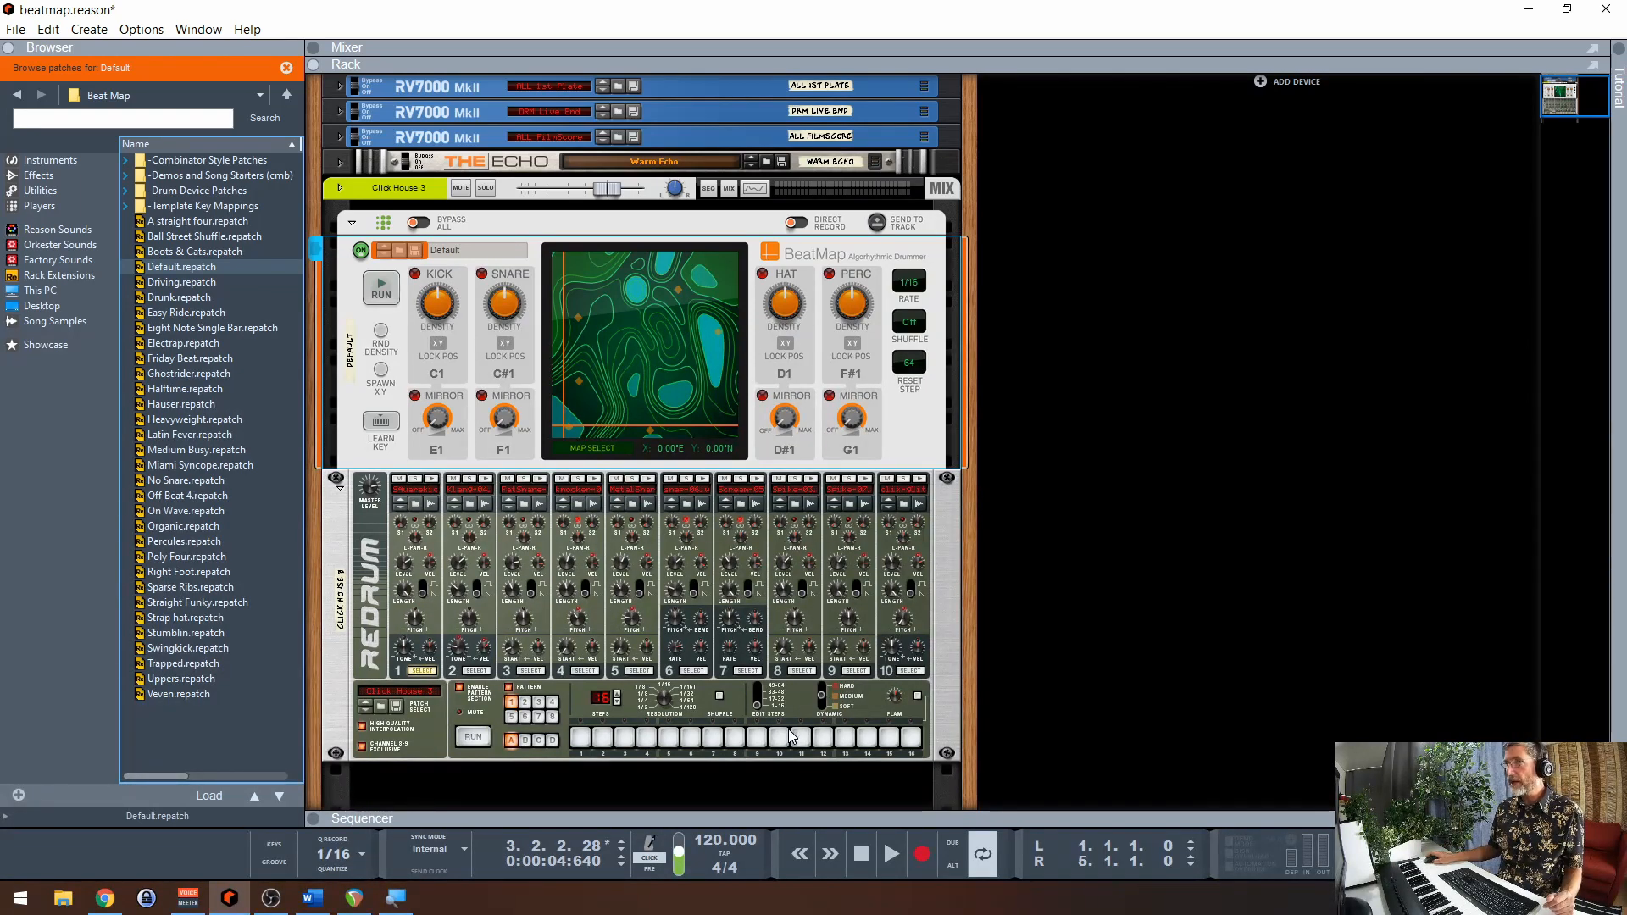
{"action": "mouse_move", "coordinate": [883, 815]}
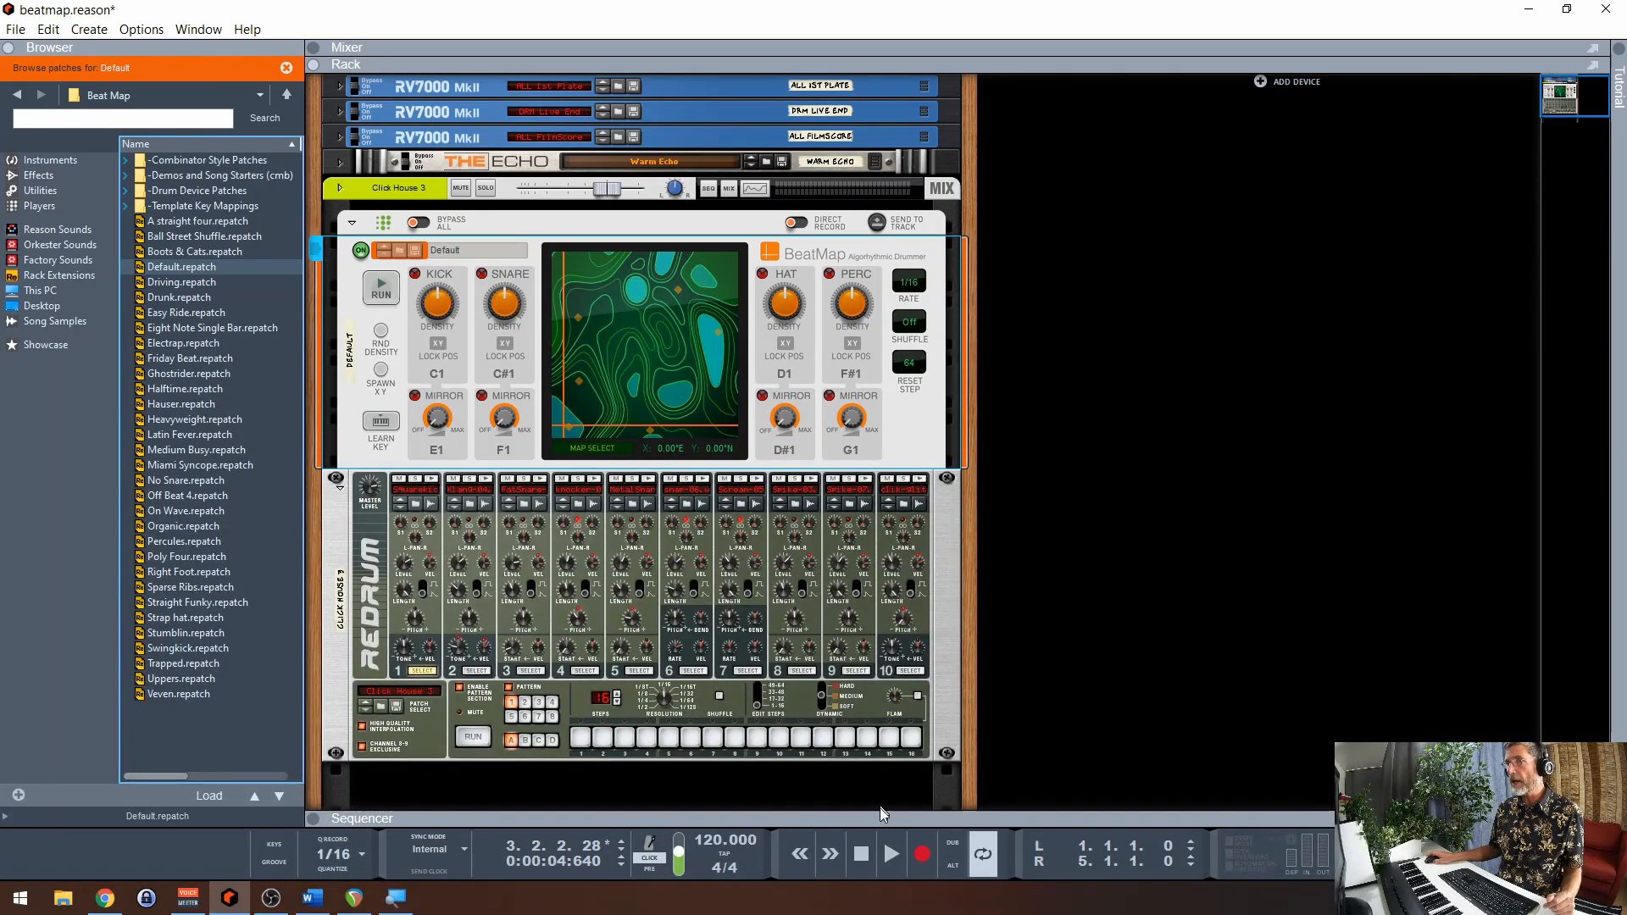
{"action": "left_click", "coordinate": [890, 853]}
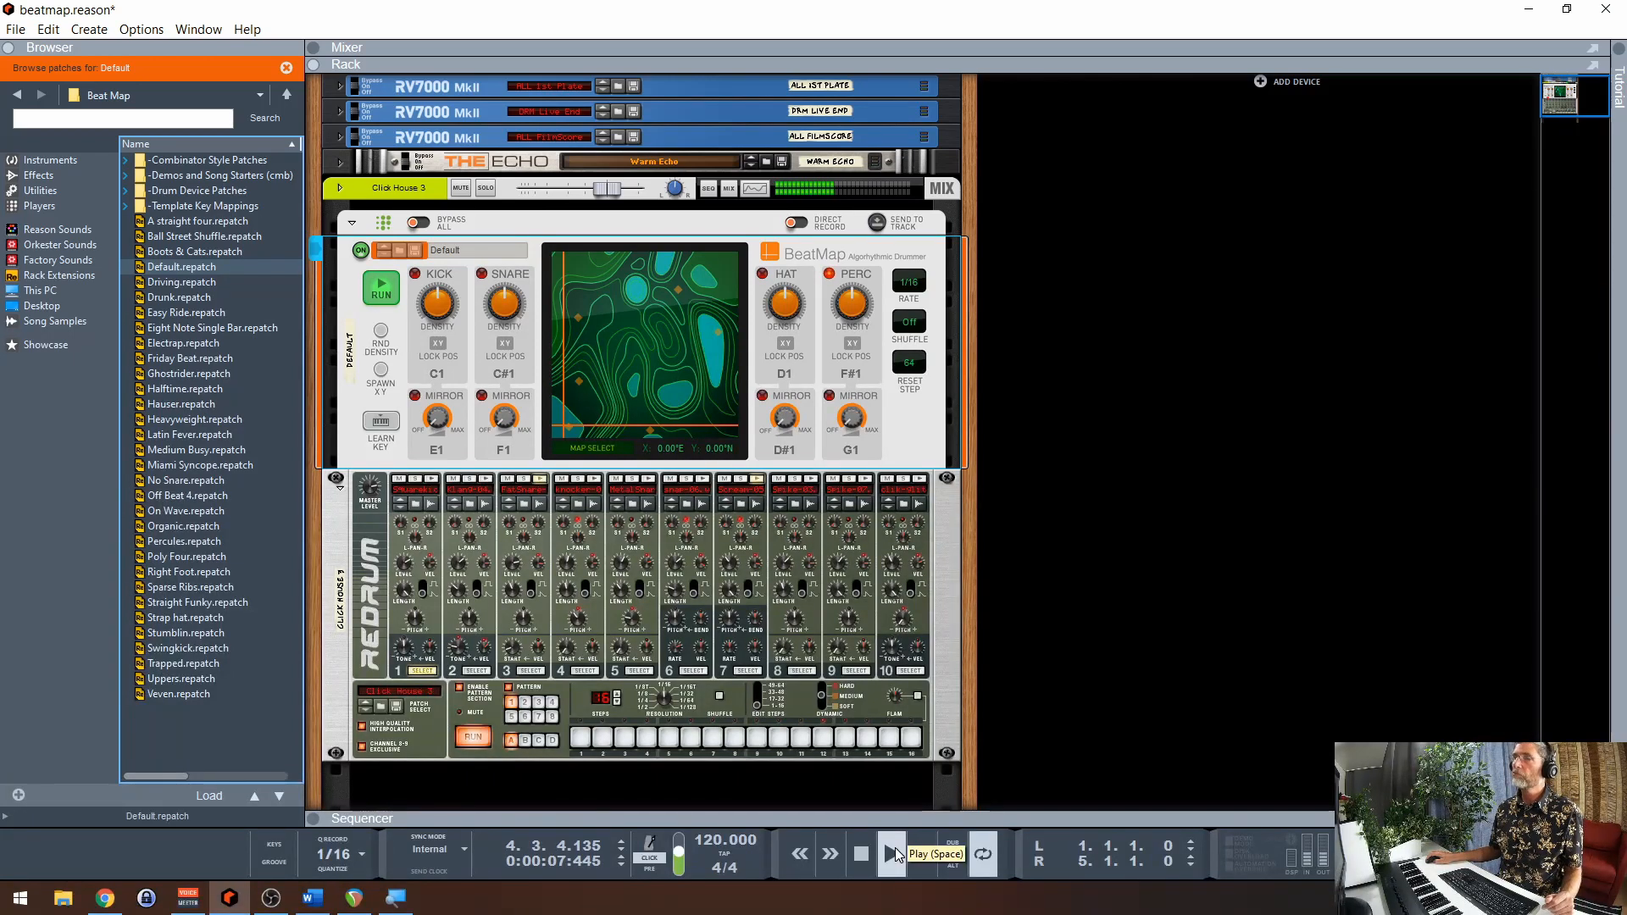
{"action": "left_click", "coordinate": [861, 853]}
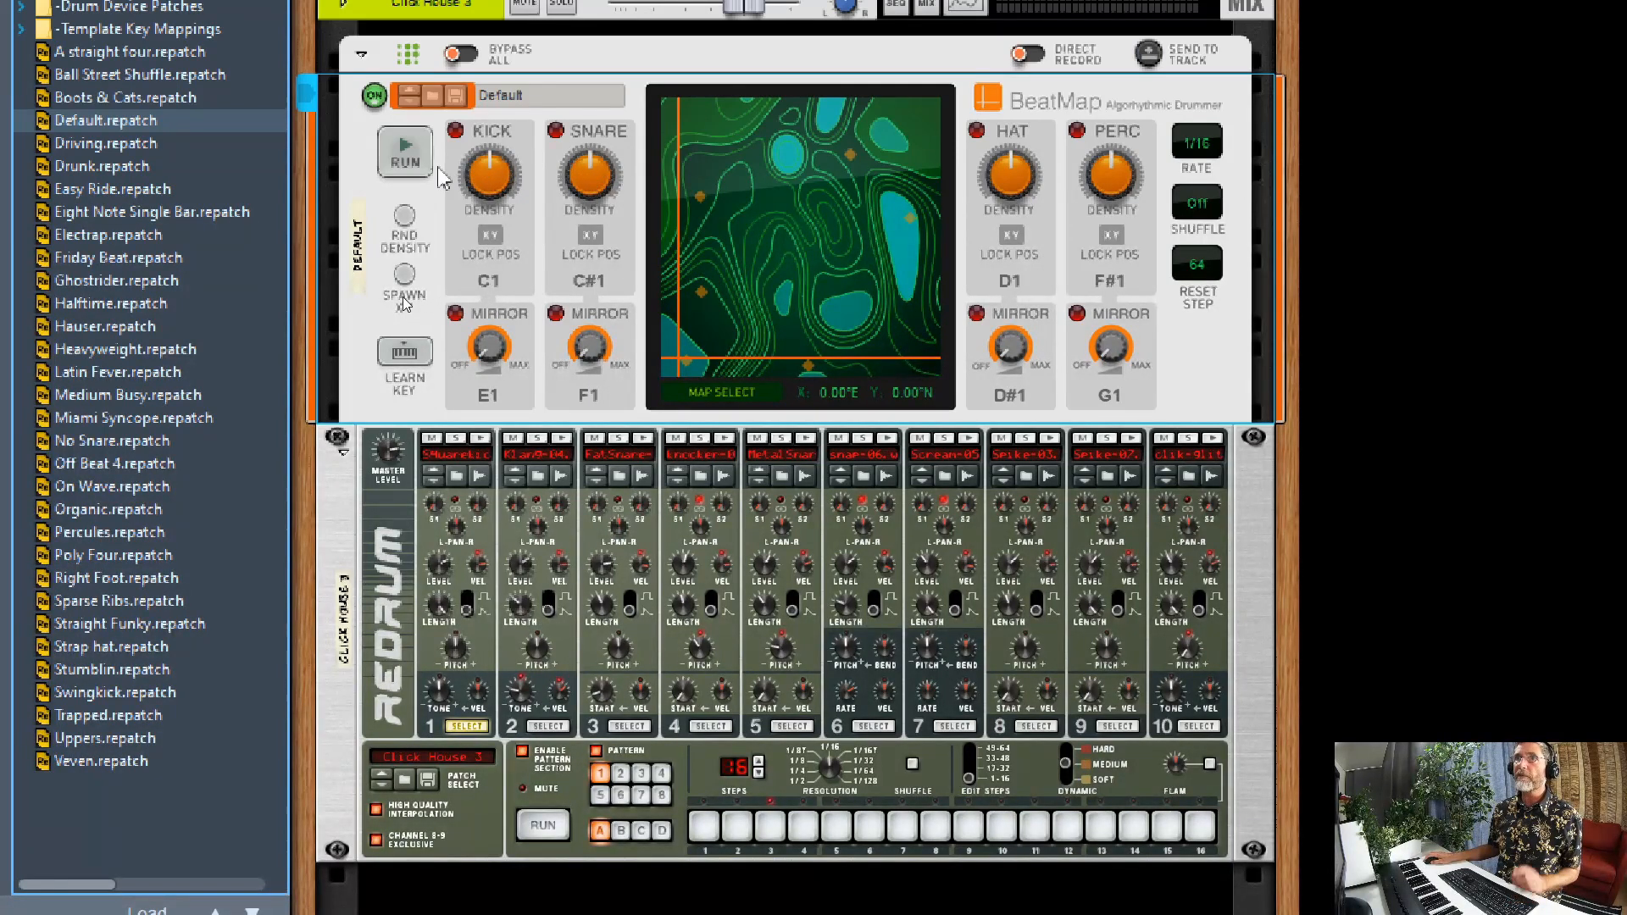
{"action": "mouse_move", "coordinate": [825, 327]}
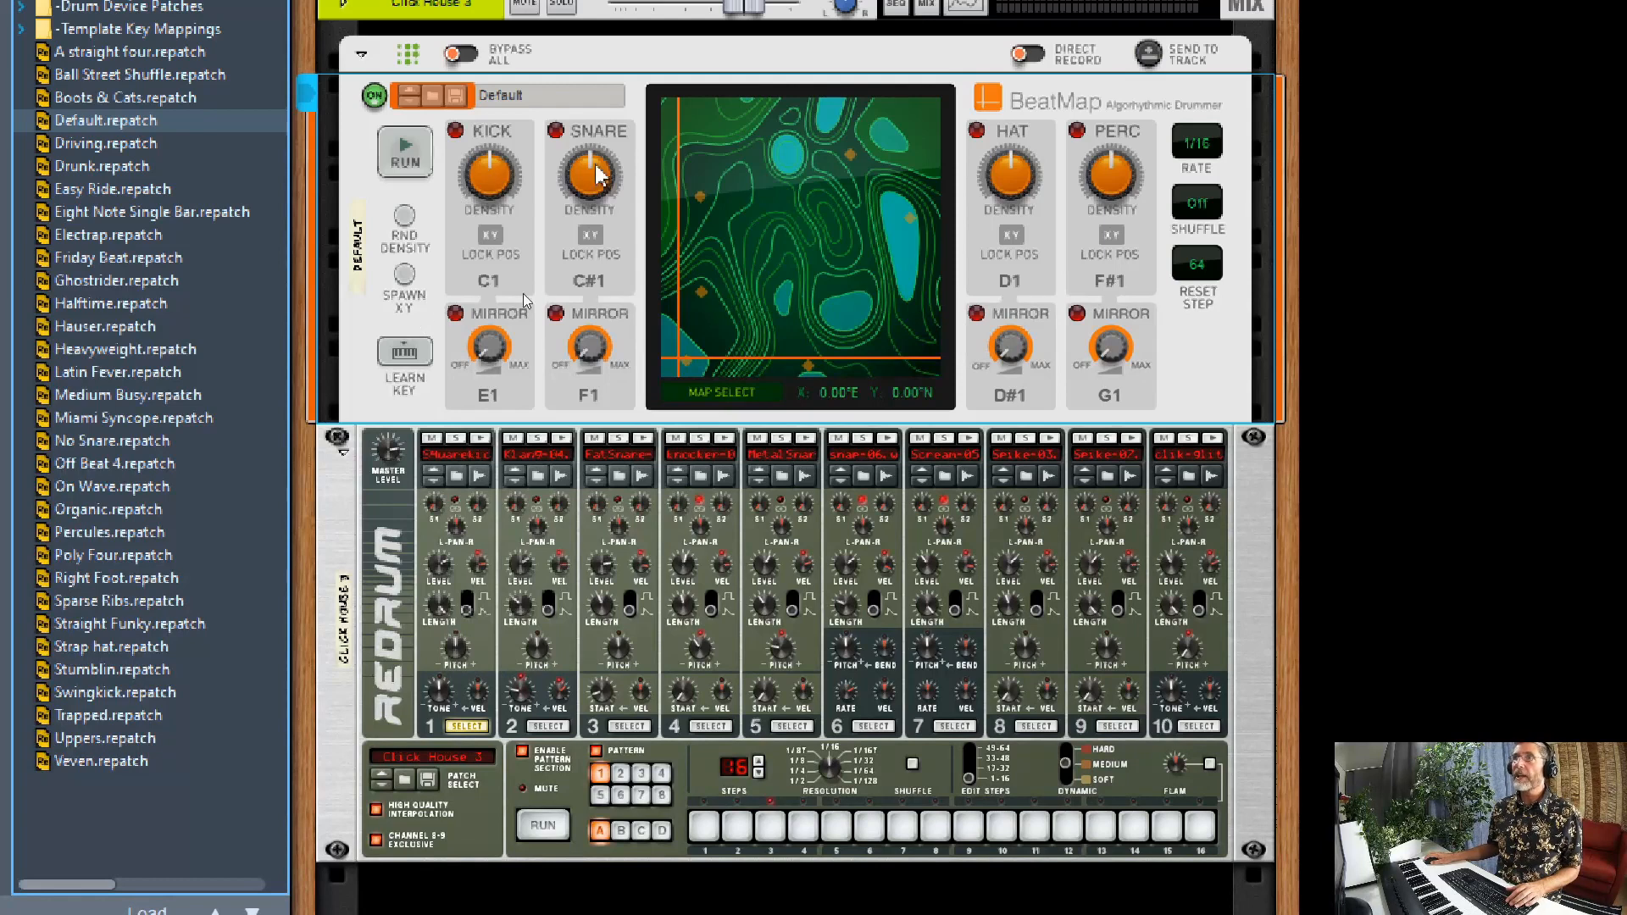
{"action": "mouse_move", "coordinate": [1157, 182]}
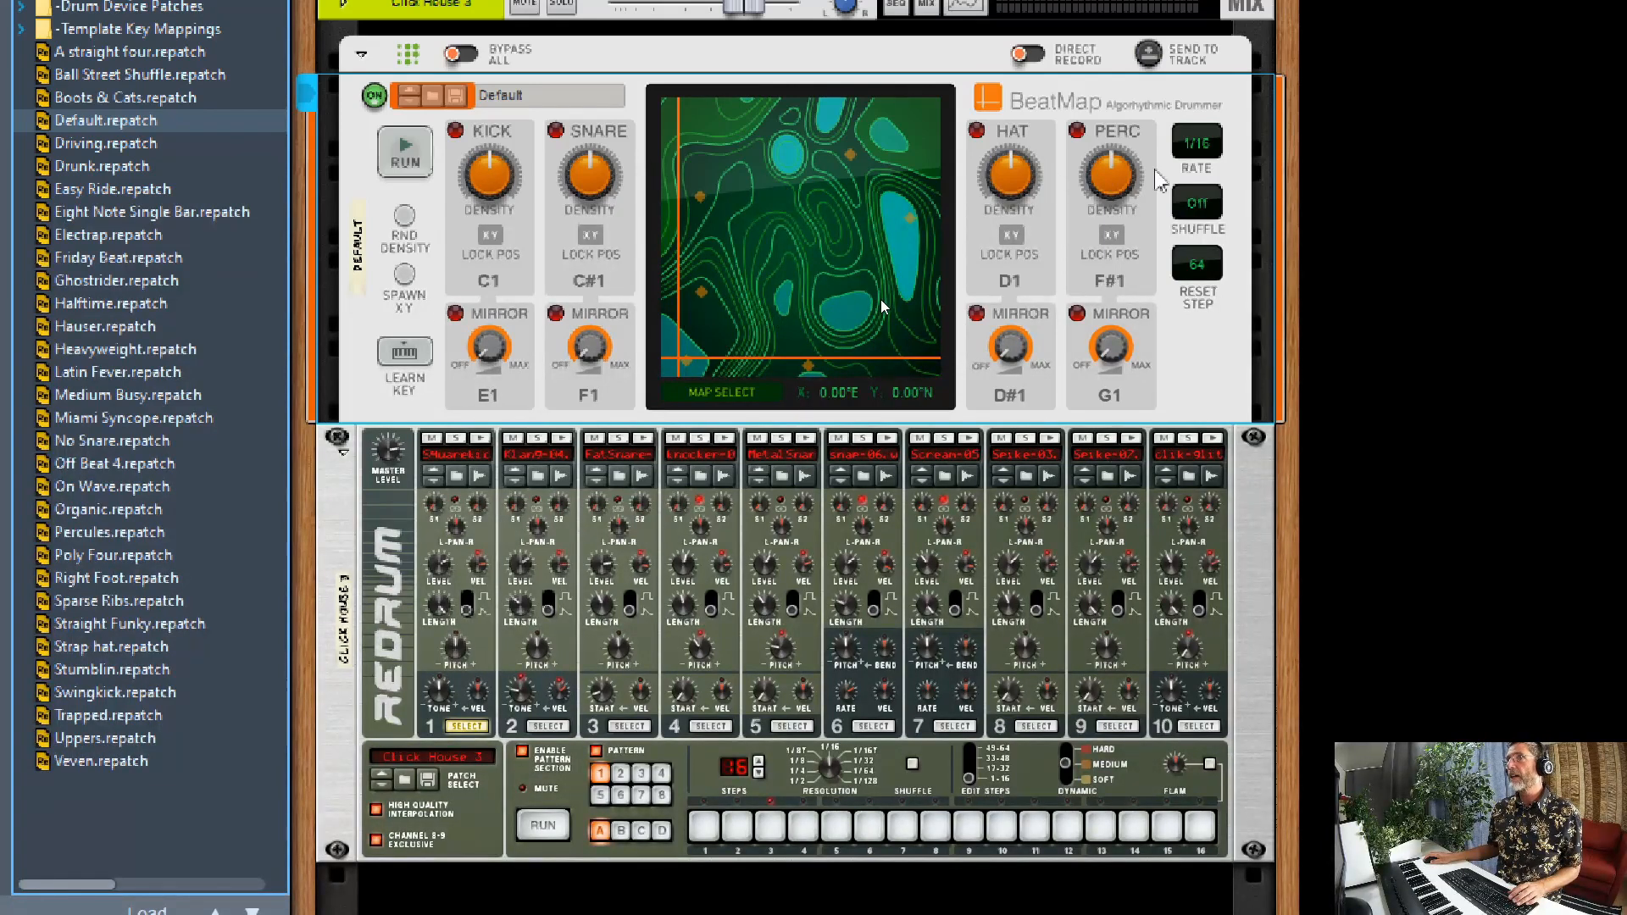
{"action": "mouse_move", "coordinate": [436, 499]}
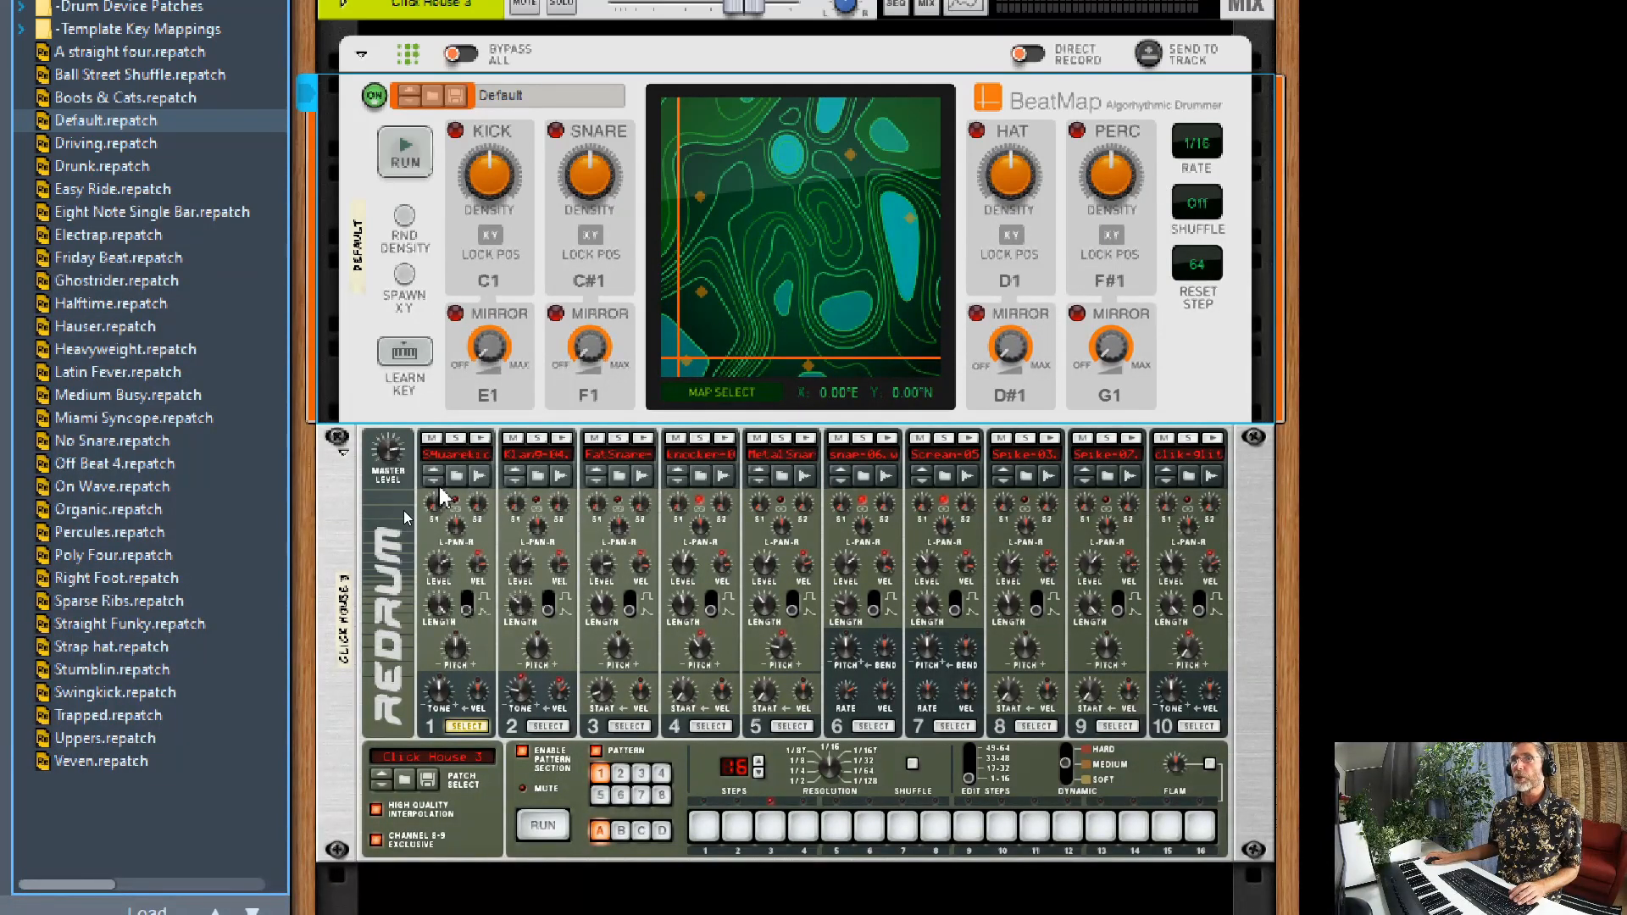
{"action": "mouse_move", "coordinate": [766, 533]}
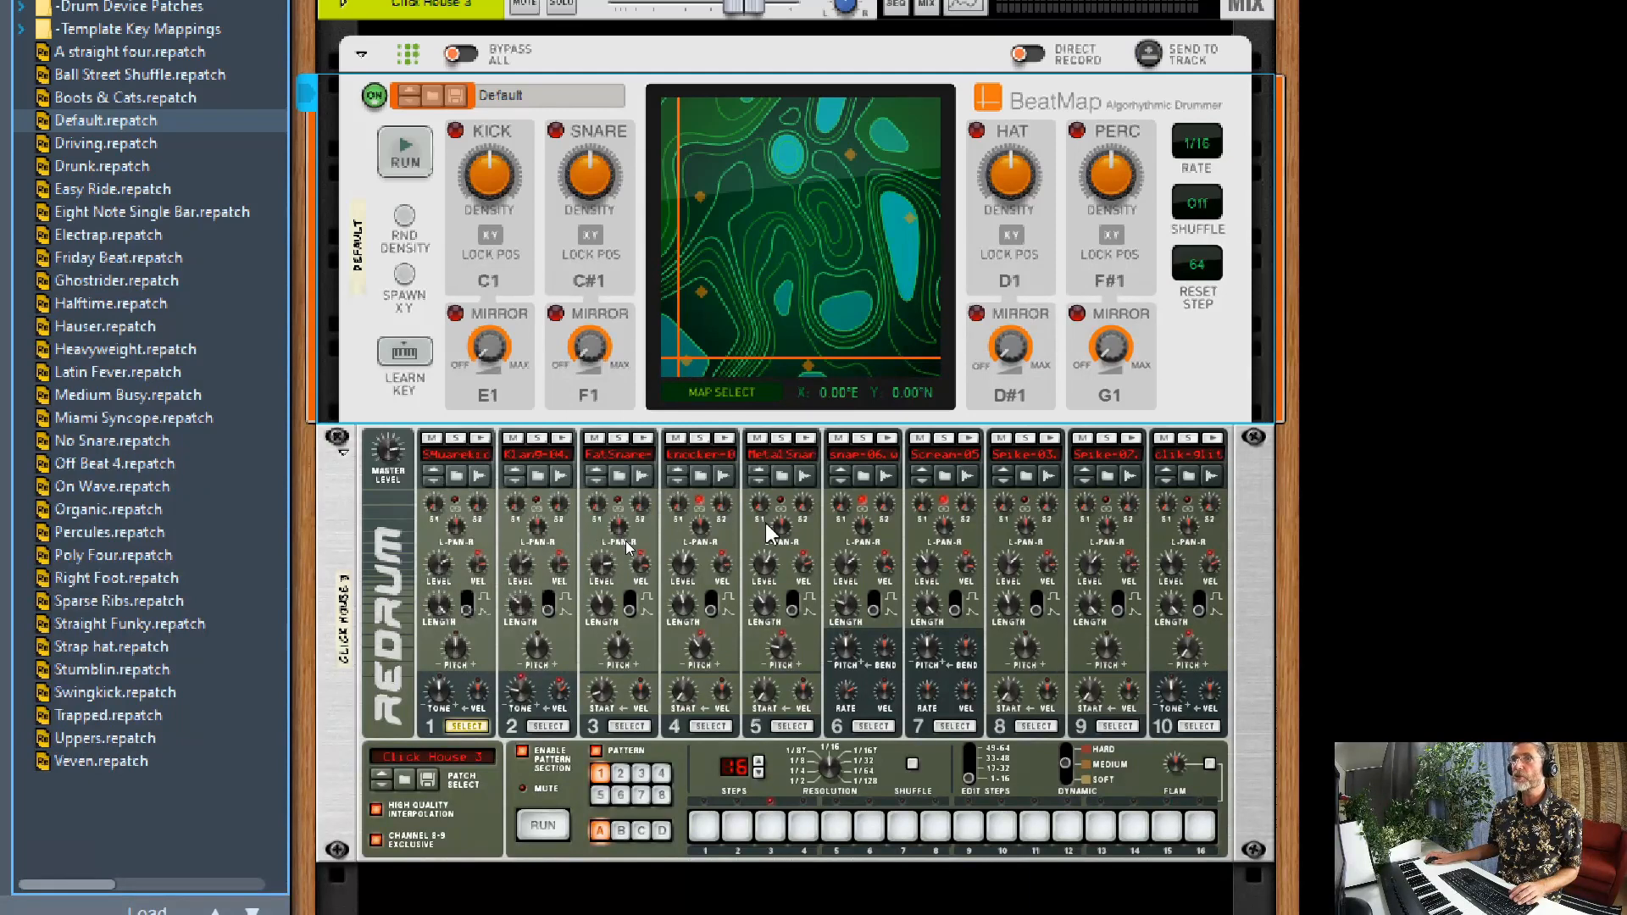
{"action": "mouse_move", "coordinate": [997, 506]}
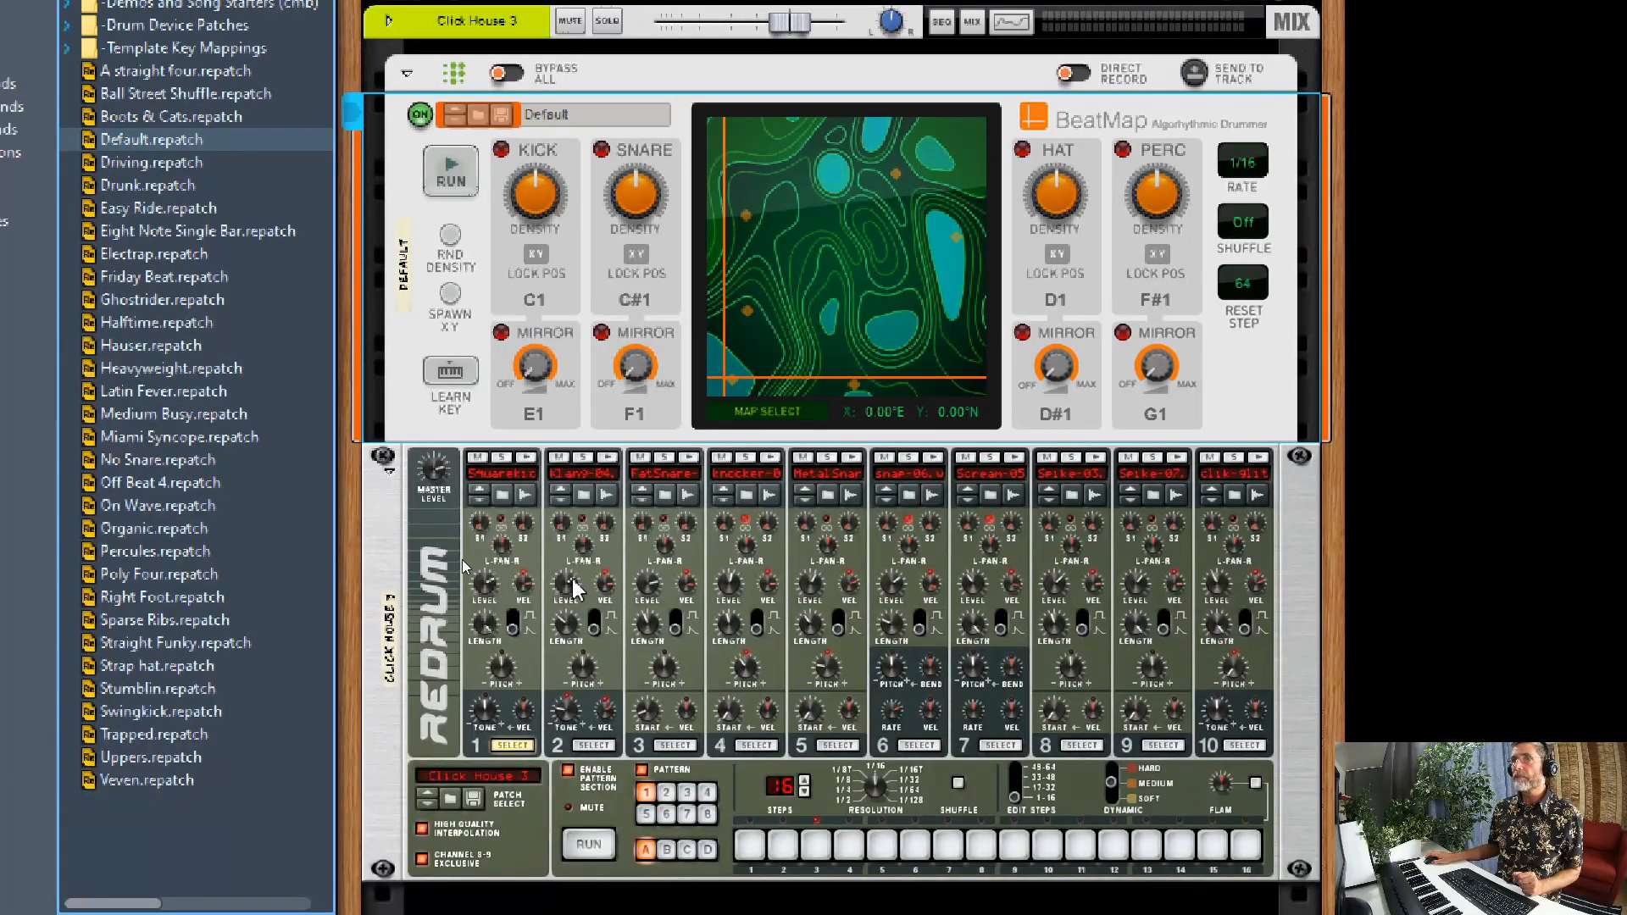
{"action": "mouse_move", "coordinate": [882, 565]}
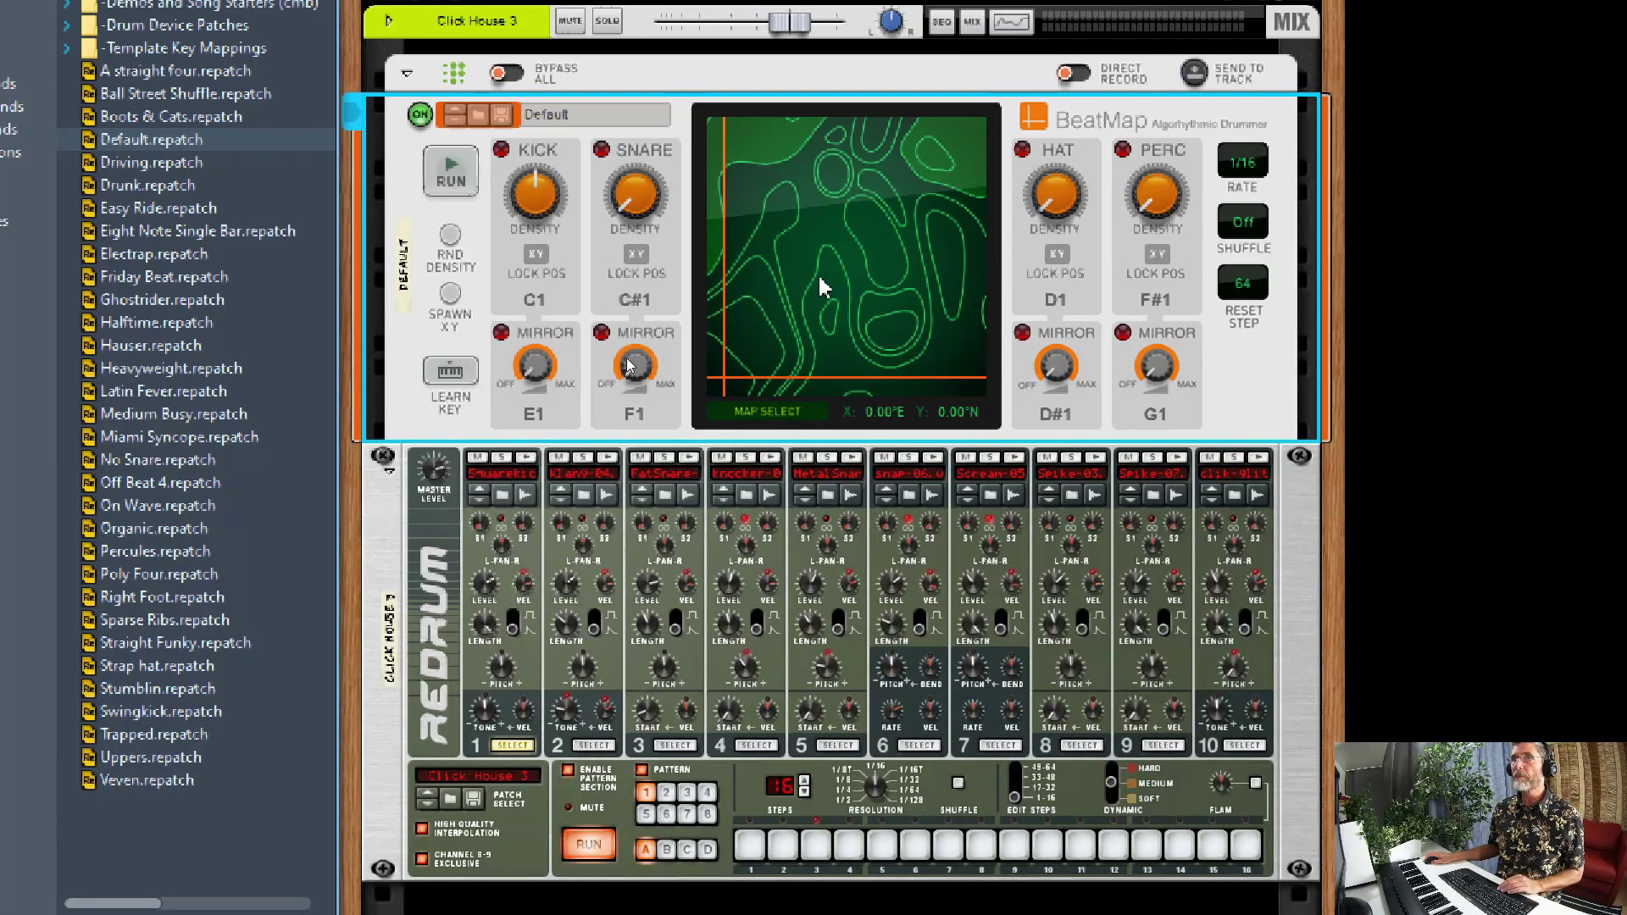
Audition the BeatMap pattern while changing the Snare note from C#1 to D1.
{"action": "left_click", "coordinate": [450, 169]}
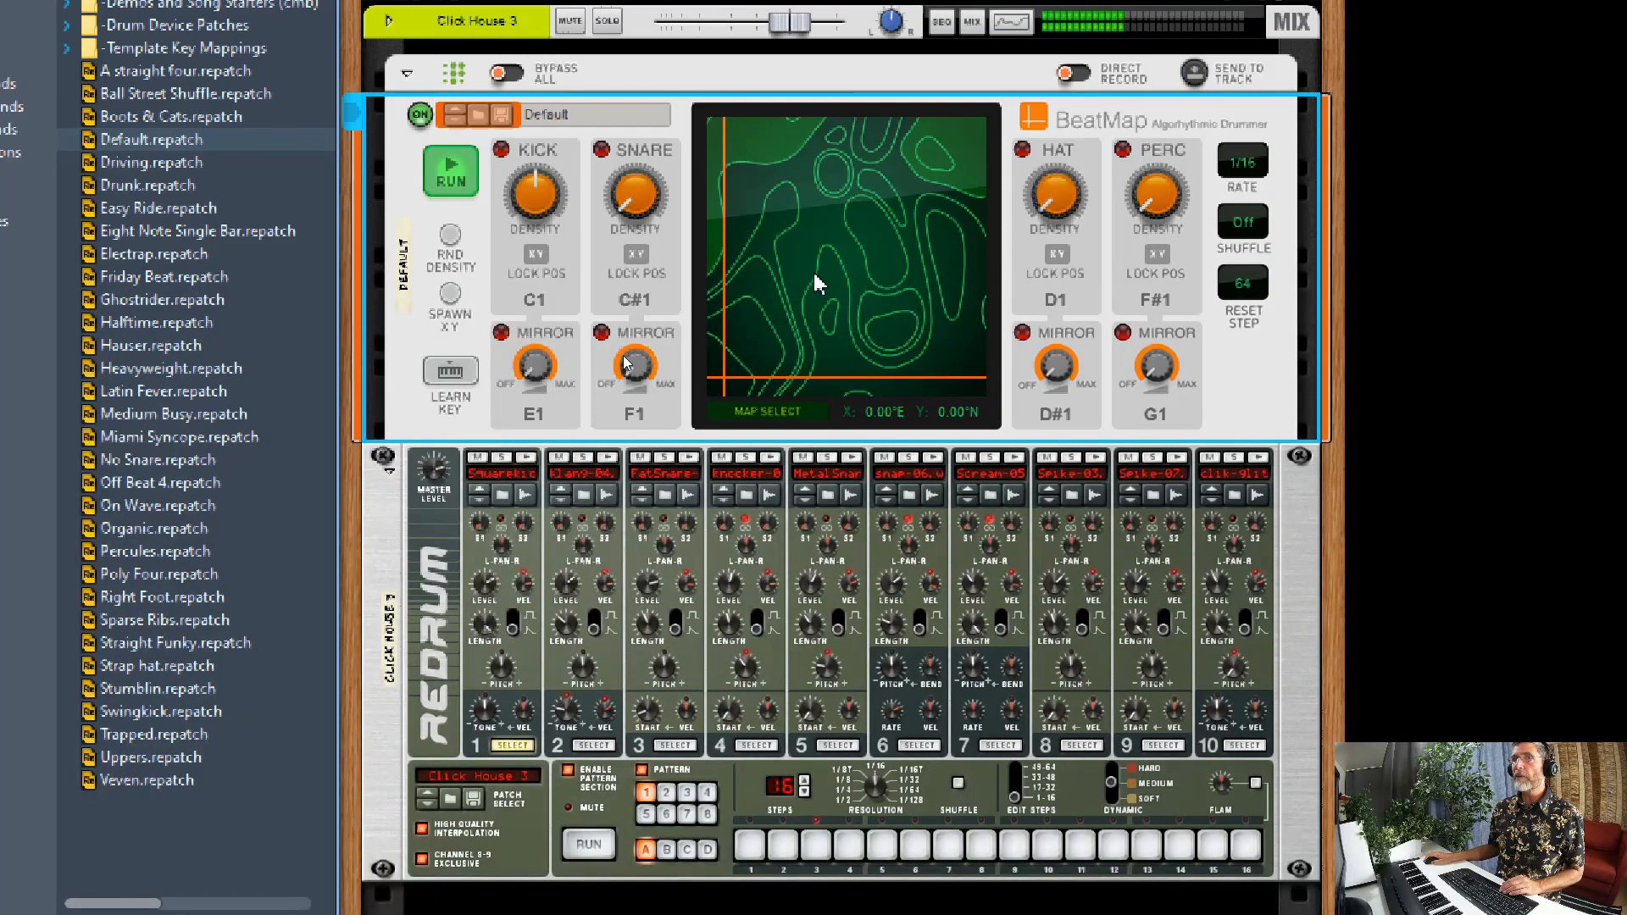
{"action": "left_click", "coordinate": [450, 171]}
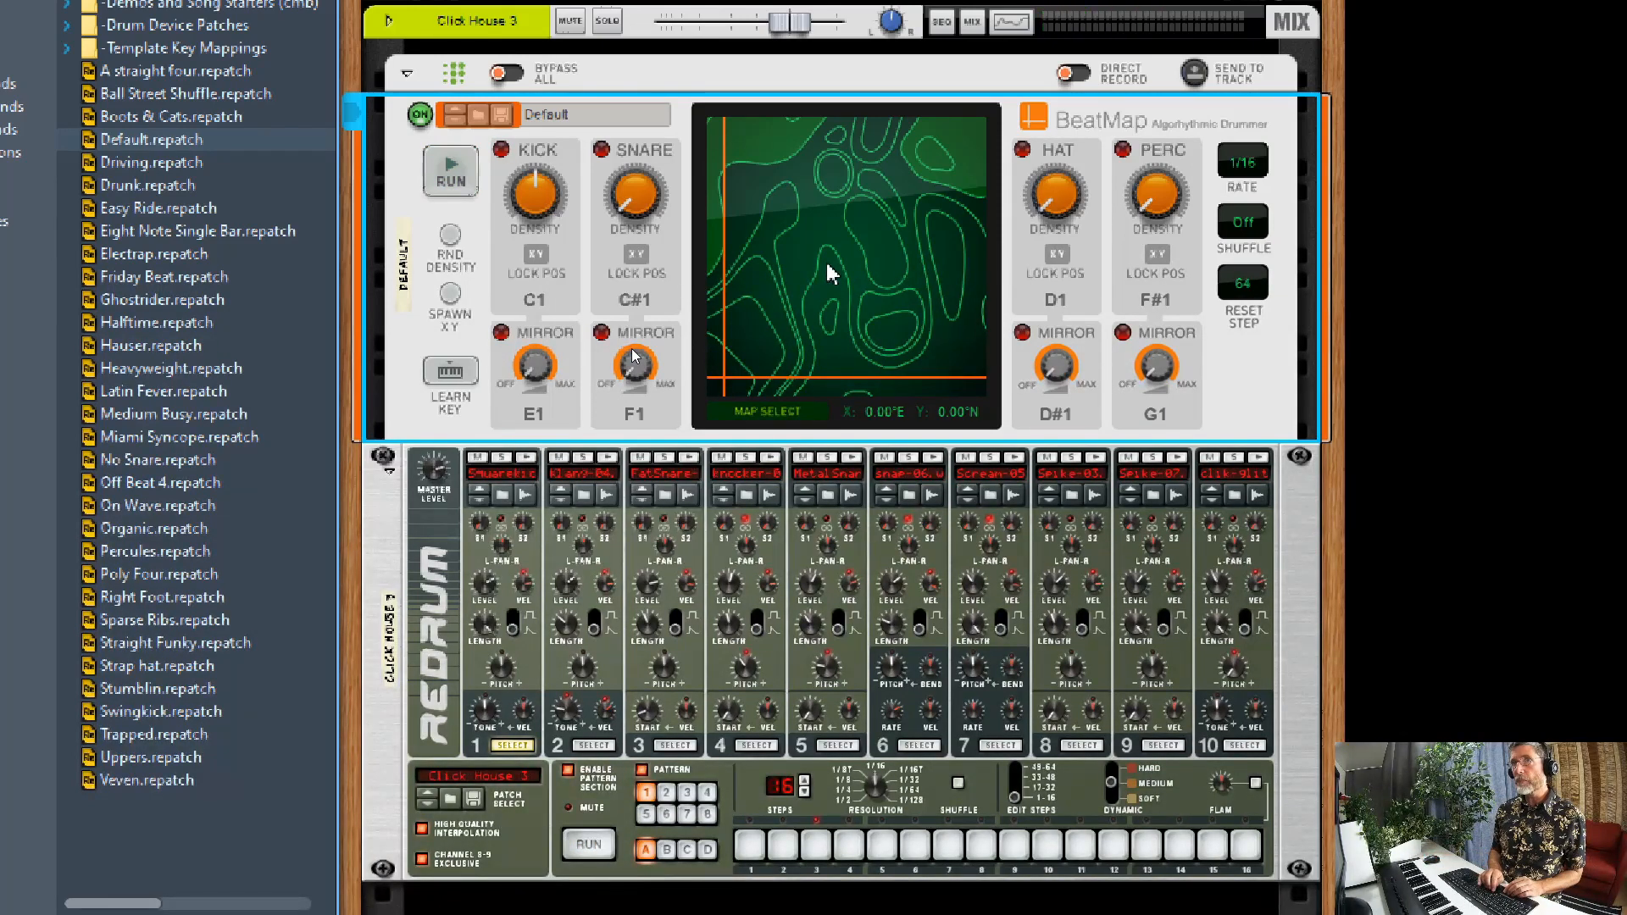
{"action": "left_click", "coordinate": [450, 171]}
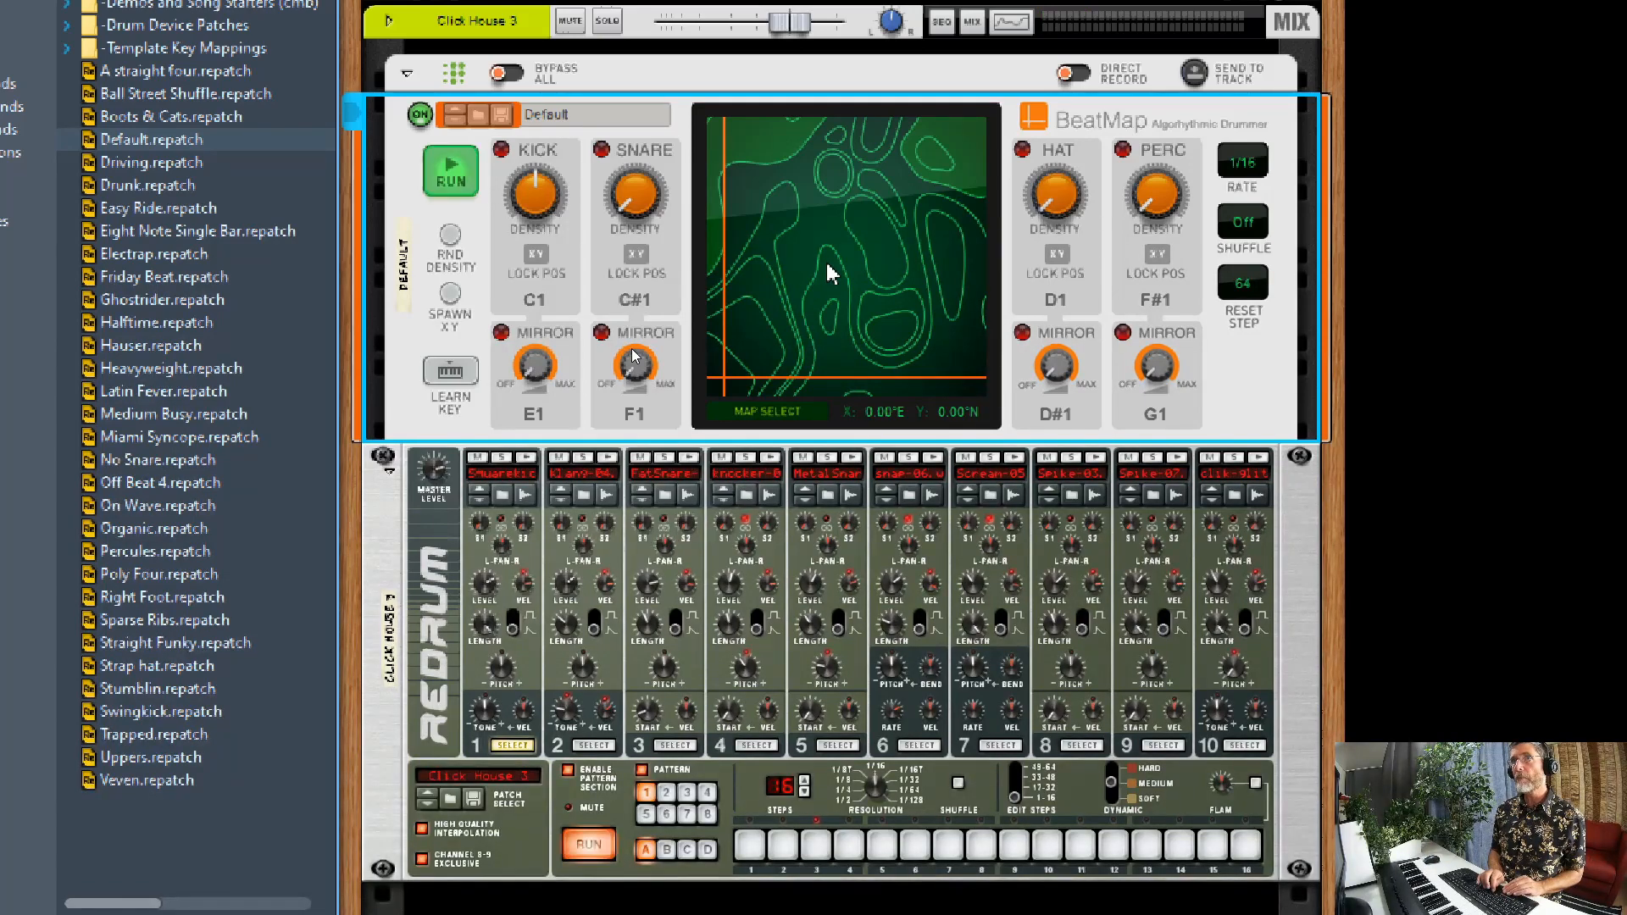
{"action": "left_click", "coordinate": [450, 169]}
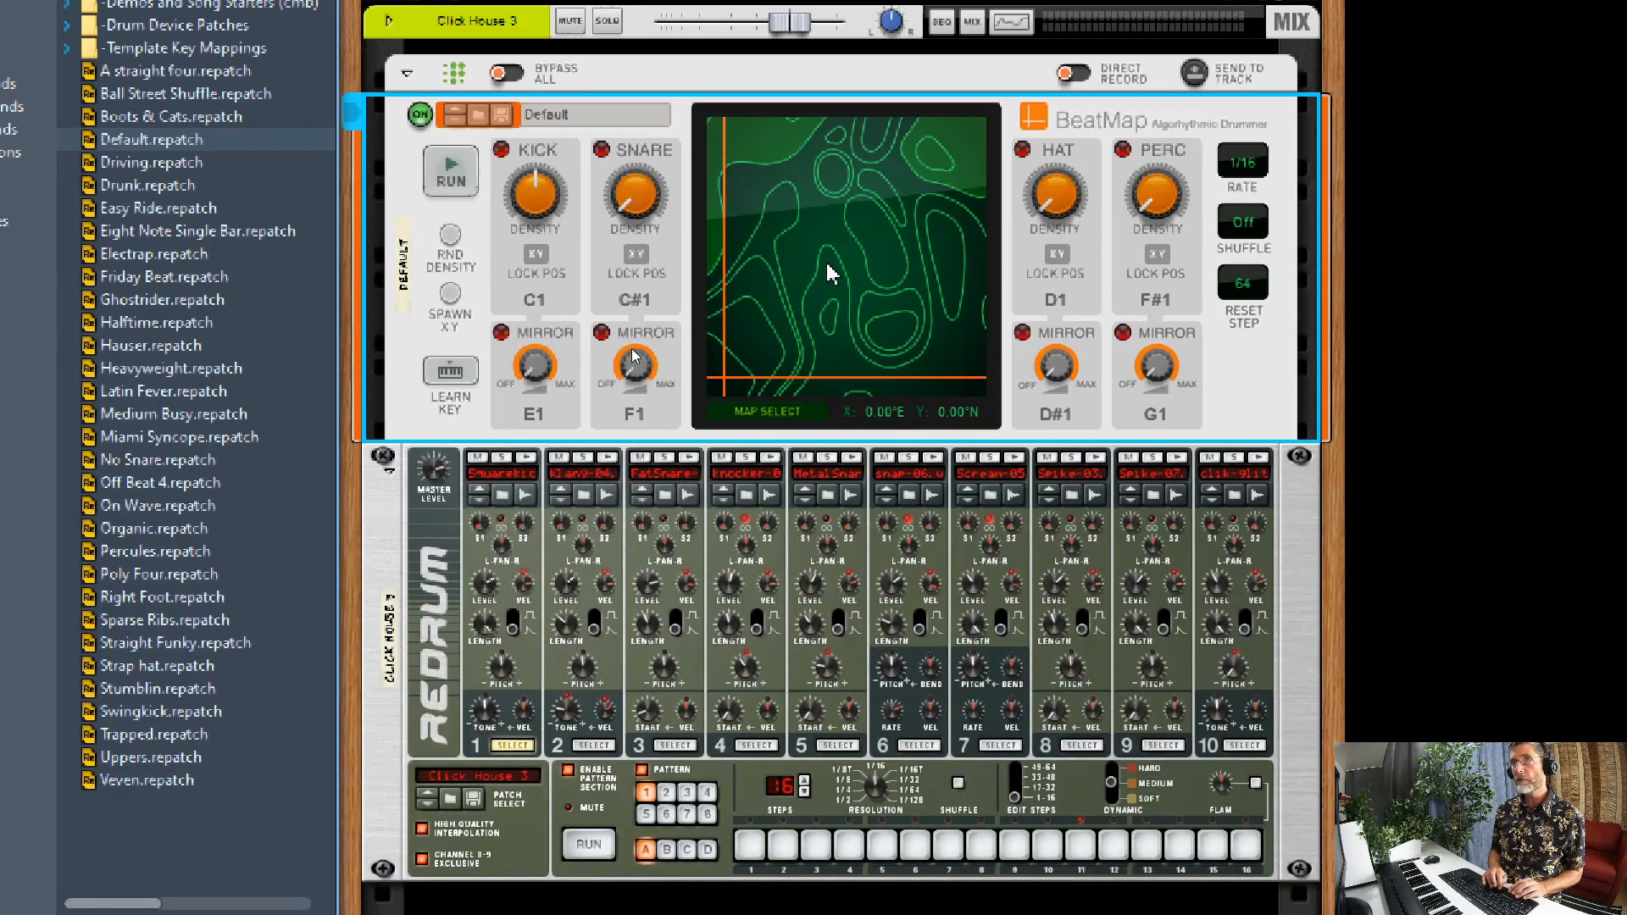
{"action": "left_click", "coordinate": [450, 171]}
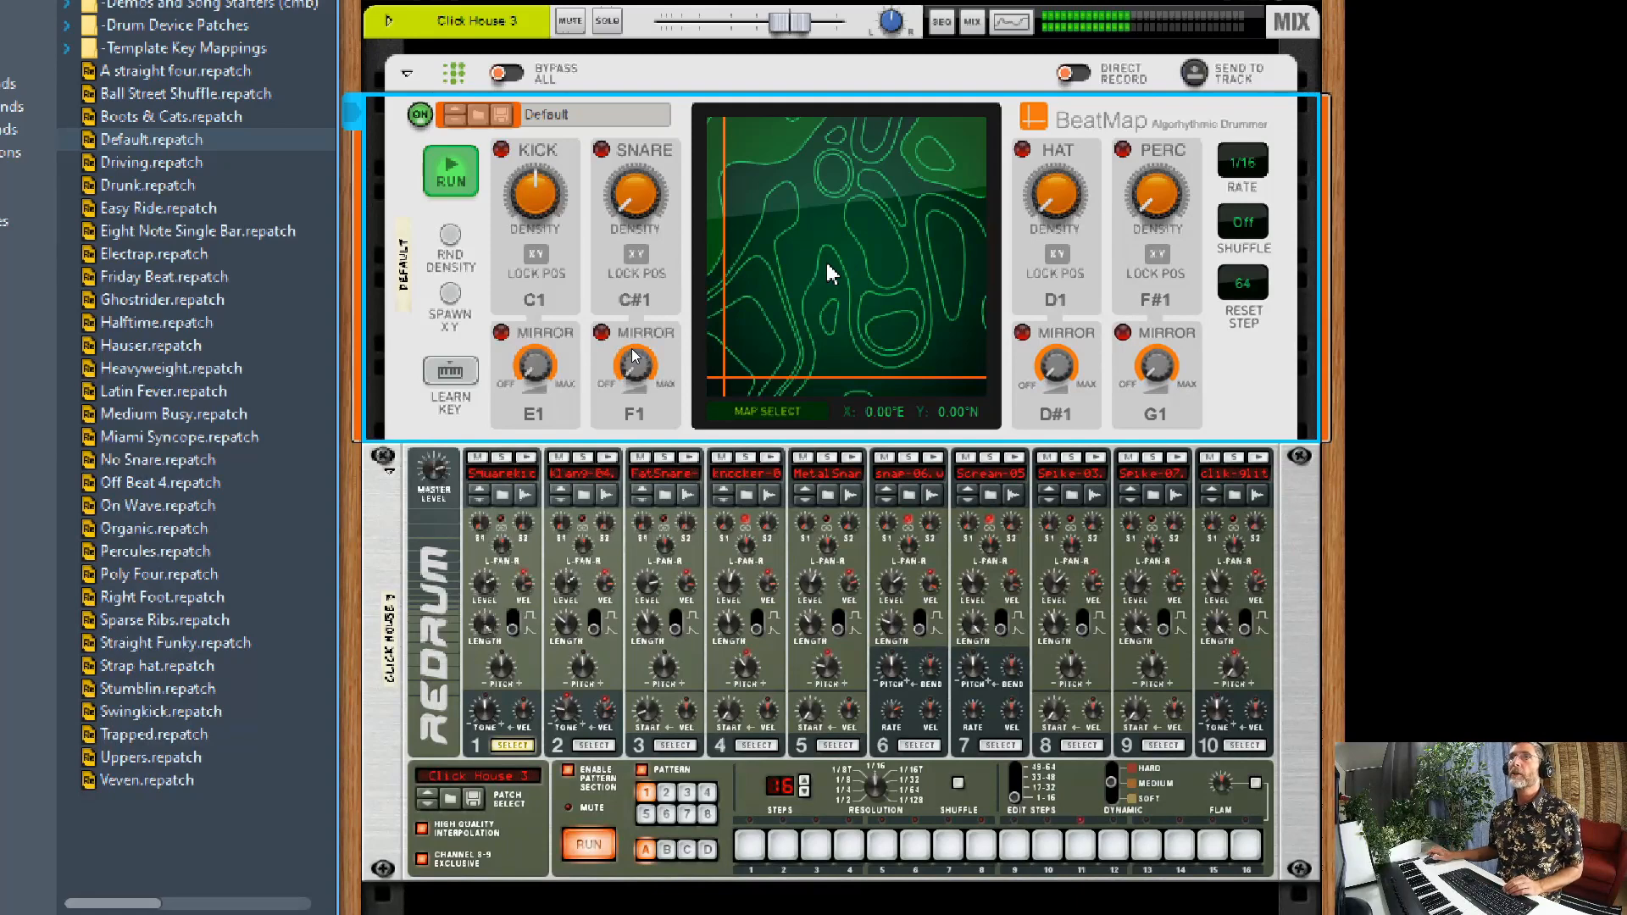
{"action": "left_click", "coordinate": [449, 171]}
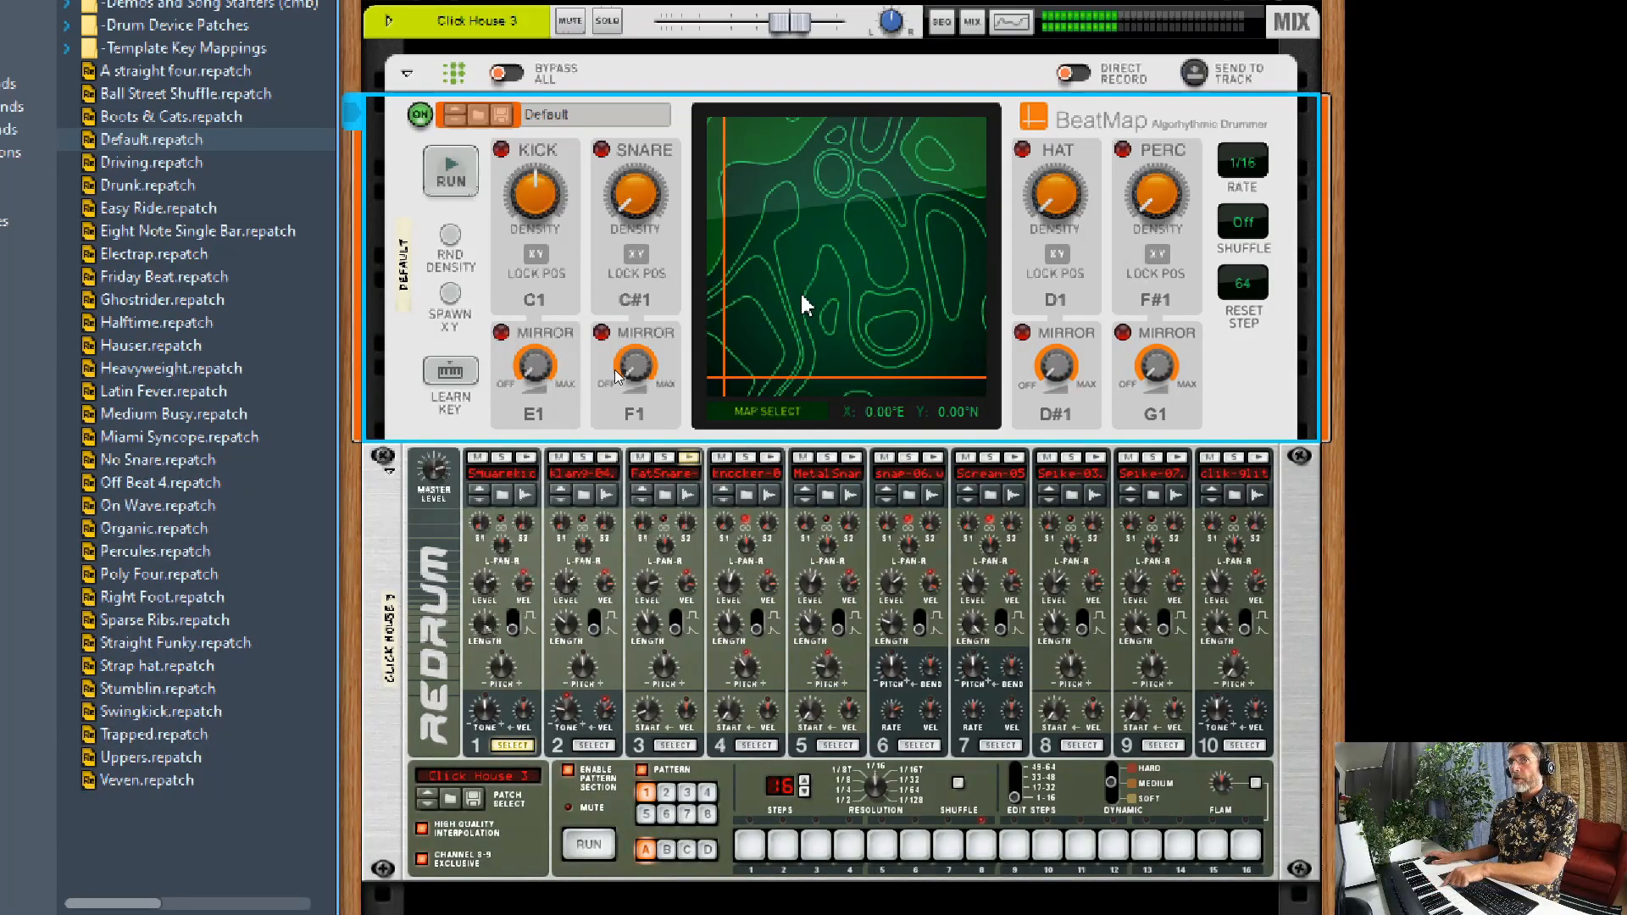
{"action": "mouse_move", "coordinate": [505, 387]}
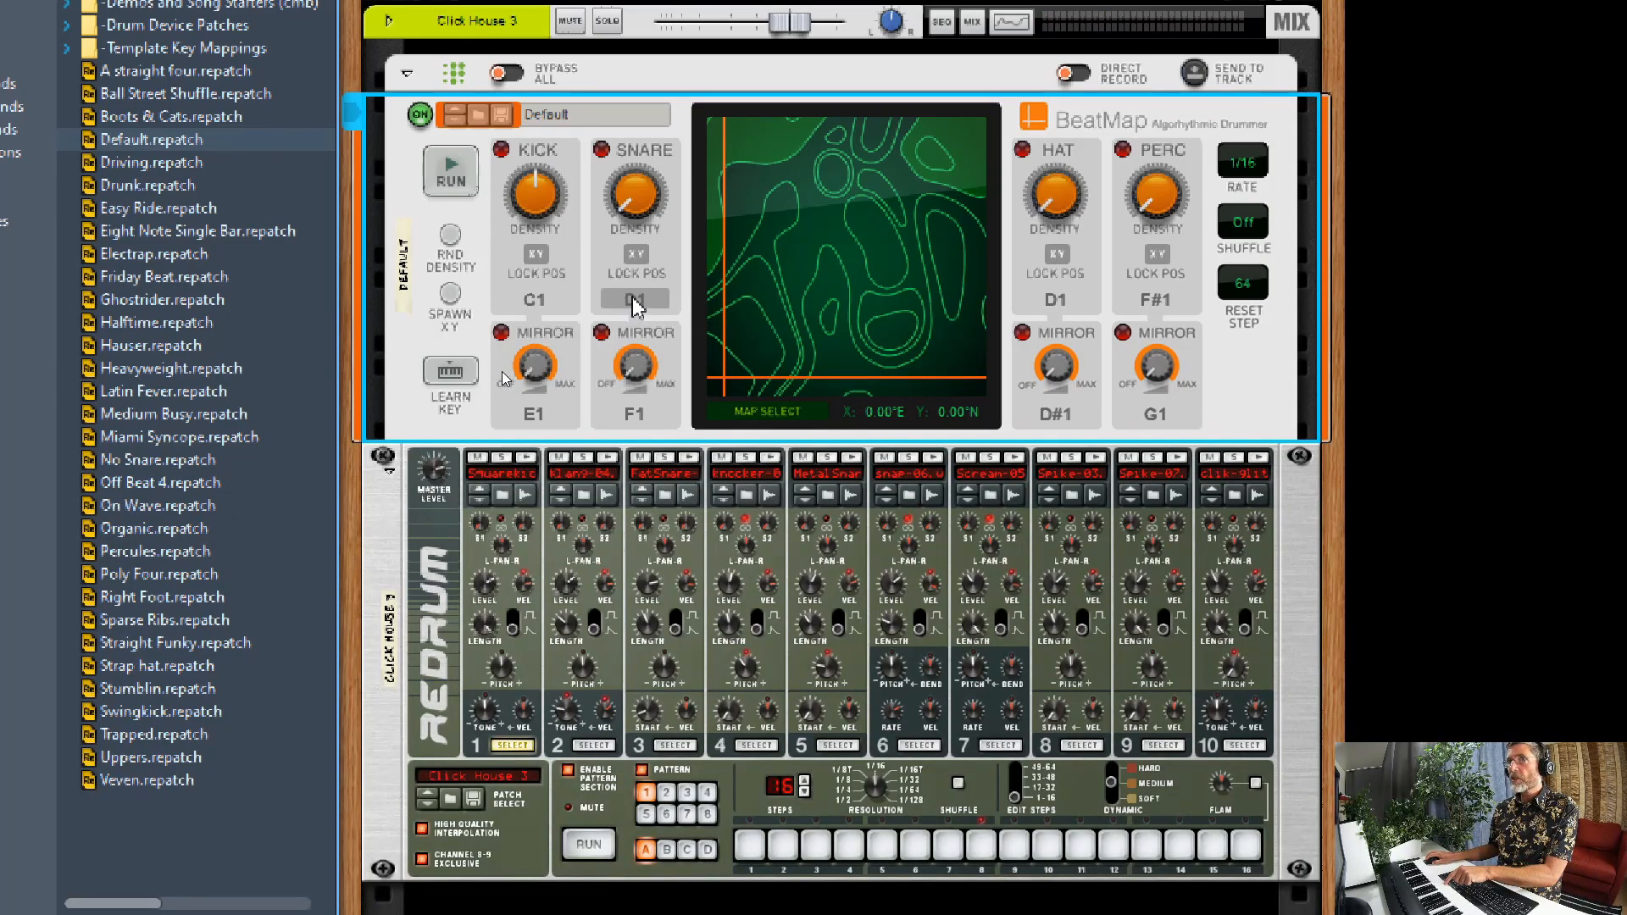
{"action": "mouse_move", "coordinate": [633, 300]}
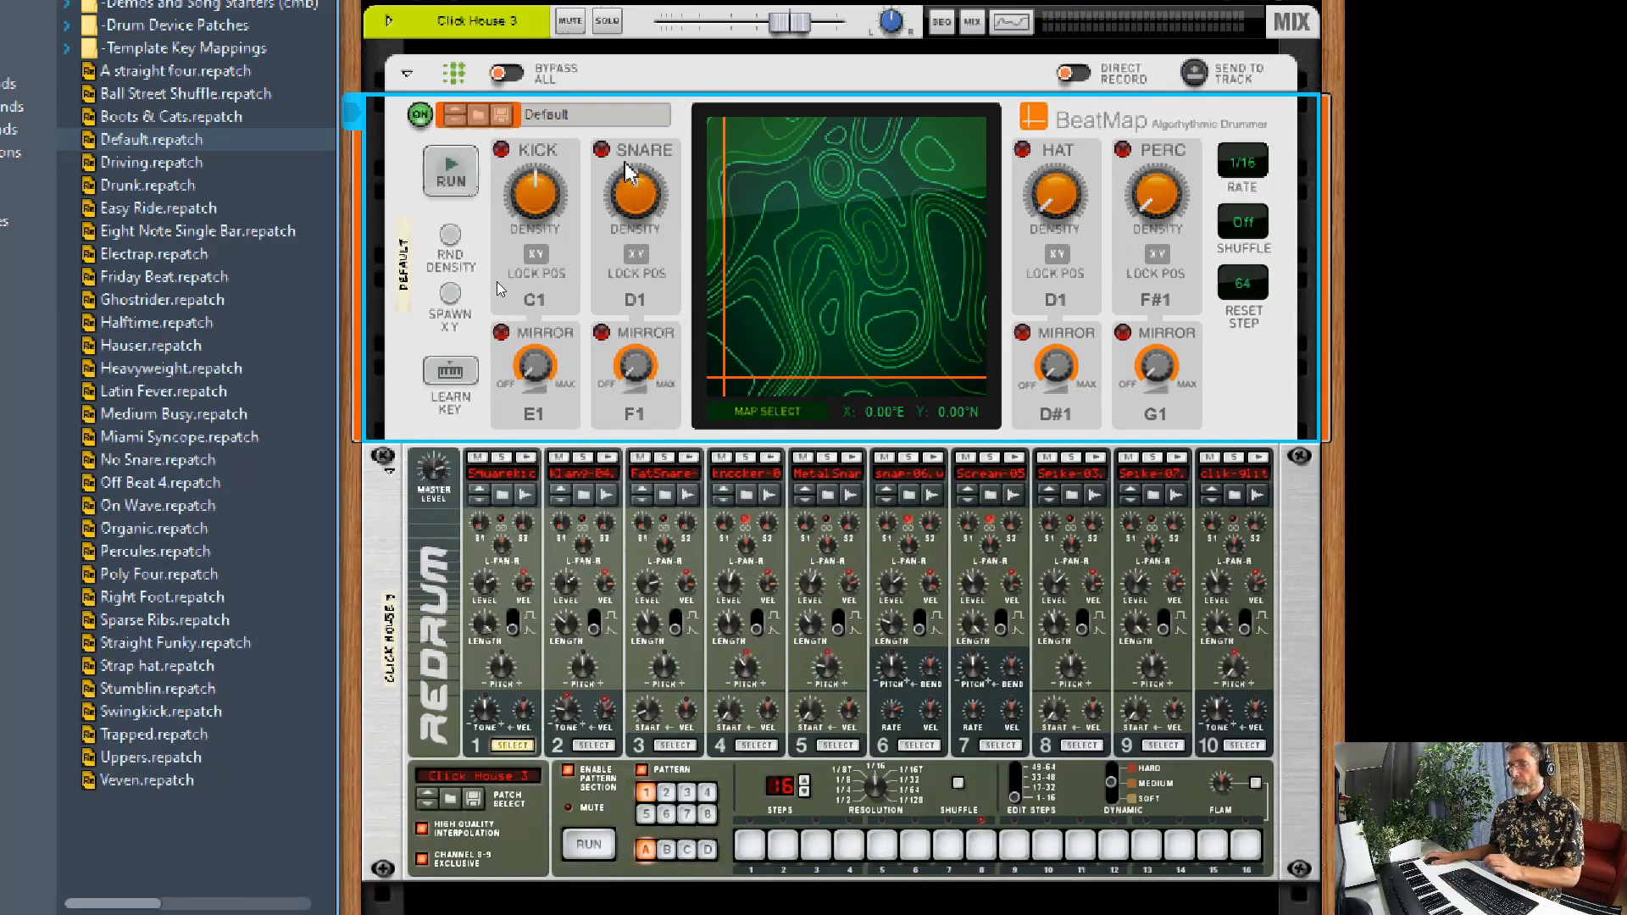
{"action": "left_click", "coordinate": [450, 171]}
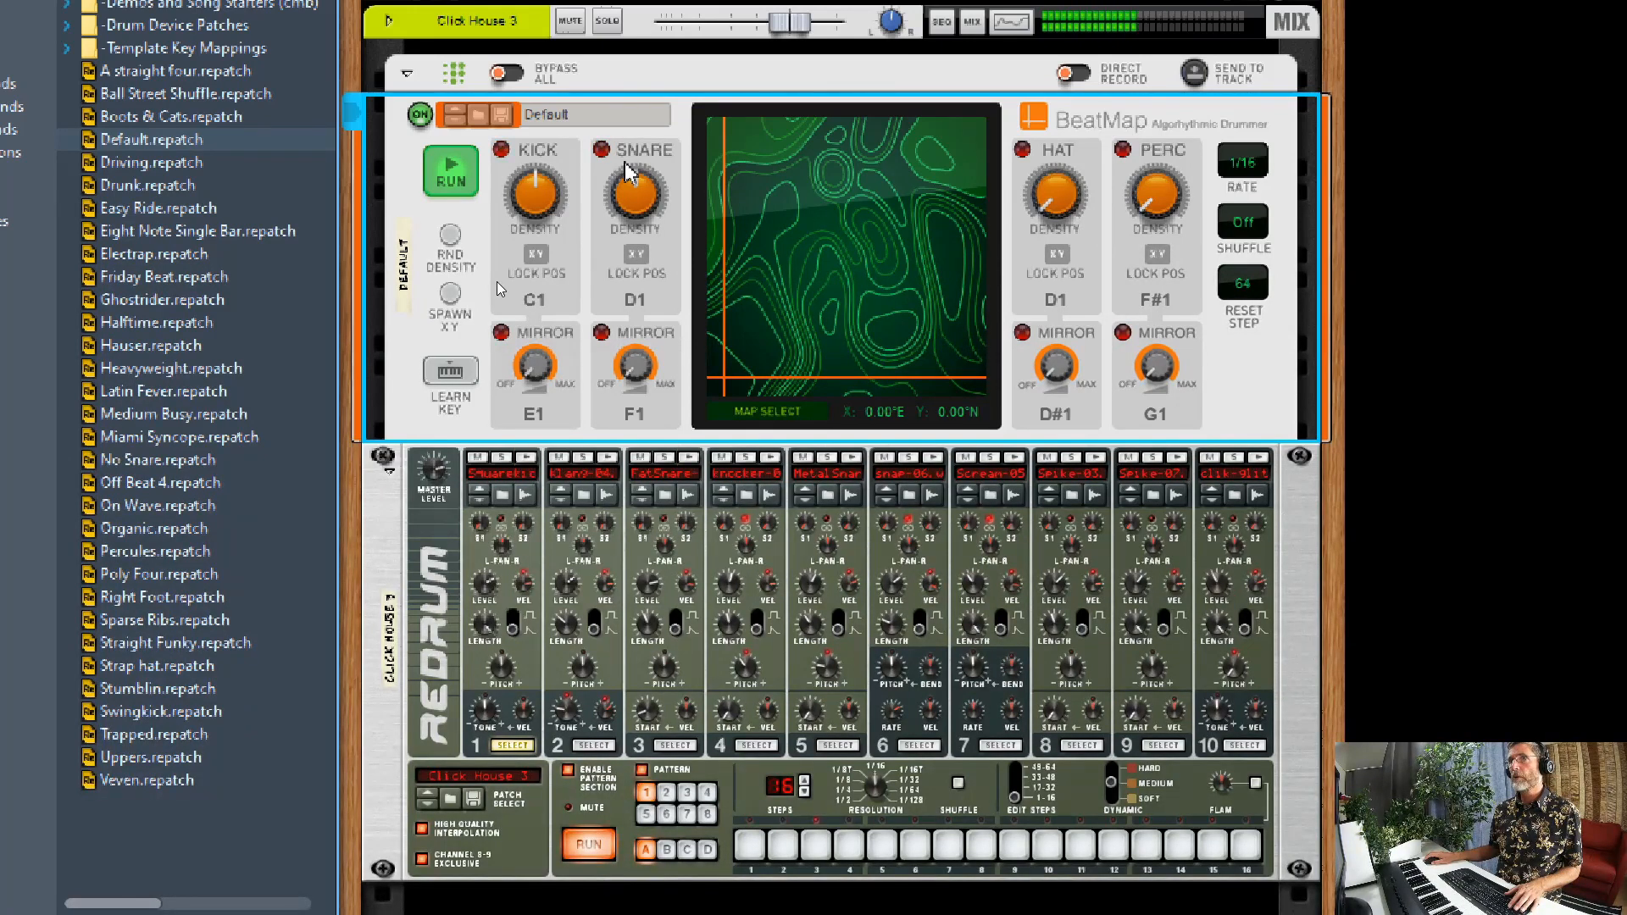
{"action": "left_click", "coordinate": [450, 171]}
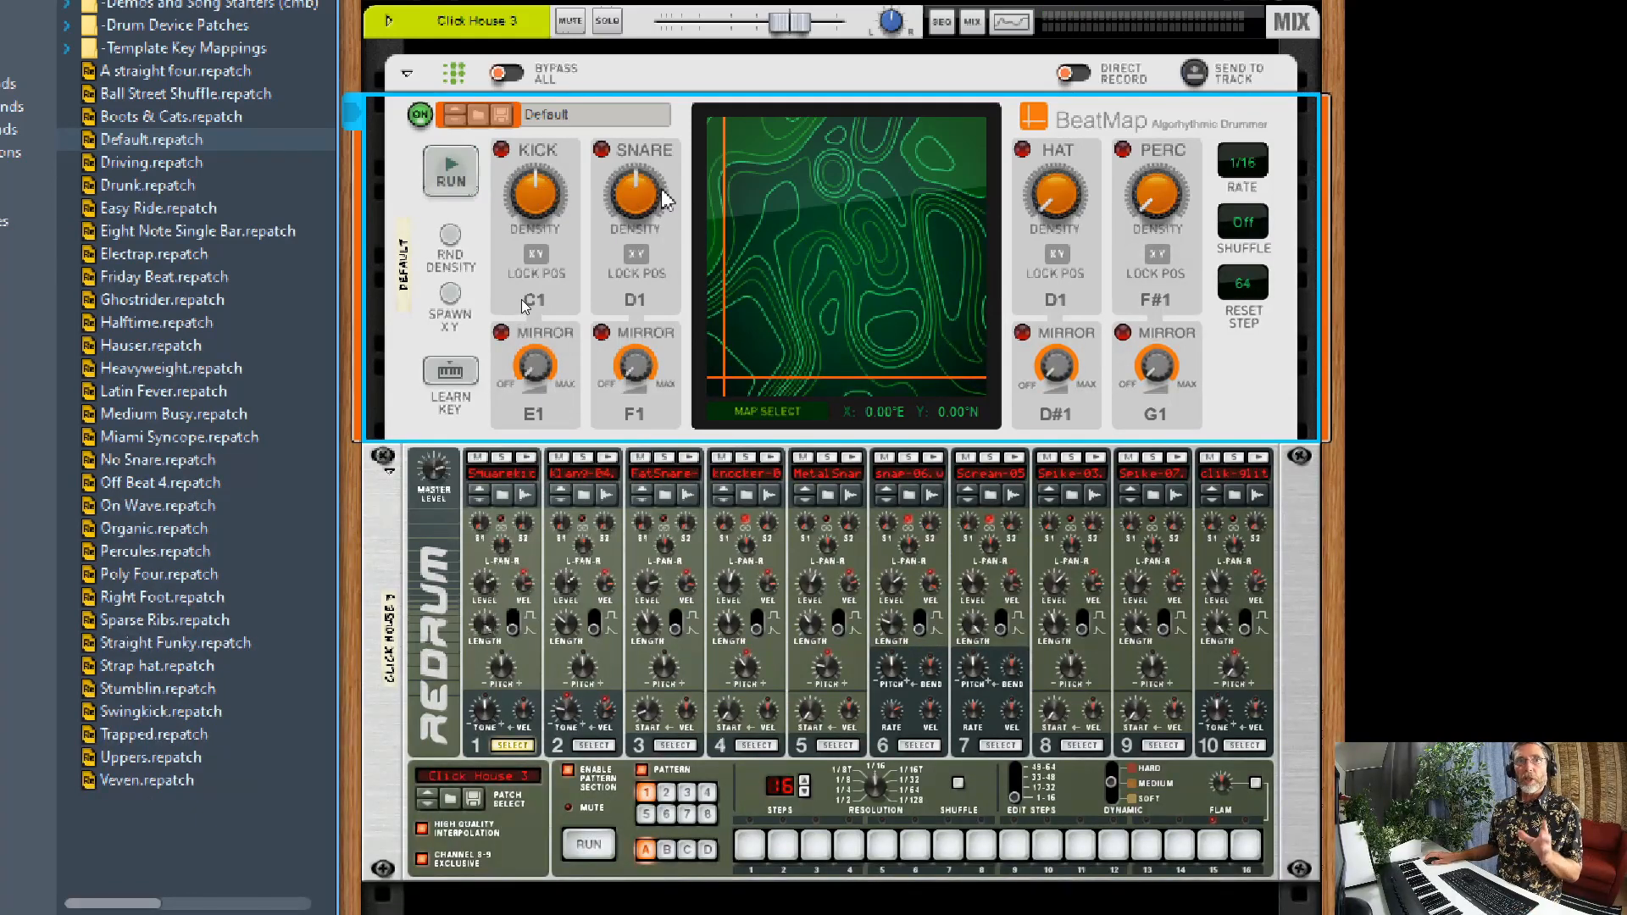
{"action": "mouse_move", "coordinate": [670, 171]}
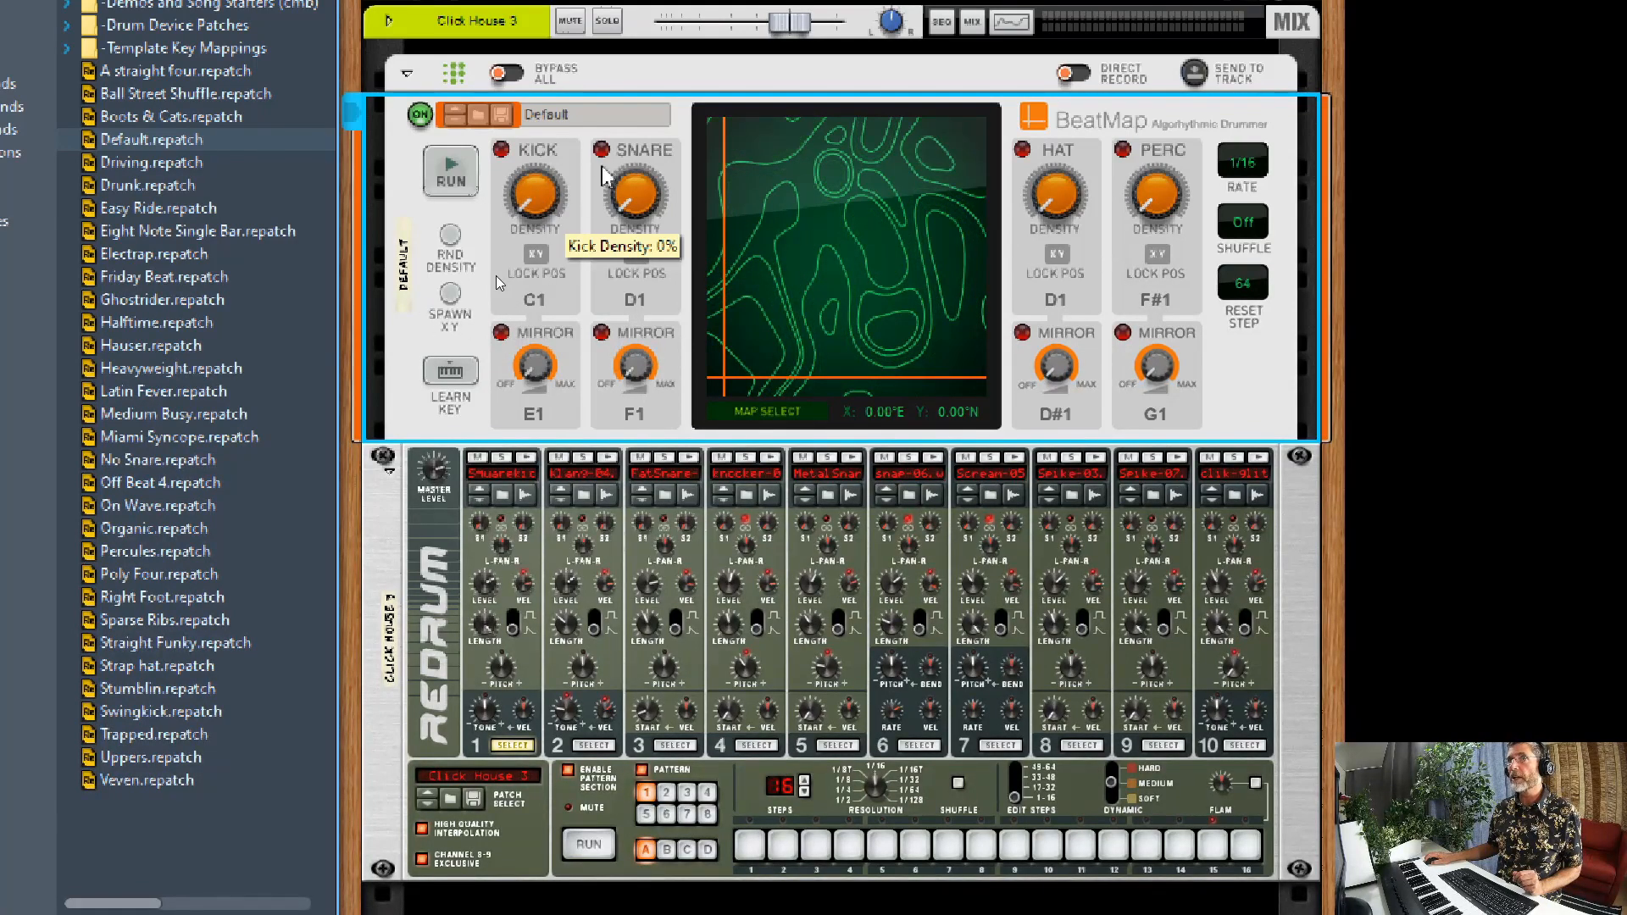
{"action": "mouse_move", "coordinate": [1054, 193]}
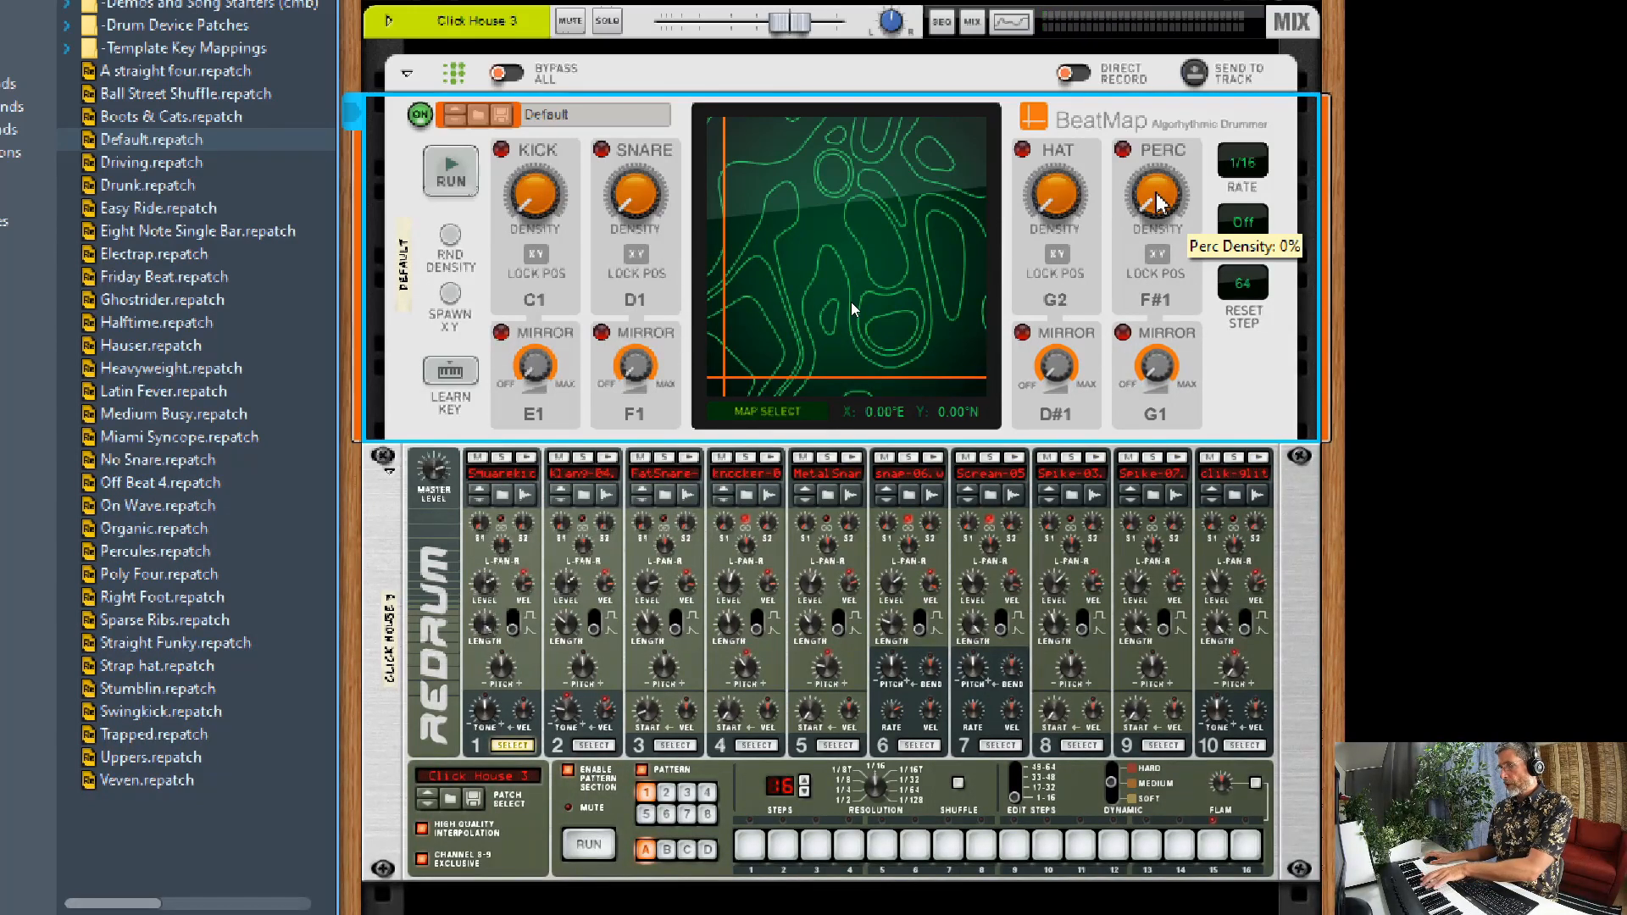
{"action": "mouse_move", "coordinate": [1168, 291]}
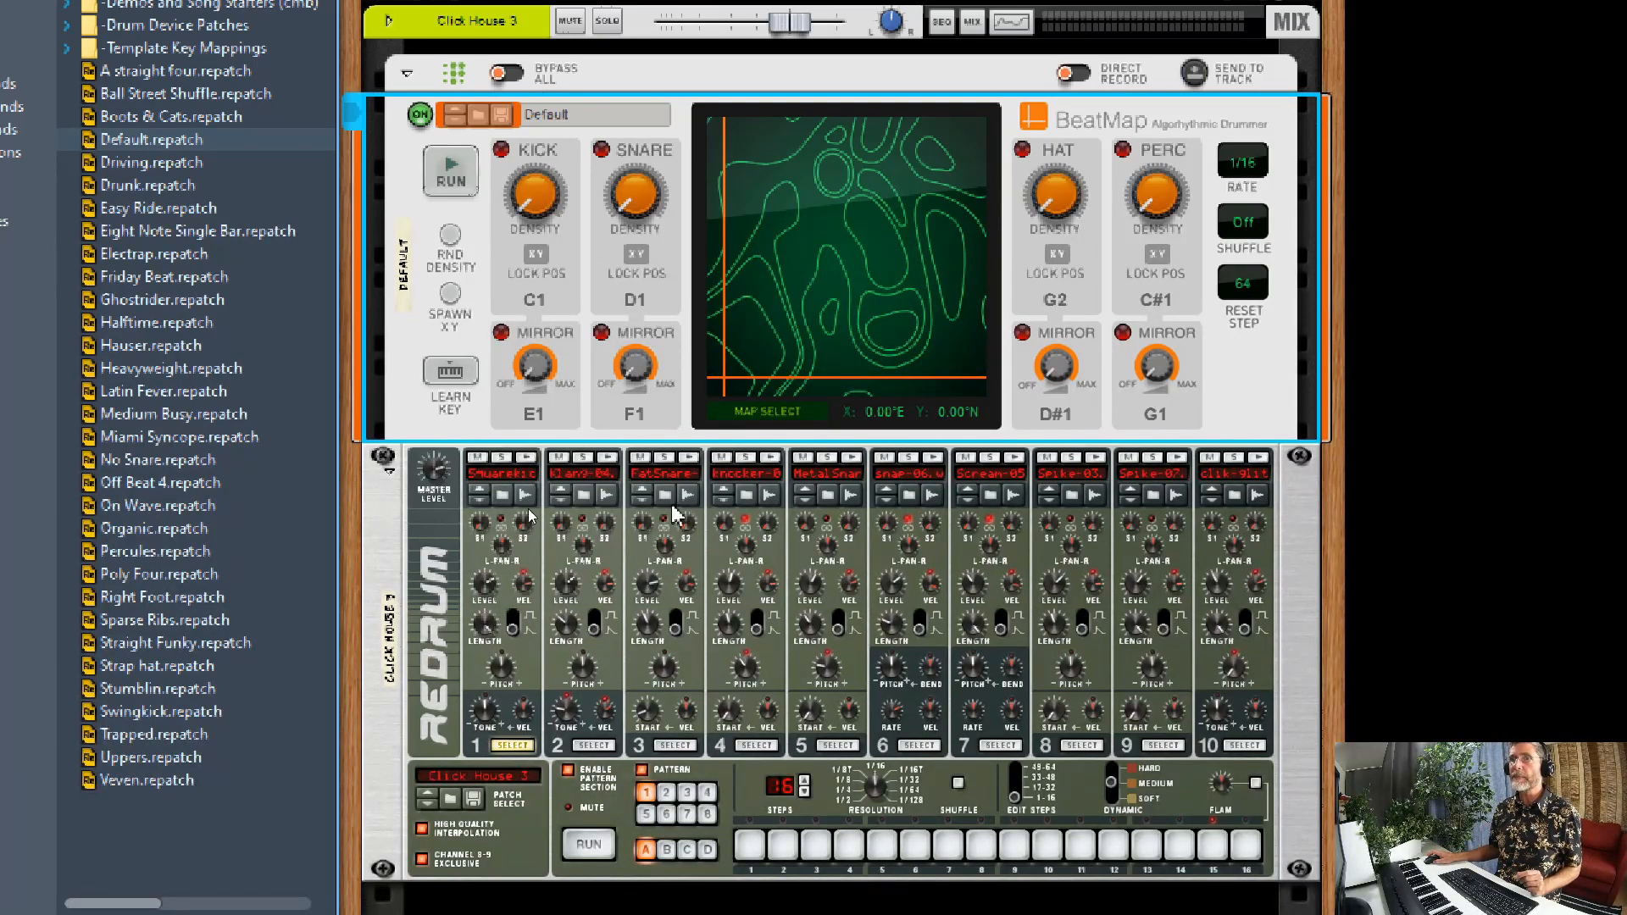
{"action": "mouse_move", "coordinate": [892, 506]}
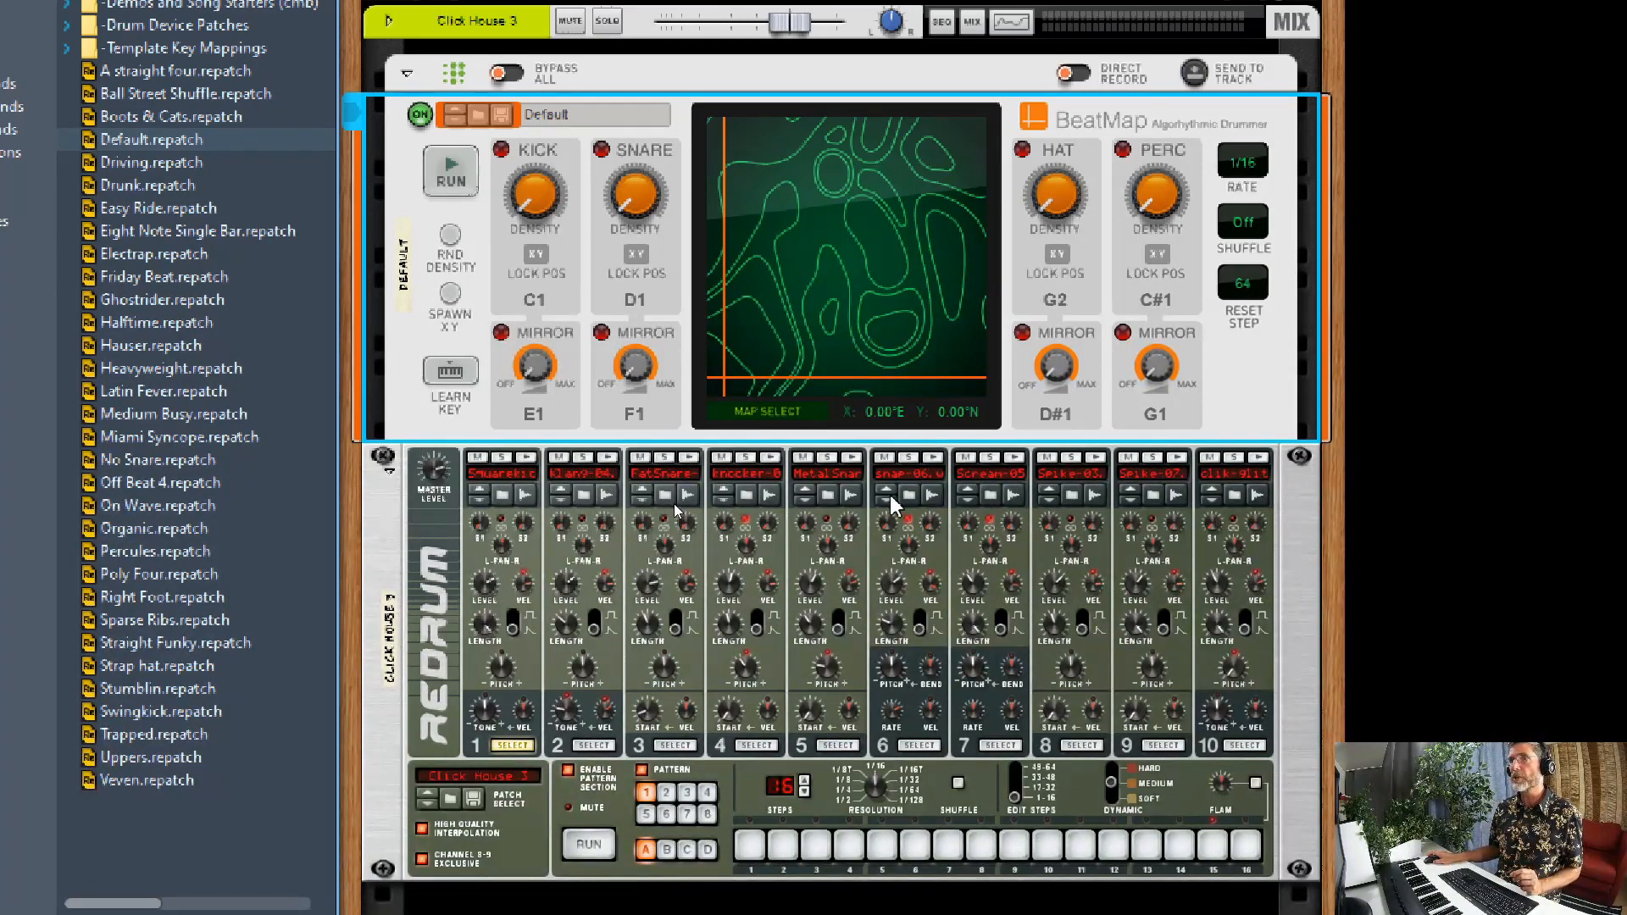
{"action": "mouse_move", "coordinate": [488, 389]}
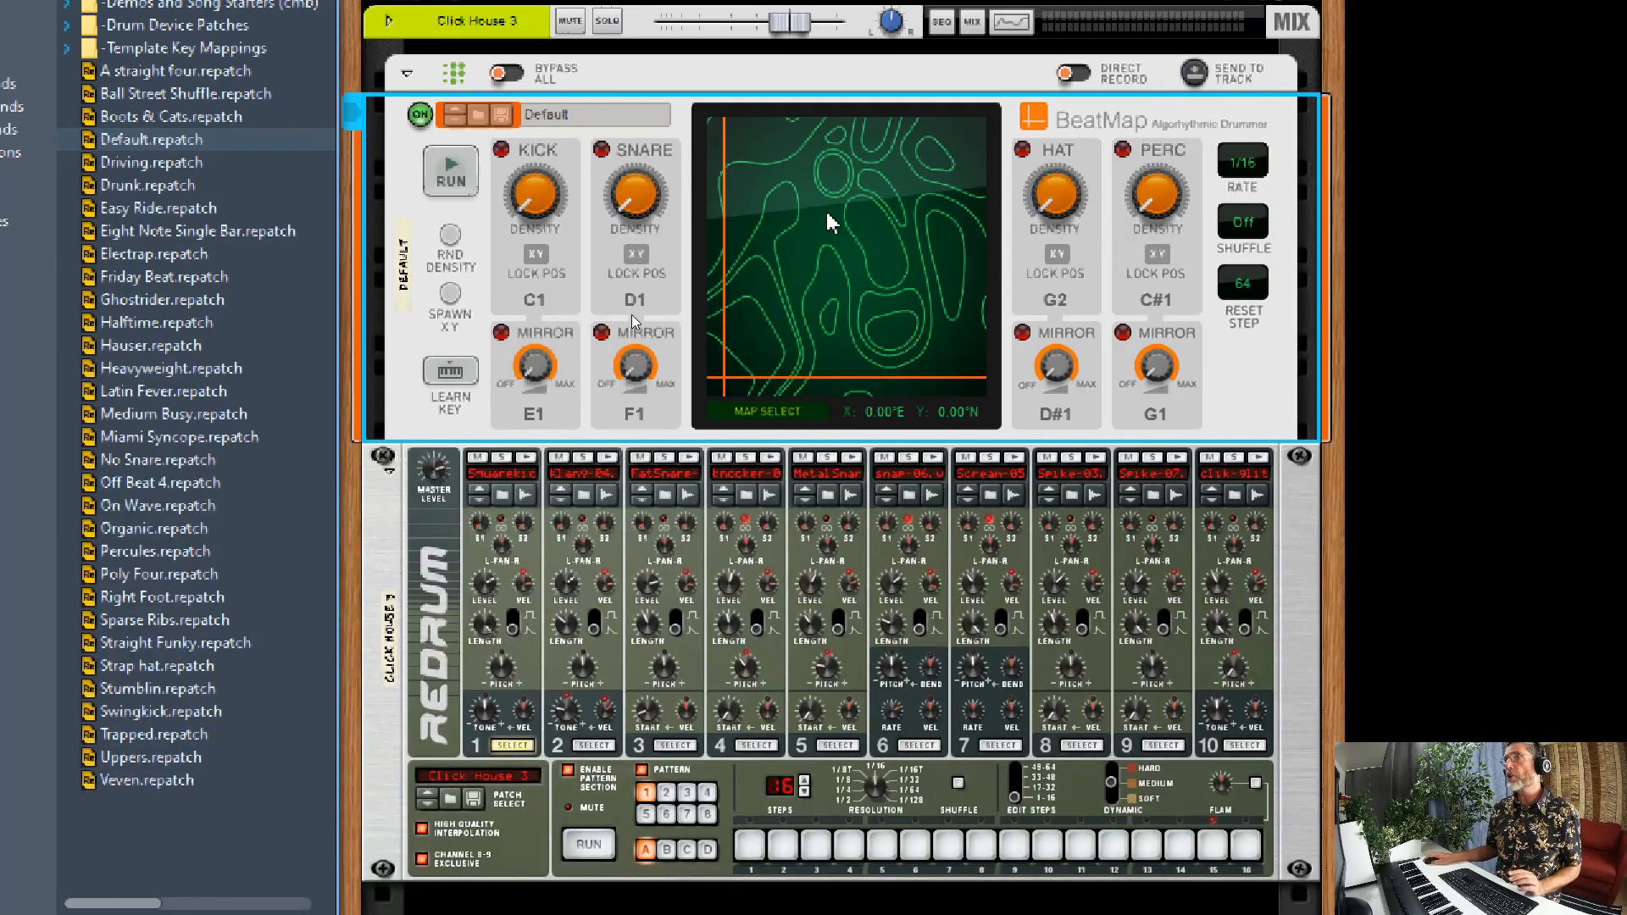
{"action": "mouse_move", "coordinate": [804, 272]}
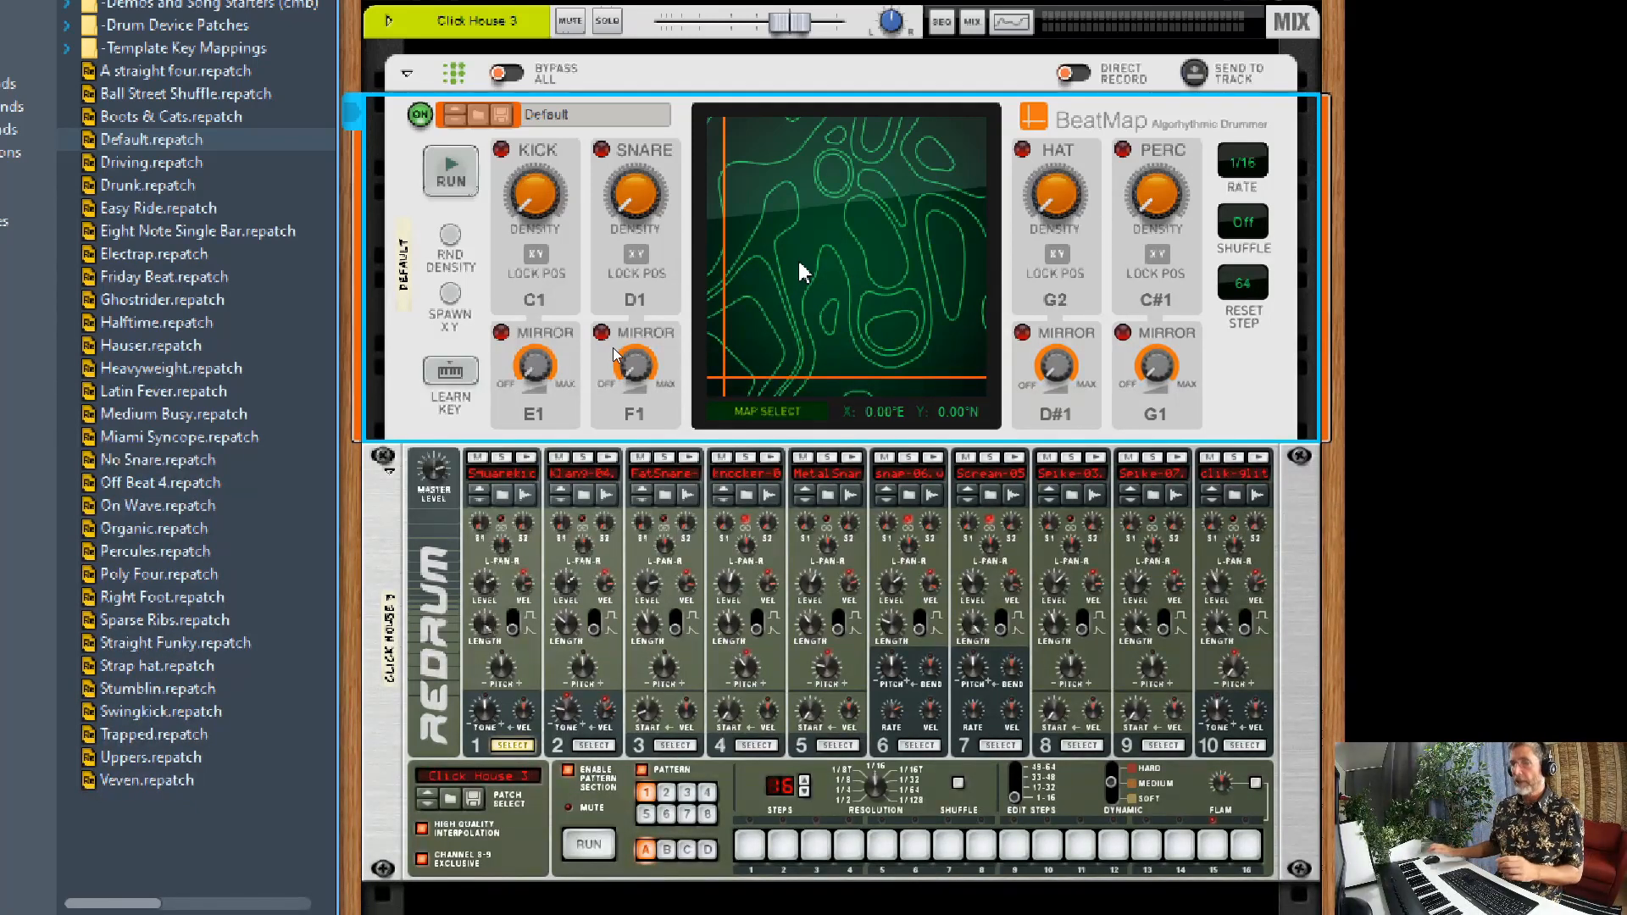
Audition the pattern and step the Hat trigger note down to G1.
{"action": "left_click", "coordinate": [449, 170]}
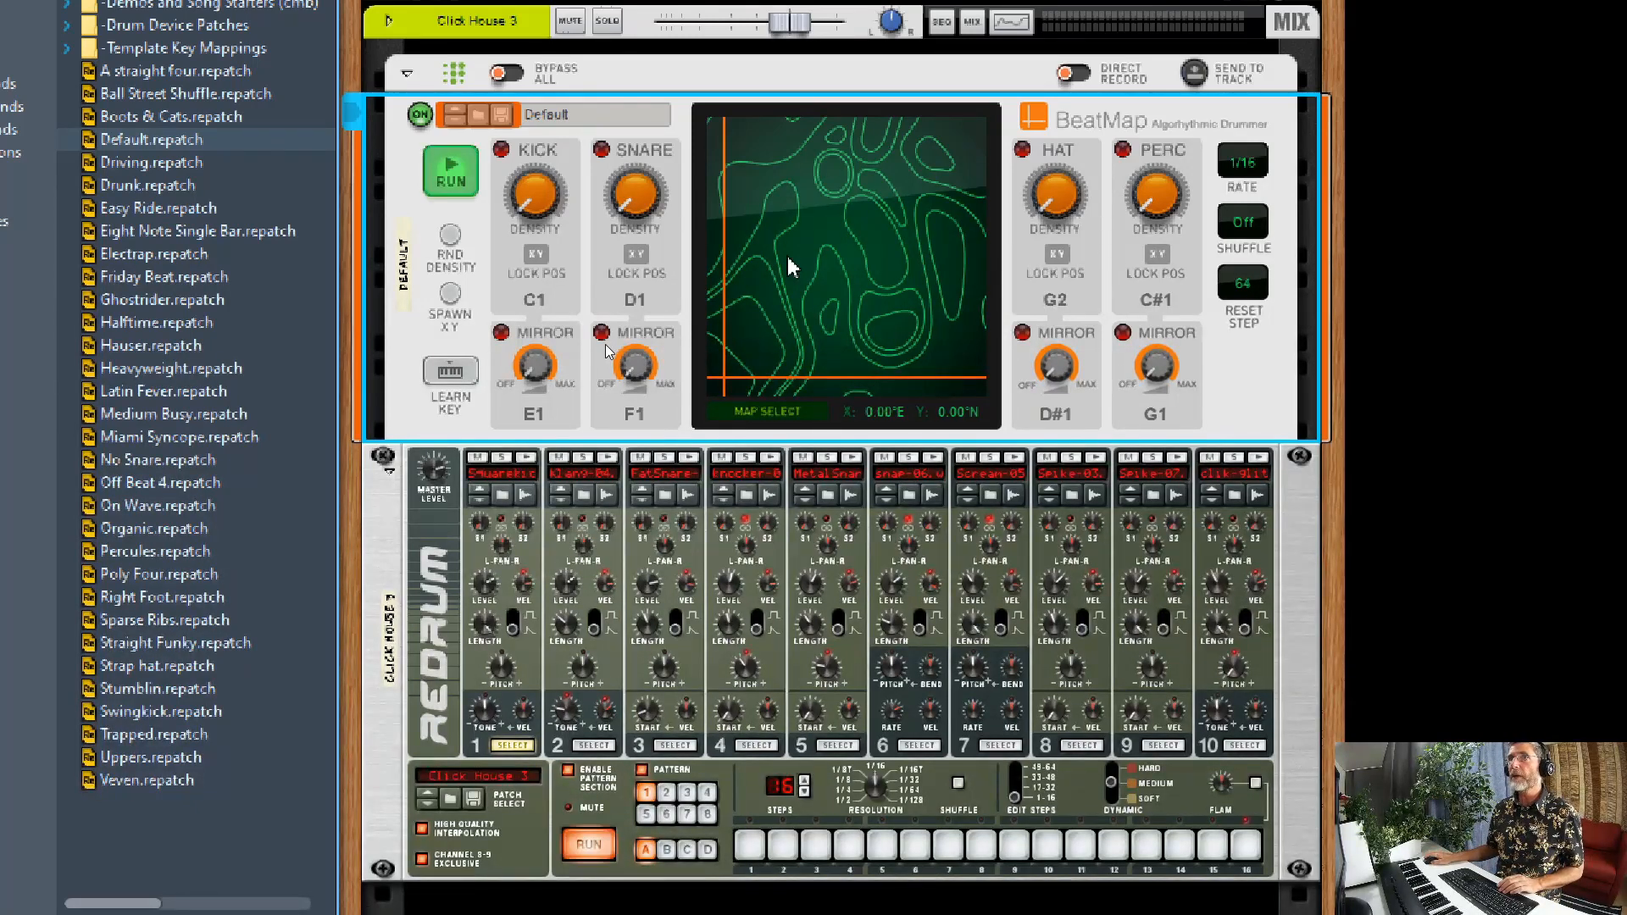
{"action": "mouse_move", "coordinate": [535, 193]}
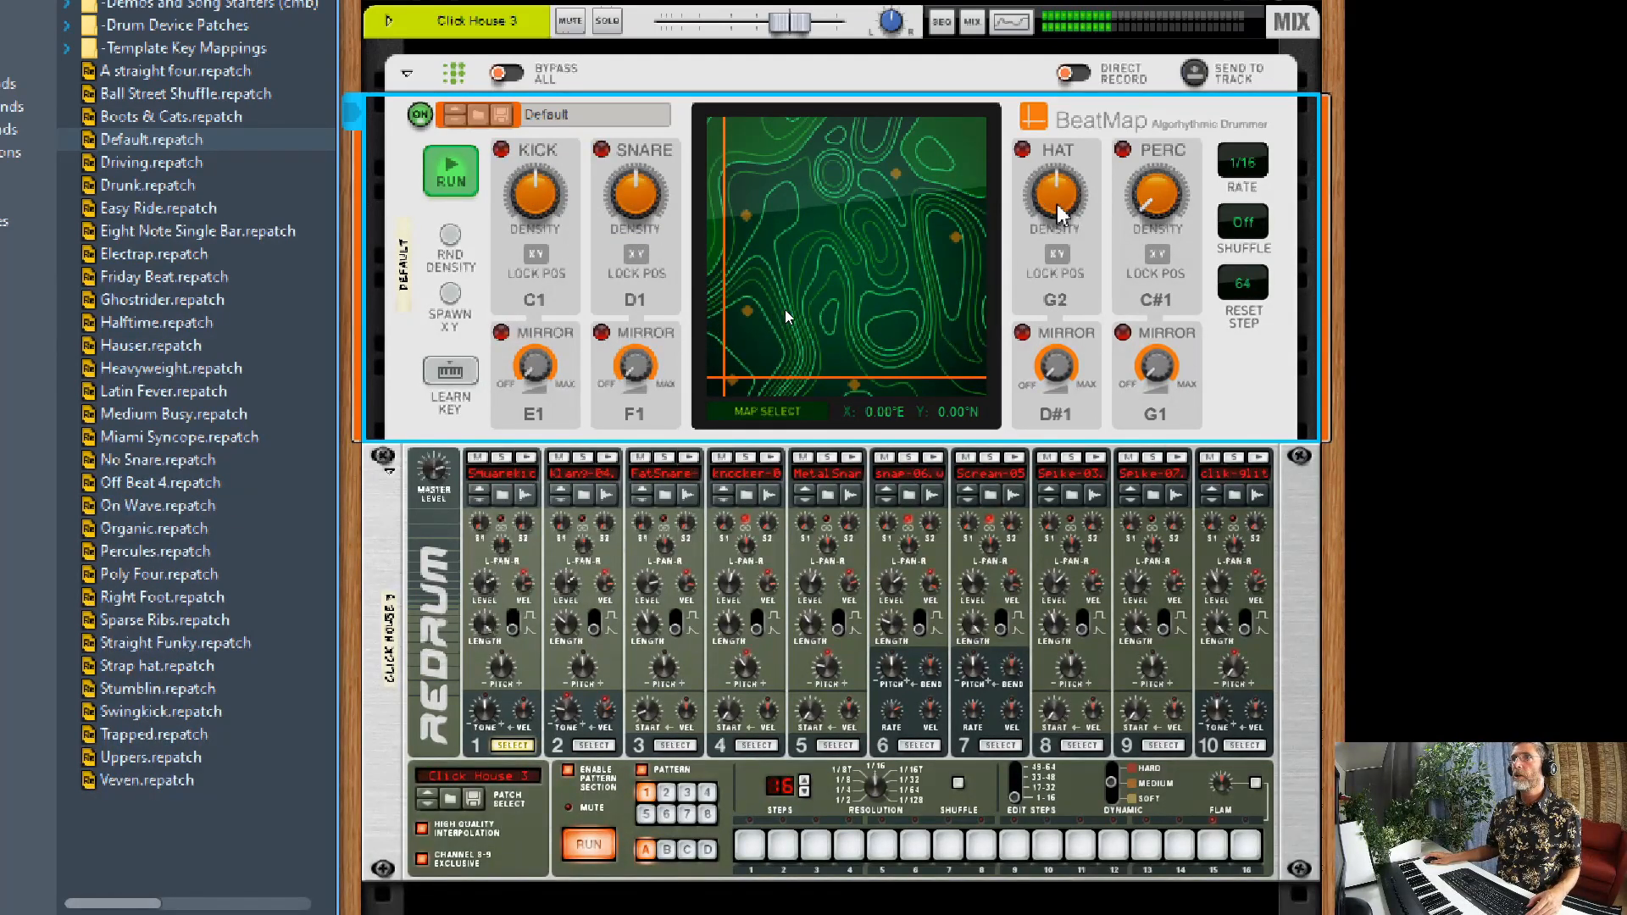
{"action": "mouse_move", "coordinate": [1055, 198]}
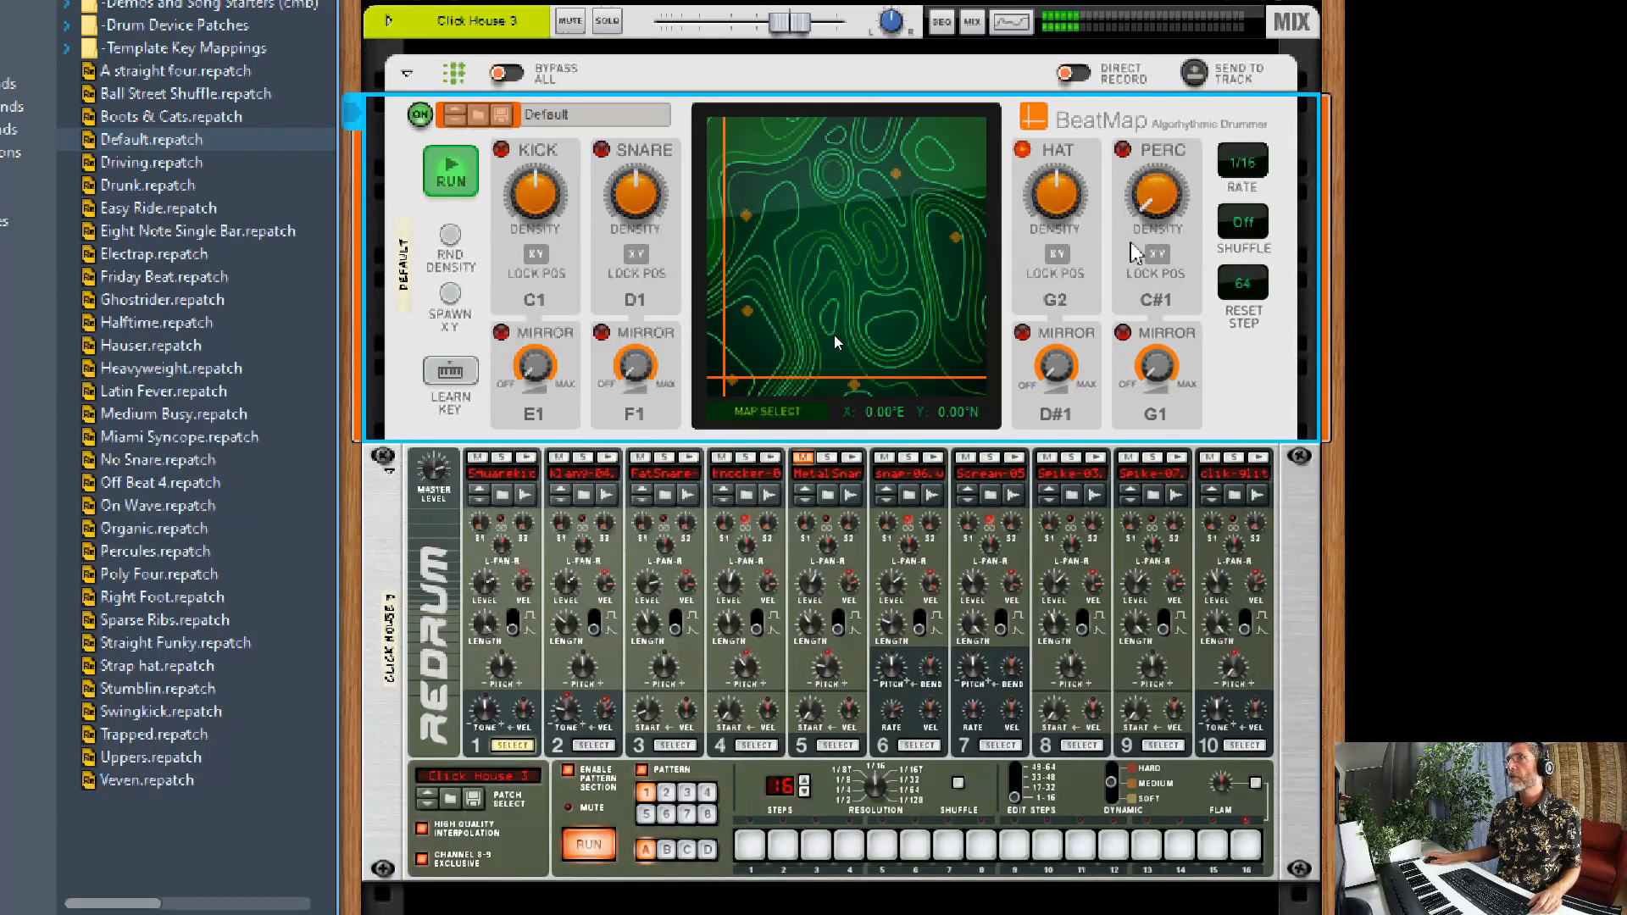
{"action": "left_click", "coordinate": [450, 171]}
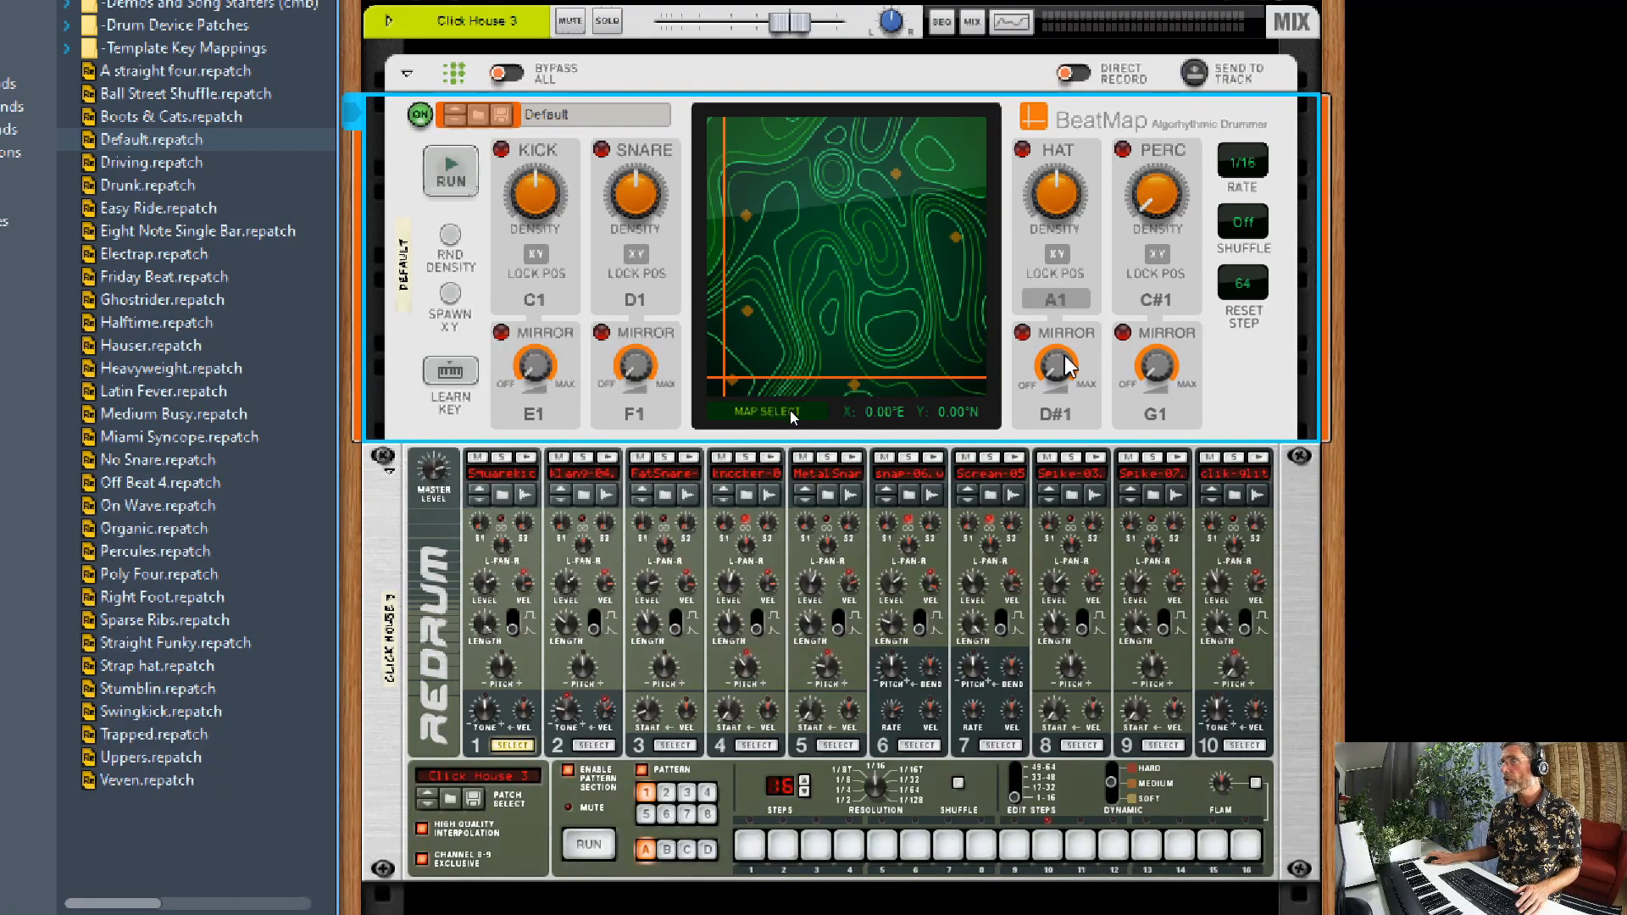
{"action": "left_click", "coordinate": [1053, 300]}
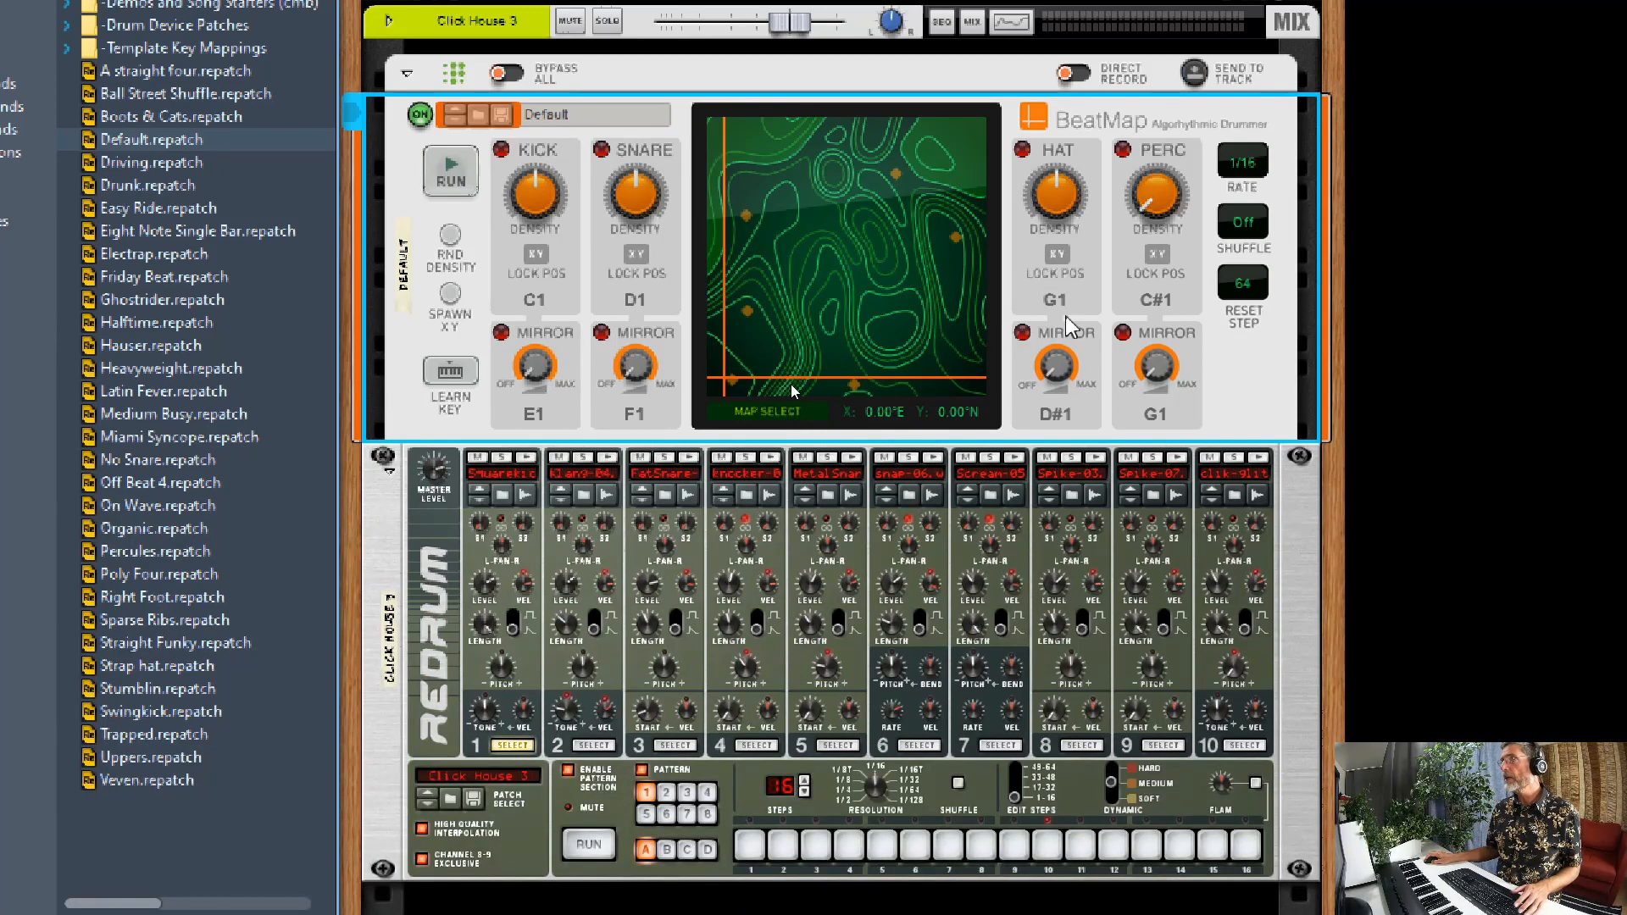
{"action": "left_click", "coordinate": [450, 172]}
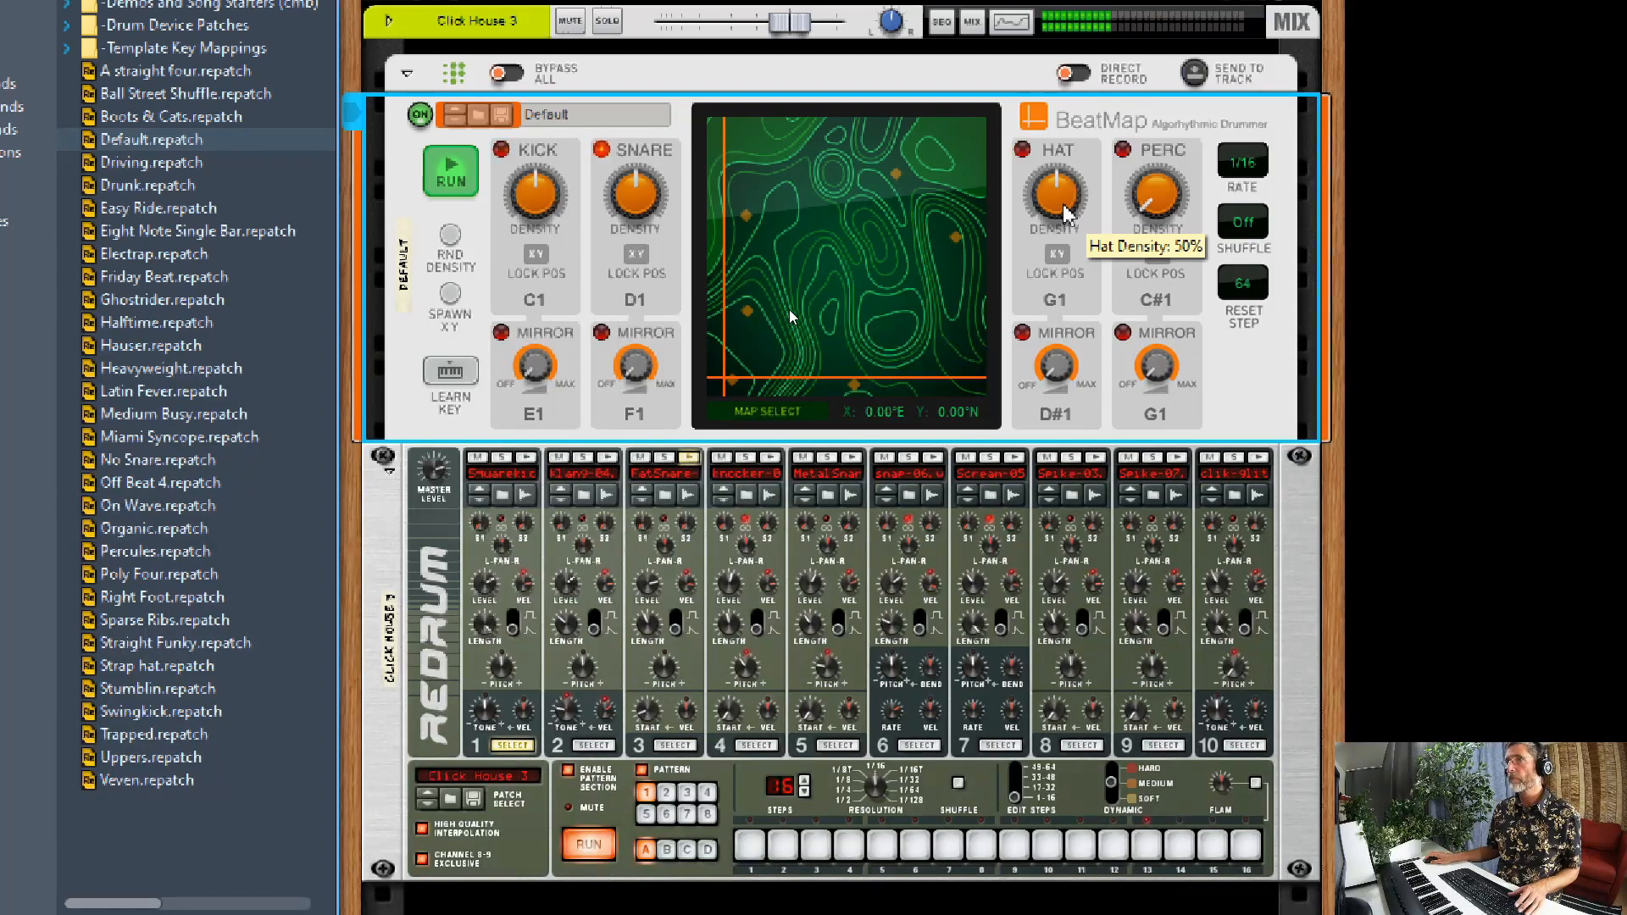
{"action": "mouse_move", "coordinate": [1157, 208]}
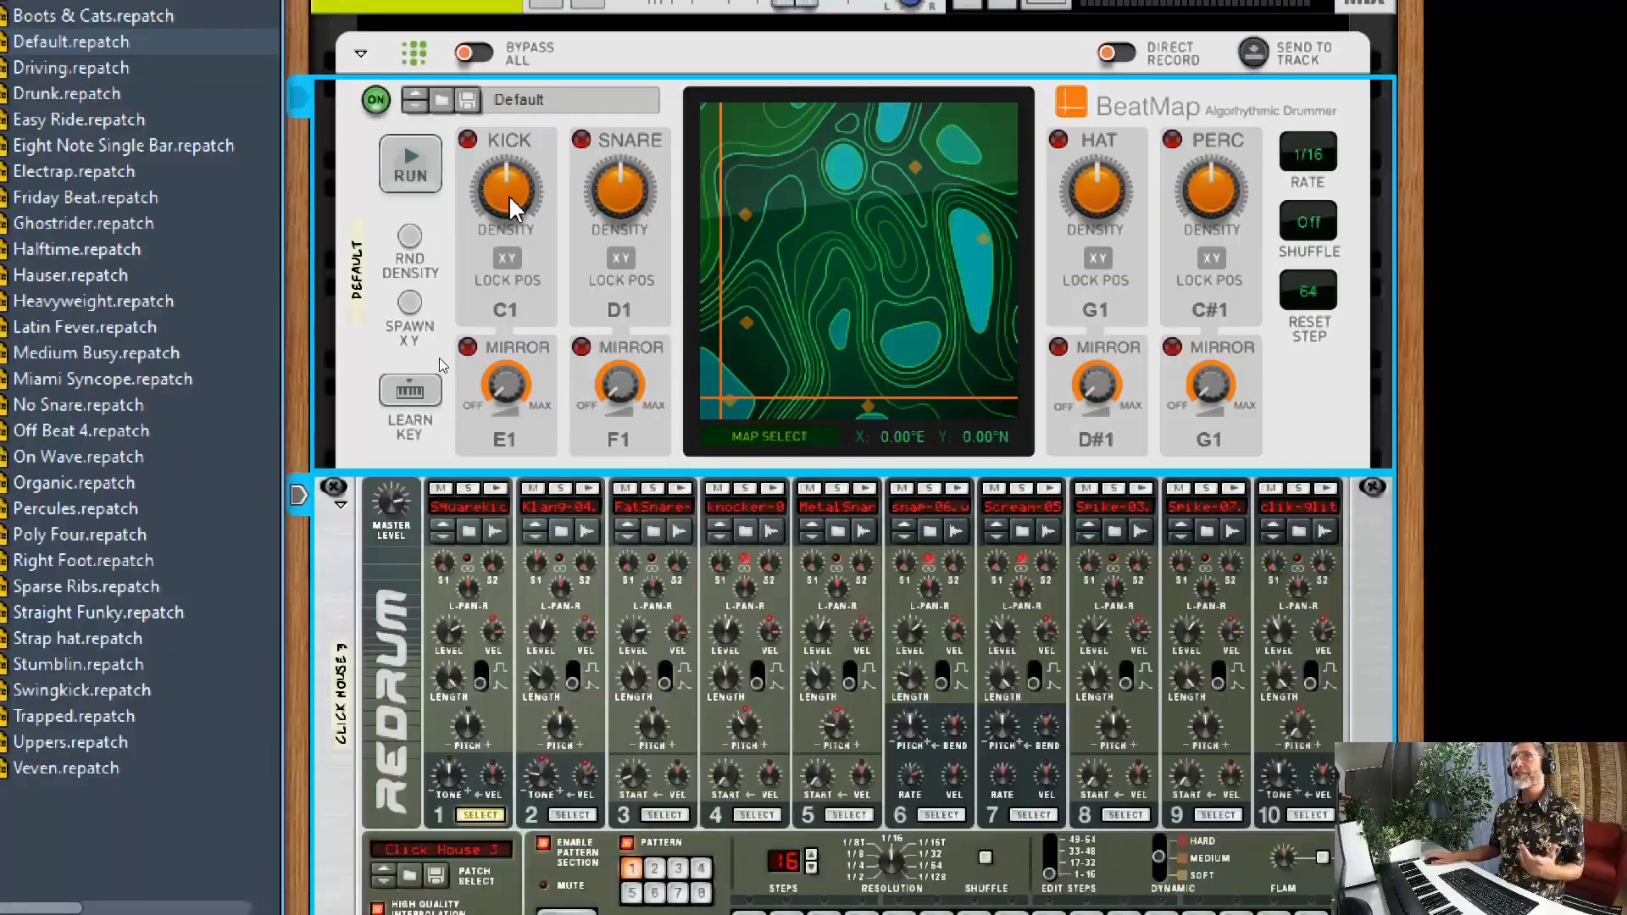
{"action": "mouse_move", "coordinate": [1235, 197]}
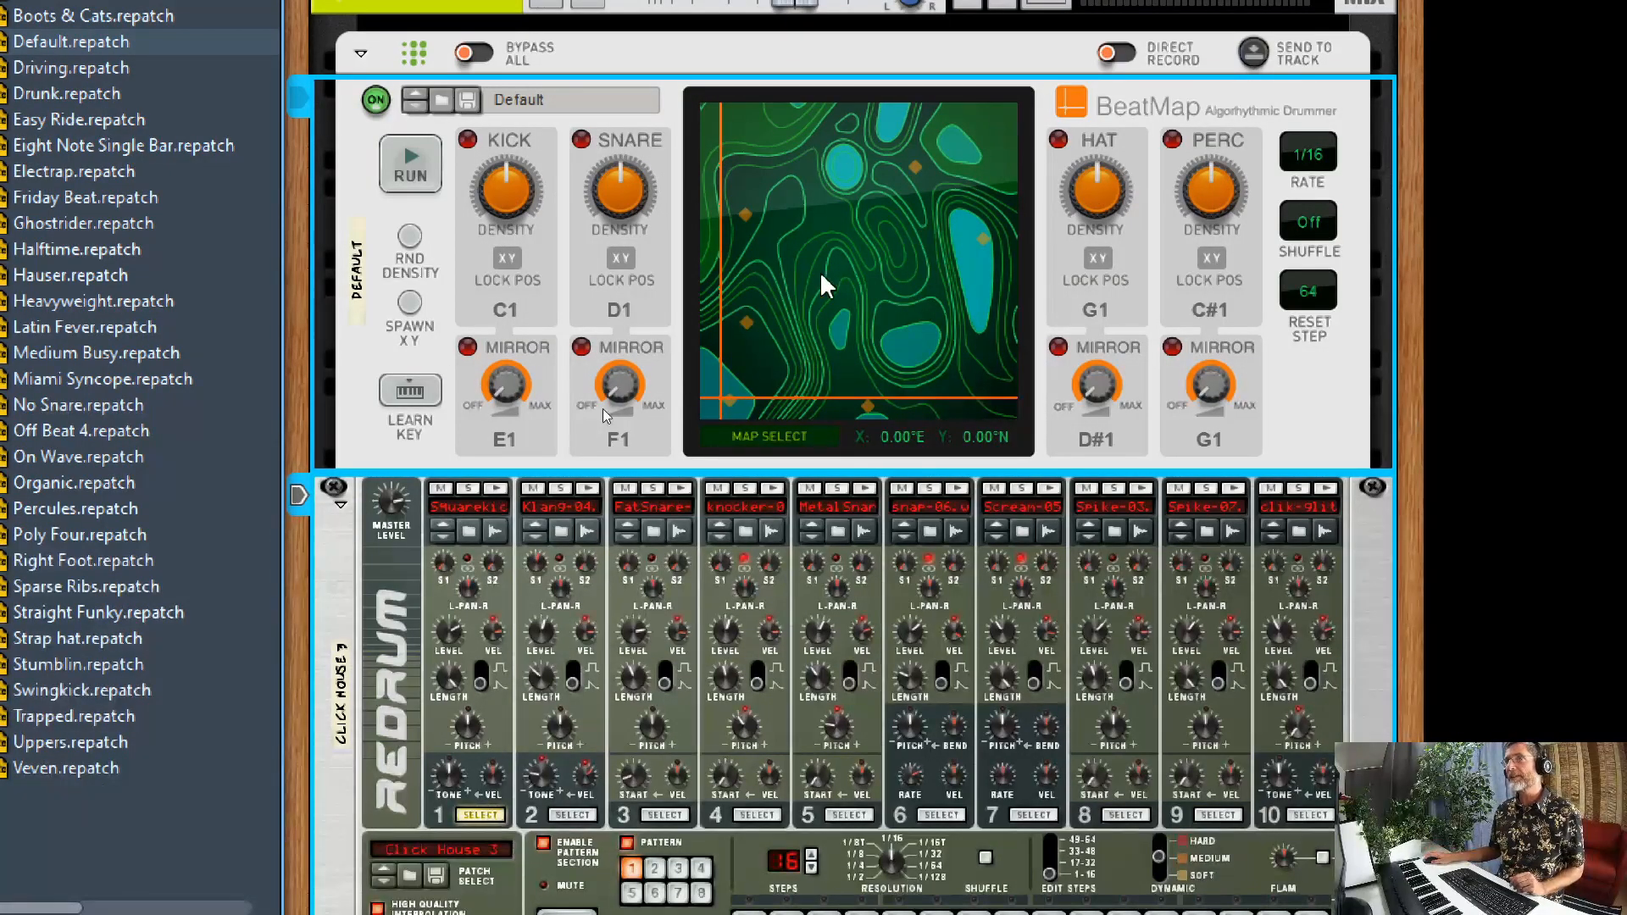
{"action": "mouse_move", "coordinate": [748, 393]}
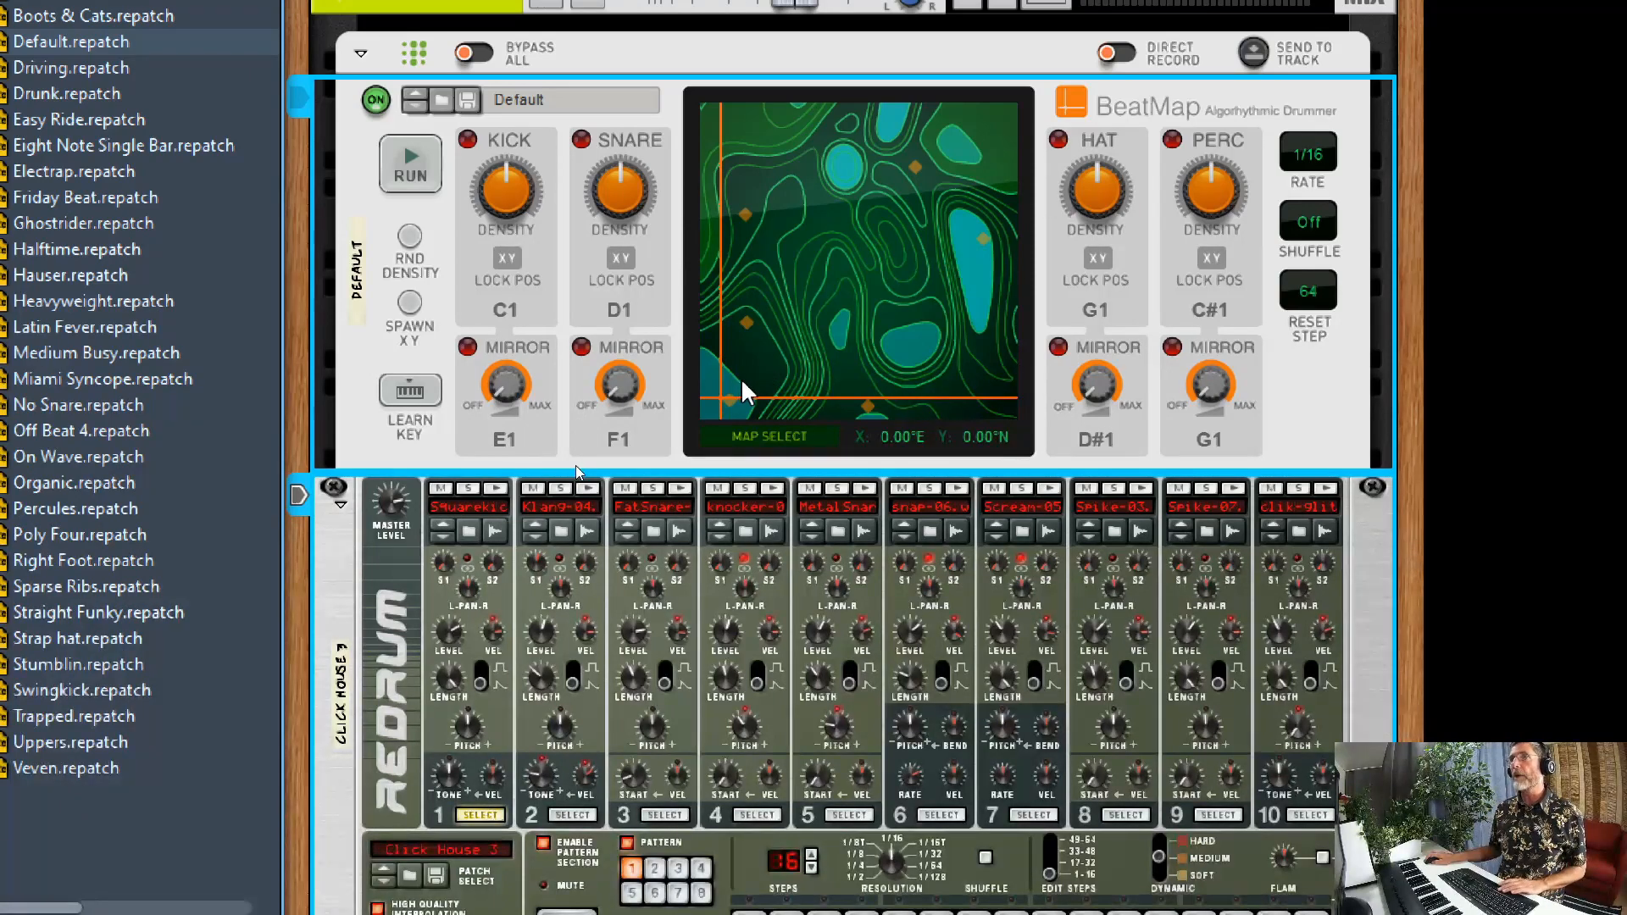
Play the pattern while picking two new spots on the BeatMap map.
{"action": "left_click", "coordinate": [410, 164]}
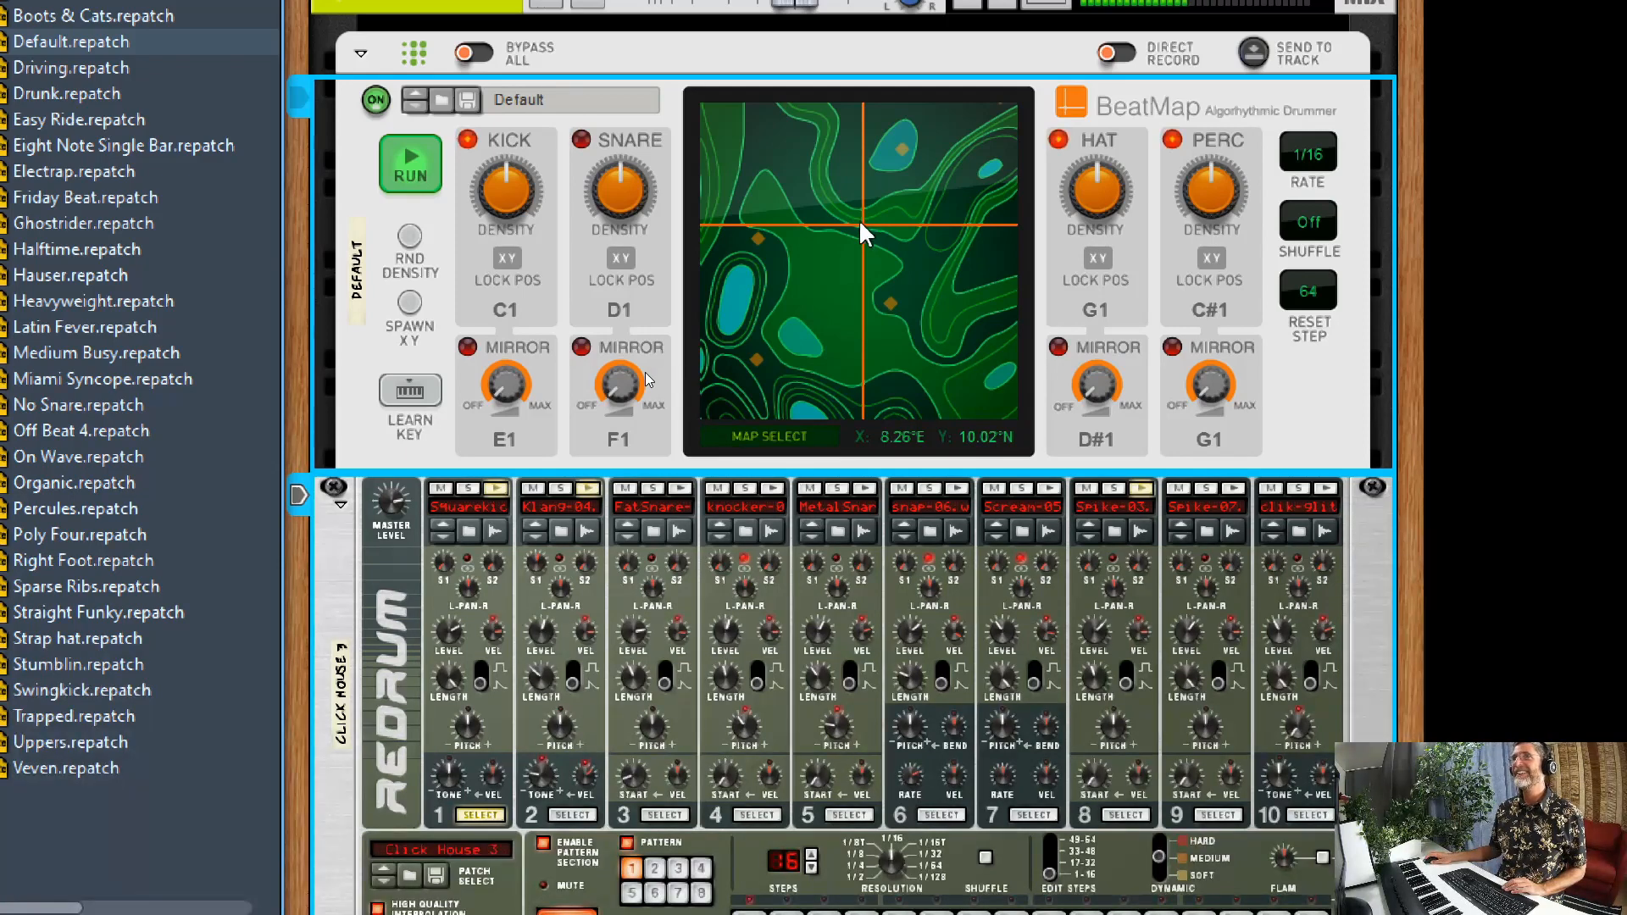
{"action": "left_click", "coordinate": [727, 218]}
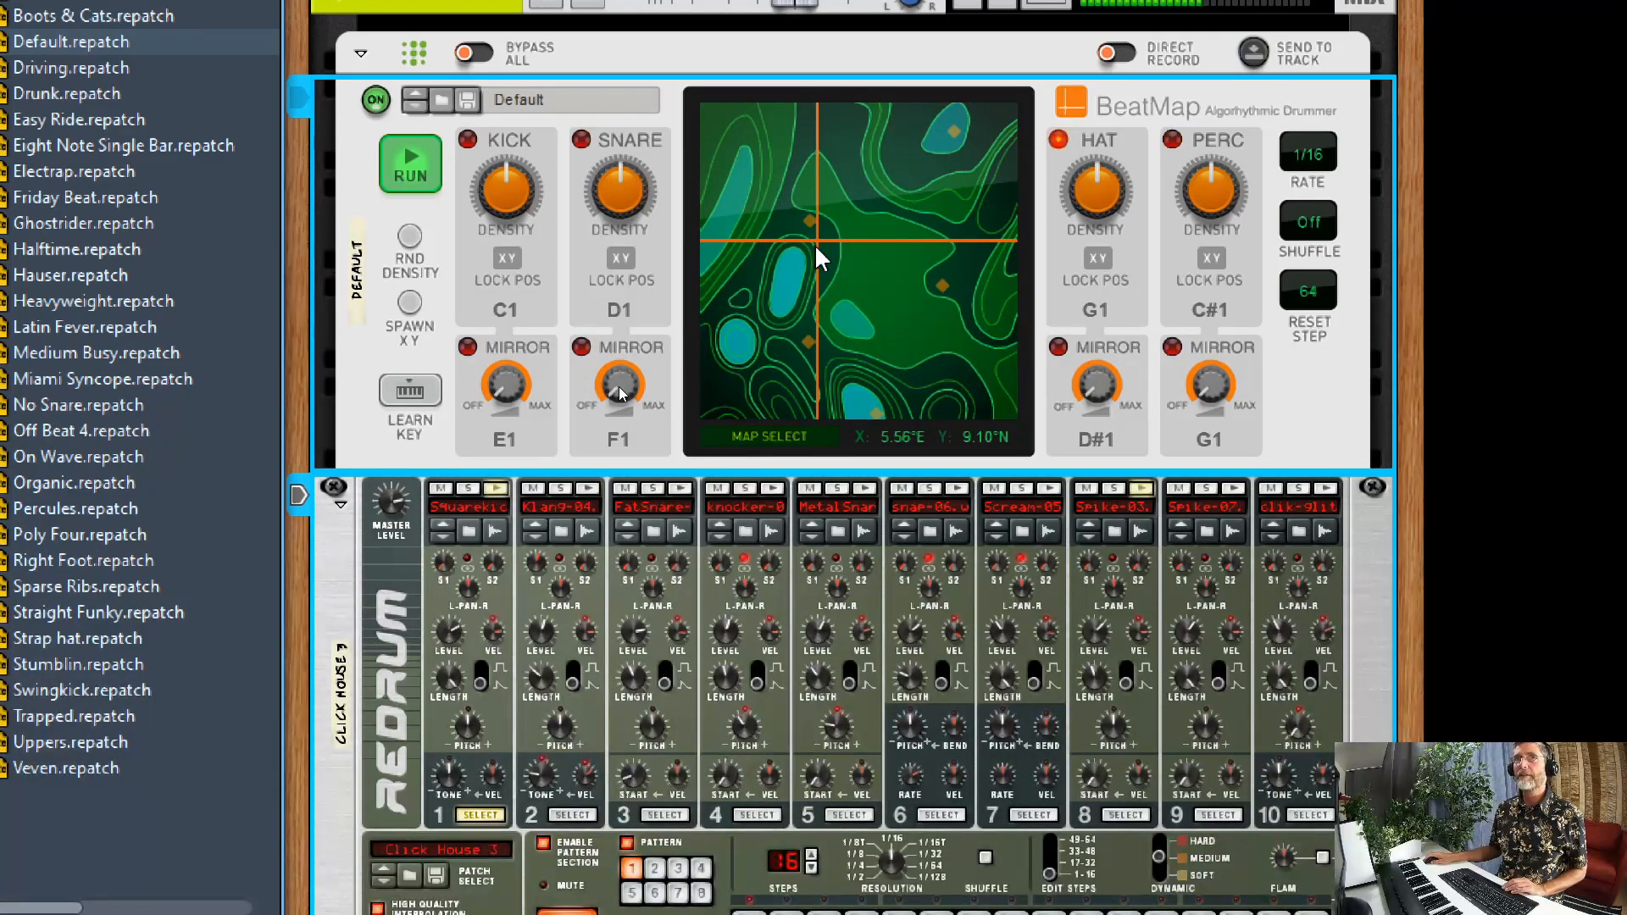
{"action": "left_click", "coordinate": [408, 164]}
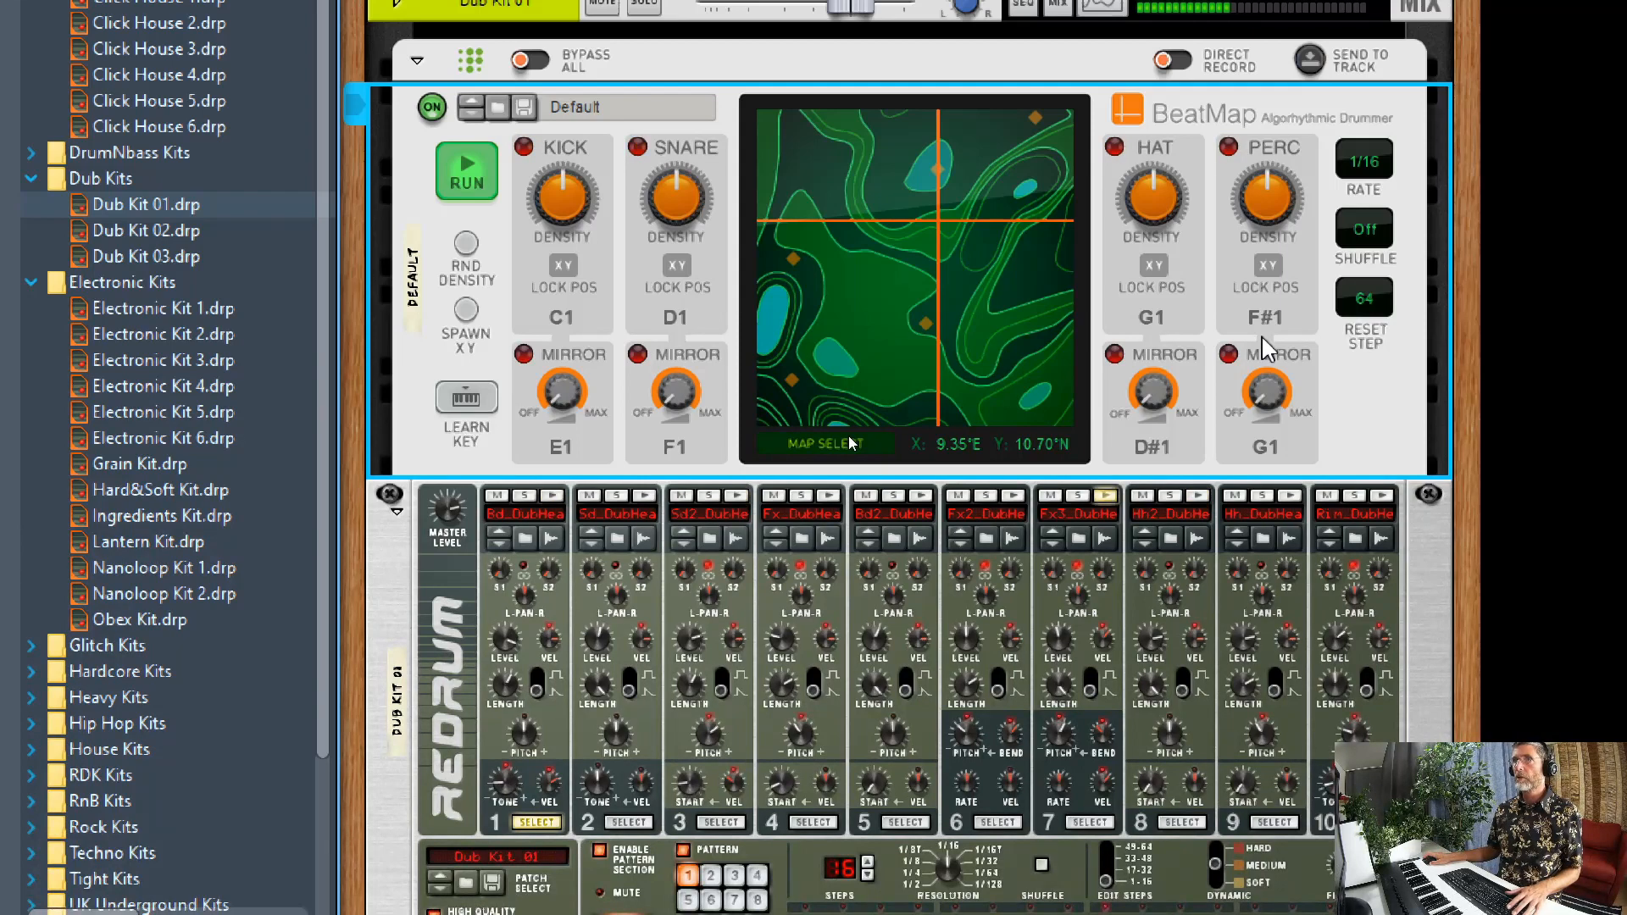
Stop the pattern and enable Lock Pos for the kick and snare parts.
{"action": "left_click", "coordinate": [466, 171]}
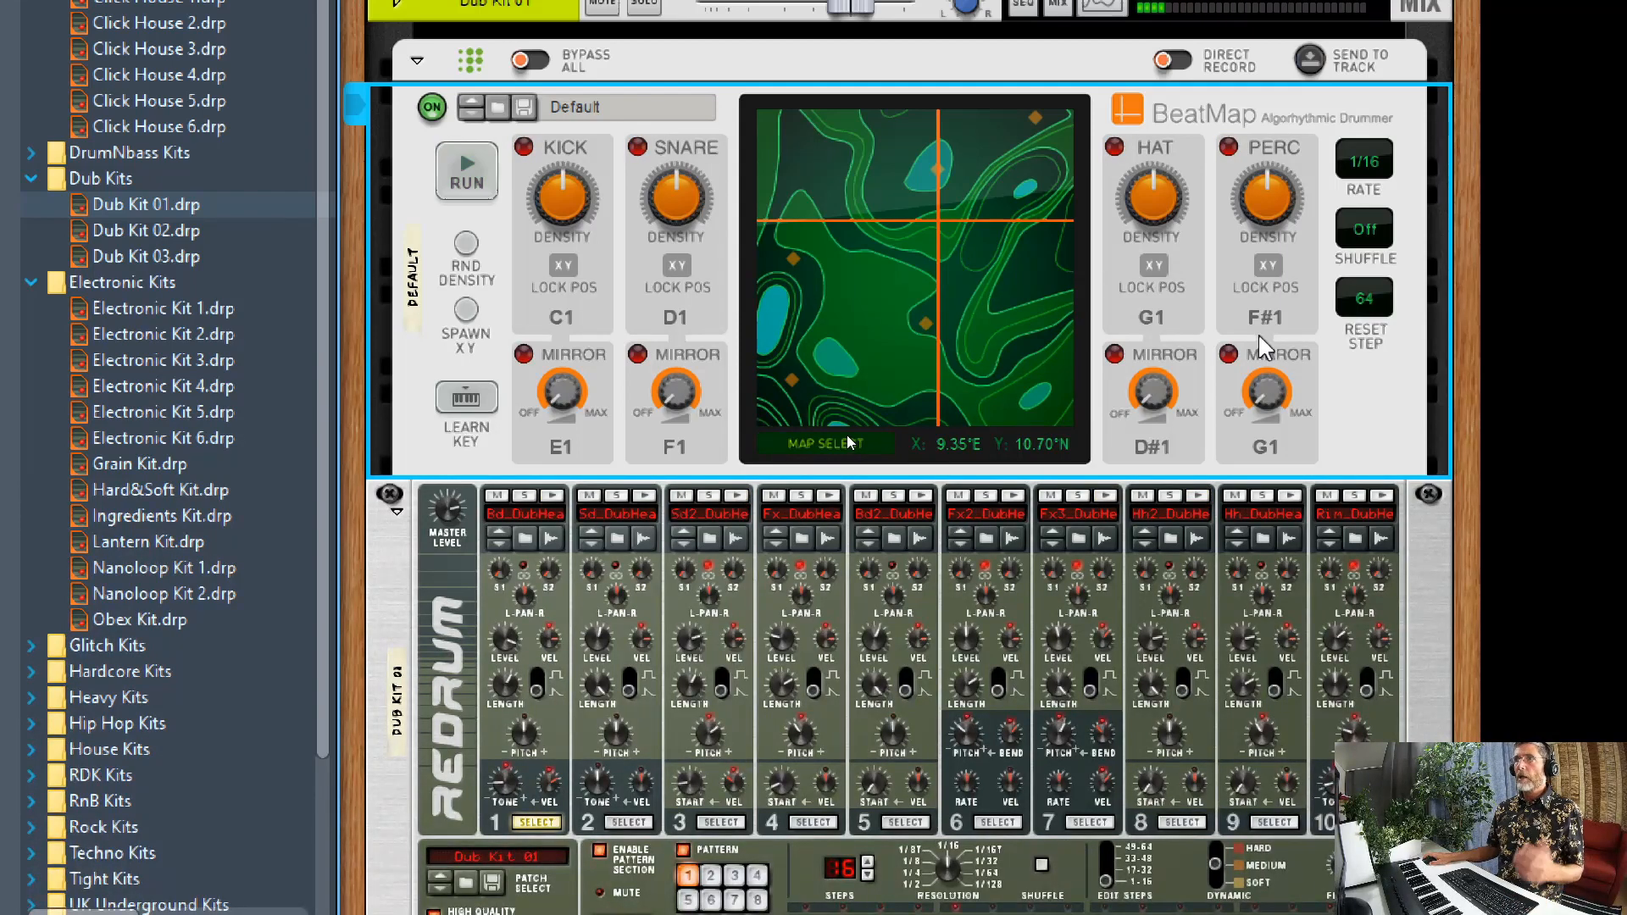
{"action": "mouse_move", "coordinate": [908, 300]}
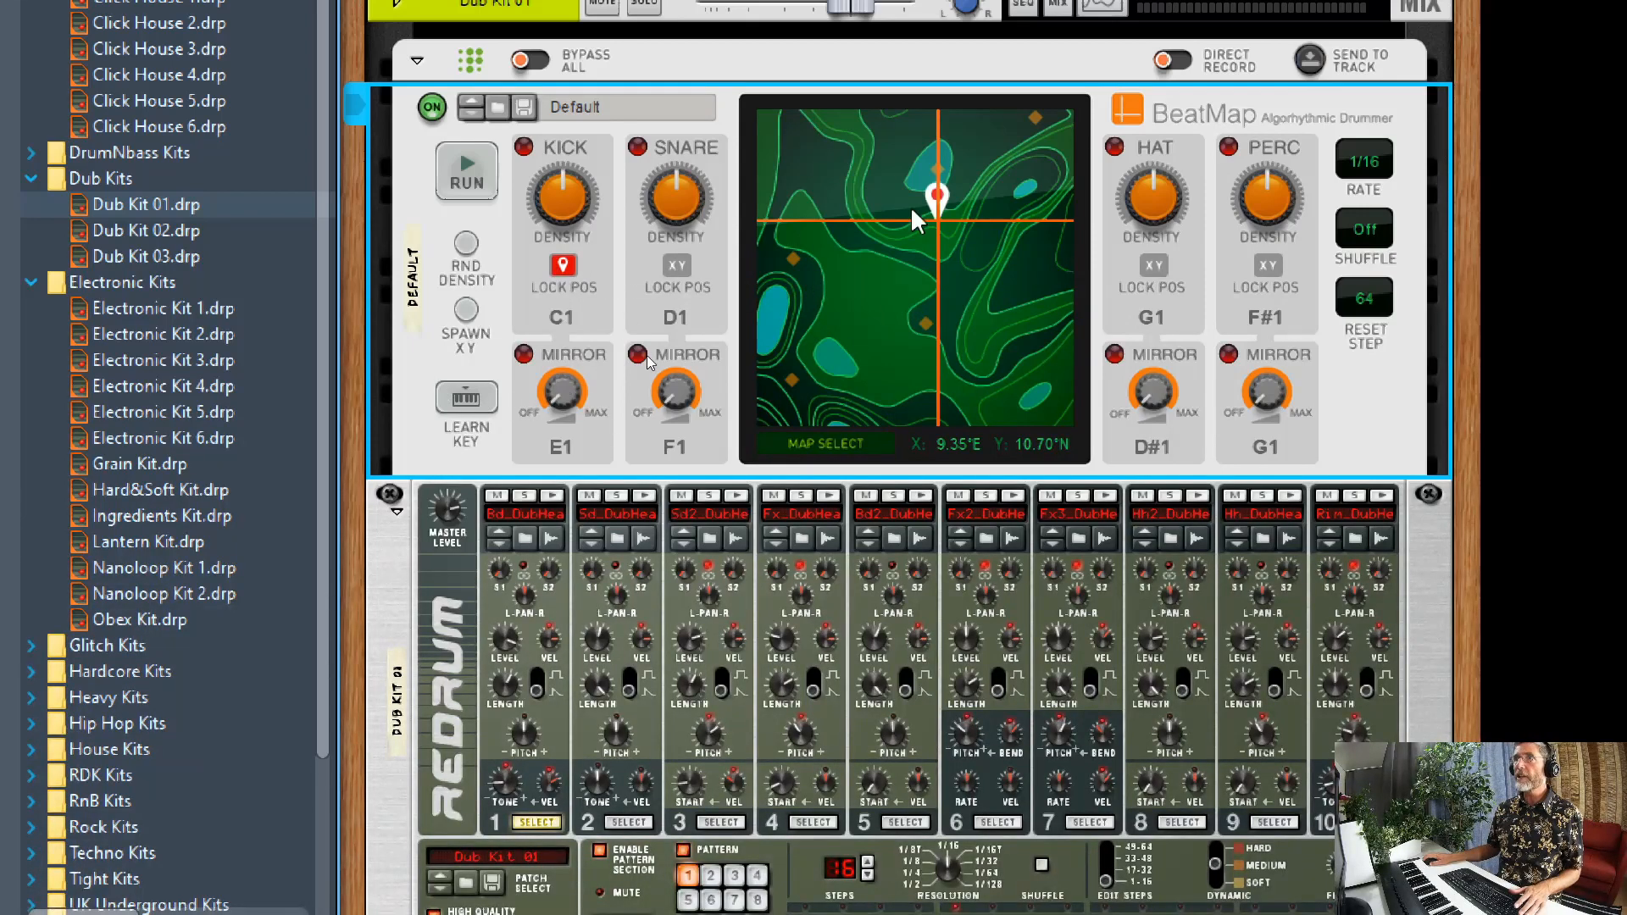
{"action": "left_click", "coordinate": [465, 172]}
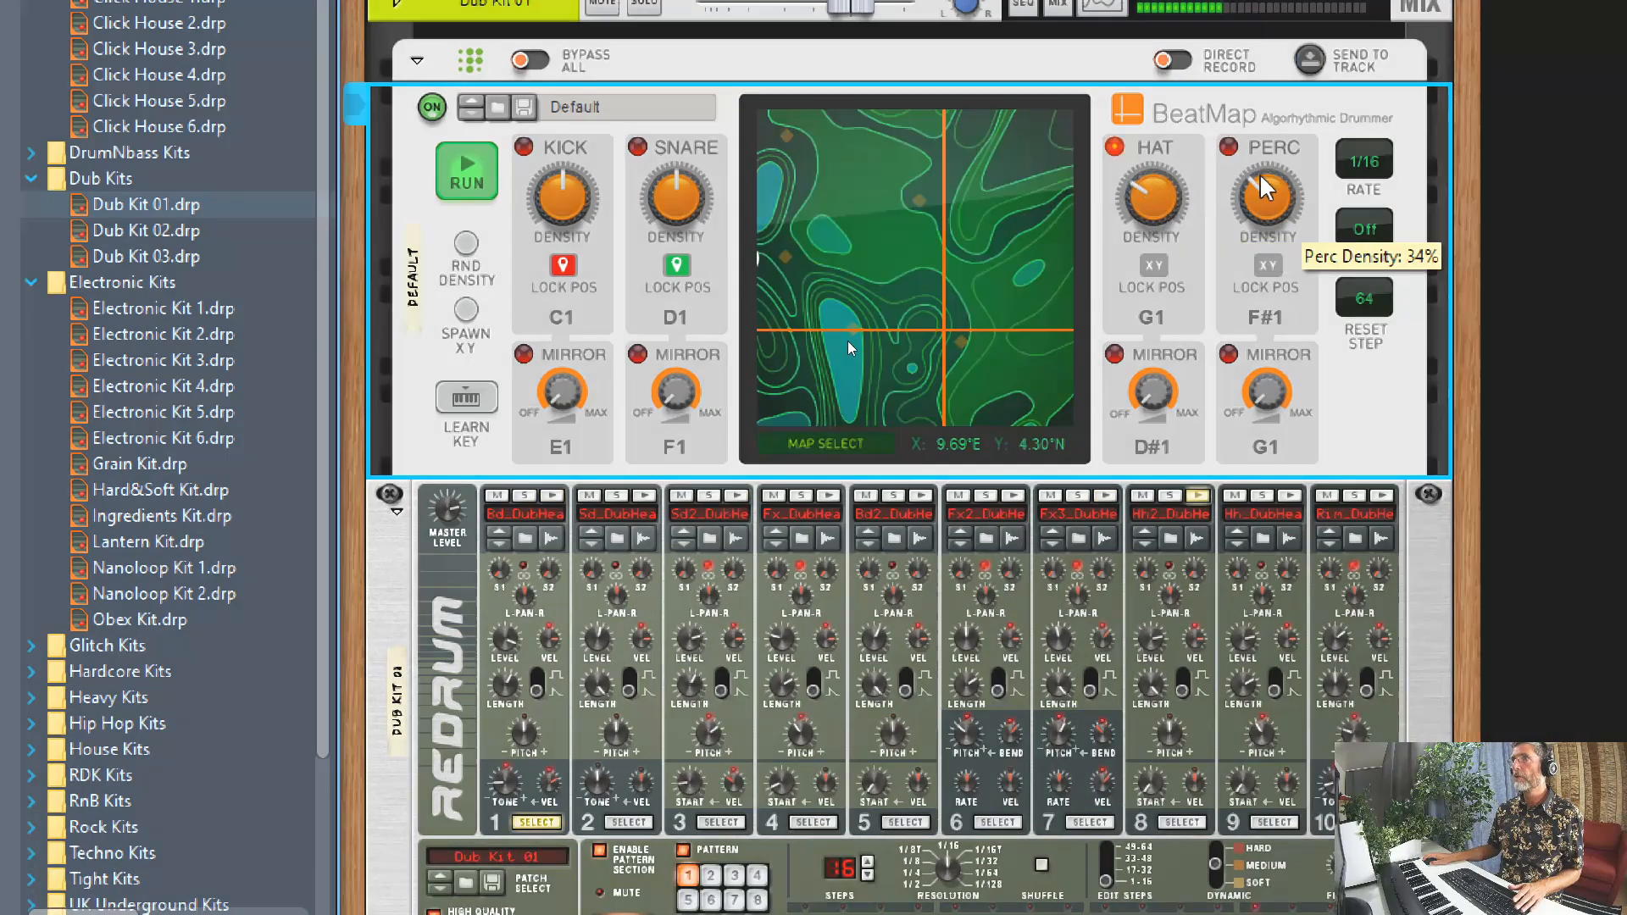
Switch the map to Arid, then play the drums from a new position.
{"action": "left_click", "coordinate": [820, 443]}
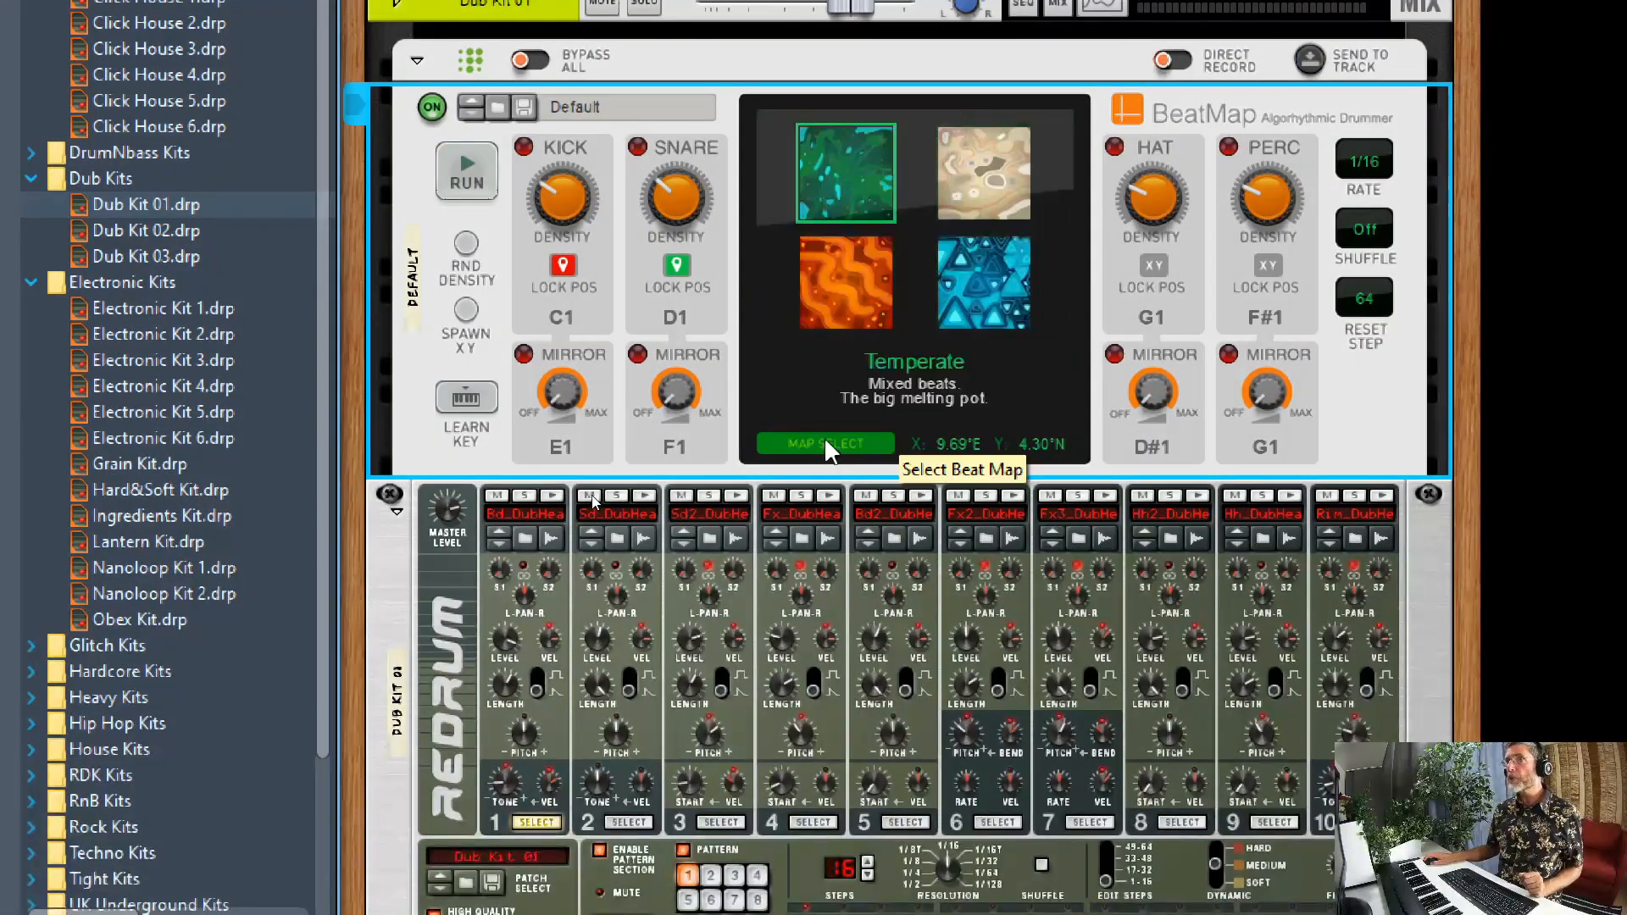
{"action": "left_click", "coordinate": [983, 172]}
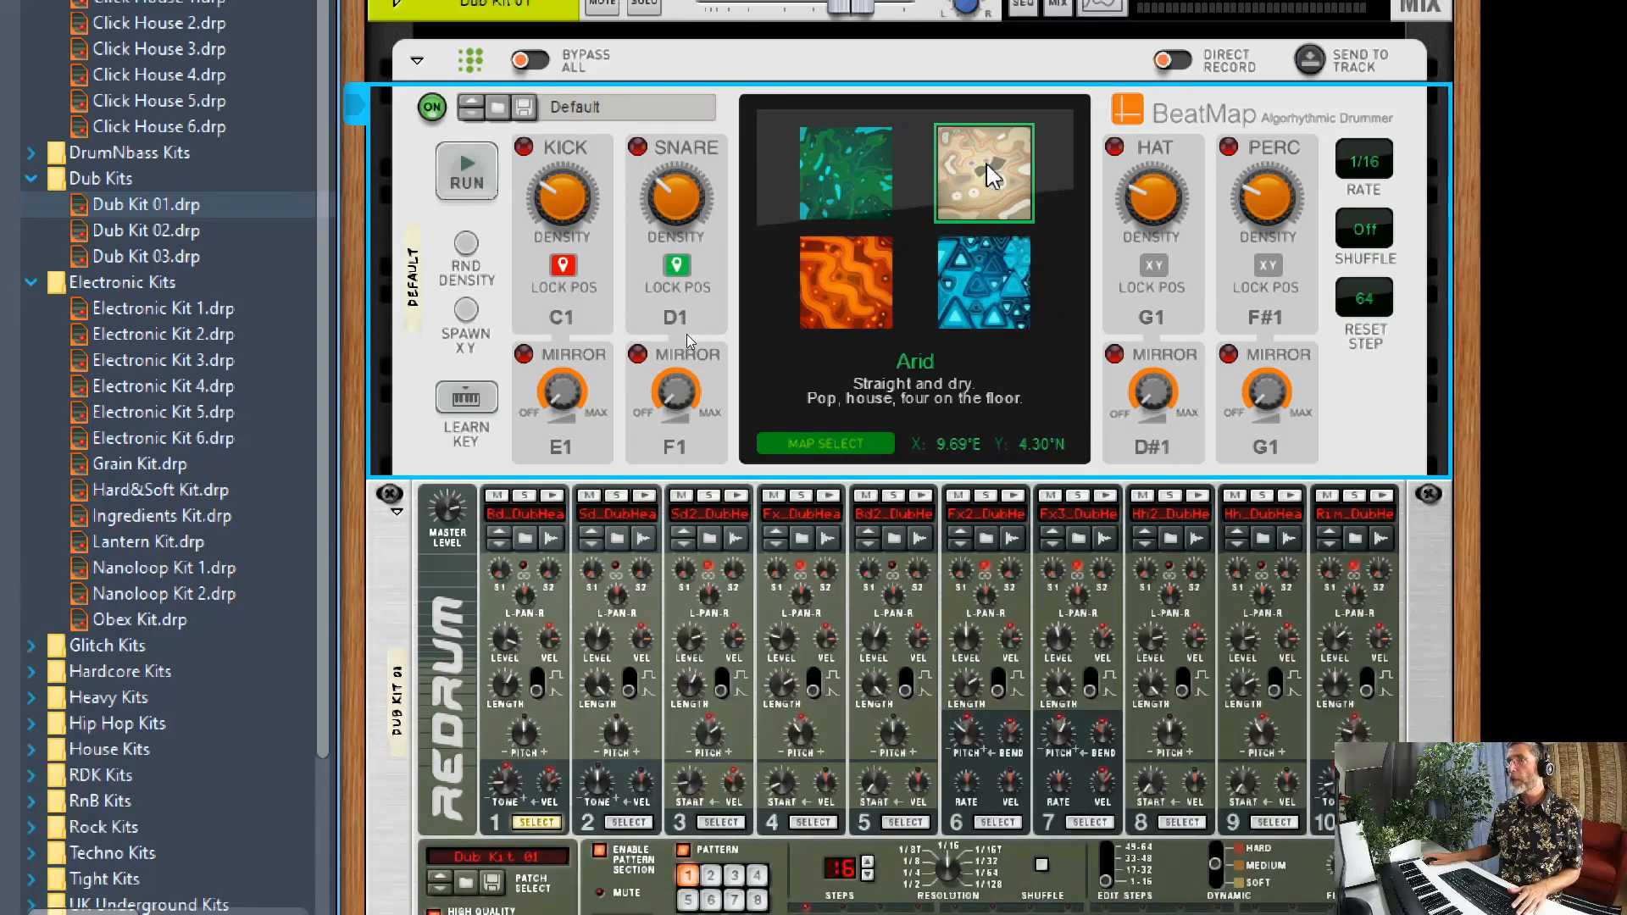
{"action": "left_click", "coordinate": [984, 173]}
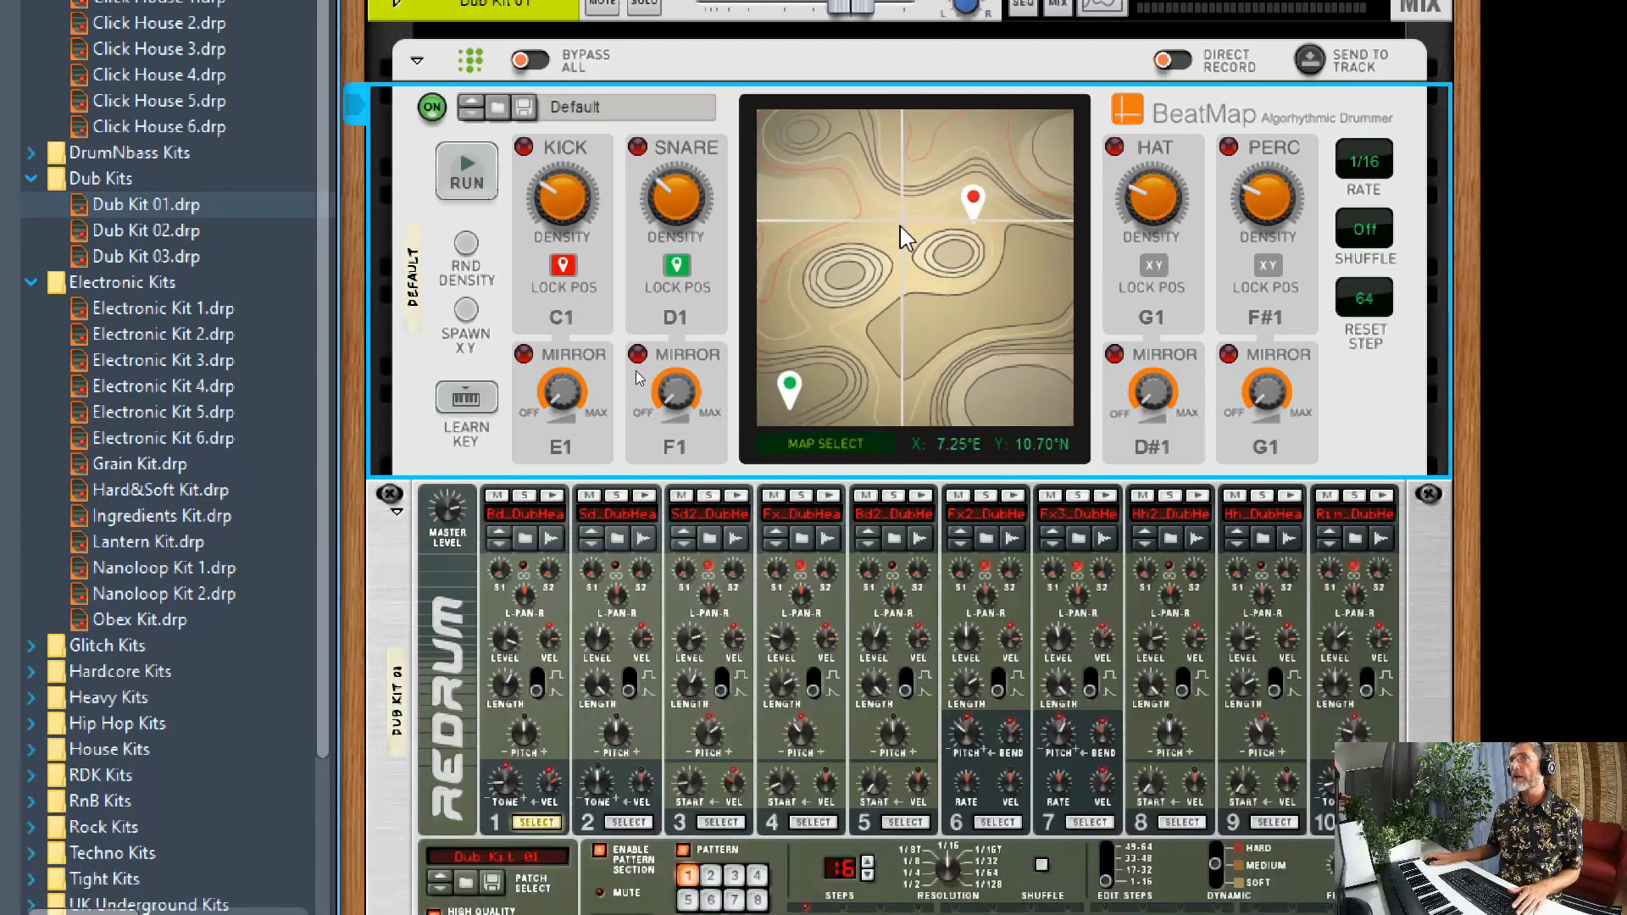
{"action": "left_click", "coordinate": [466, 171]}
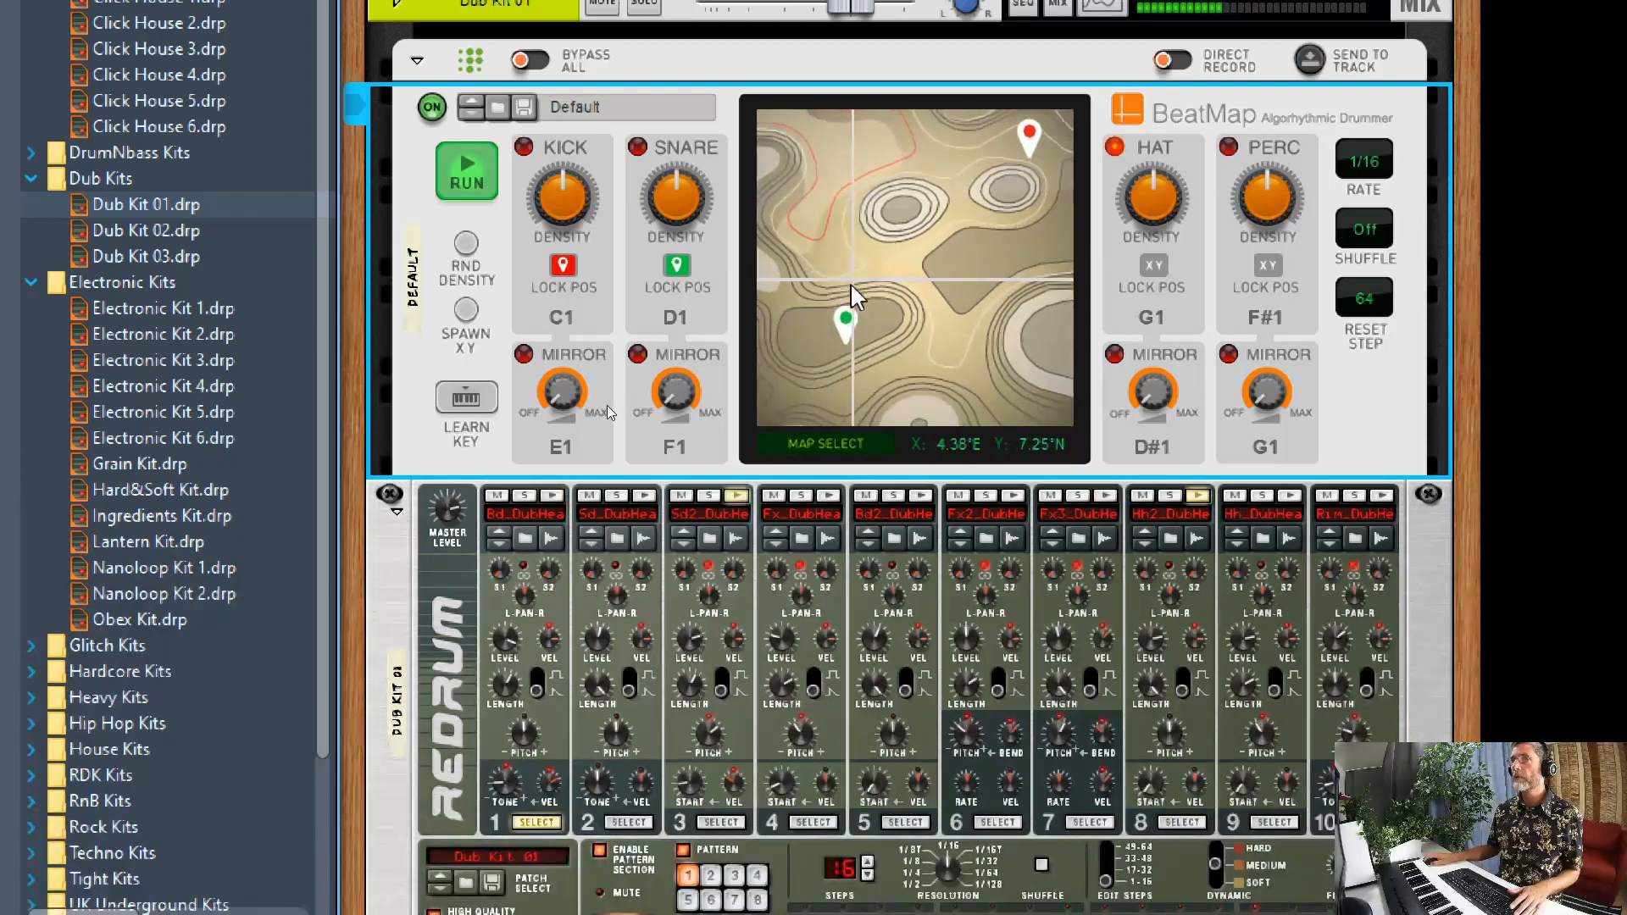
{"action": "left_click", "coordinate": [564, 267]}
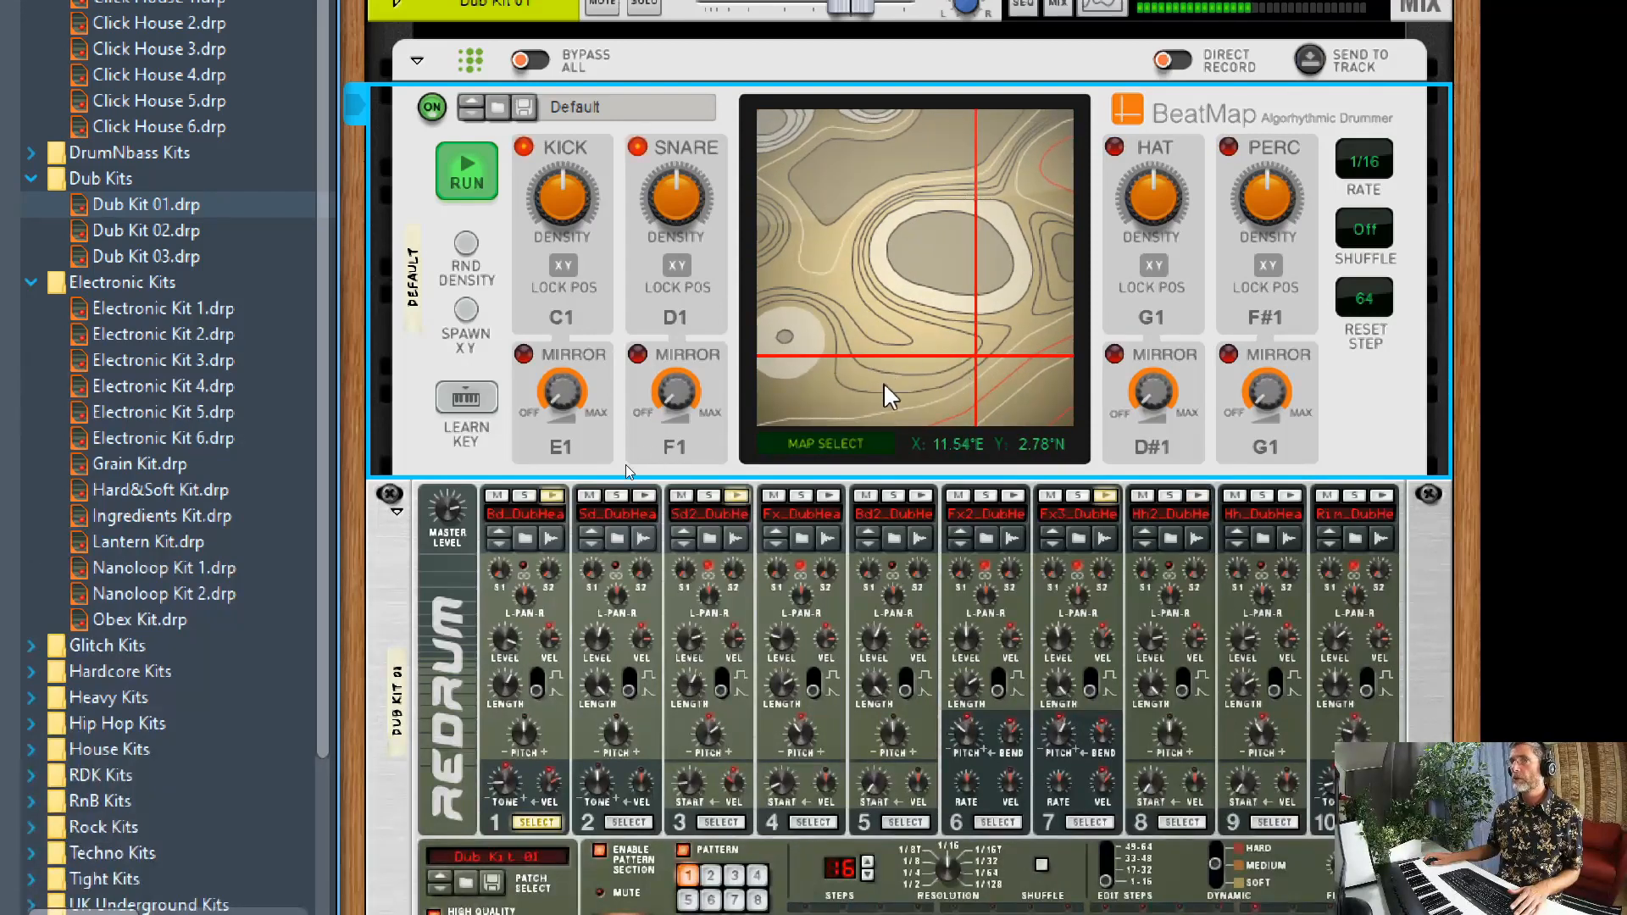
Switch to the Lava map, set a new position, and run the pattern.
{"action": "left_click", "coordinate": [824, 445]}
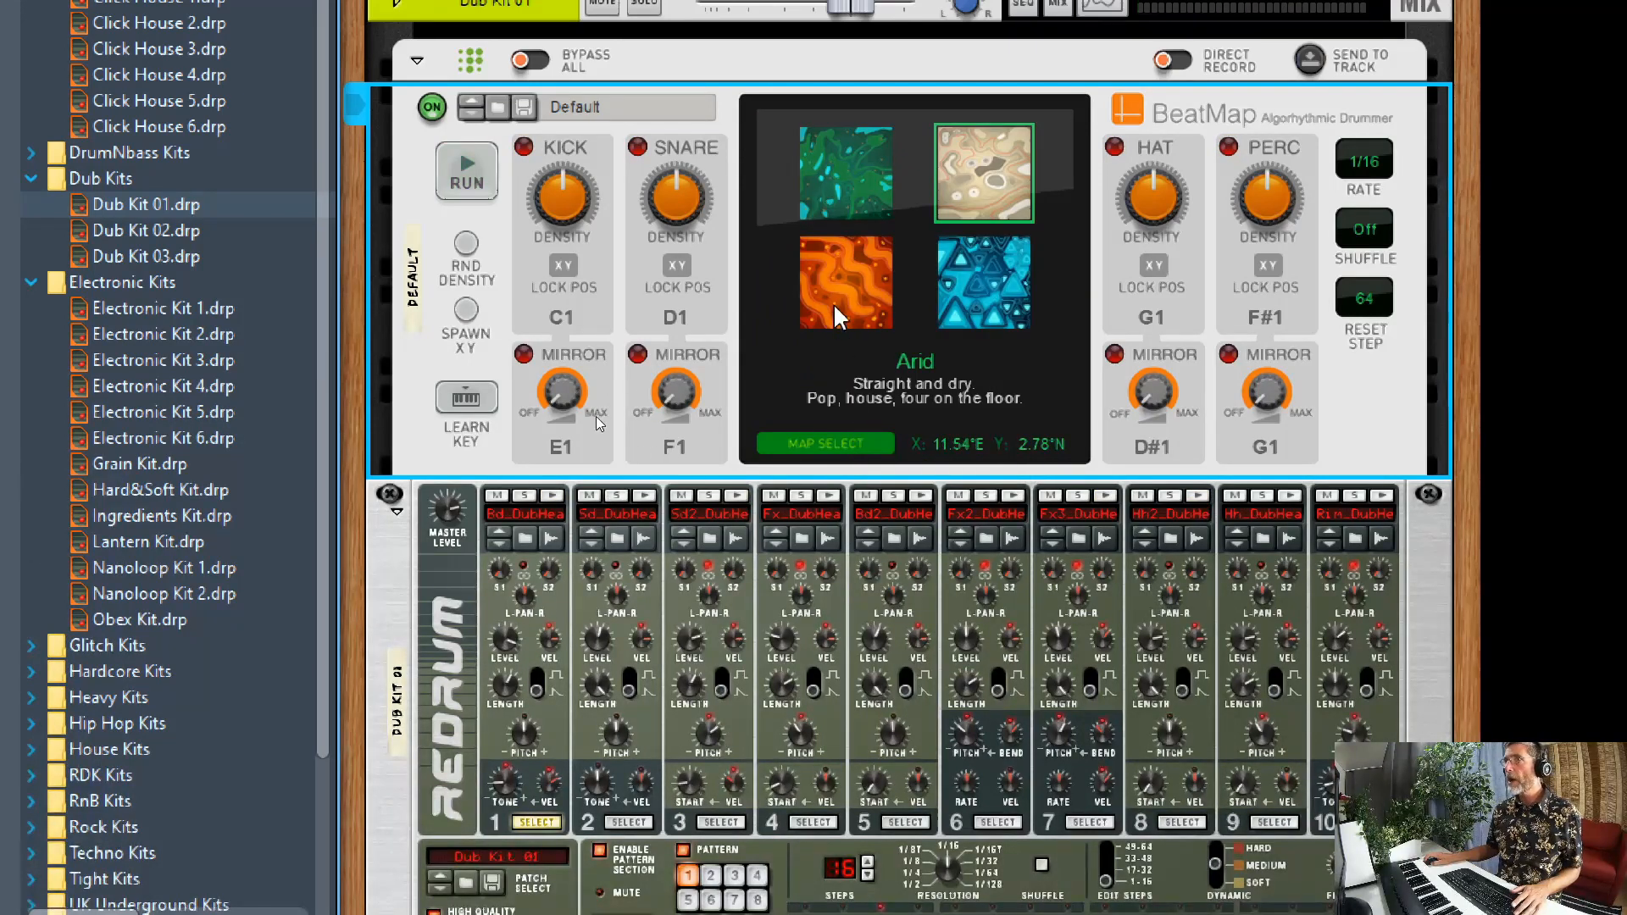
{"action": "left_click", "coordinate": [845, 281]}
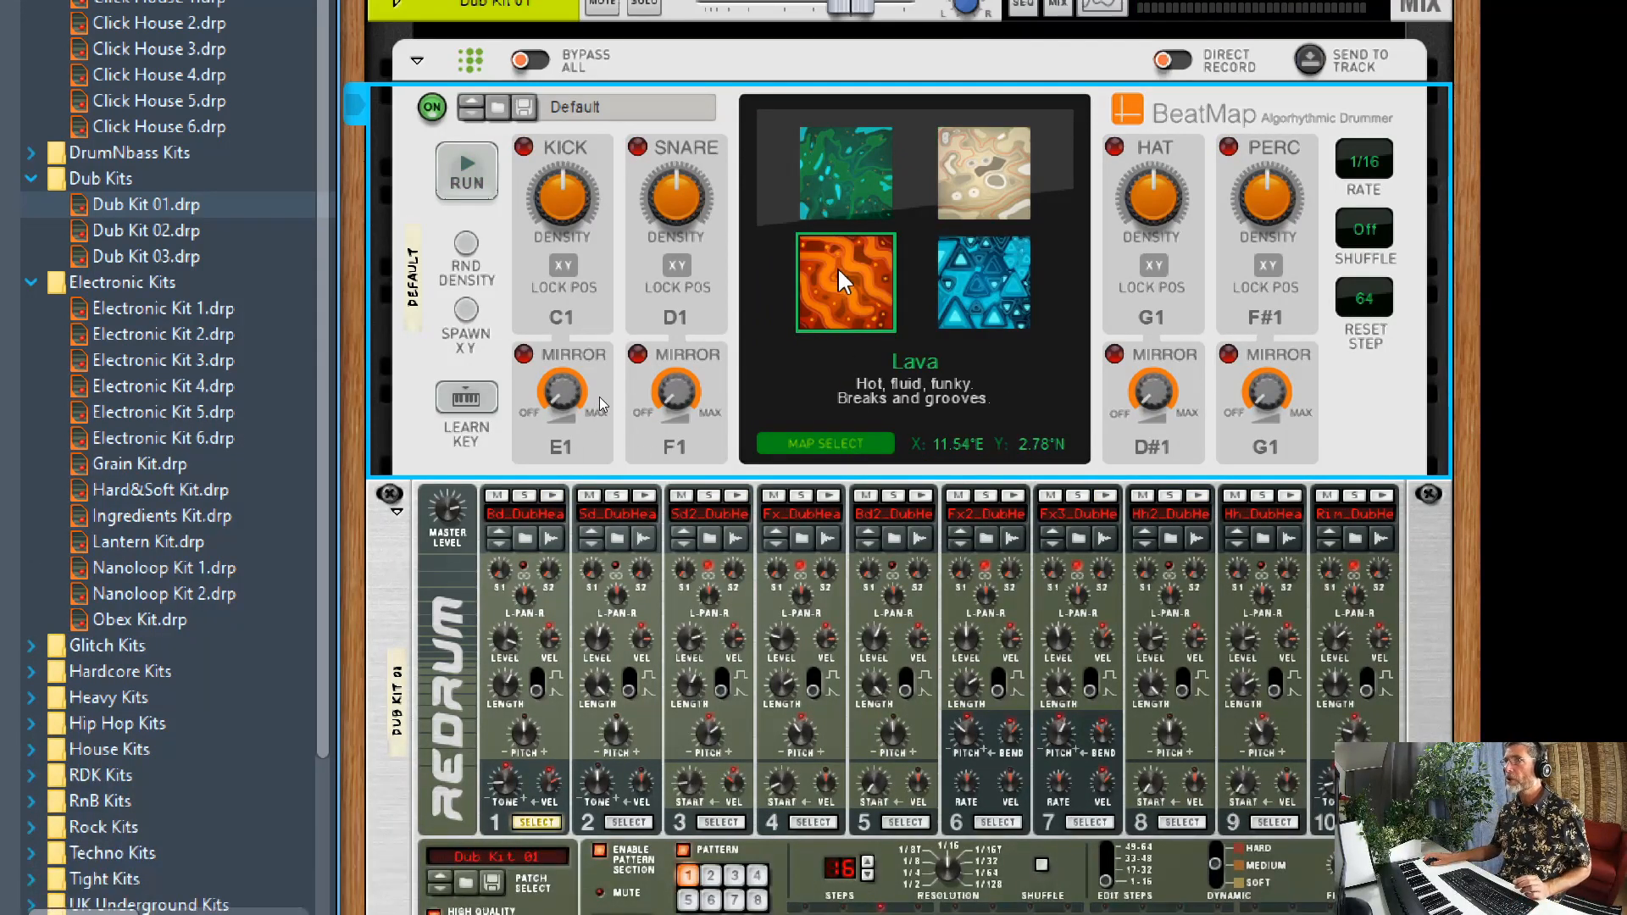
{"action": "left_click", "coordinate": [840, 282]}
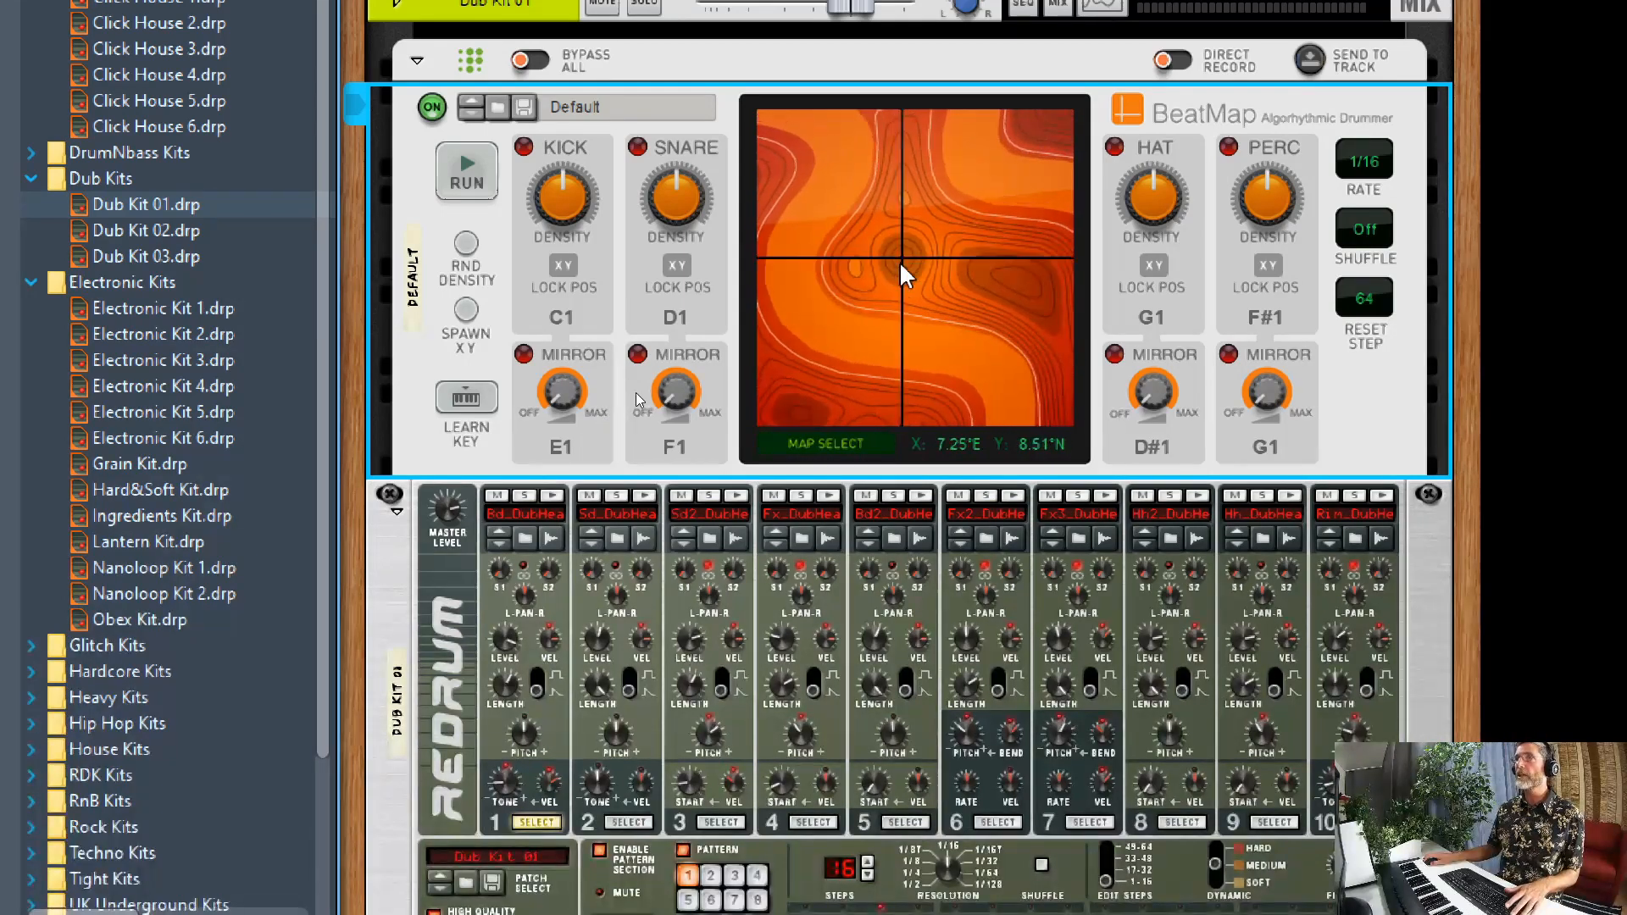
{"action": "left_click", "coordinate": [466, 171]}
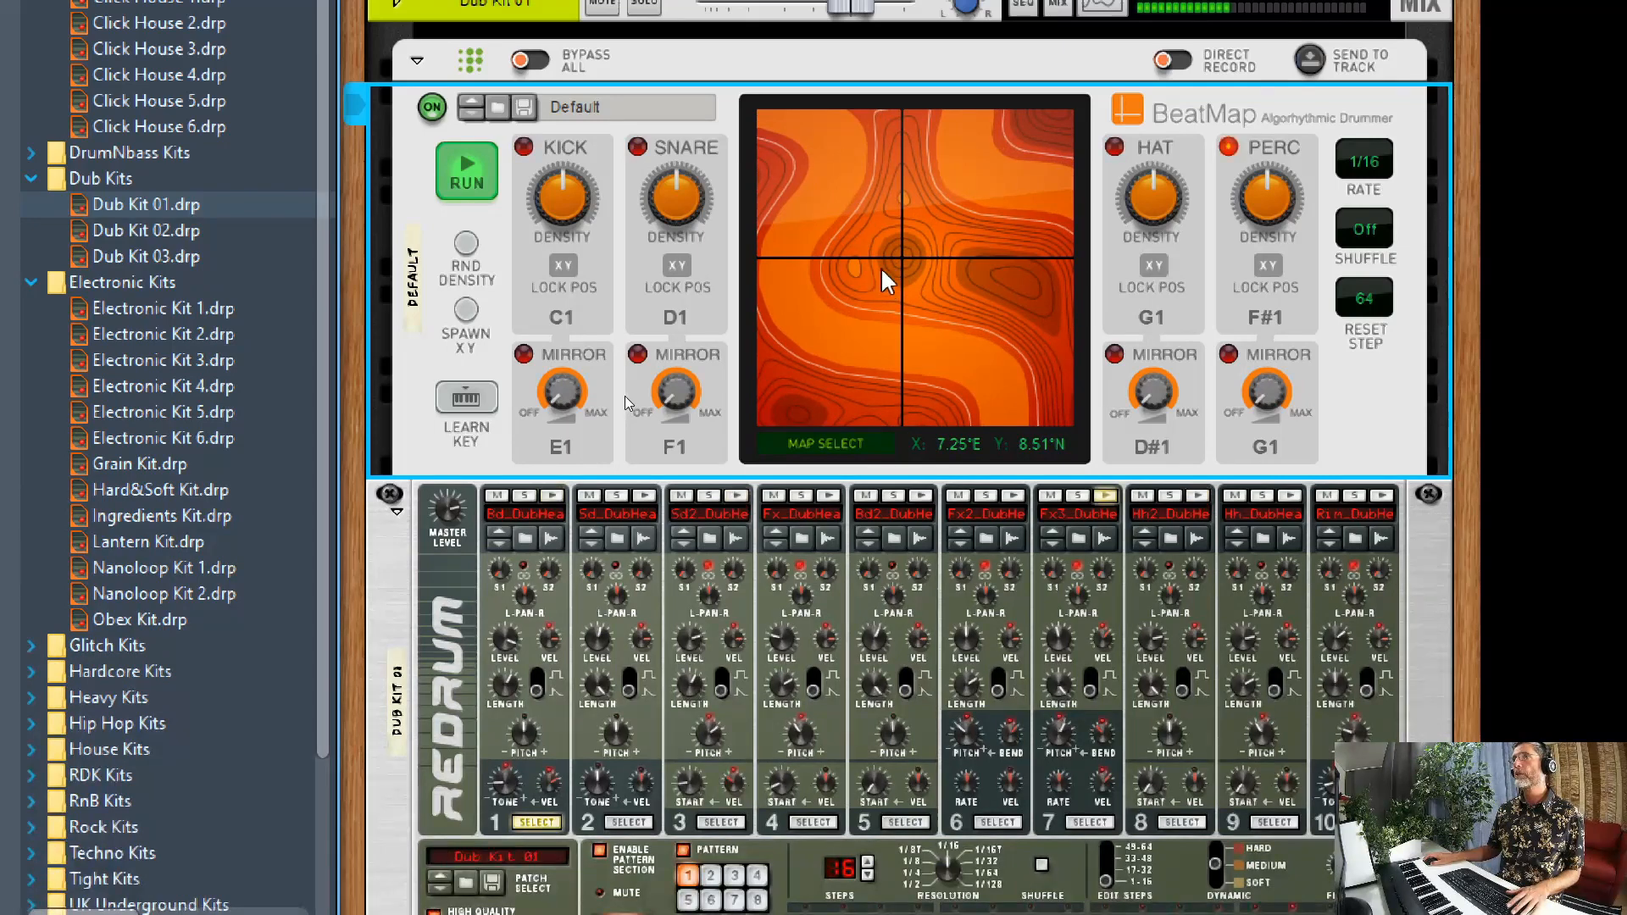
{"action": "left_click", "coordinate": [466, 170]}
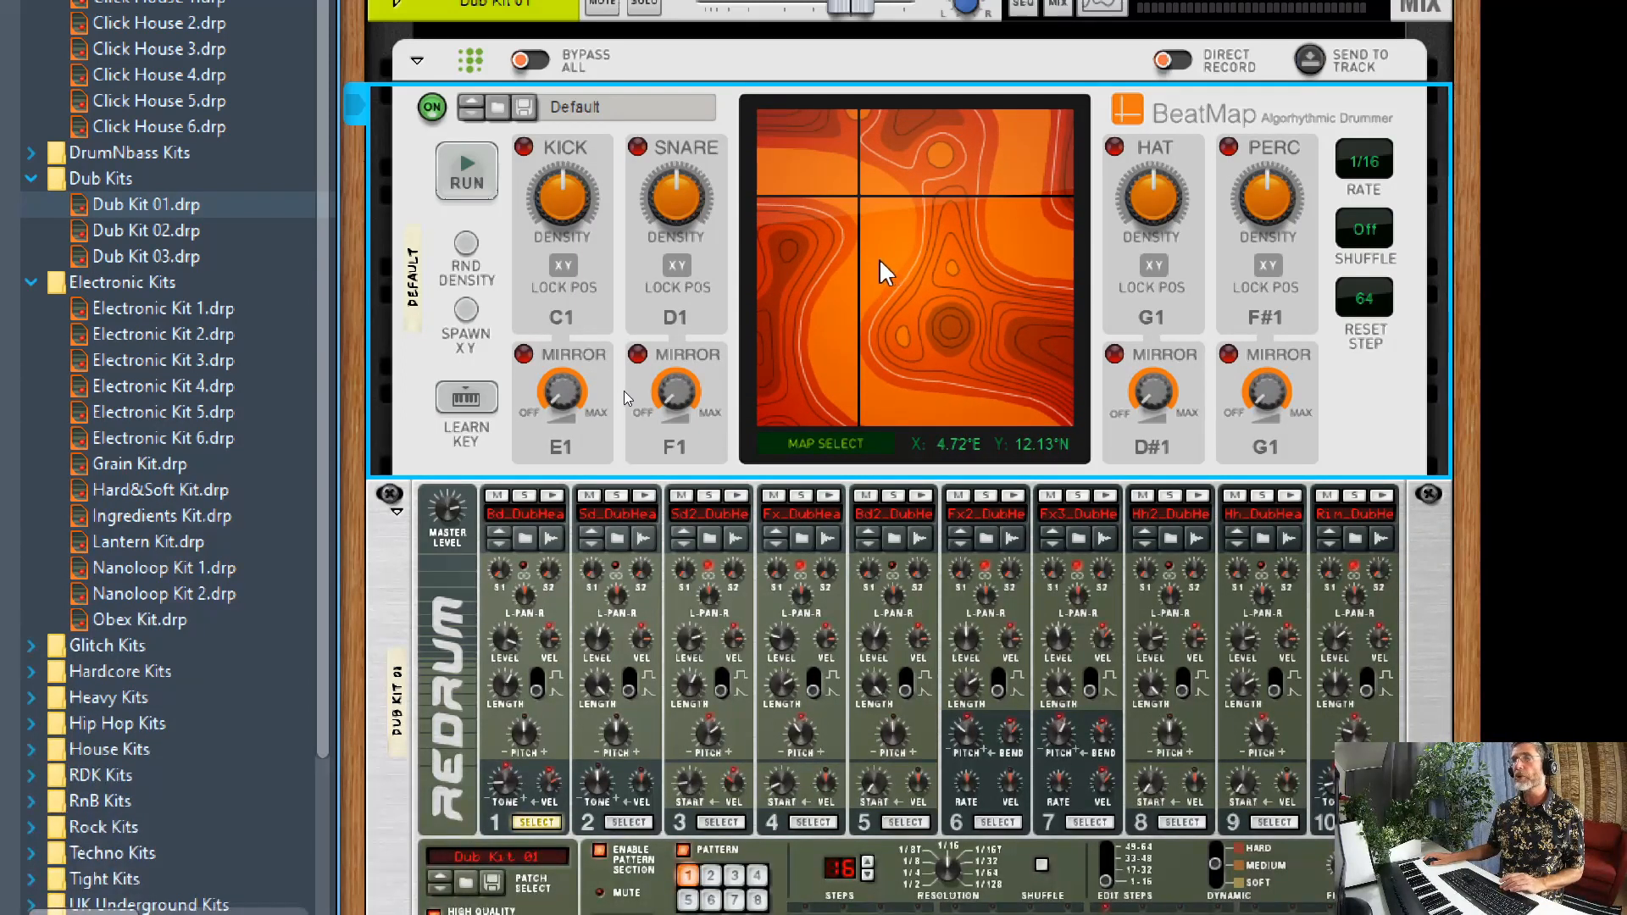
{"action": "left_click", "coordinate": [467, 171]}
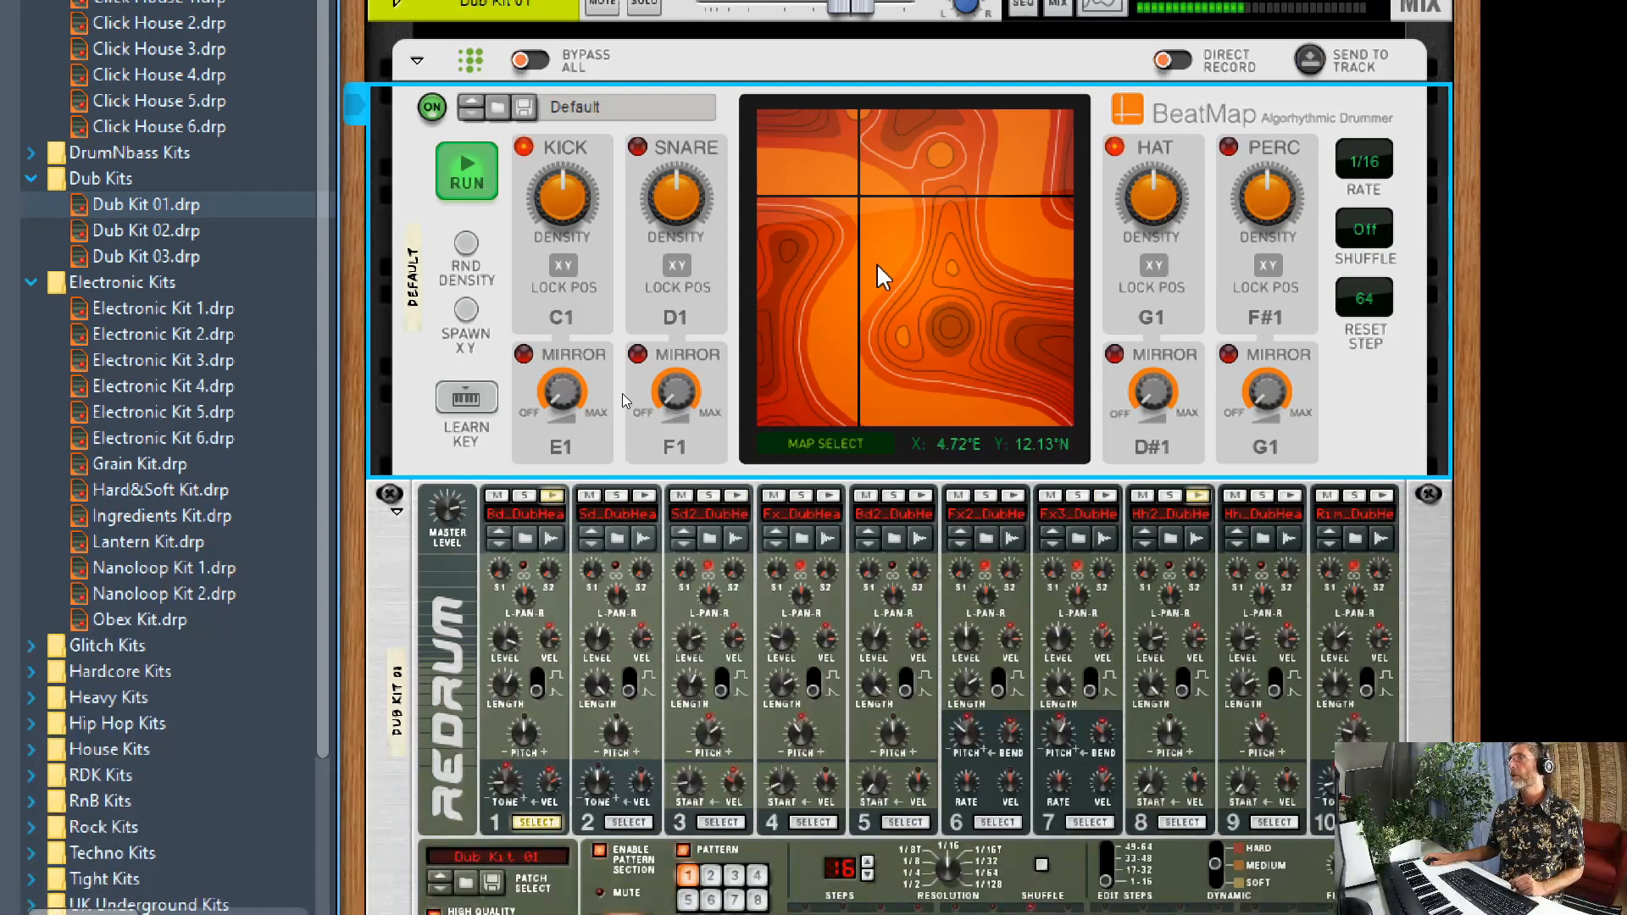
Add 51% shuffle and play from a new spot on the Lava map.
{"action": "left_click", "coordinate": [466, 169]}
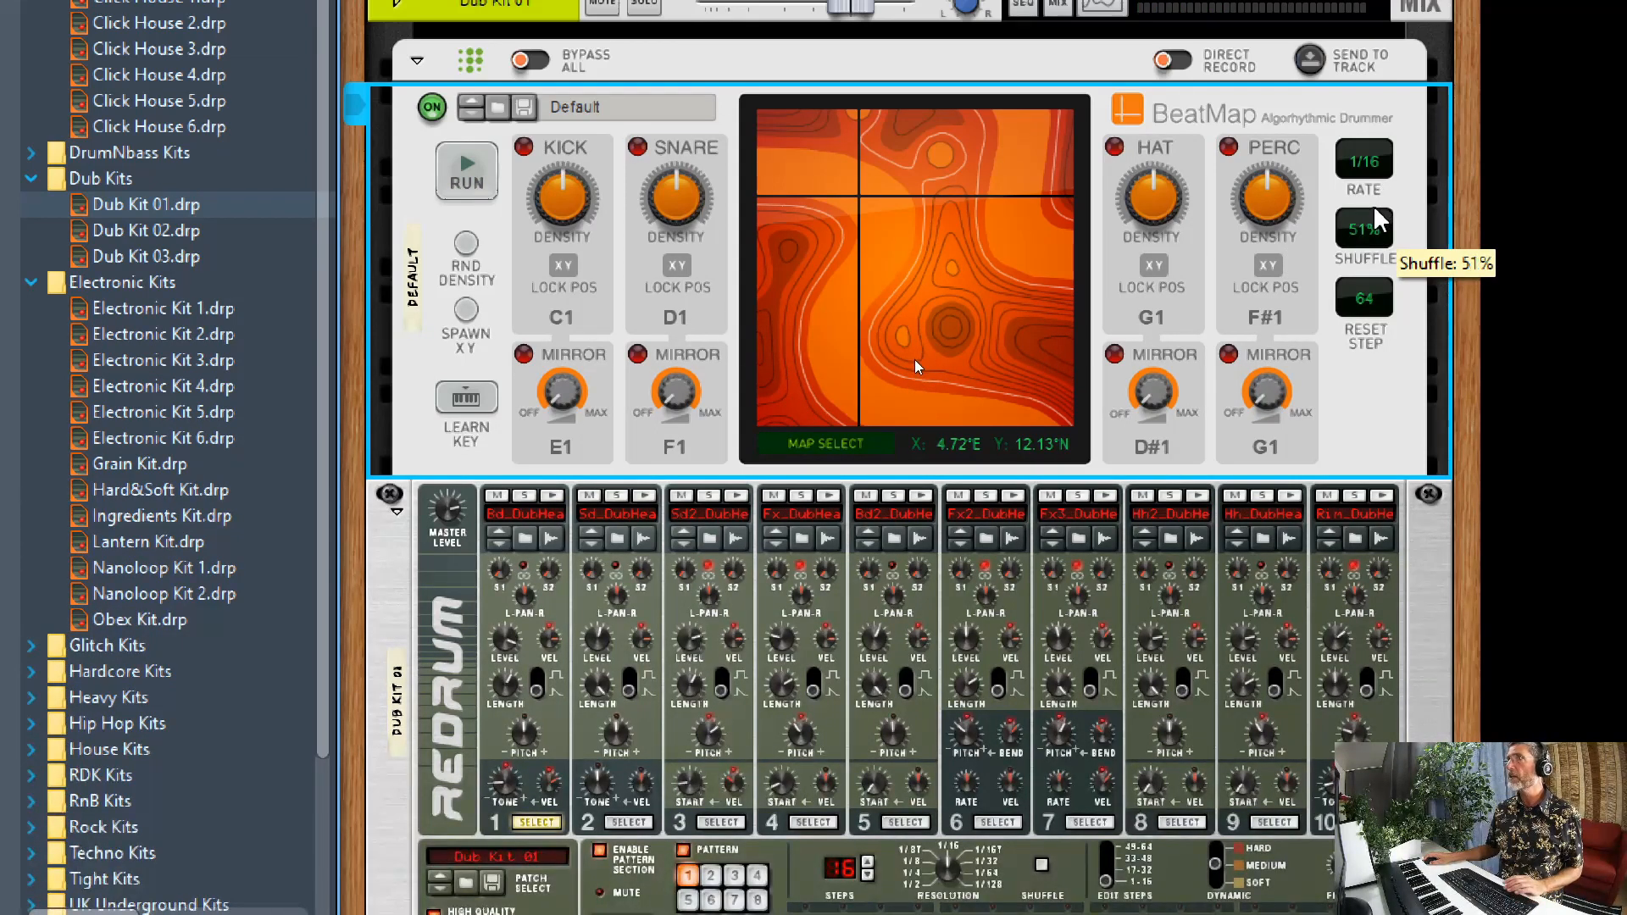
{"action": "left_click", "coordinate": [466, 171]}
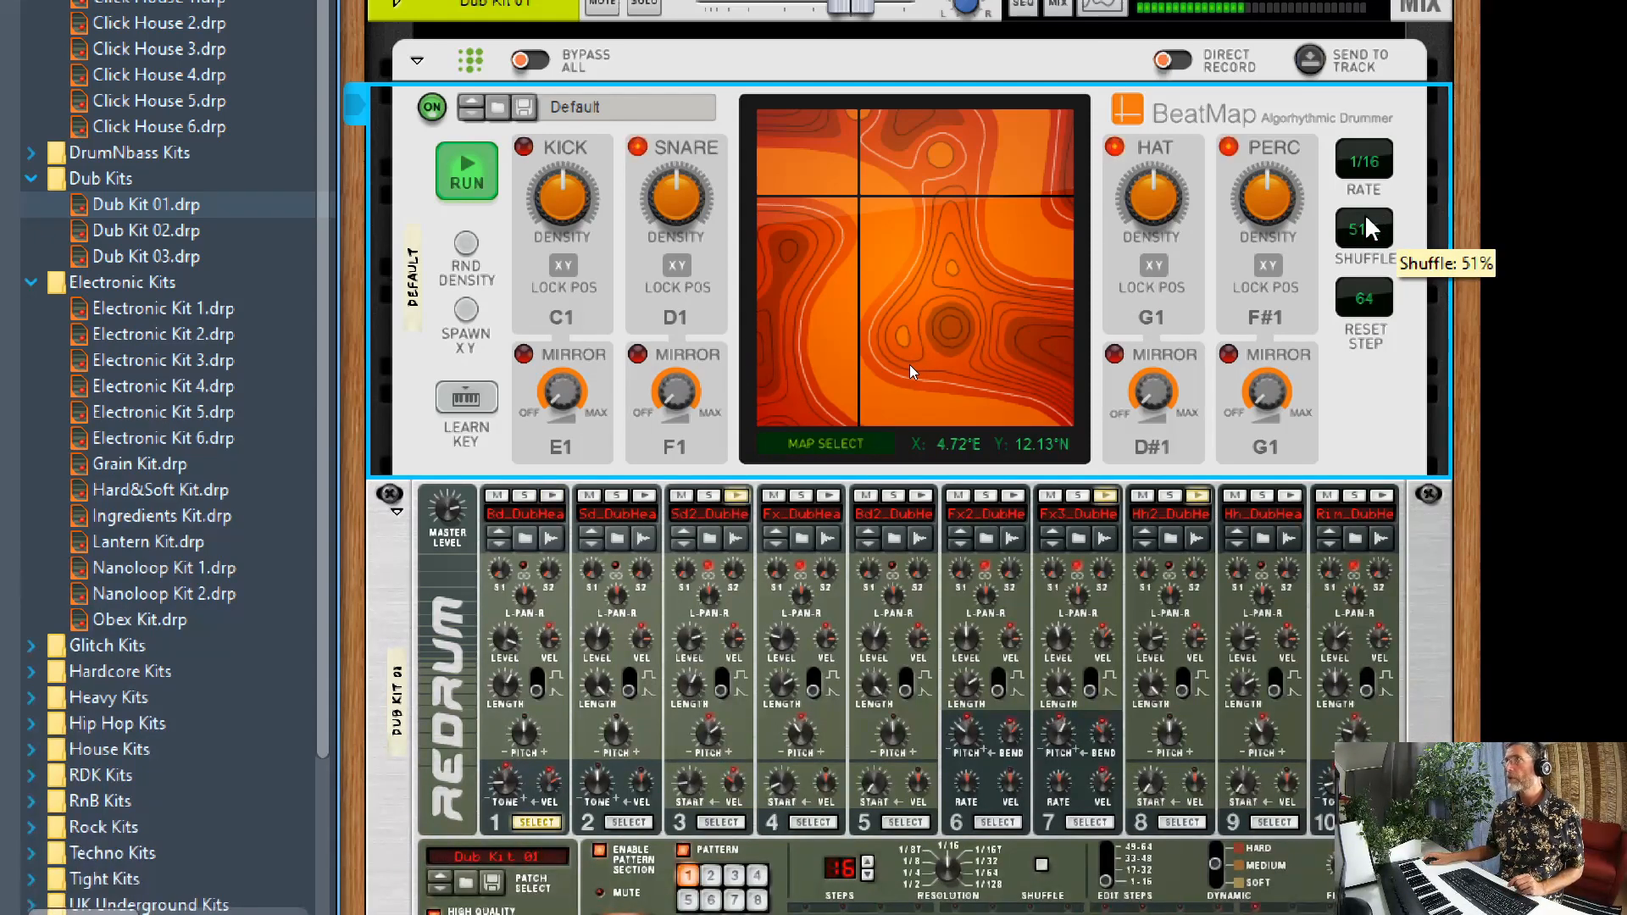
{"action": "mouse_move", "coordinate": [916, 374]}
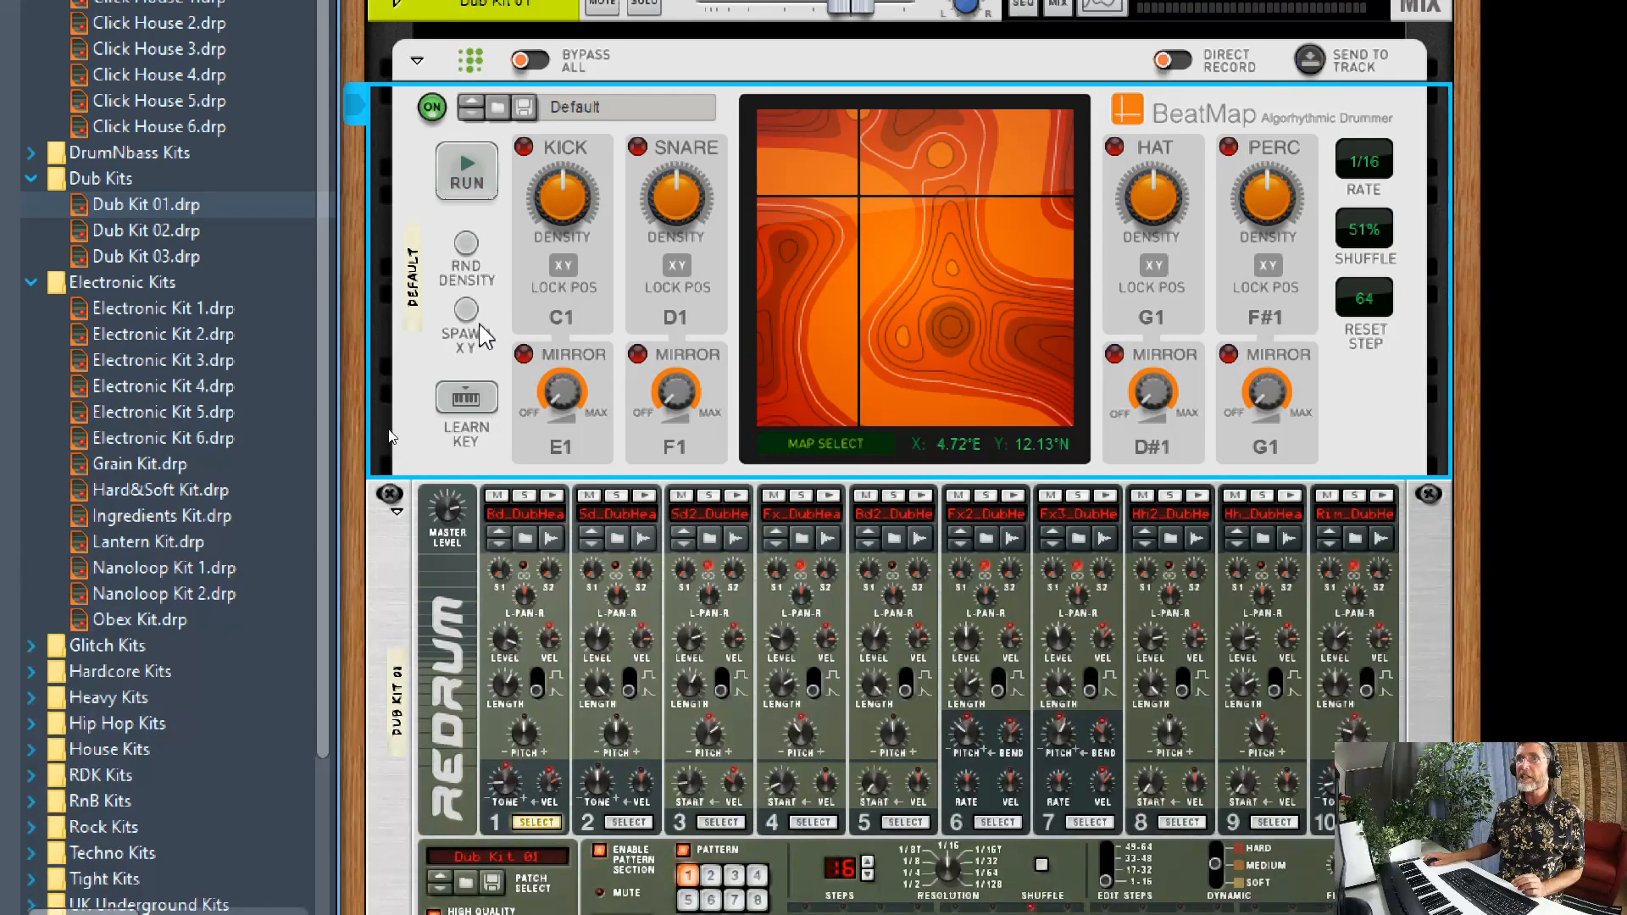
{"action": "mouse_move", "coordinate": [949, 319]}
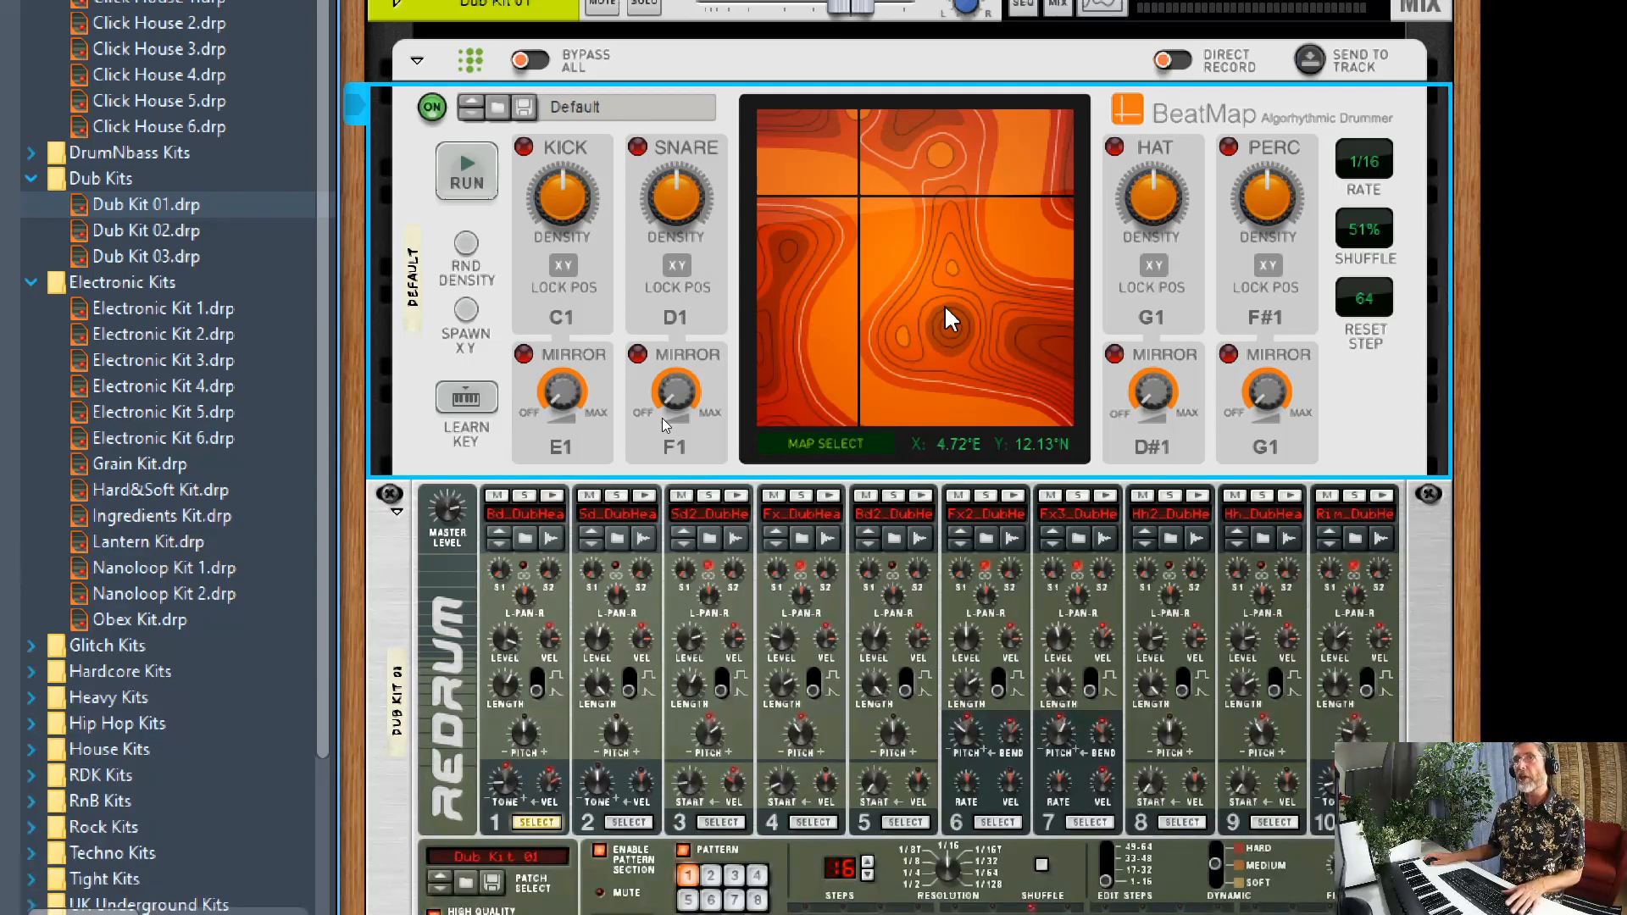
{"action": "left_click", "coordinate": [466, 171]}
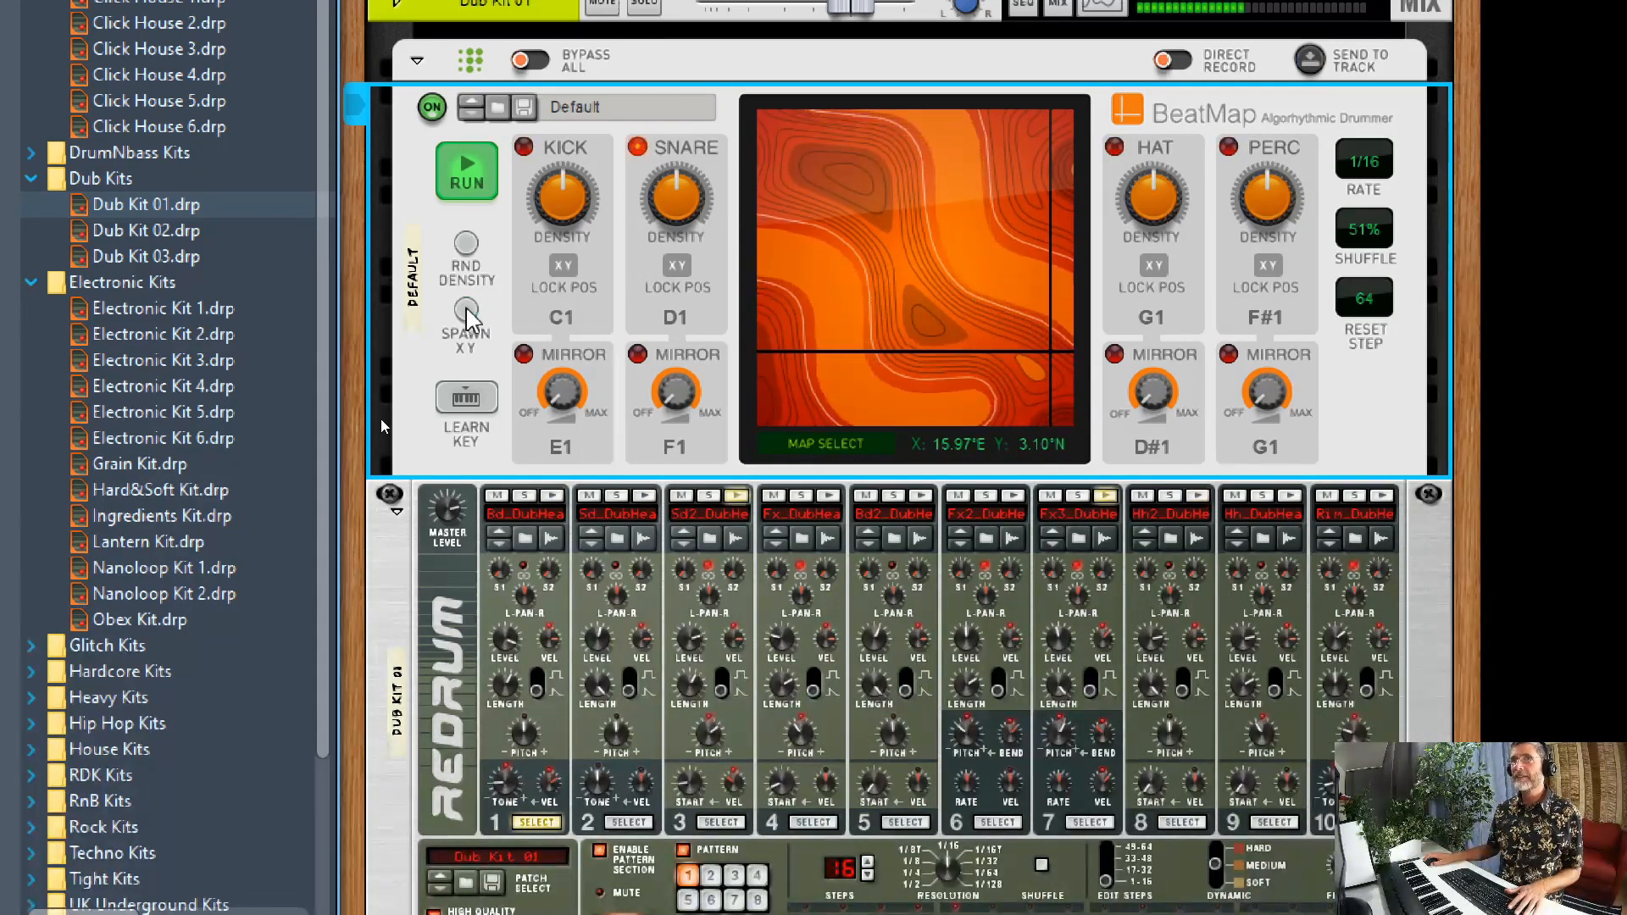
Randomize the drum part densities with Rnd Density, then stop playback.
{"action": "left_click", "coordinate": [467, 171]}
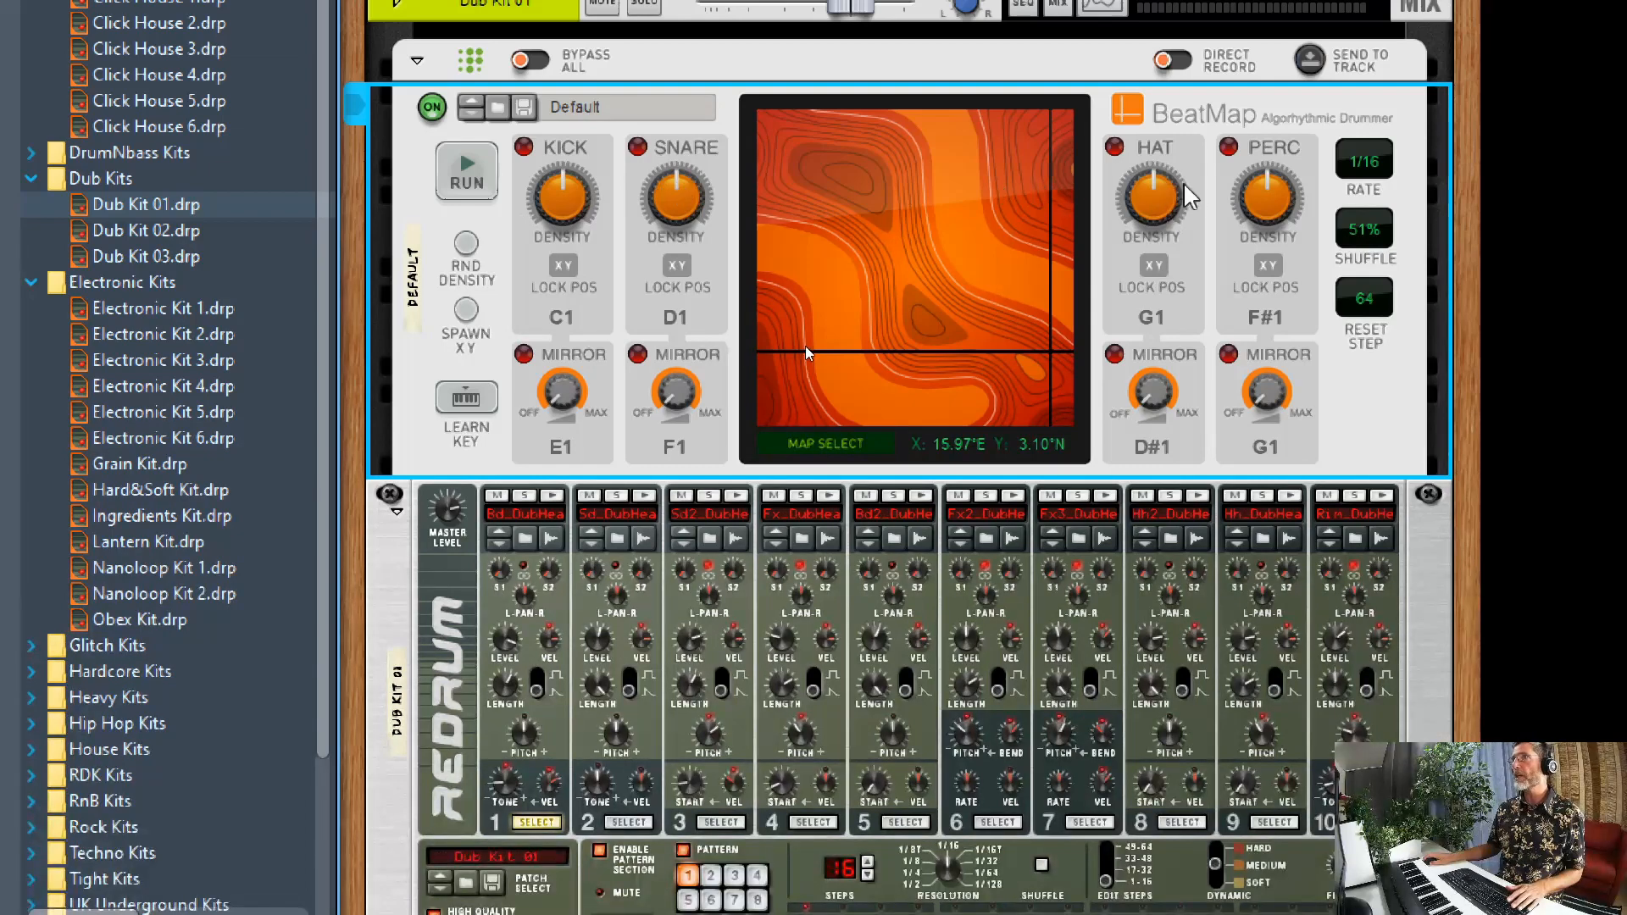
{"action": "mouse_move", "coordinate": [379, 381]}
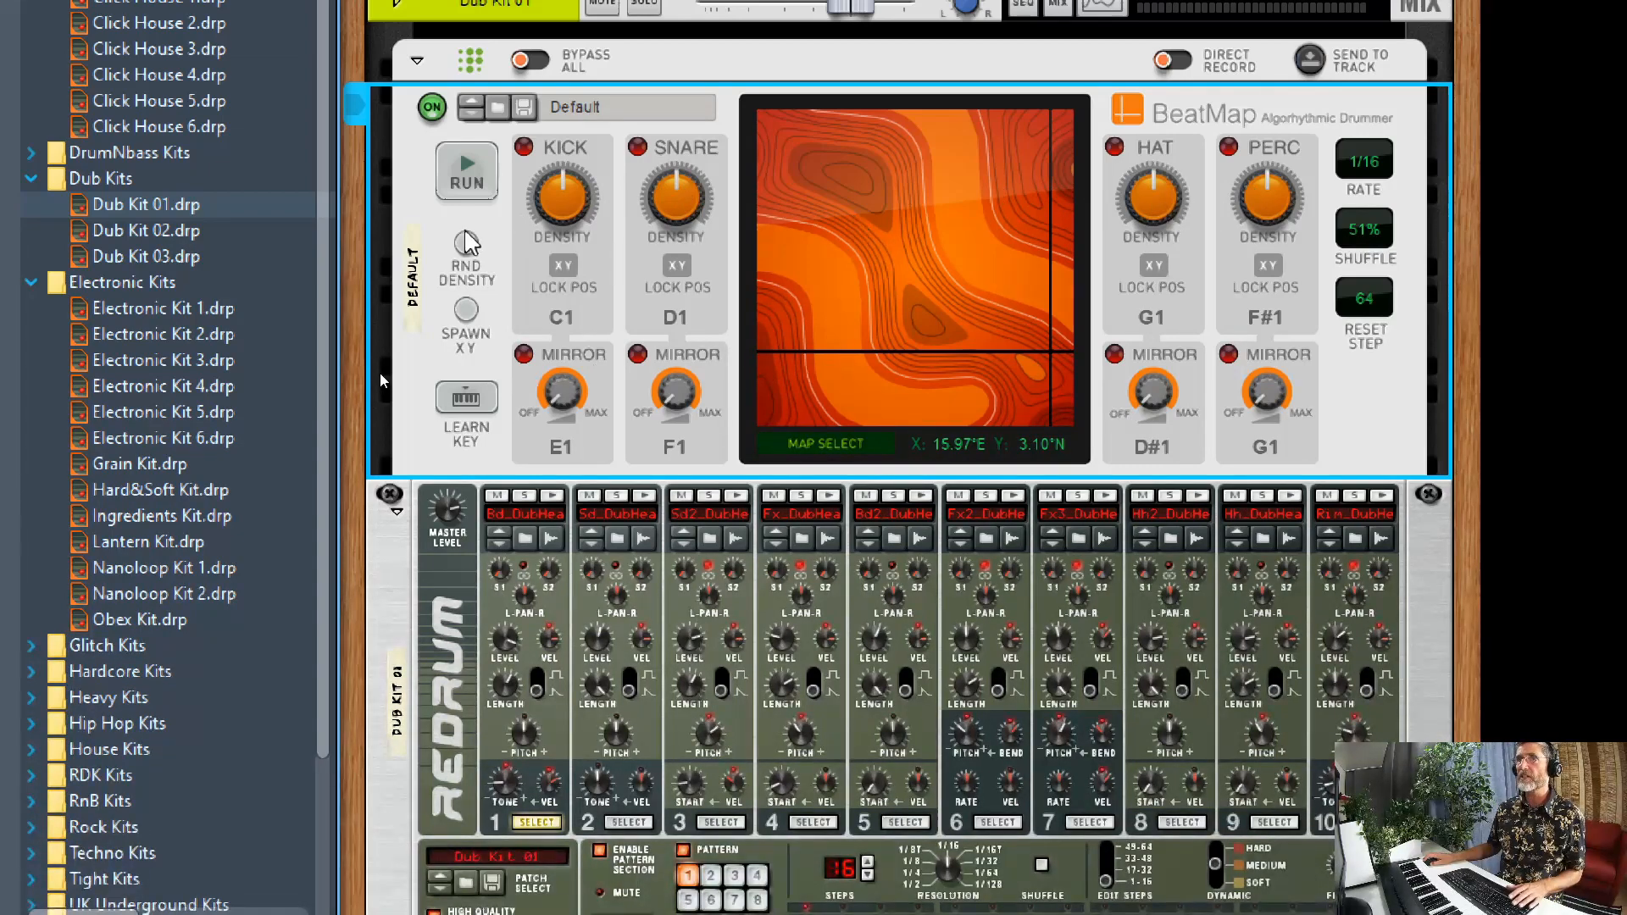
{"action": "left_click", "coordinate": [466, 171]}
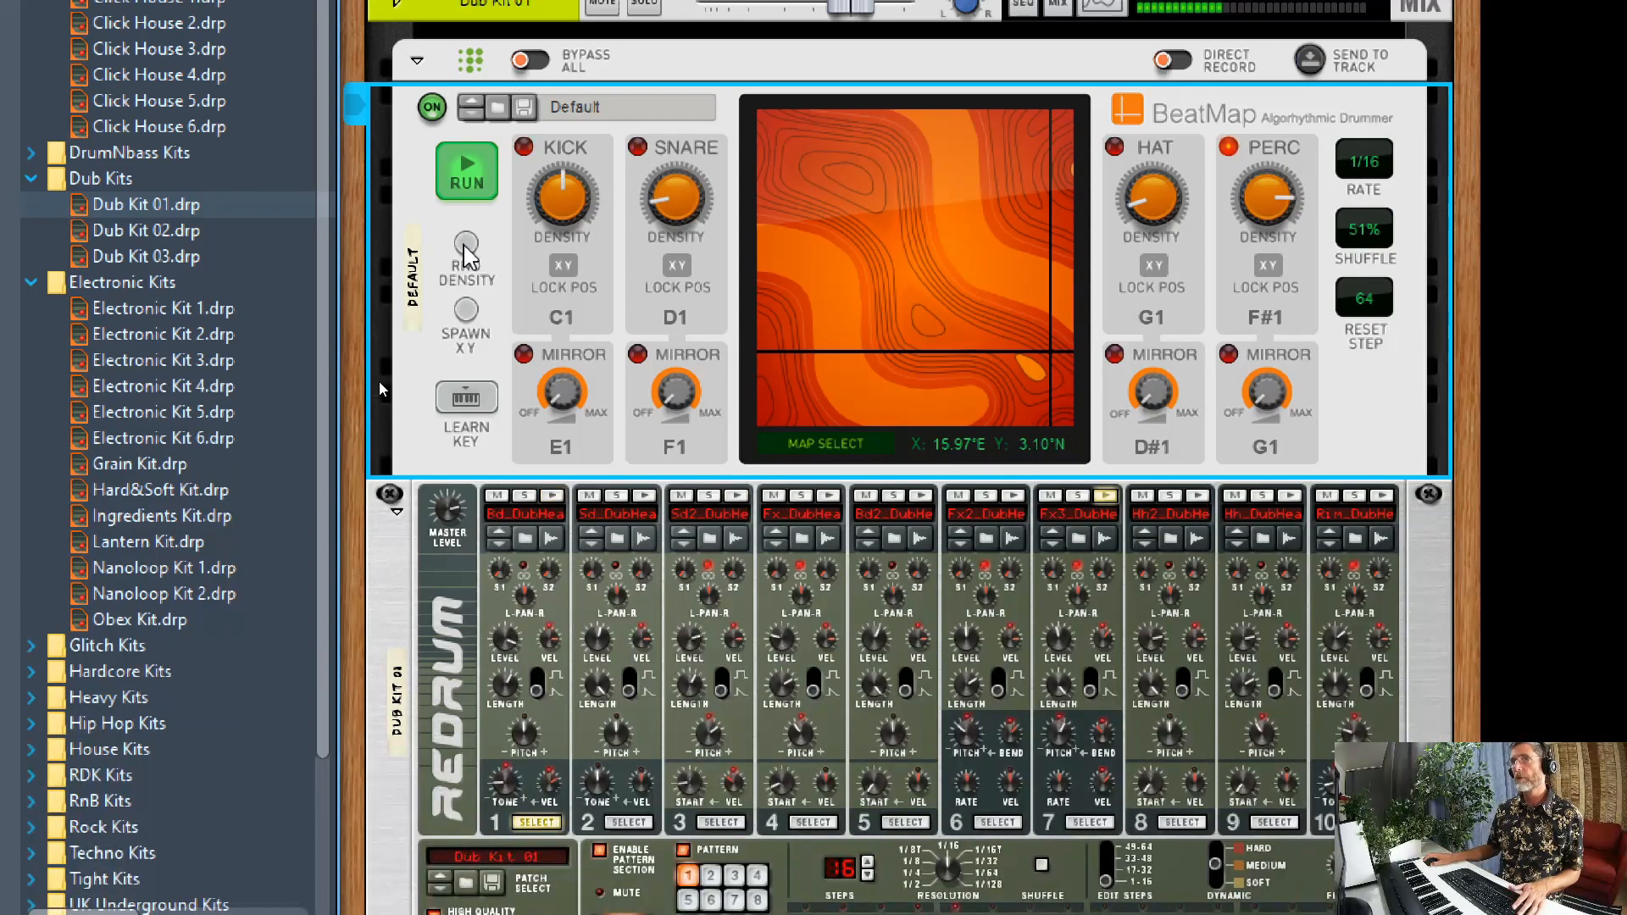
{"action": "left_click", "coordinate": [466, 171]}
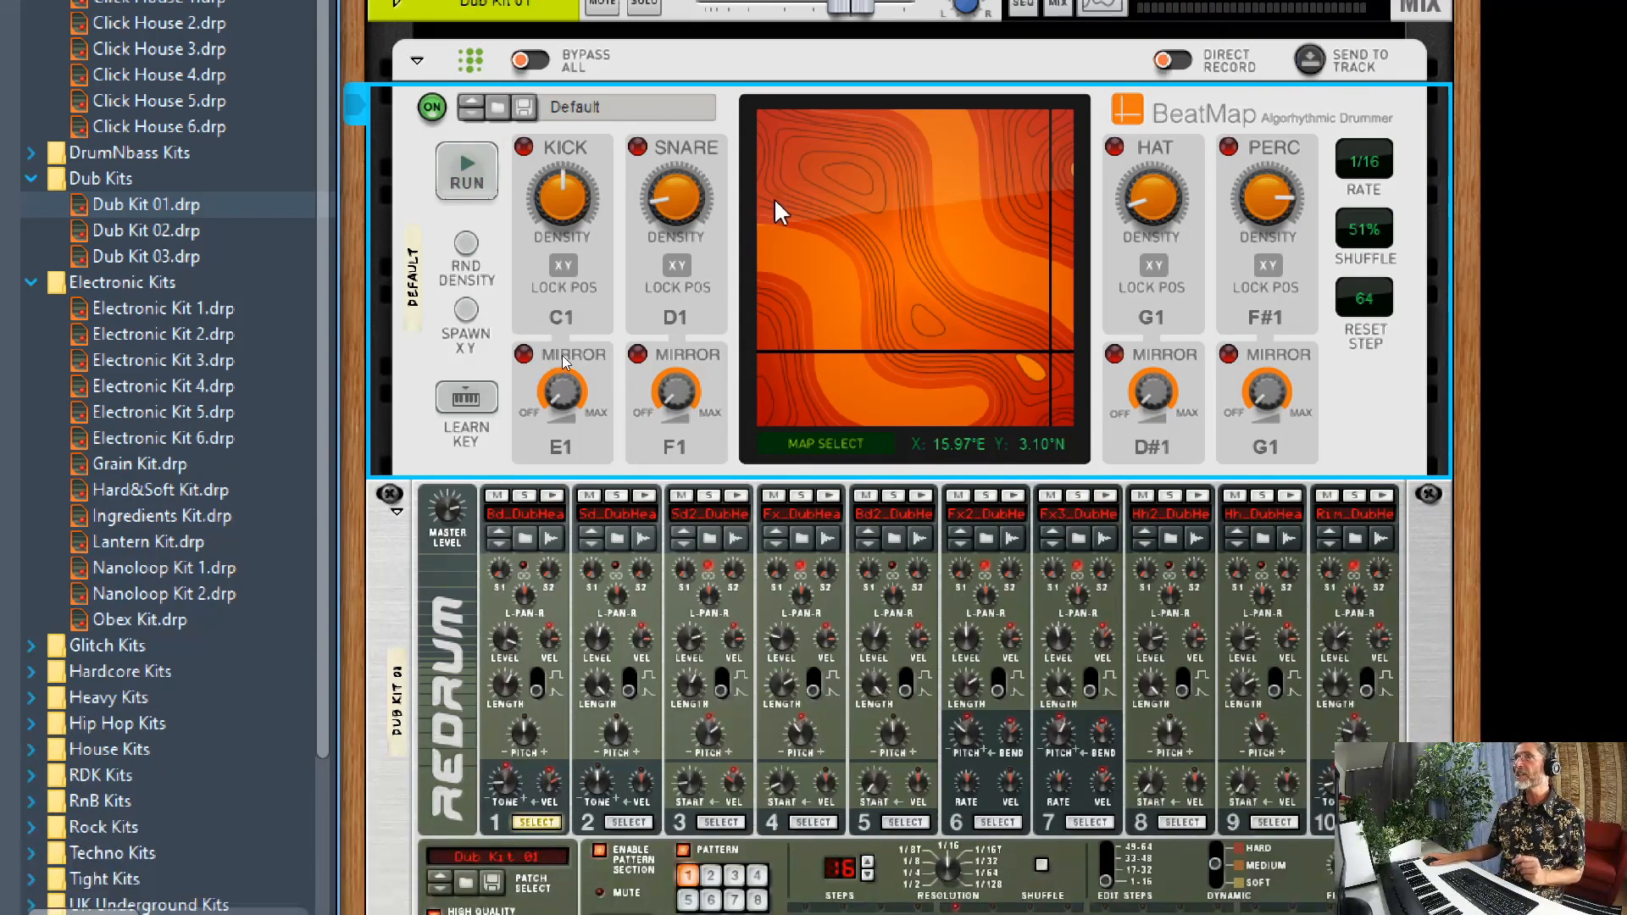
{"action": "mouse_move", "coordinate": [849, 314]}
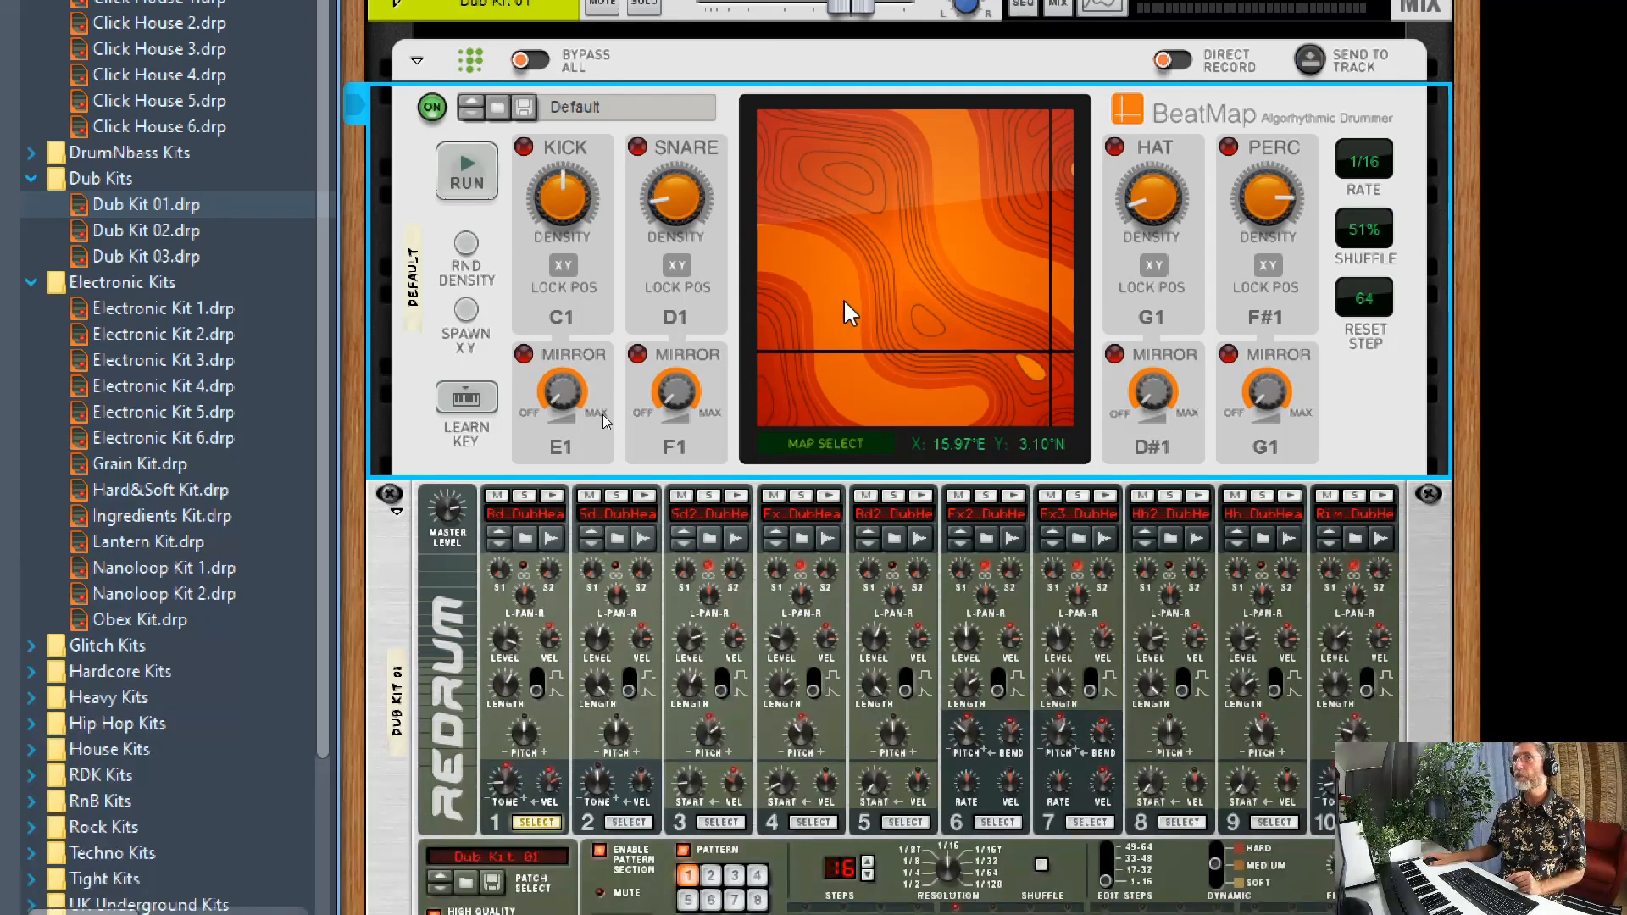
{"action": "mouse_move", "coordinate": [840, 315]}
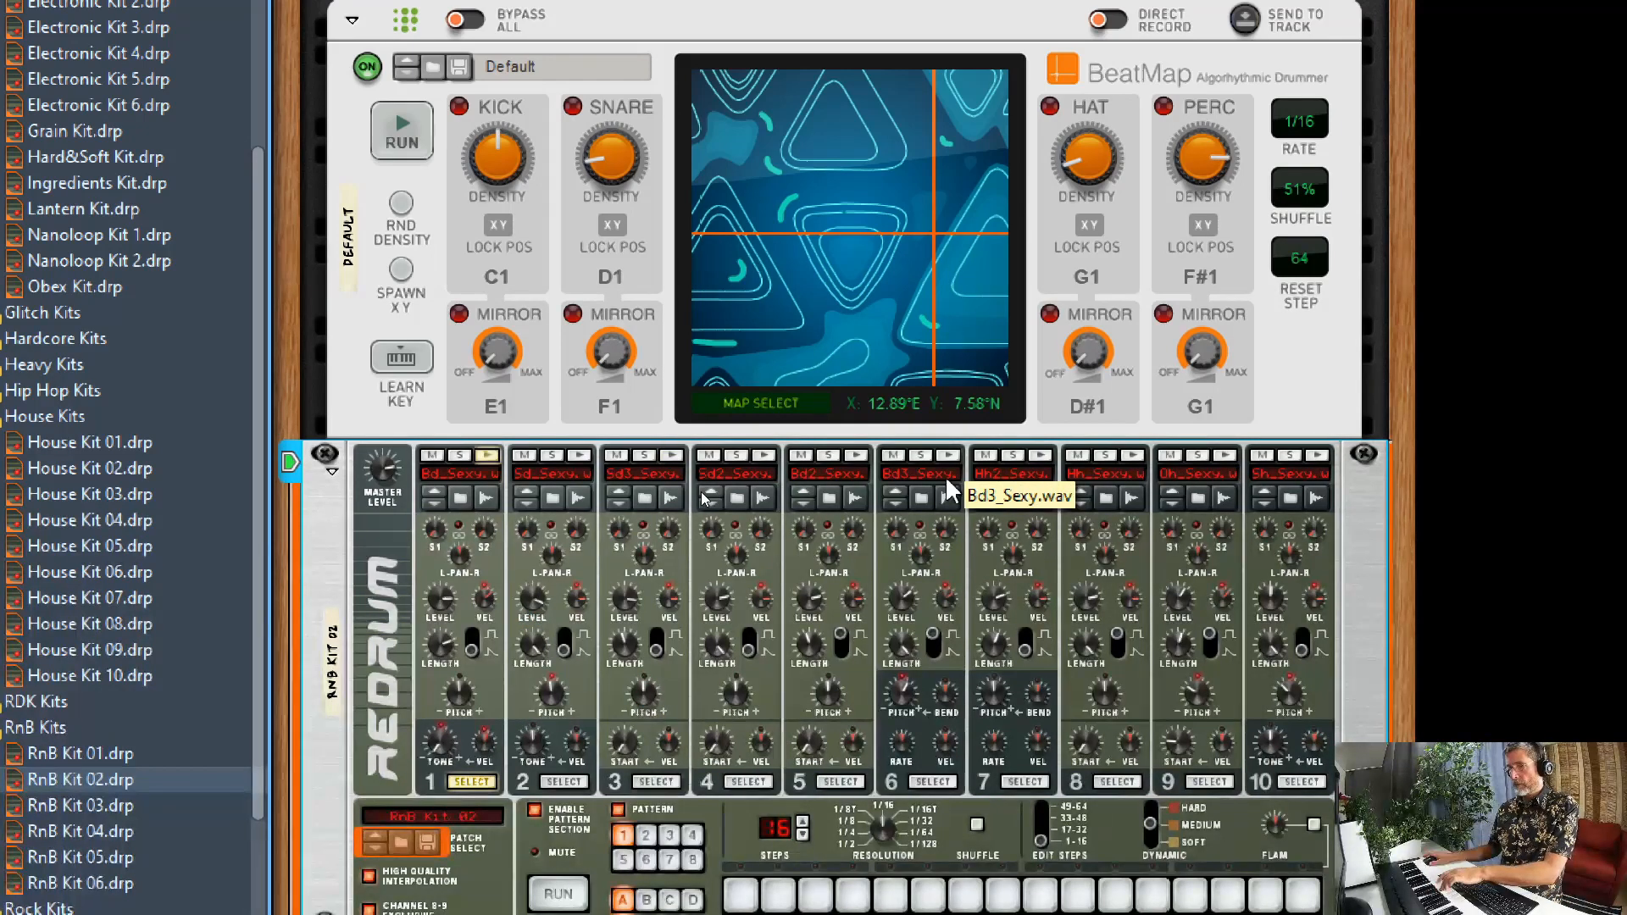
{"action": "mouse_move", "coordinate": [493, 376]}
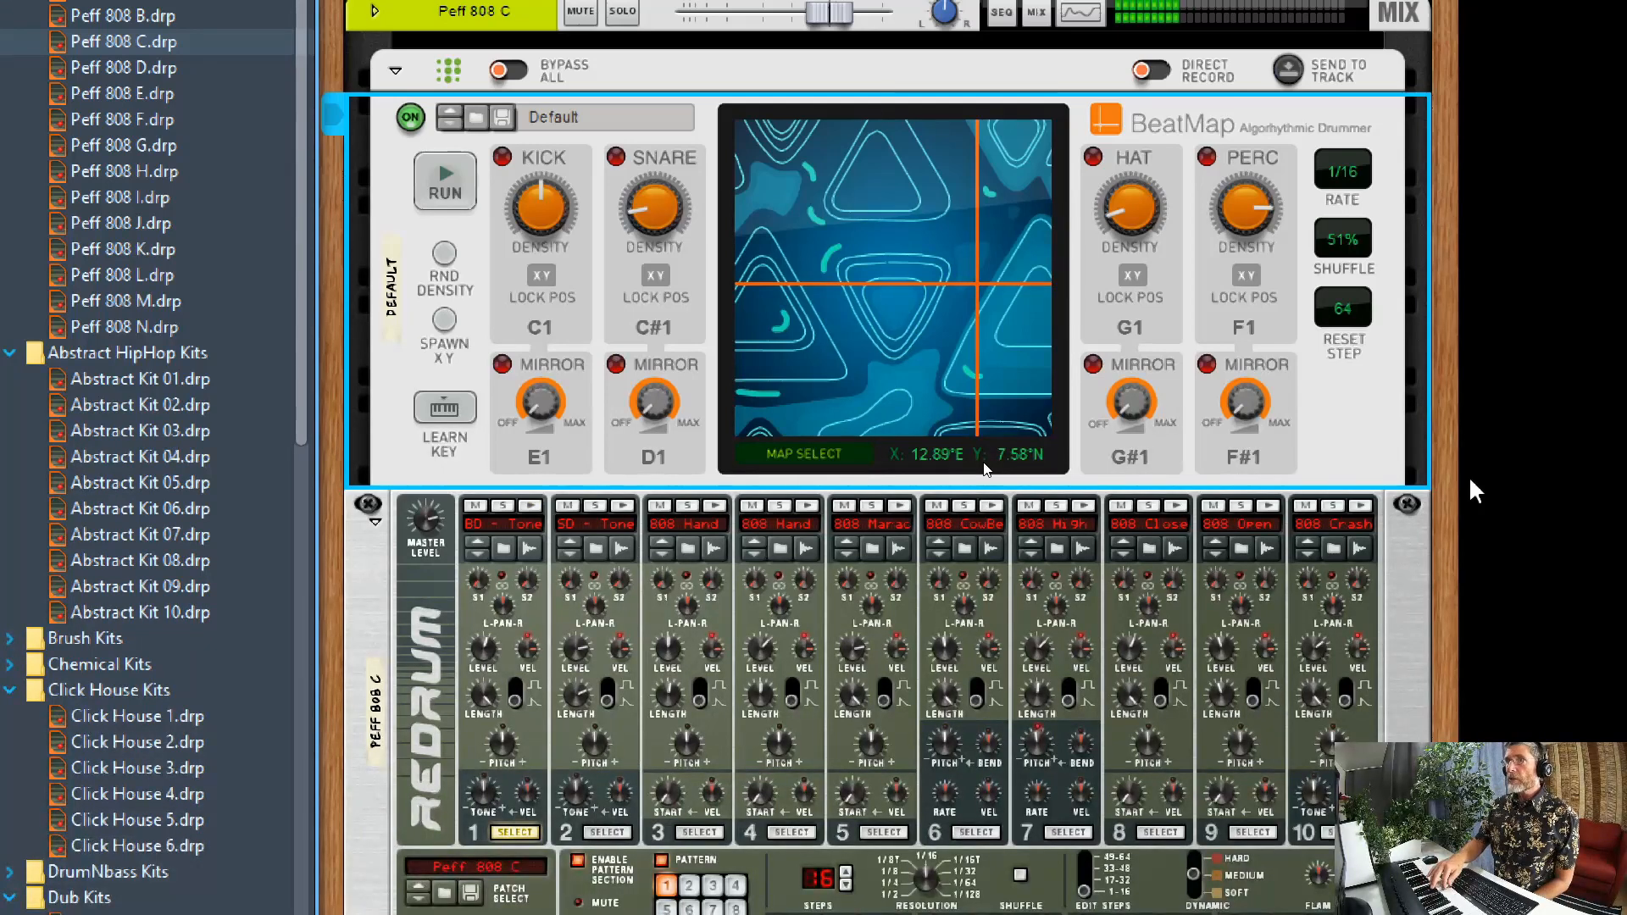
Run BeatMap on the Peff 808 C kit while setting kick, snare and perc Mirror knobs.
{"action": "left_click", "coordinate": [1087, 505]}
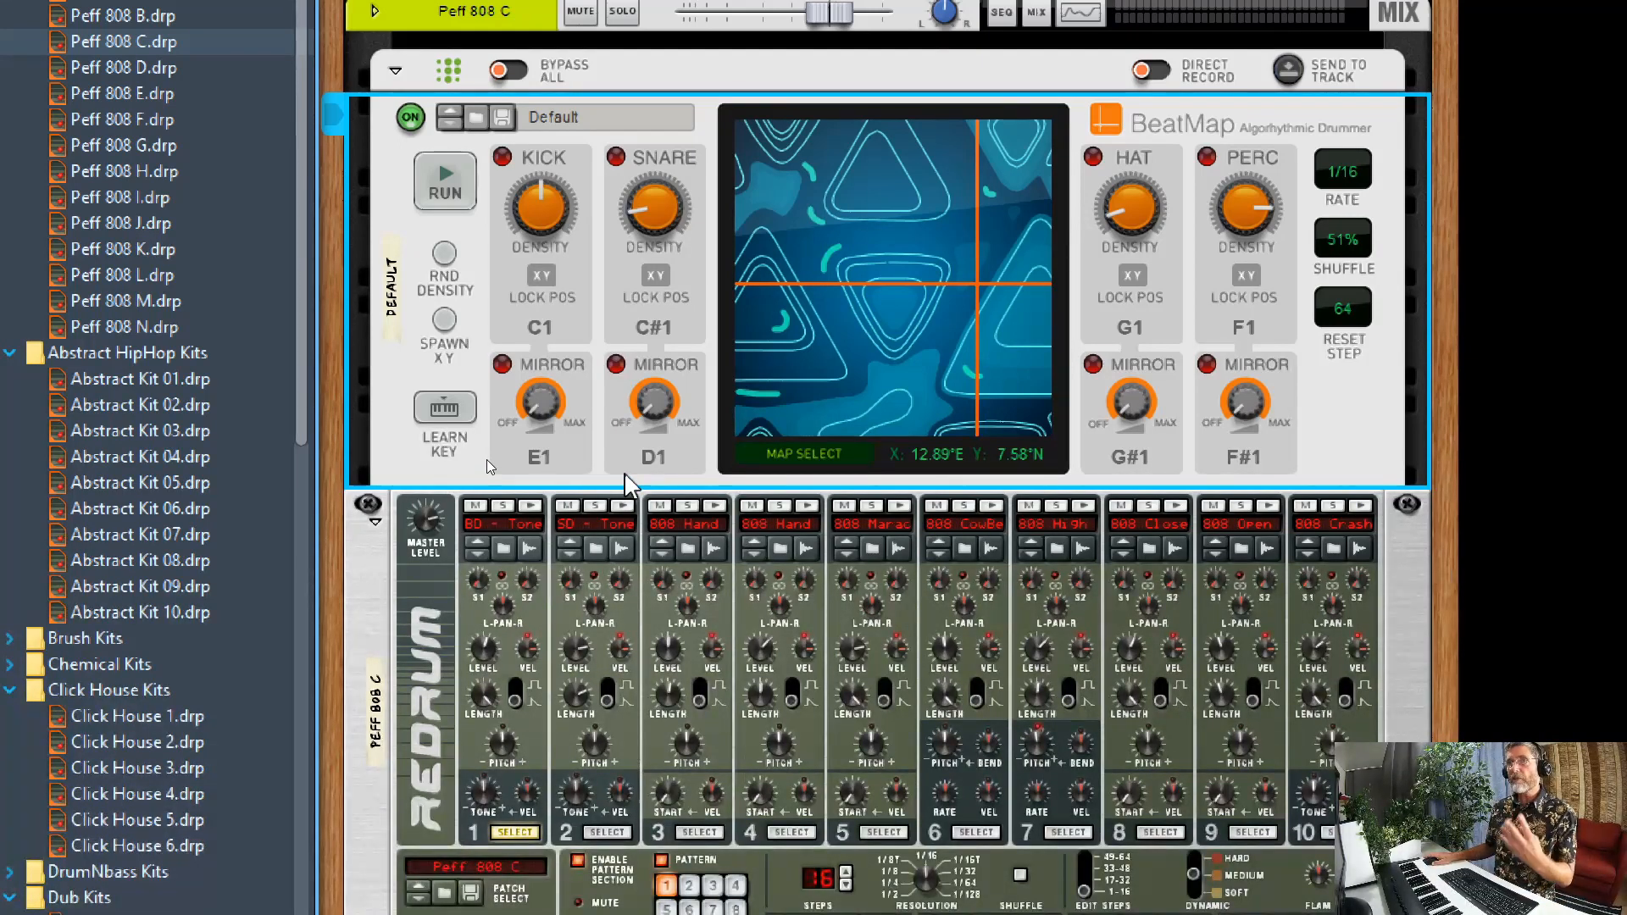
{"action": "mouse_move", "coordinate": [1131, 208]}
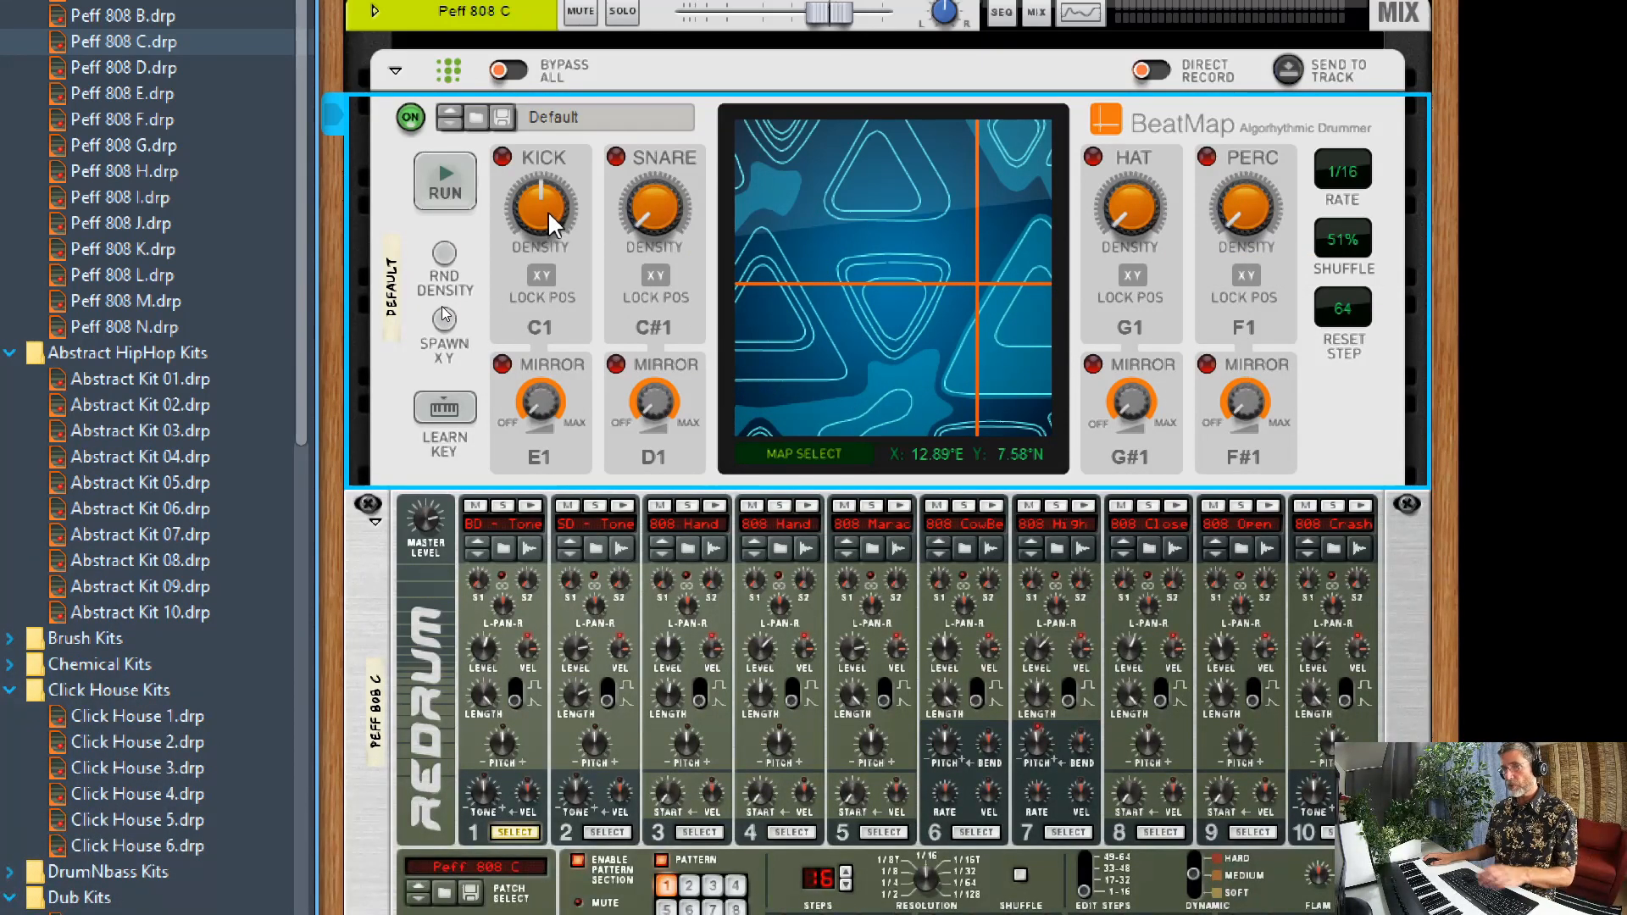
{"action": "left_click", "coordinate": [445, 181]}
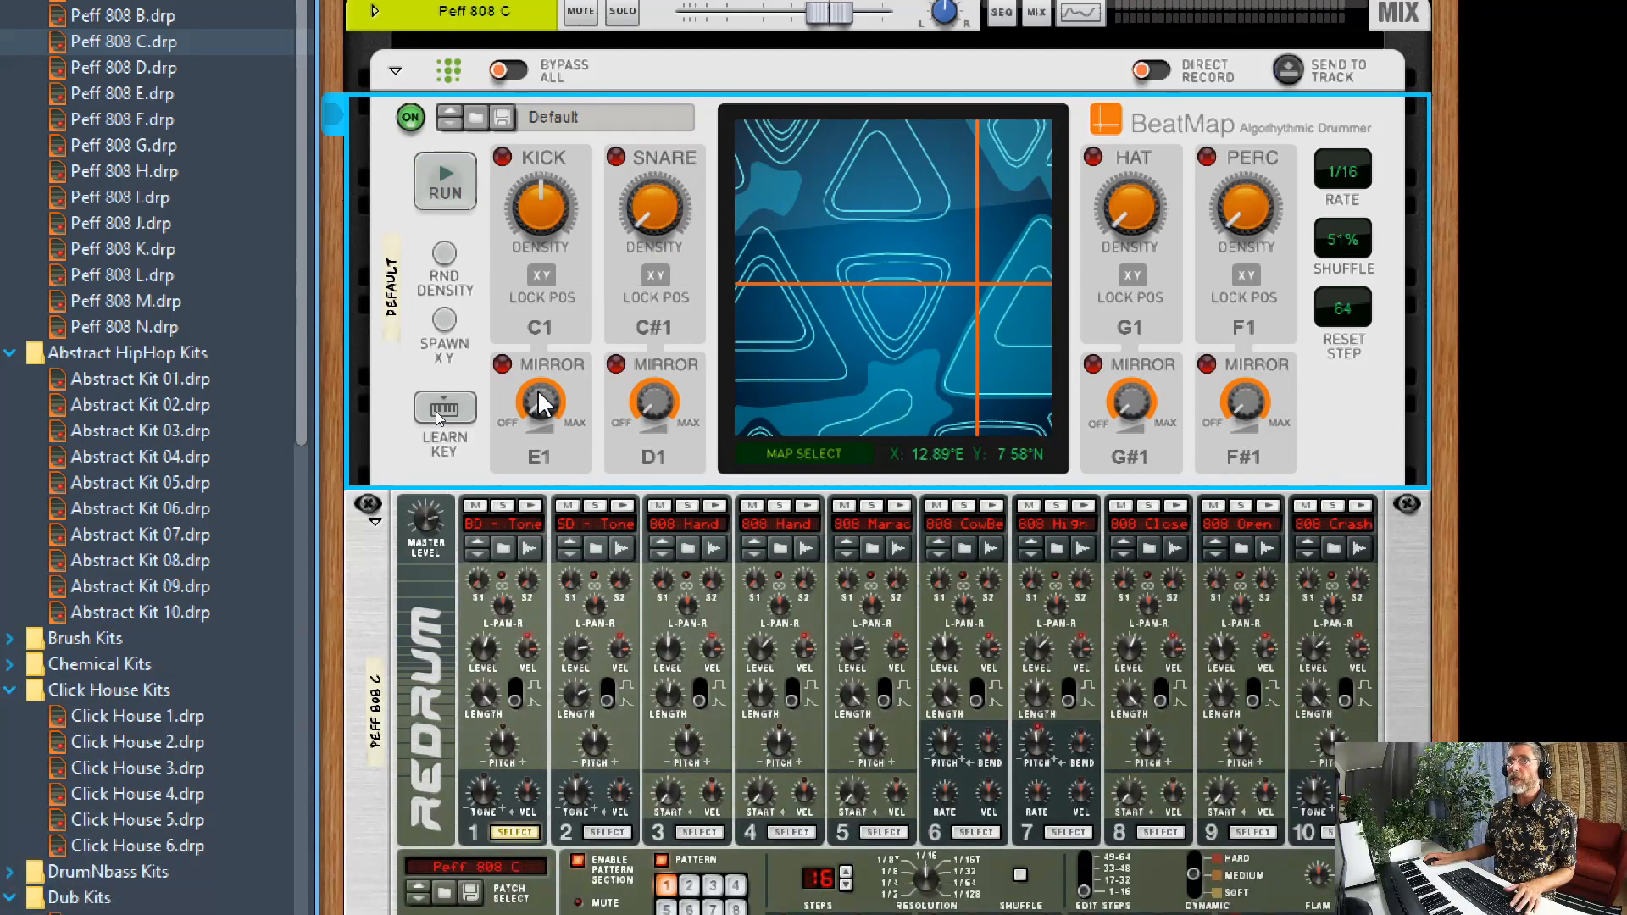
{"action": "mouse_move", "coordinate": [540, 389]}
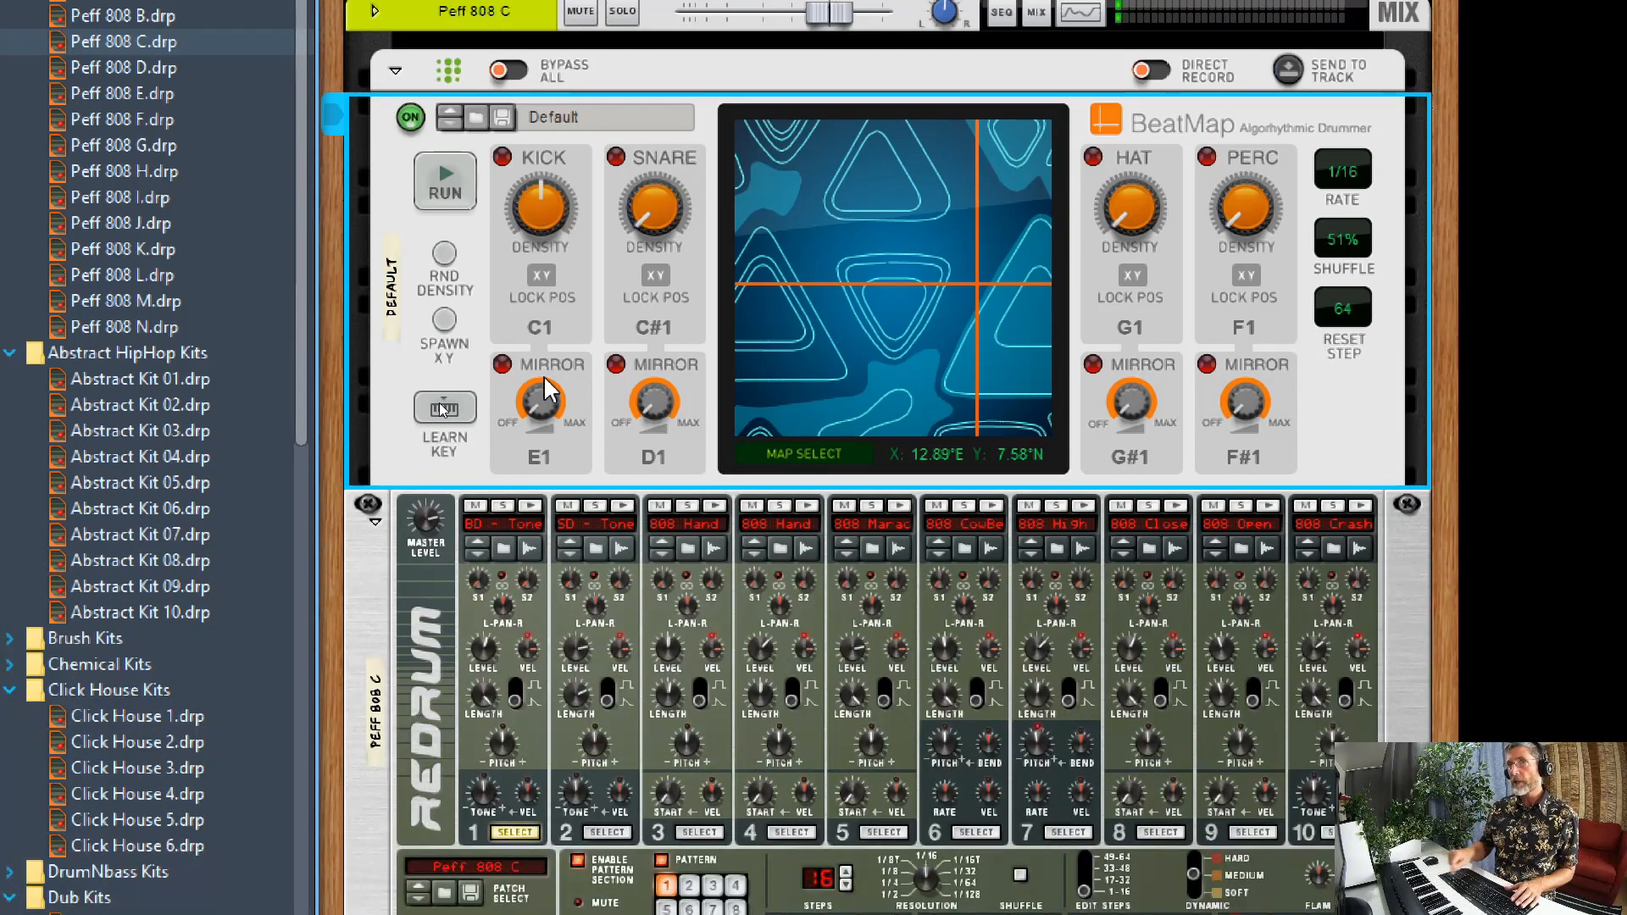
{"action": "left_click", "coordinate": [445, 181]}
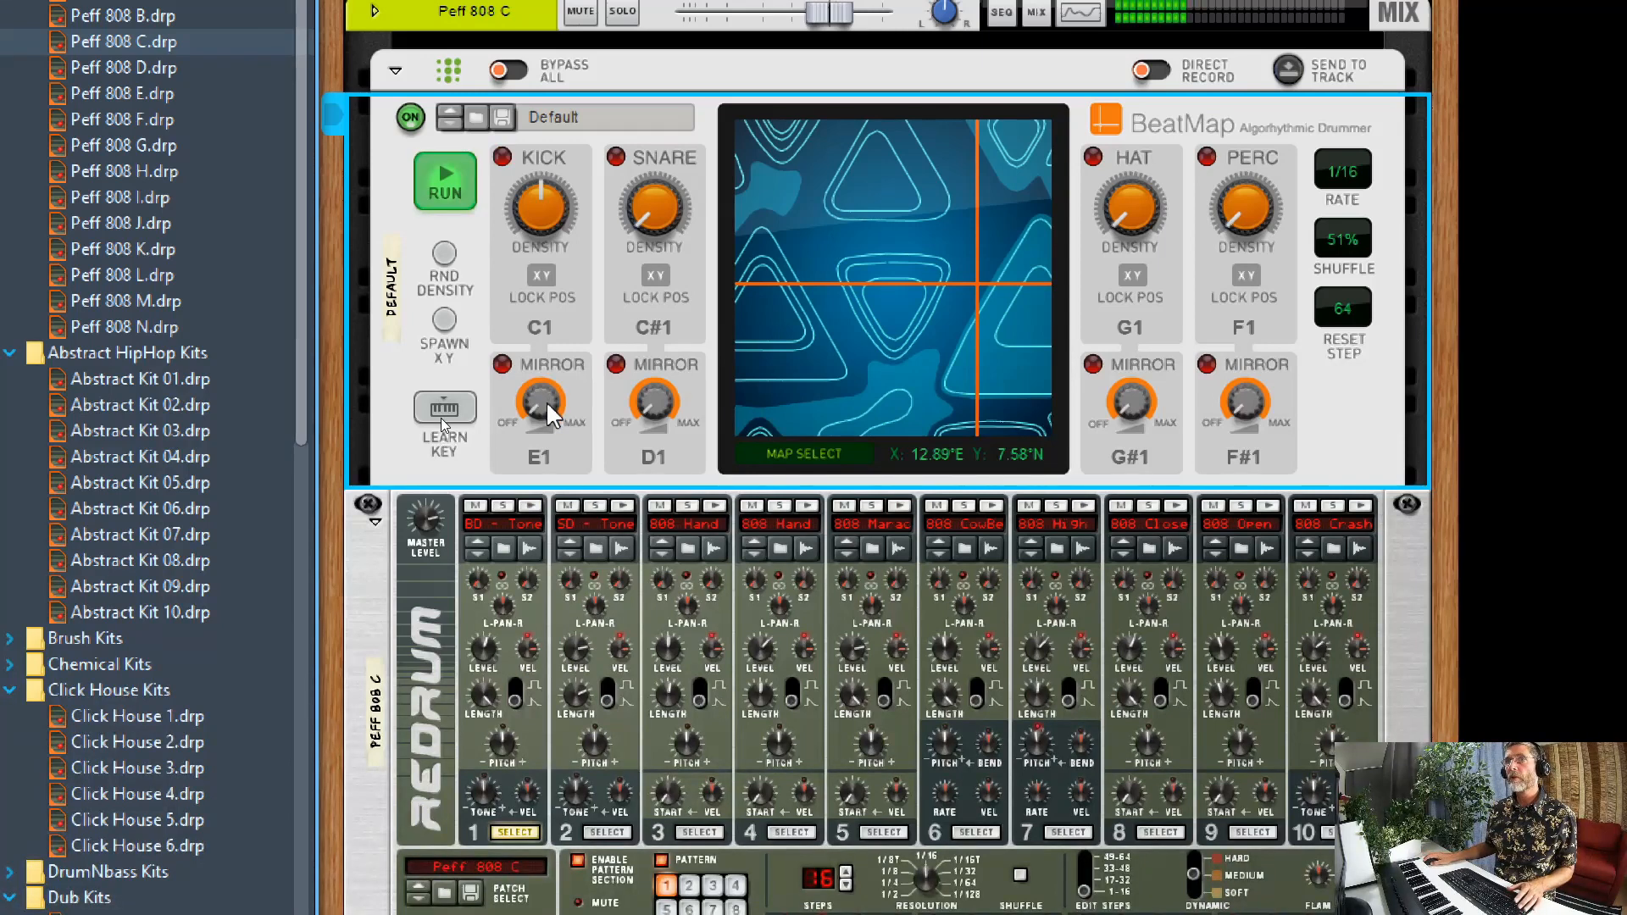
{"action": "mouse_move", "coordinate": [539, 399]}
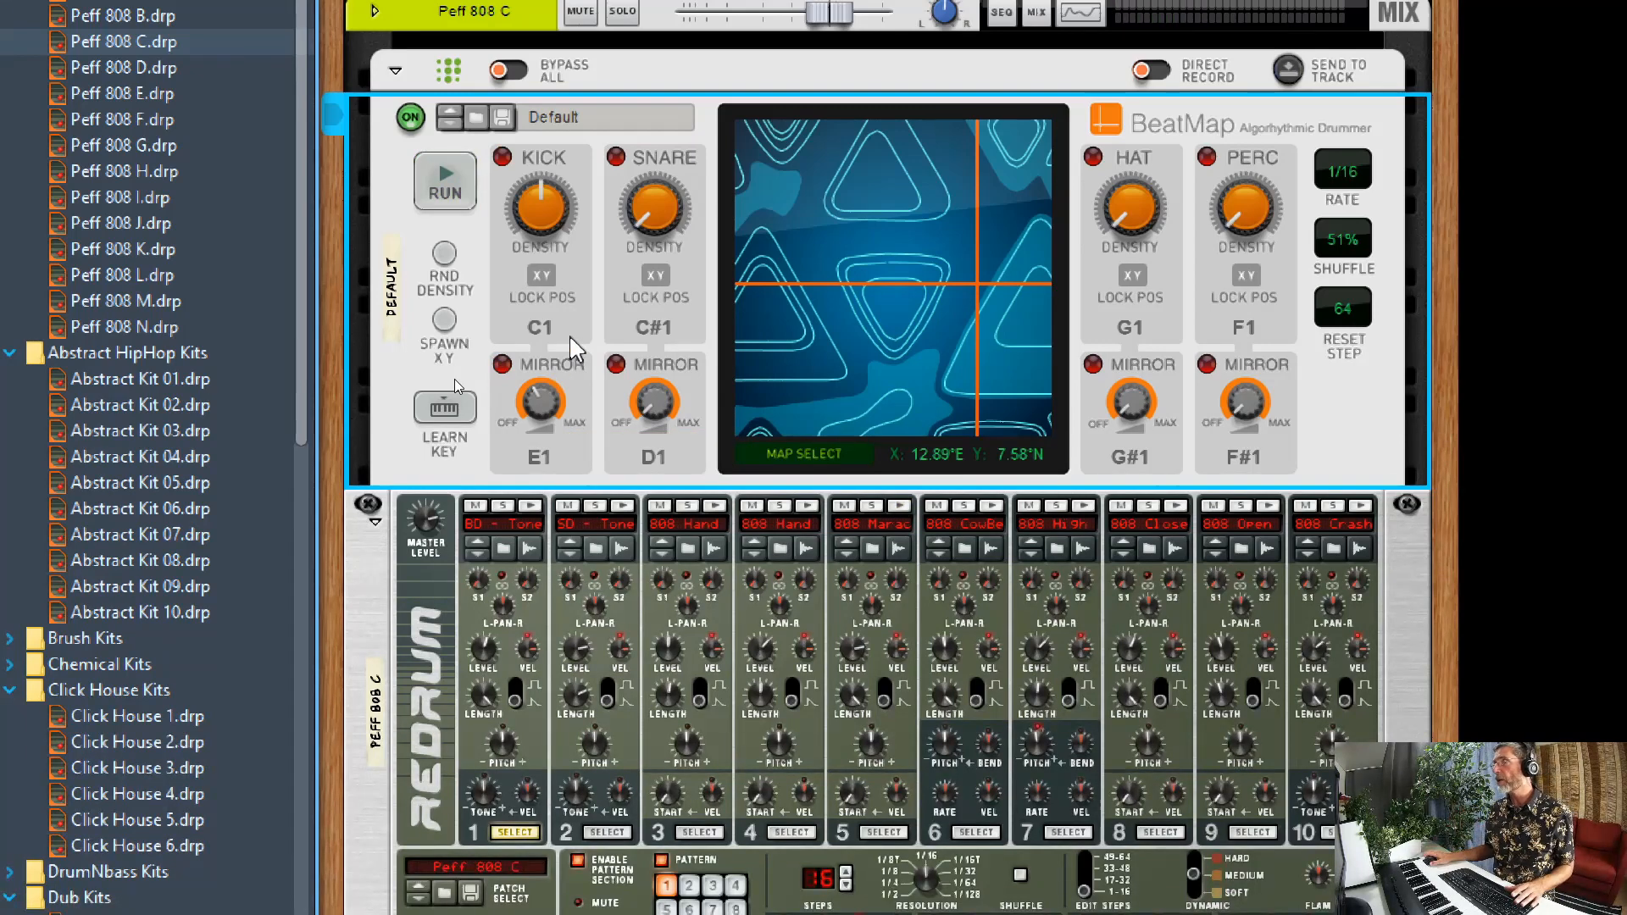
{"action": "left_click", "coordinate": [444, 181]}
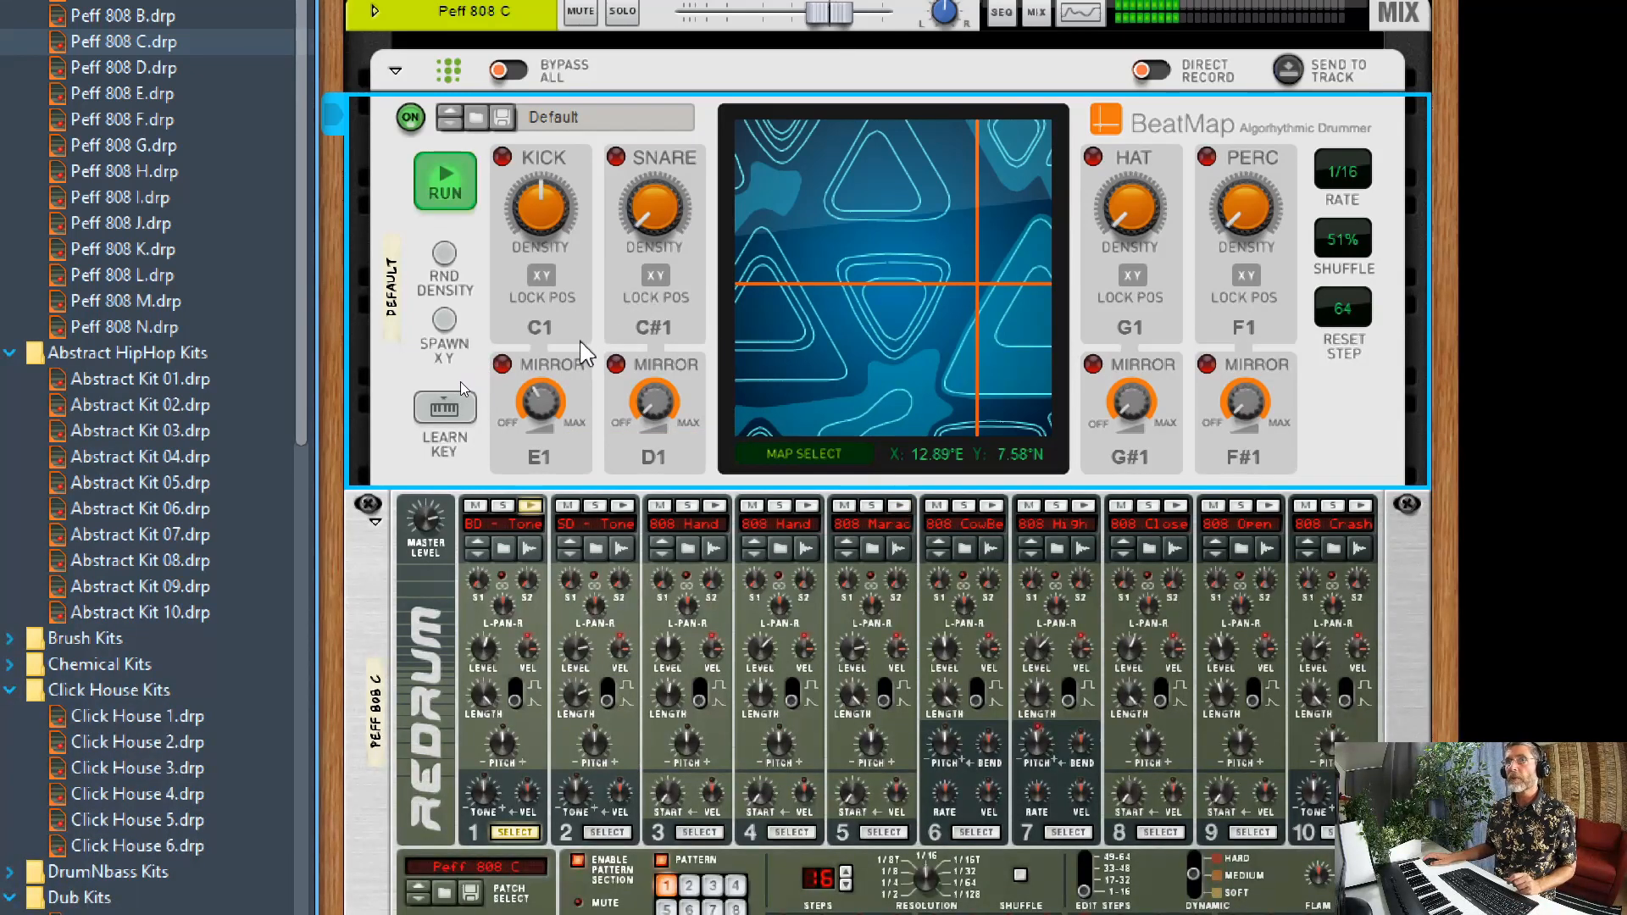
{"action": "mouse_move", "coordinate": [539, 406]}
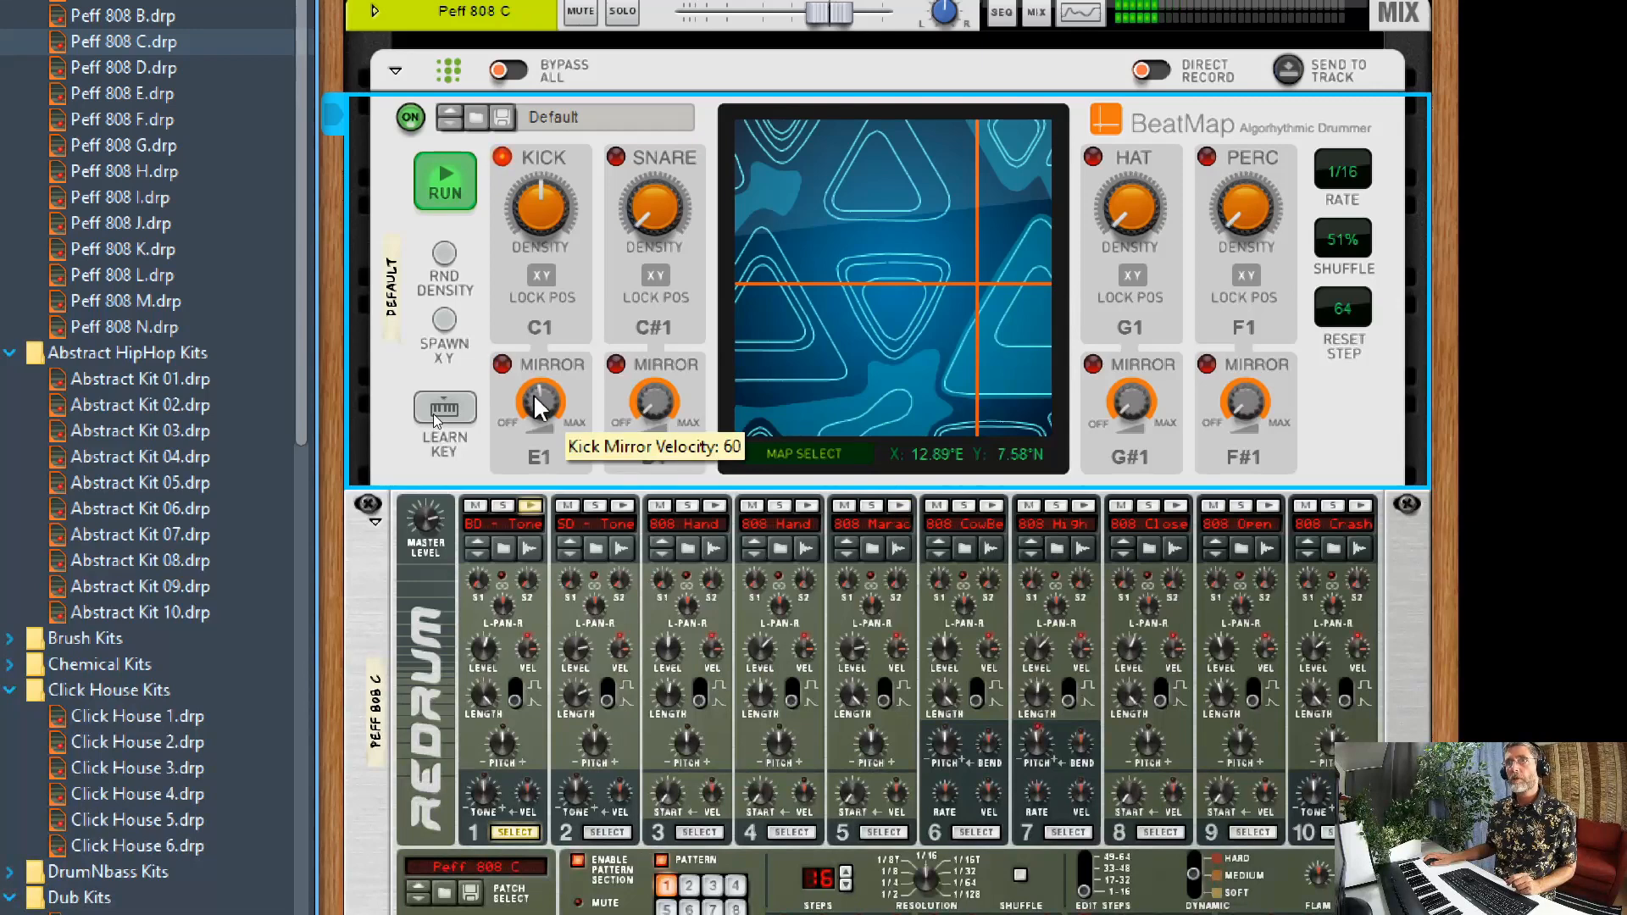
{"action": "mouse_move", "coordinate": [560, 364]}
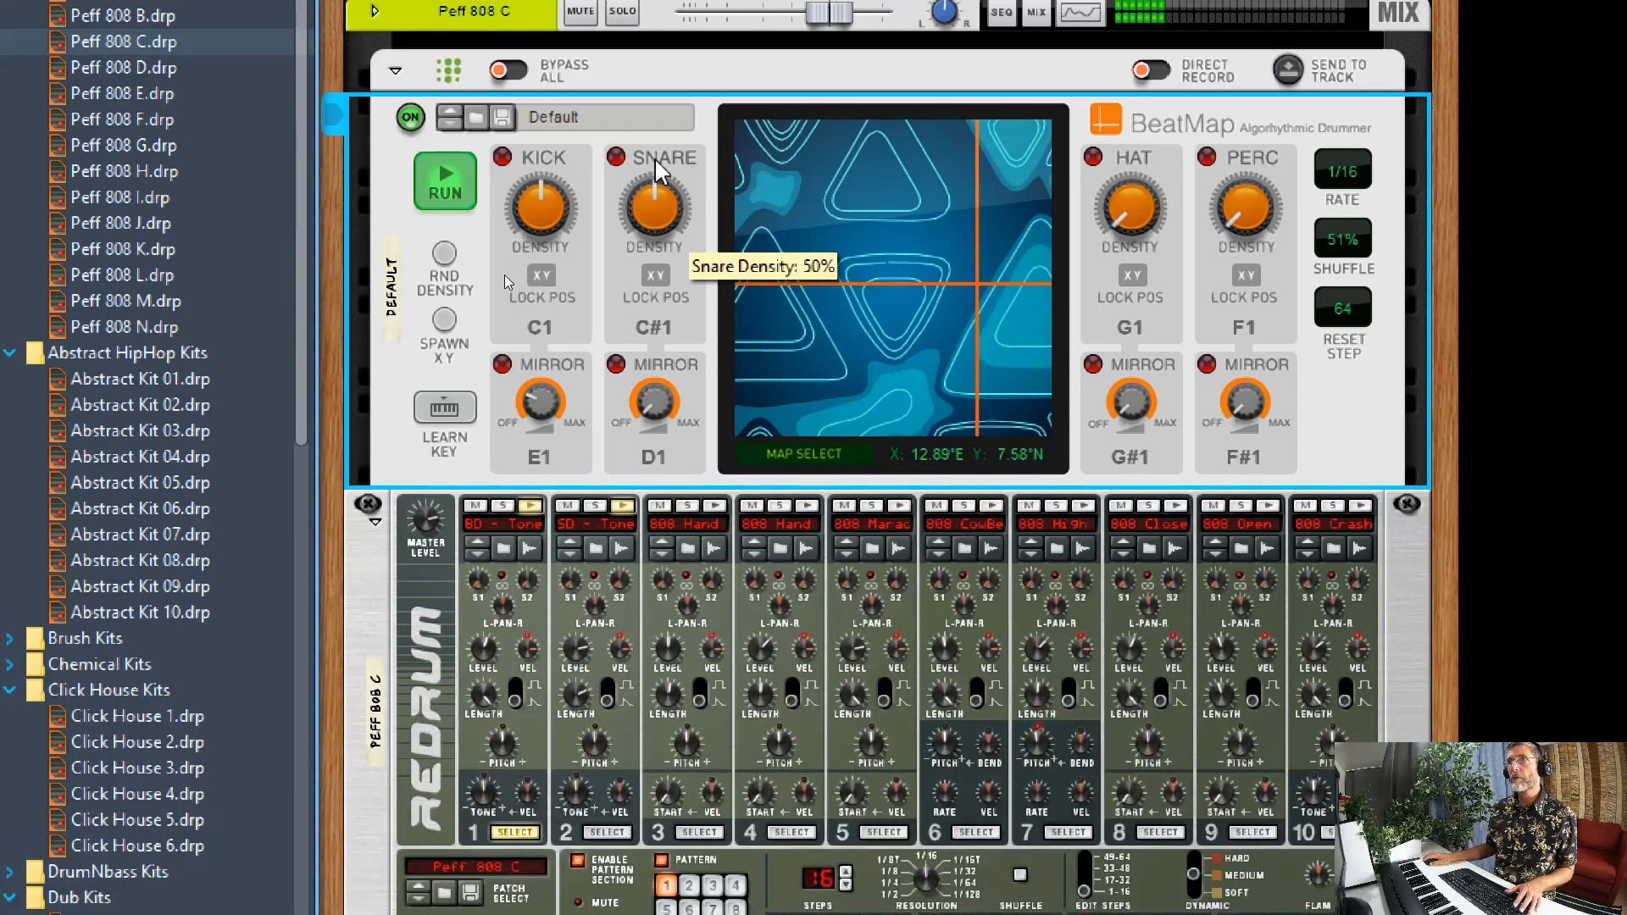
{"action": "mouse_move", "coordinate": [651, 368]}
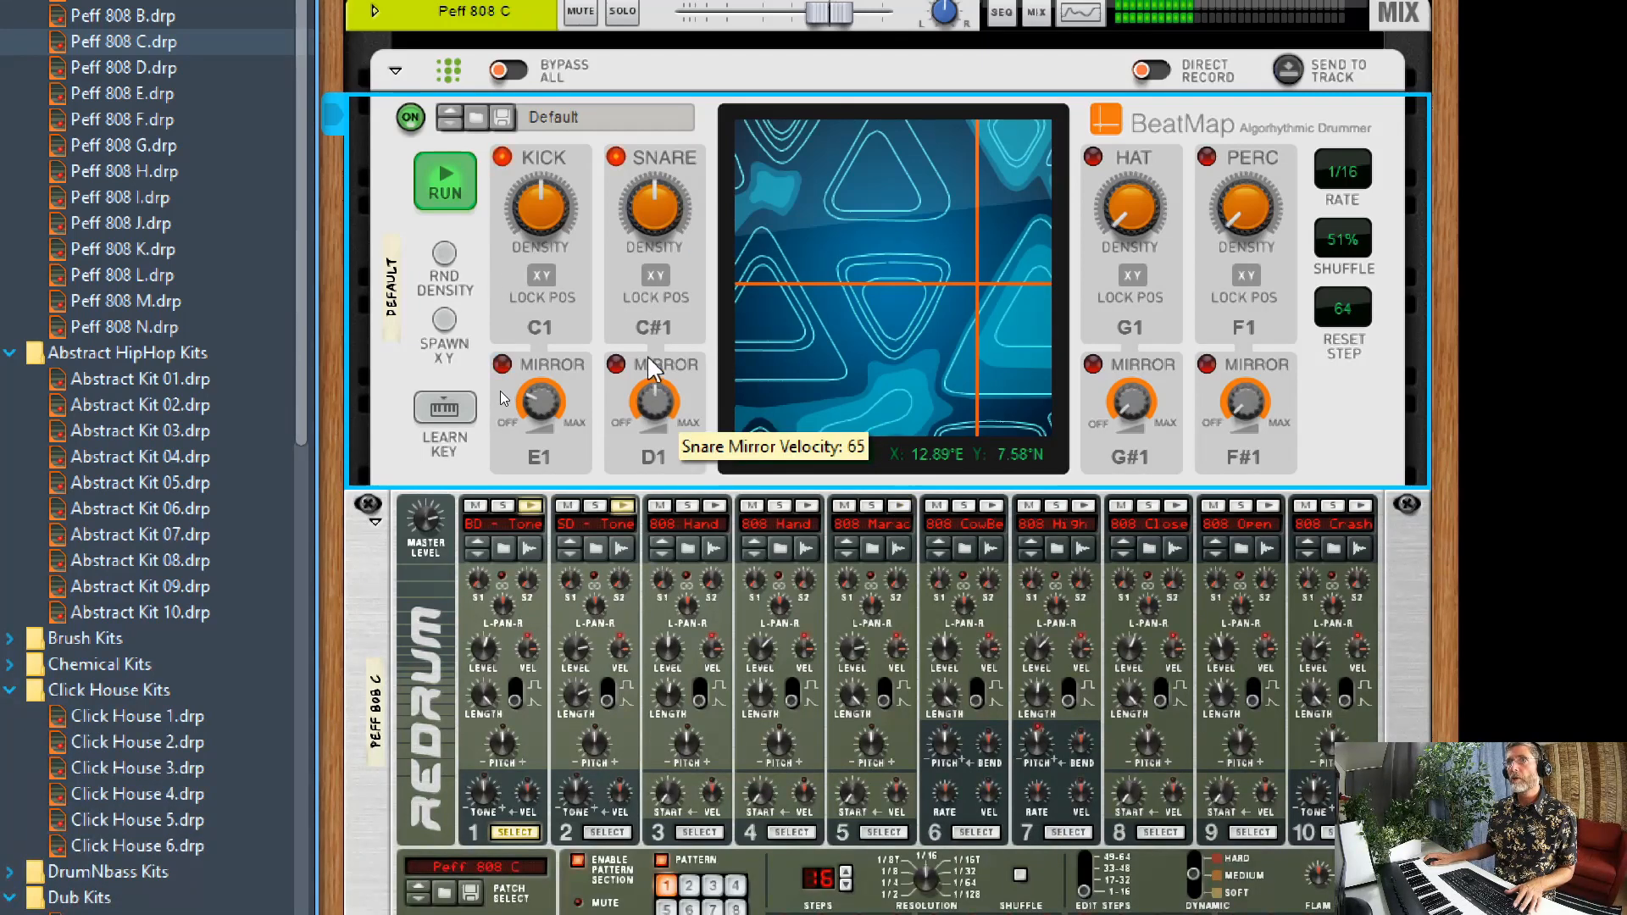
{"action": "mouse_move", "coordinate": [685, 426]}
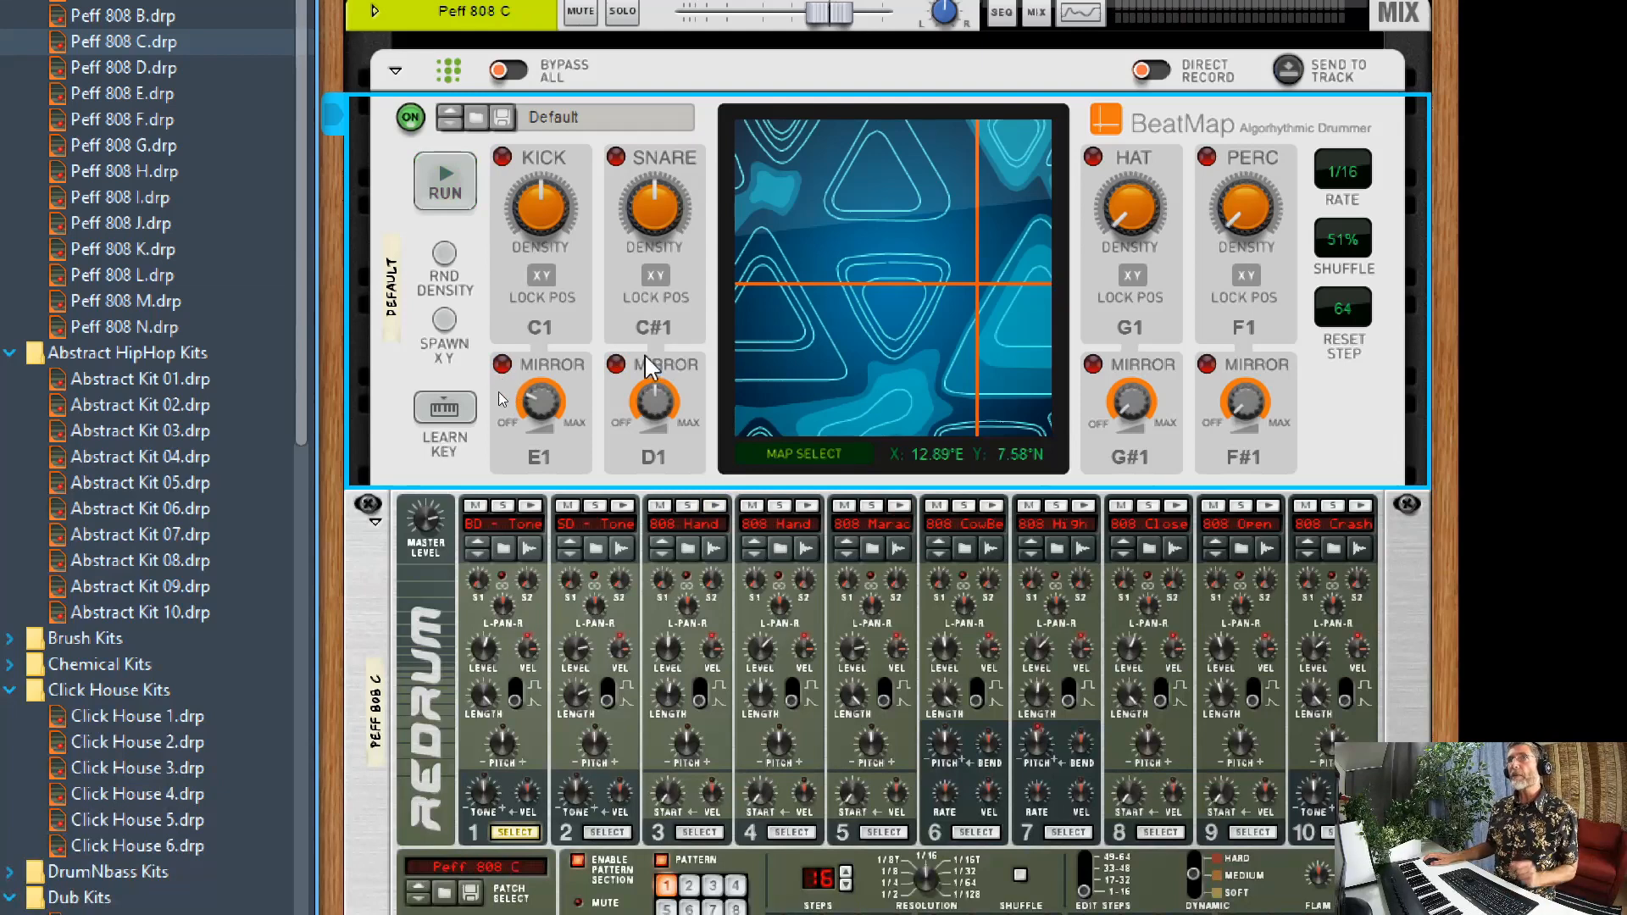
{"action": "mouse_move", "coordinate": [664, 389]}
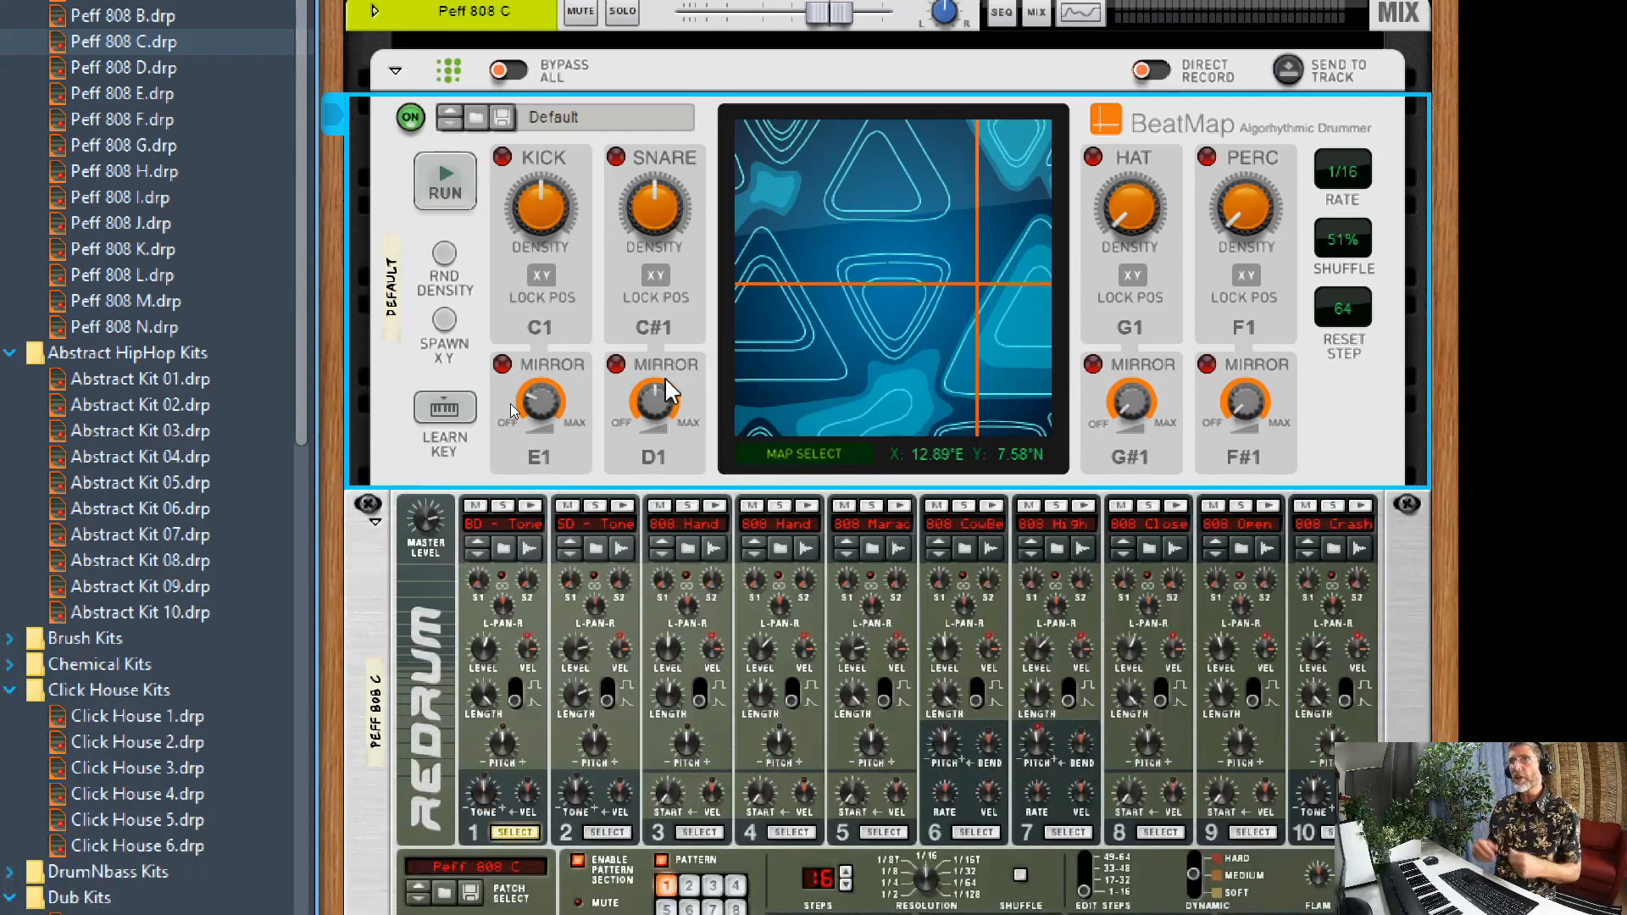
{"action": "mouse_move", "coordinate": [659, 477]}
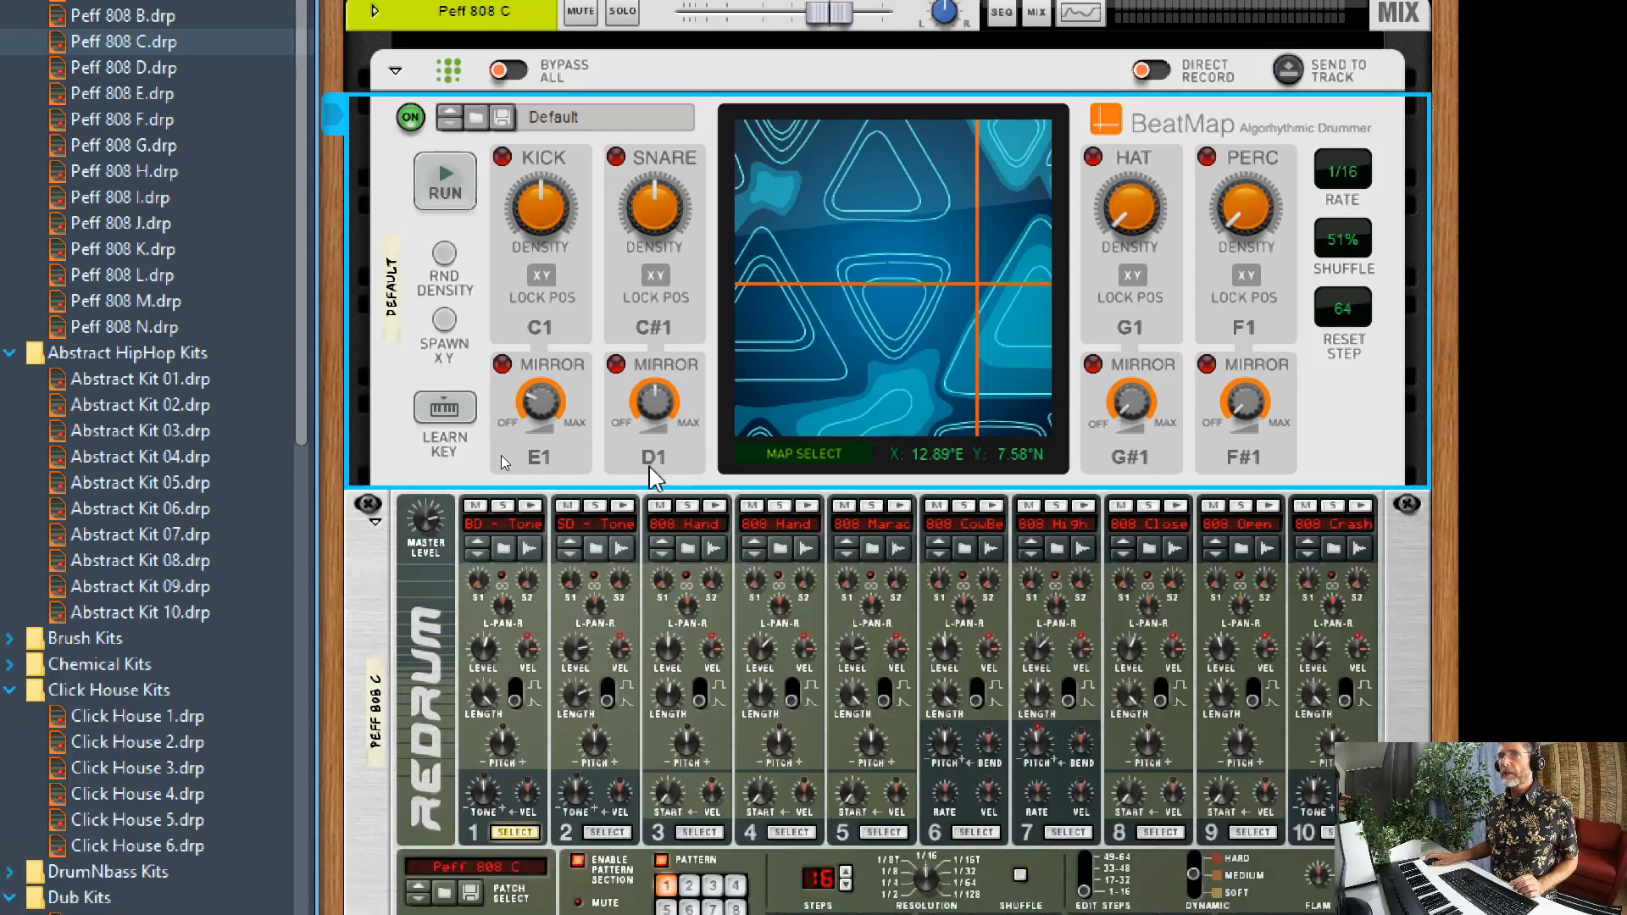
{"action": "mouse_move", "coordinate": [665, 332]}
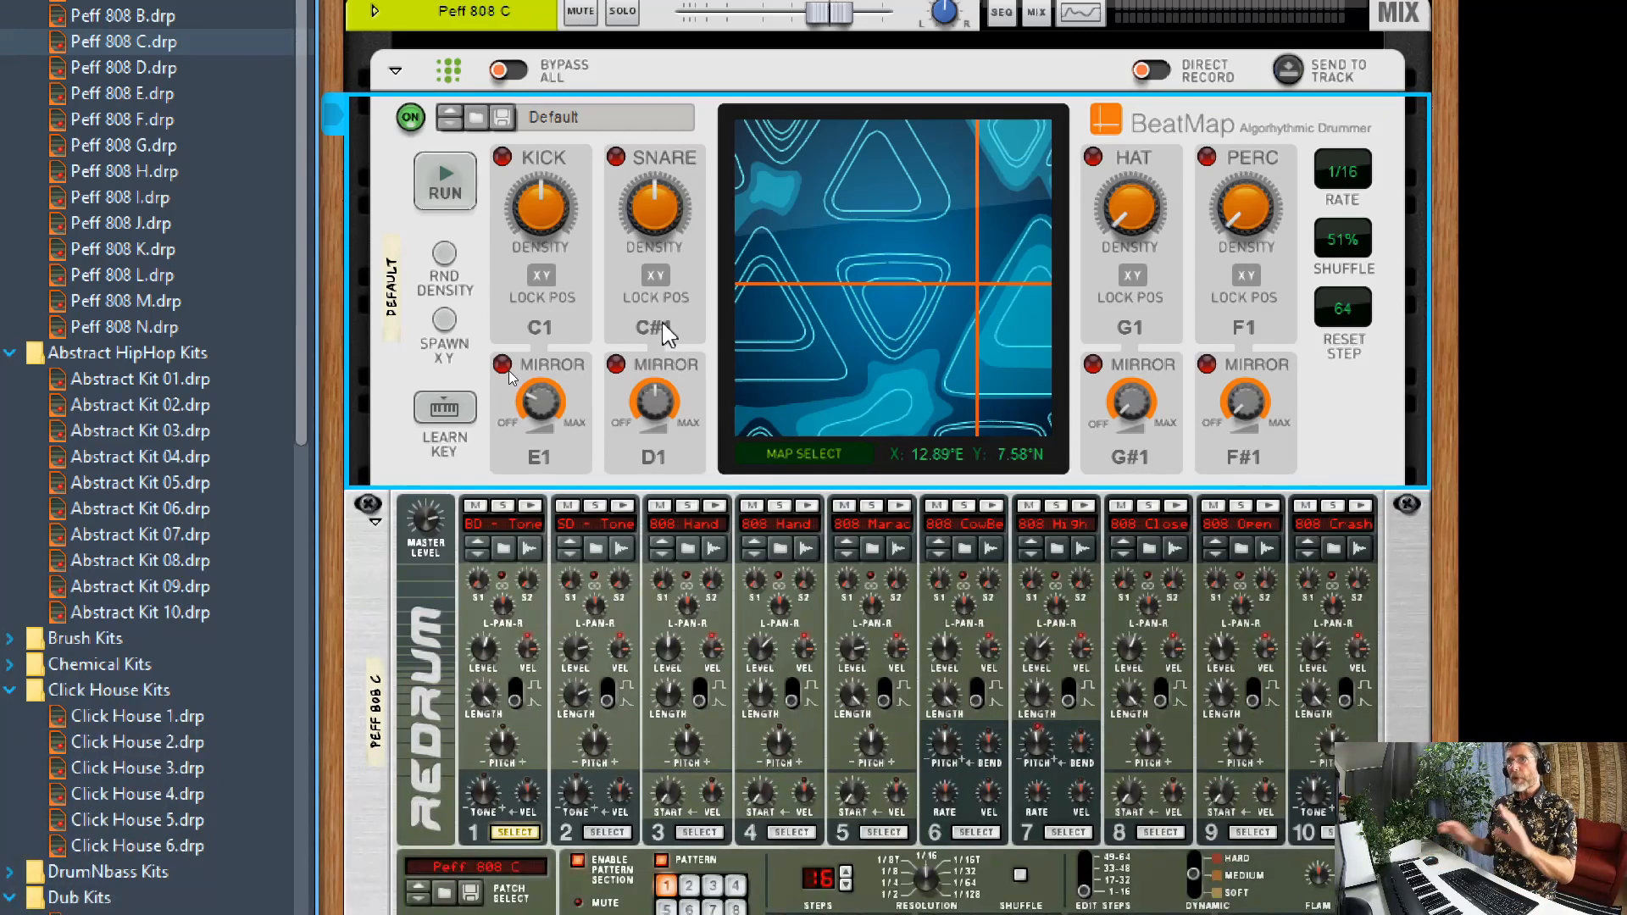
{"action": "mouse_move", "coordinate": [665, 364]}
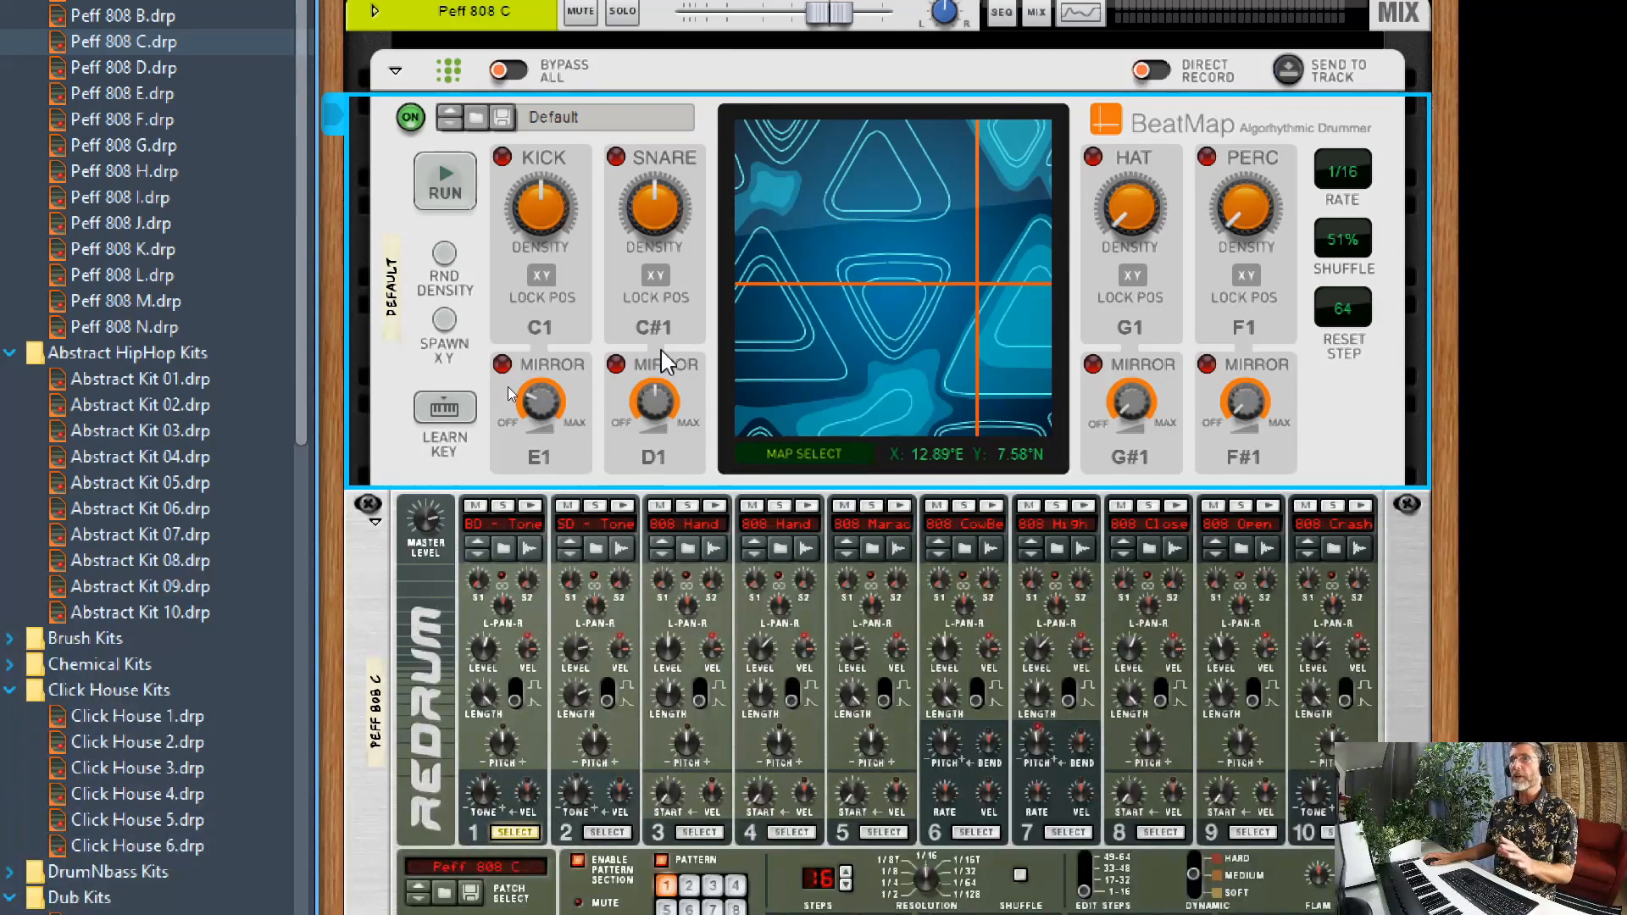
{"action": "left_click", "coordinate": [445, 181]}
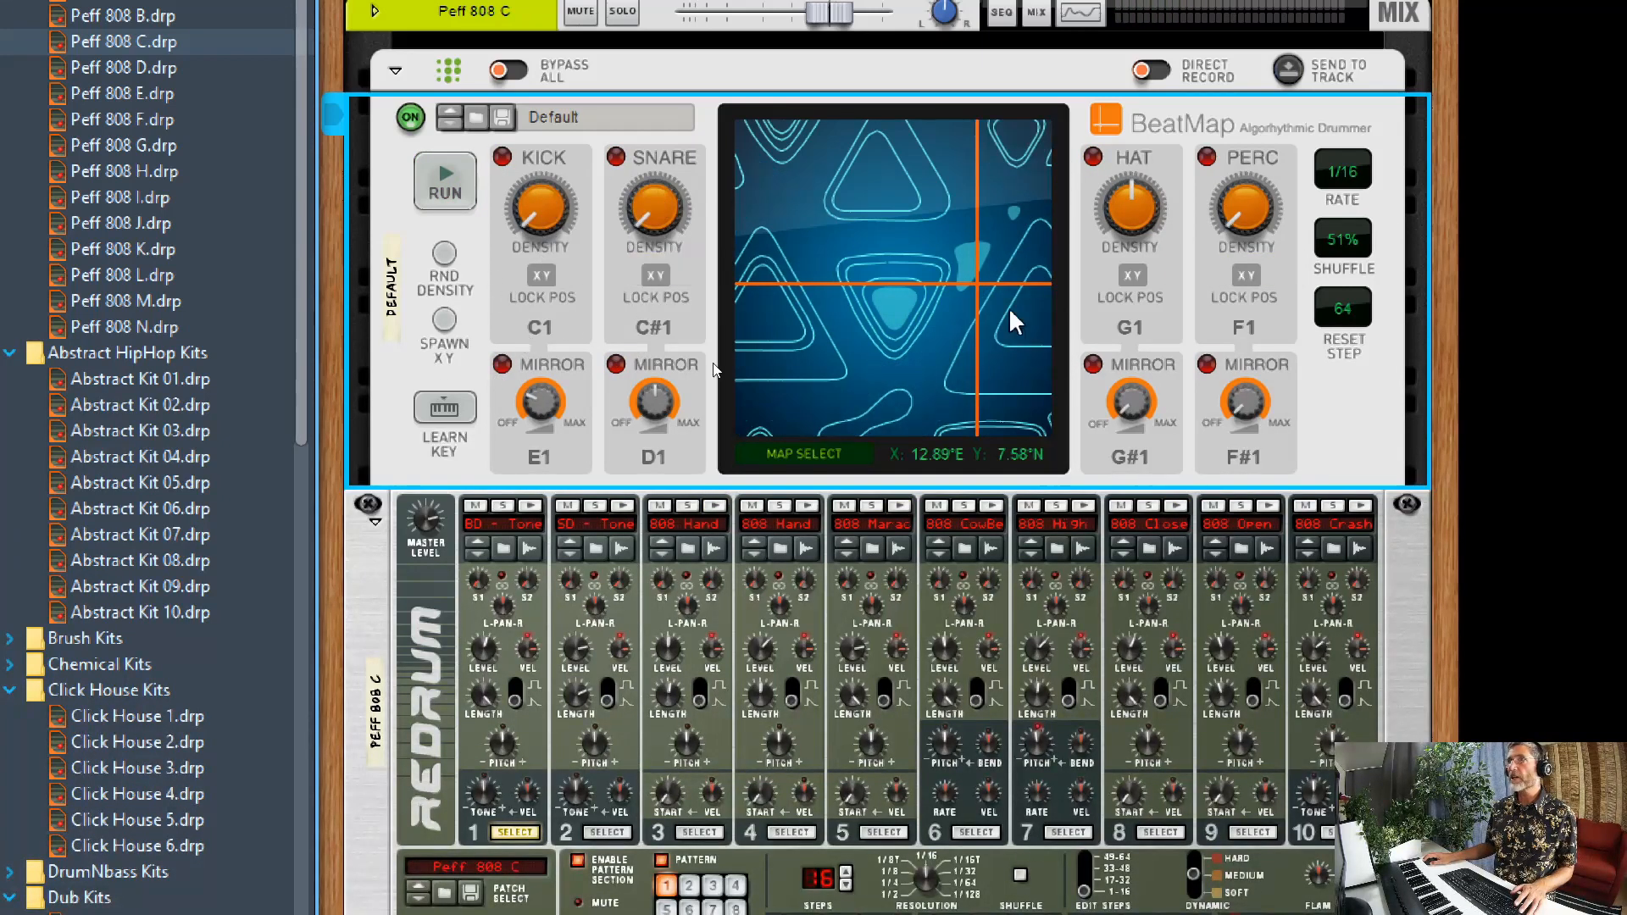
{"action": "mouse_move", "coordinate": [799, 415]}
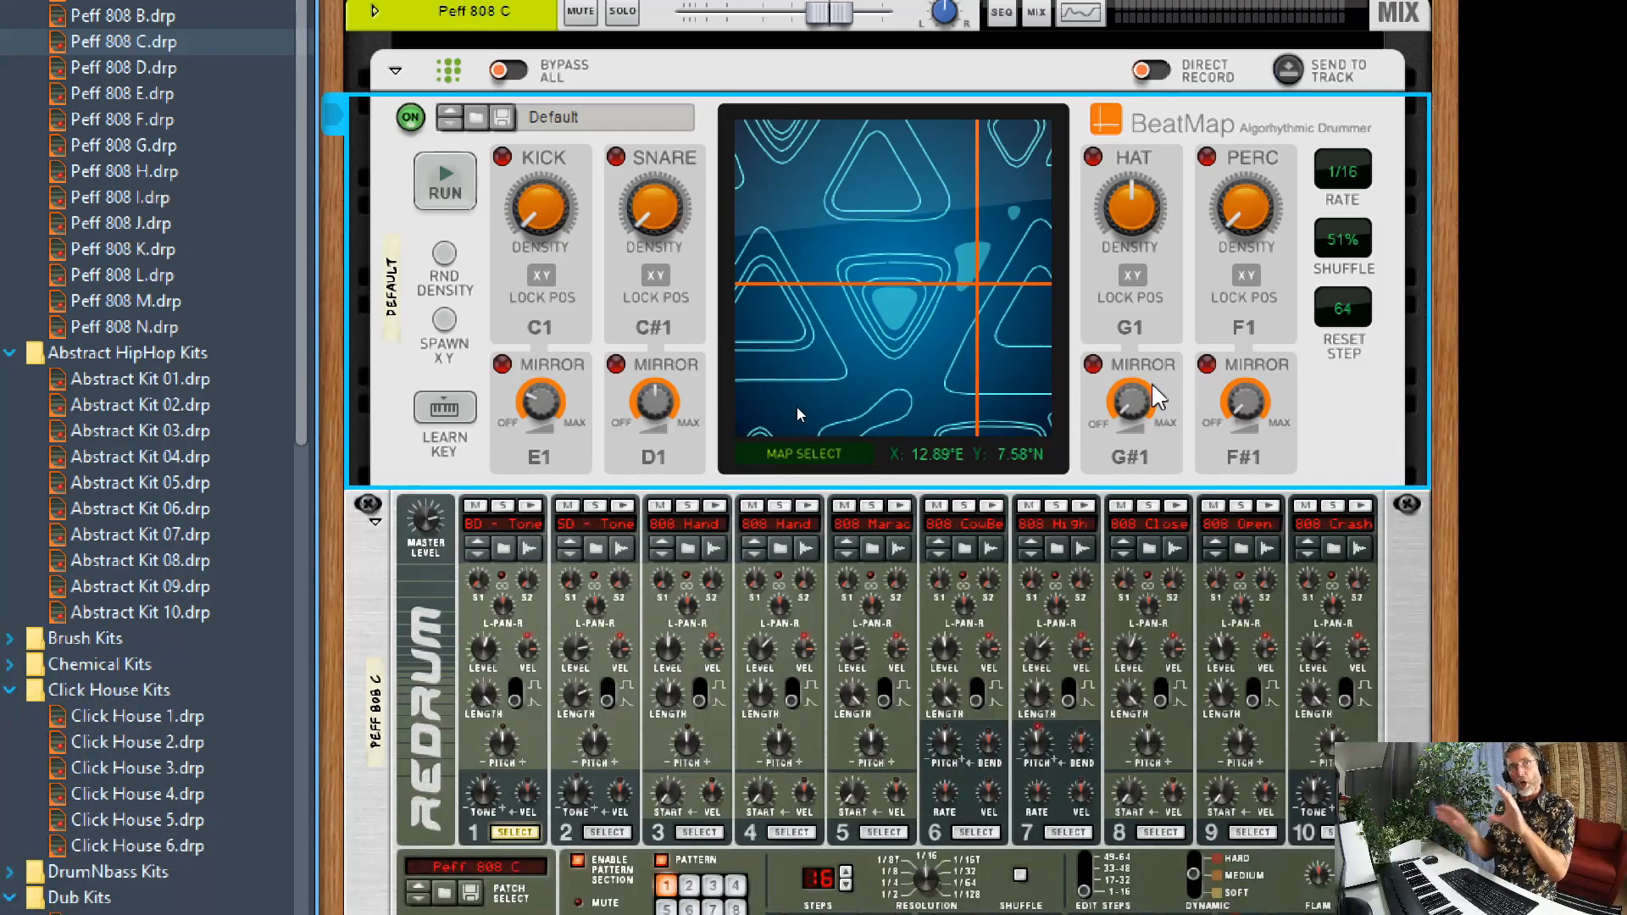
{"action": "mouse_move", "coordinate": [1130, 402]}
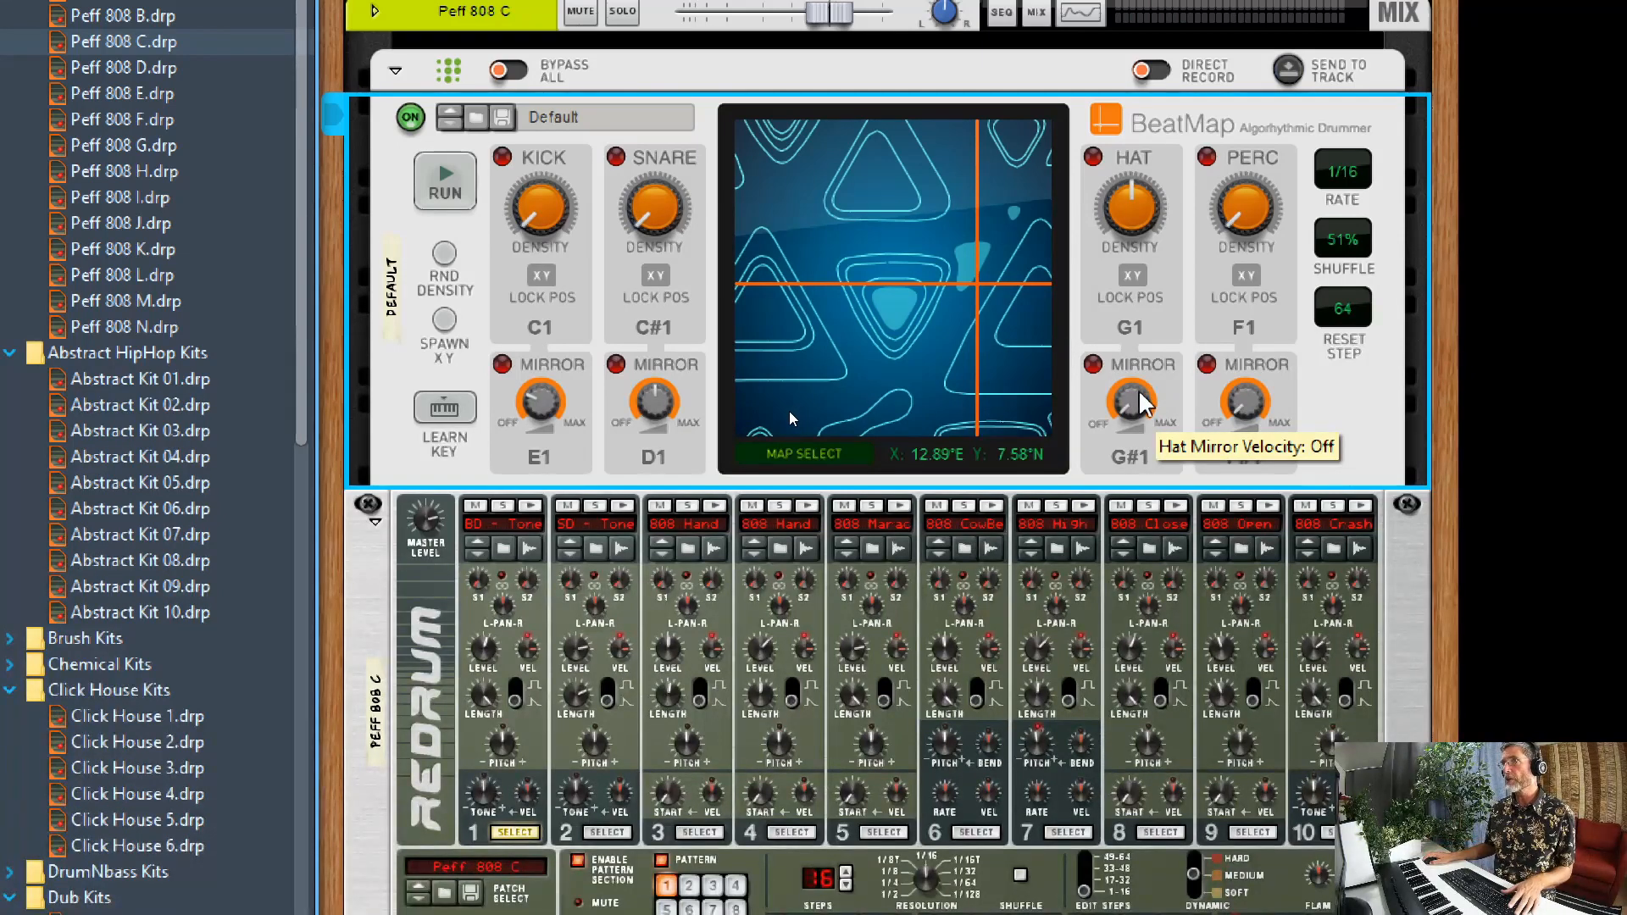
{"action": "left_click", "coordinate": [445, 181]}
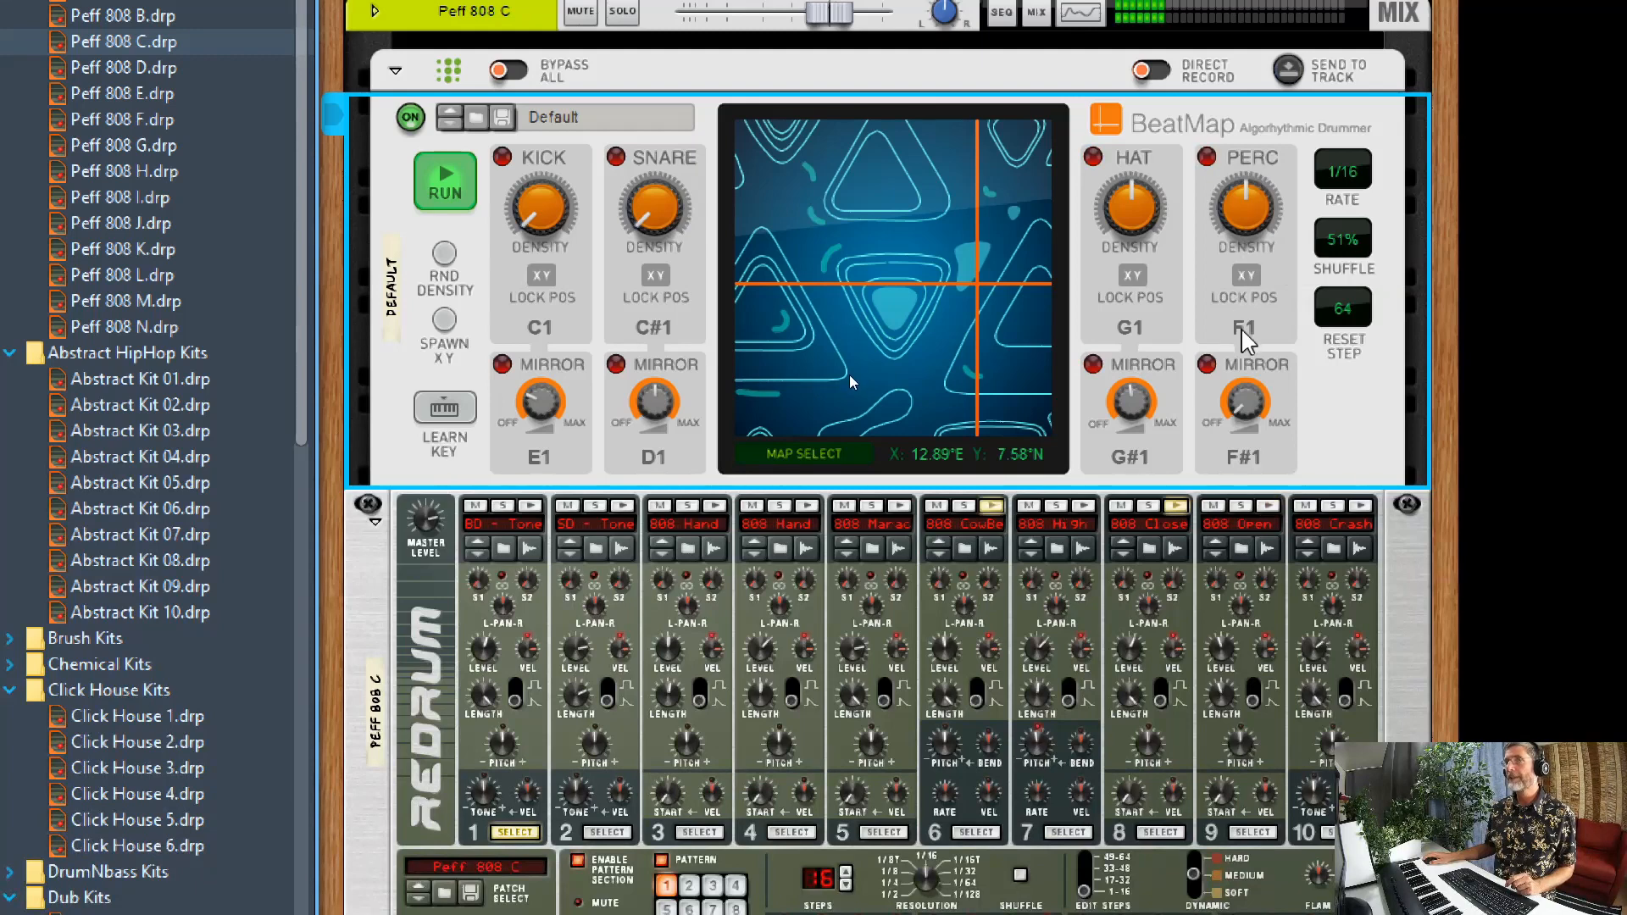
{"action": "mouse_move", "coordinate": [1246, 399]}
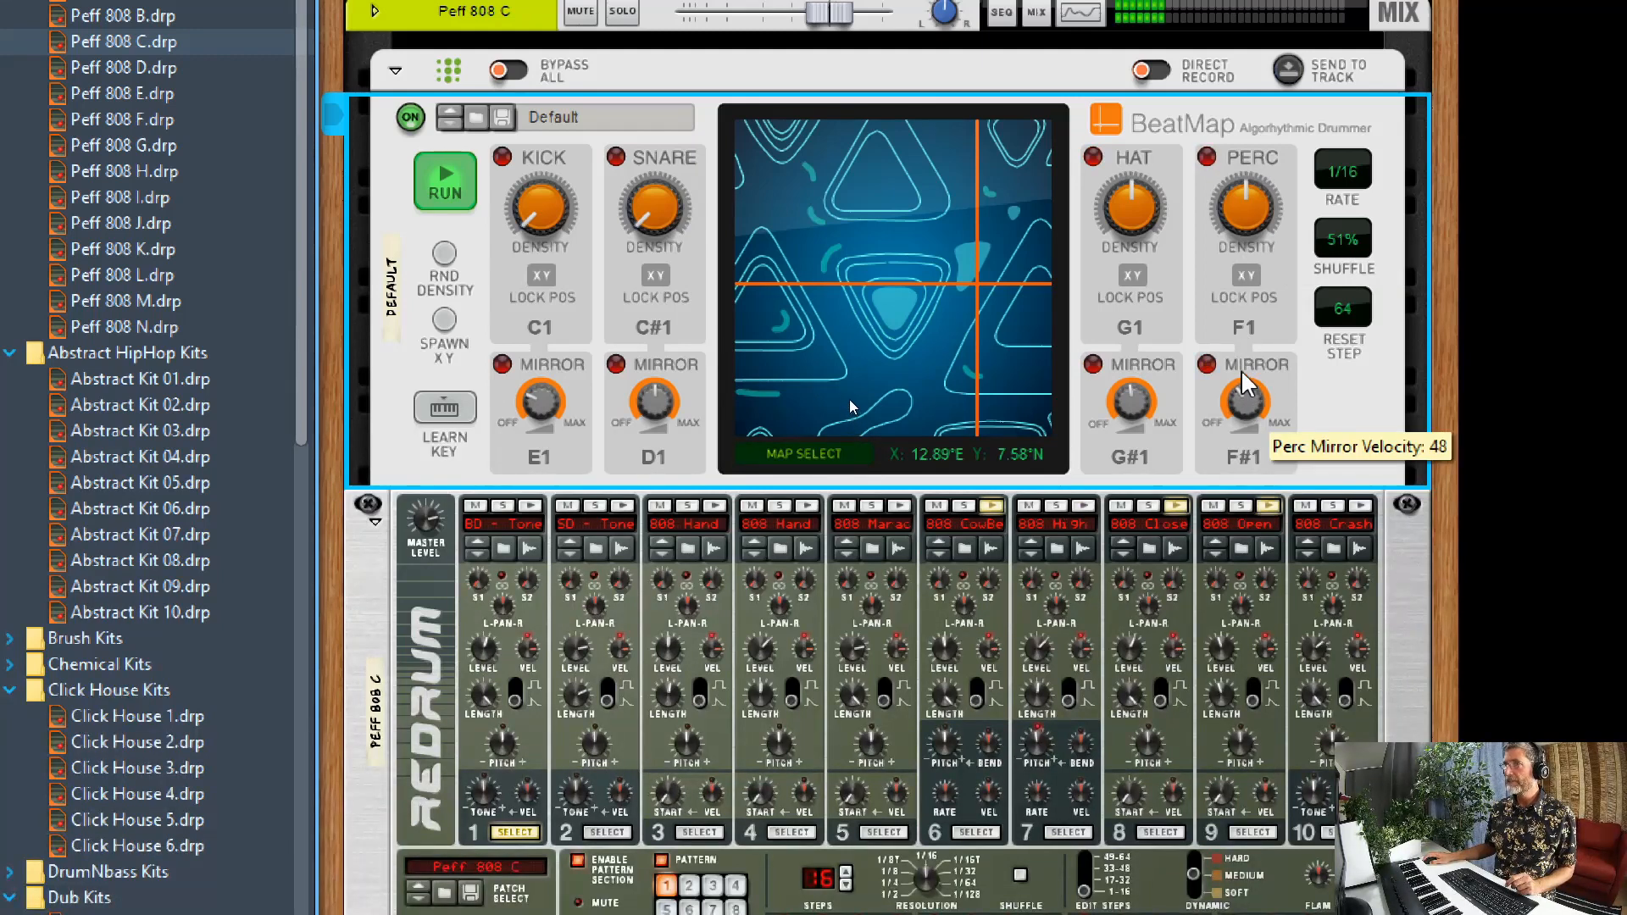
{"action": "mouse_move", "coordinate": [576, 151]}
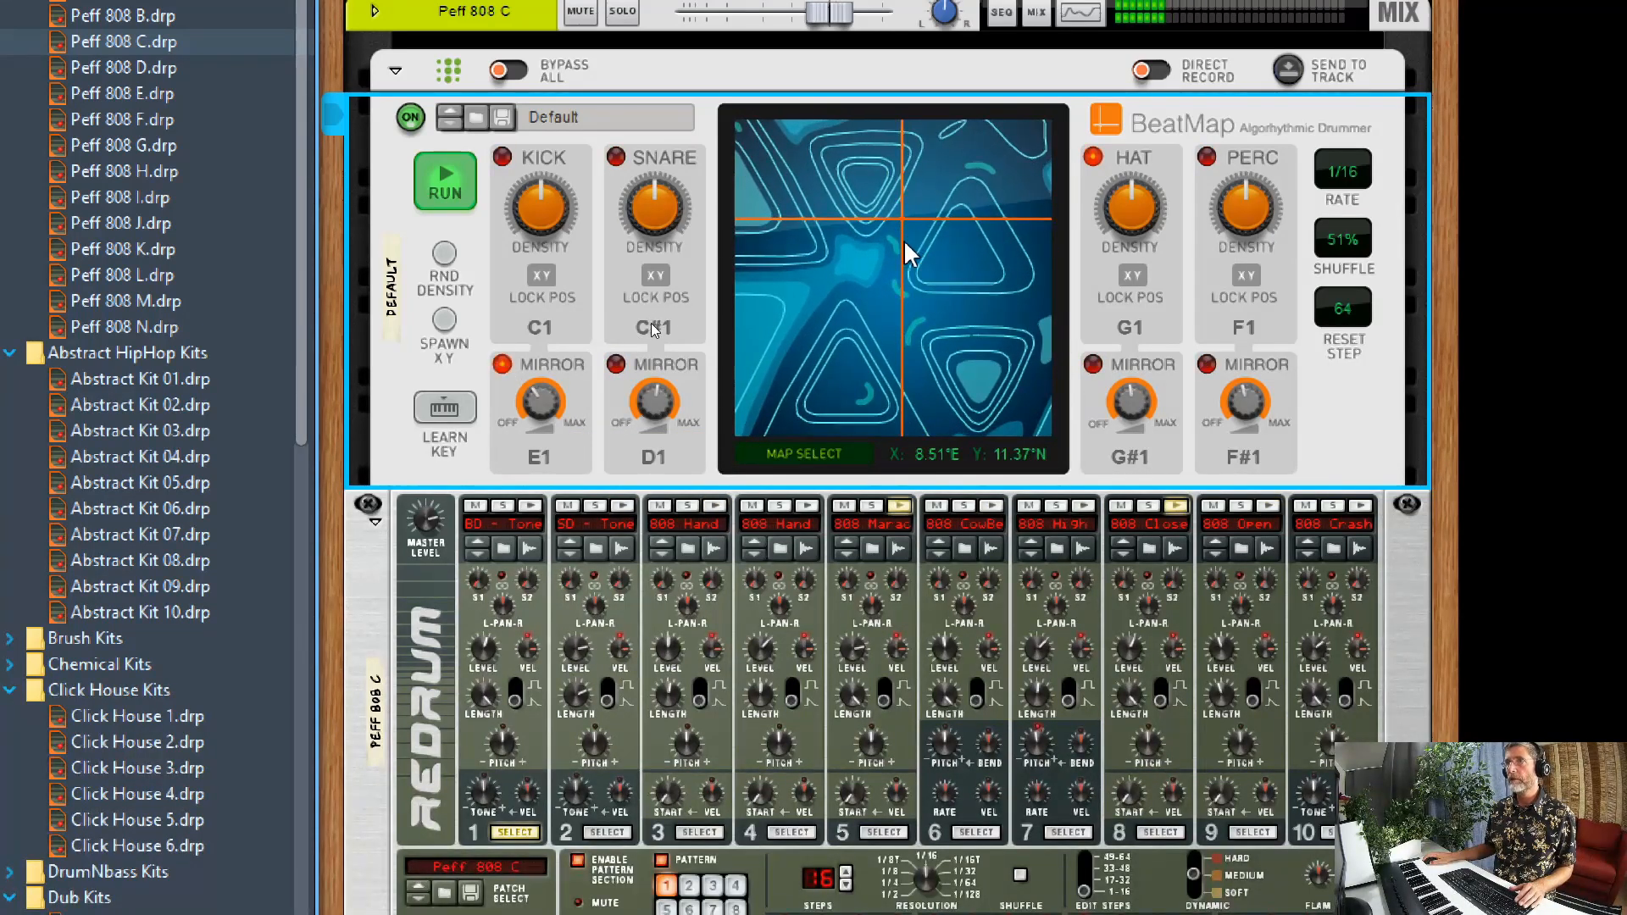
{"action": "mouse_move", "coordinate": [585, 323]}
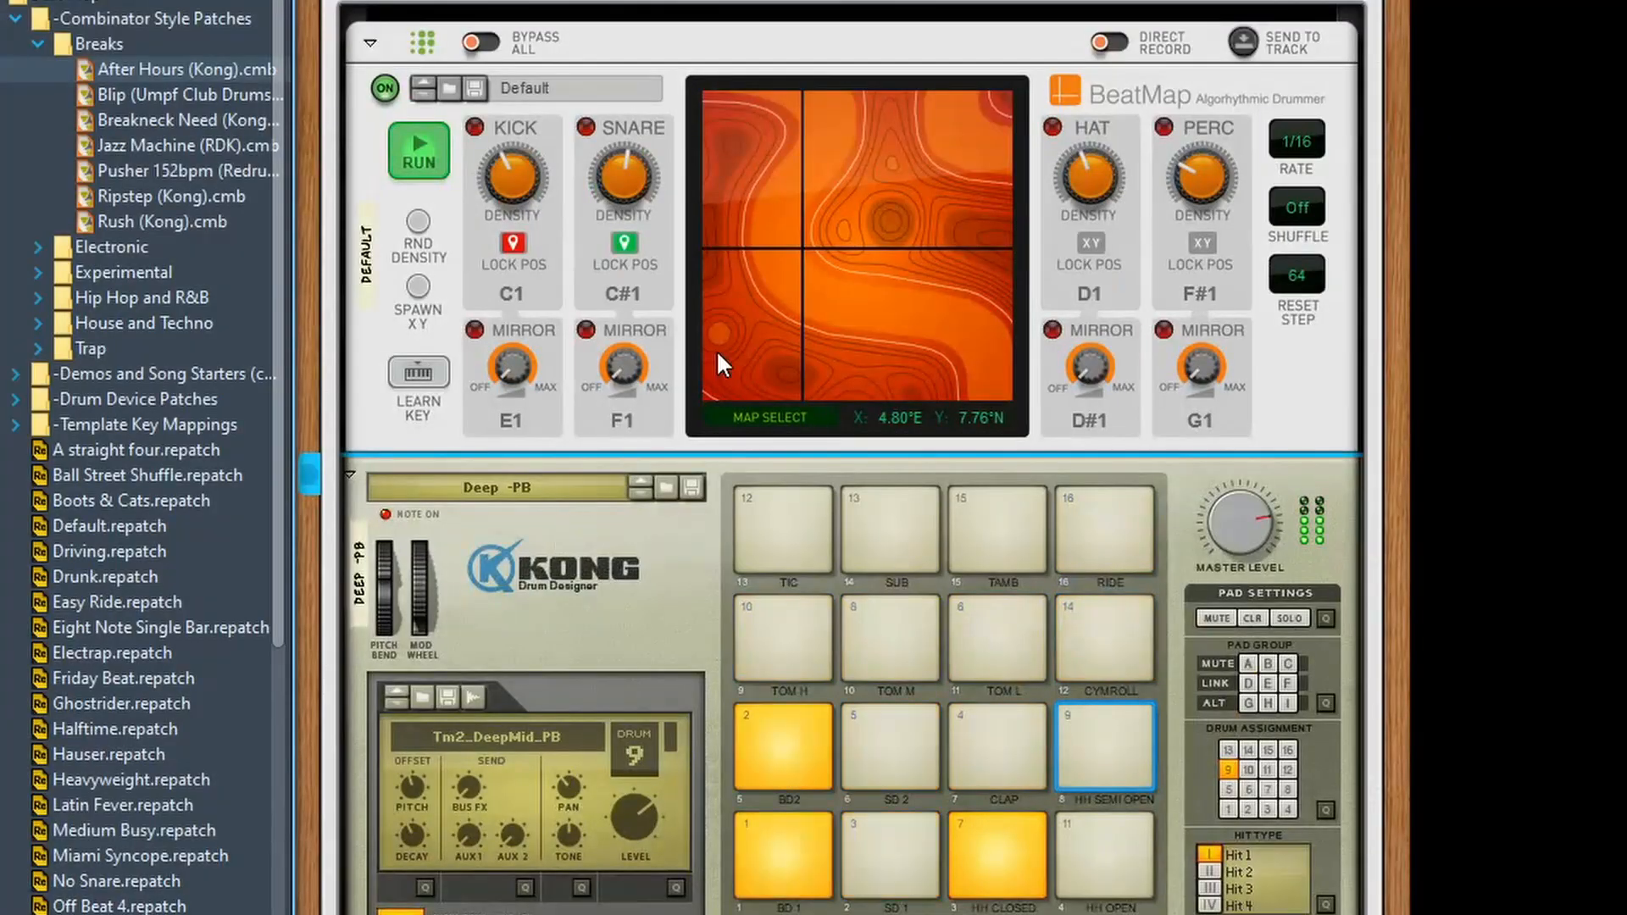
{"action": "mouse_move", "coordinate": [623, 176]}
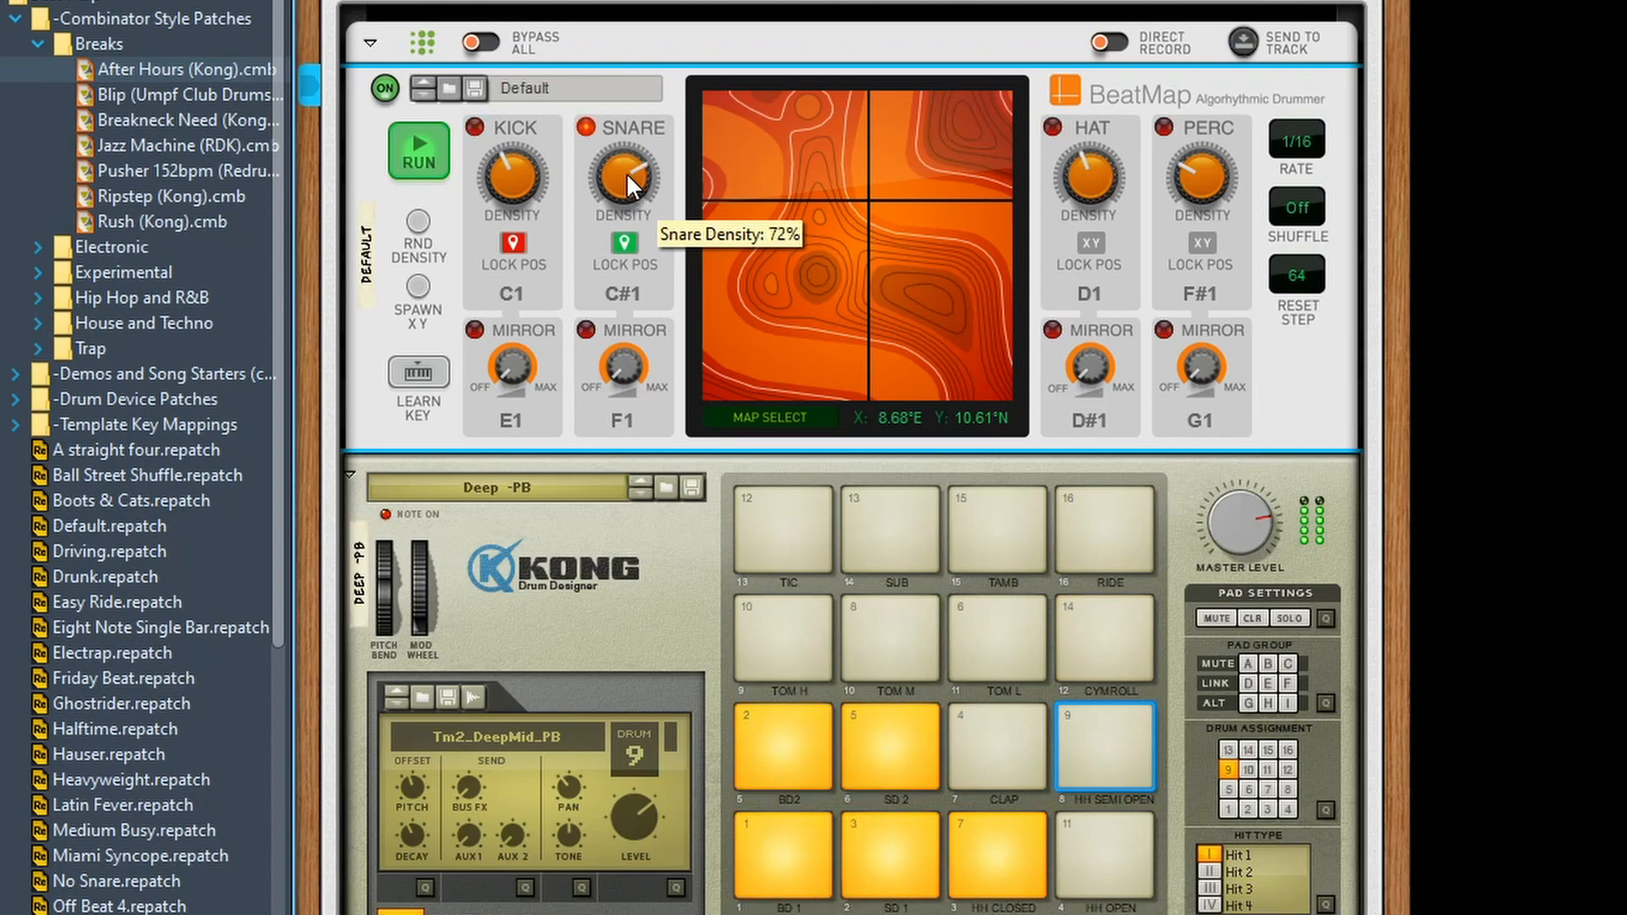
Raise the breaks preset's Snare Density to 87%.
{"action": "left_click_drag", "start_coordinate": [624, 181], "coordinate": [624, 166]}
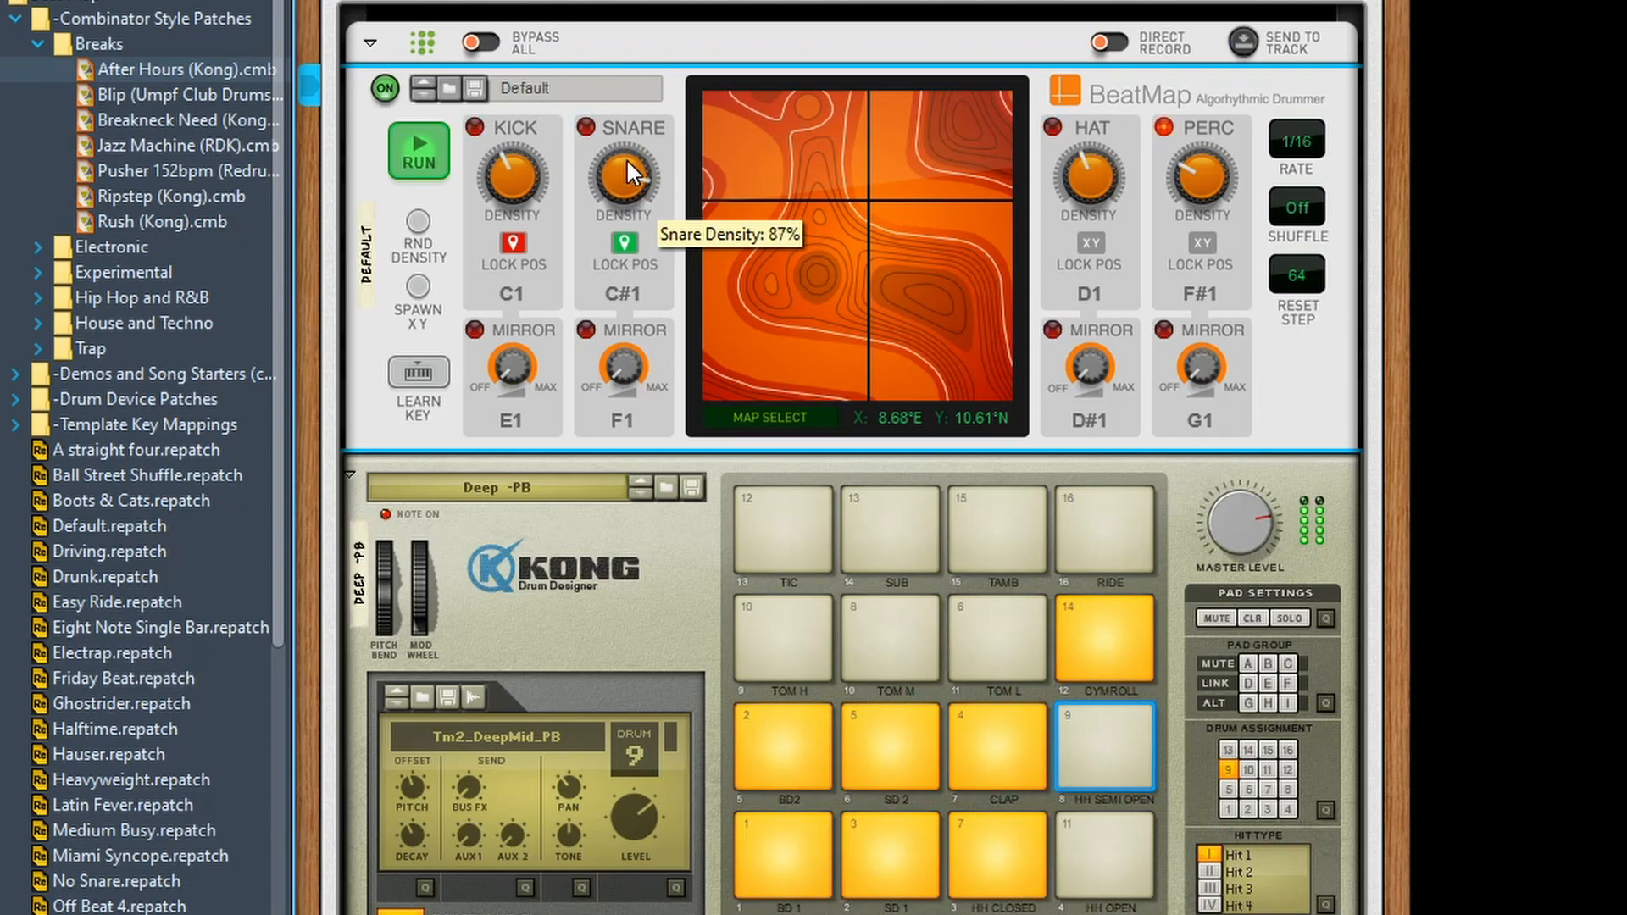
{"action": "mouse_move", "coordinate": [548, 375]}
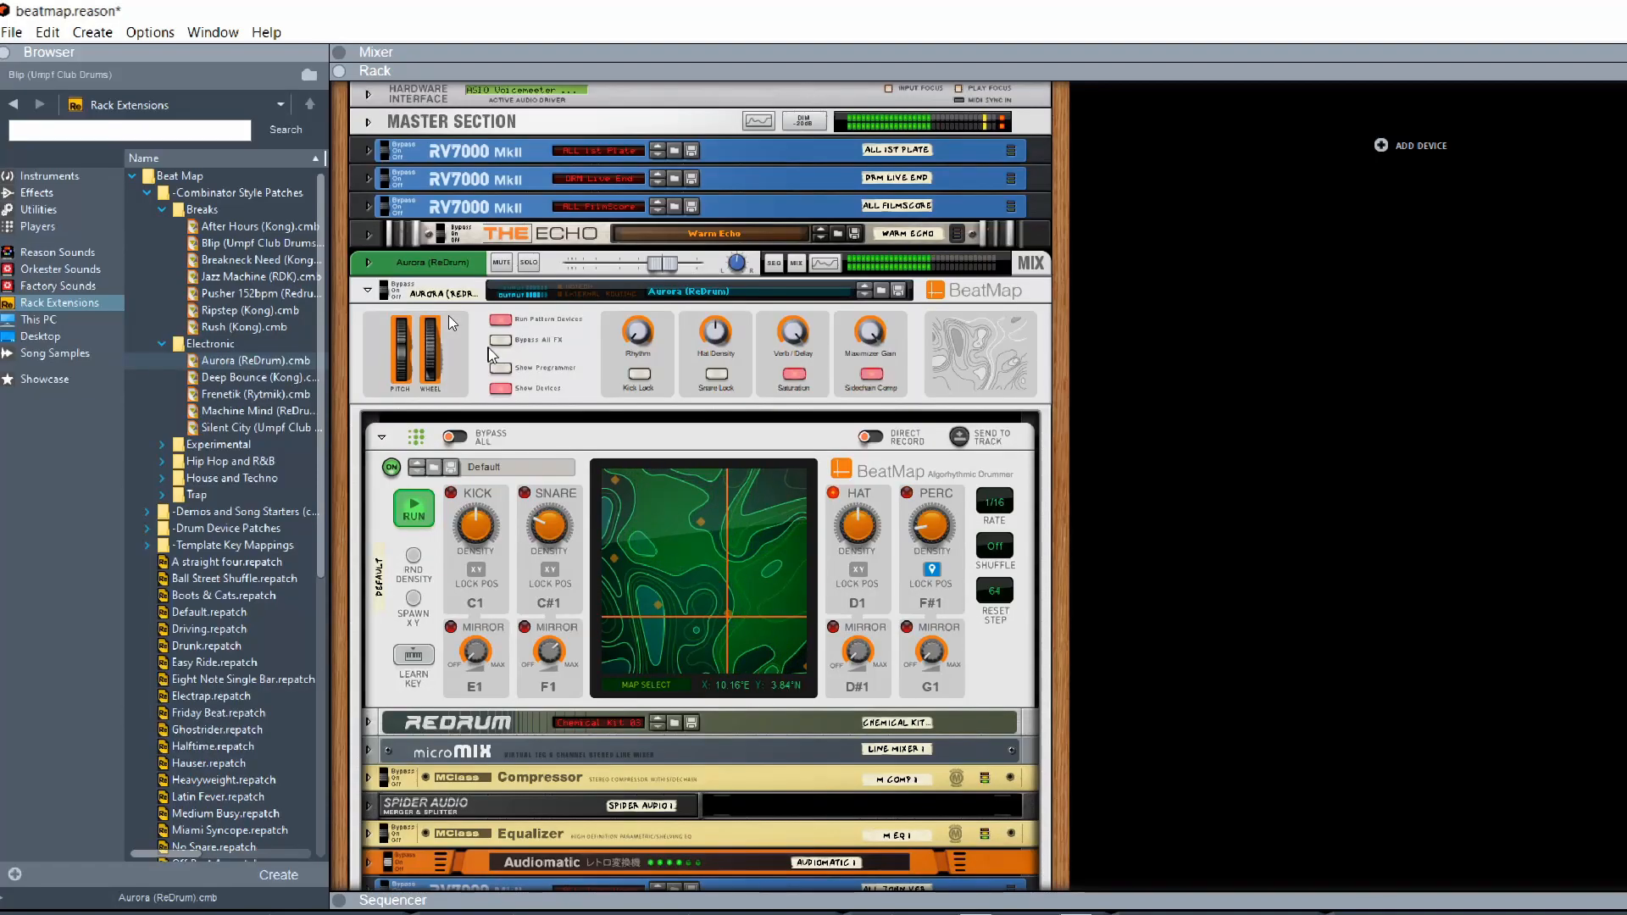
Set the Aurora preset's snare density to 66% and kick density to 50%.
{"action": "scroll", "scroll_direction": "down", "scroll_amount": 3}
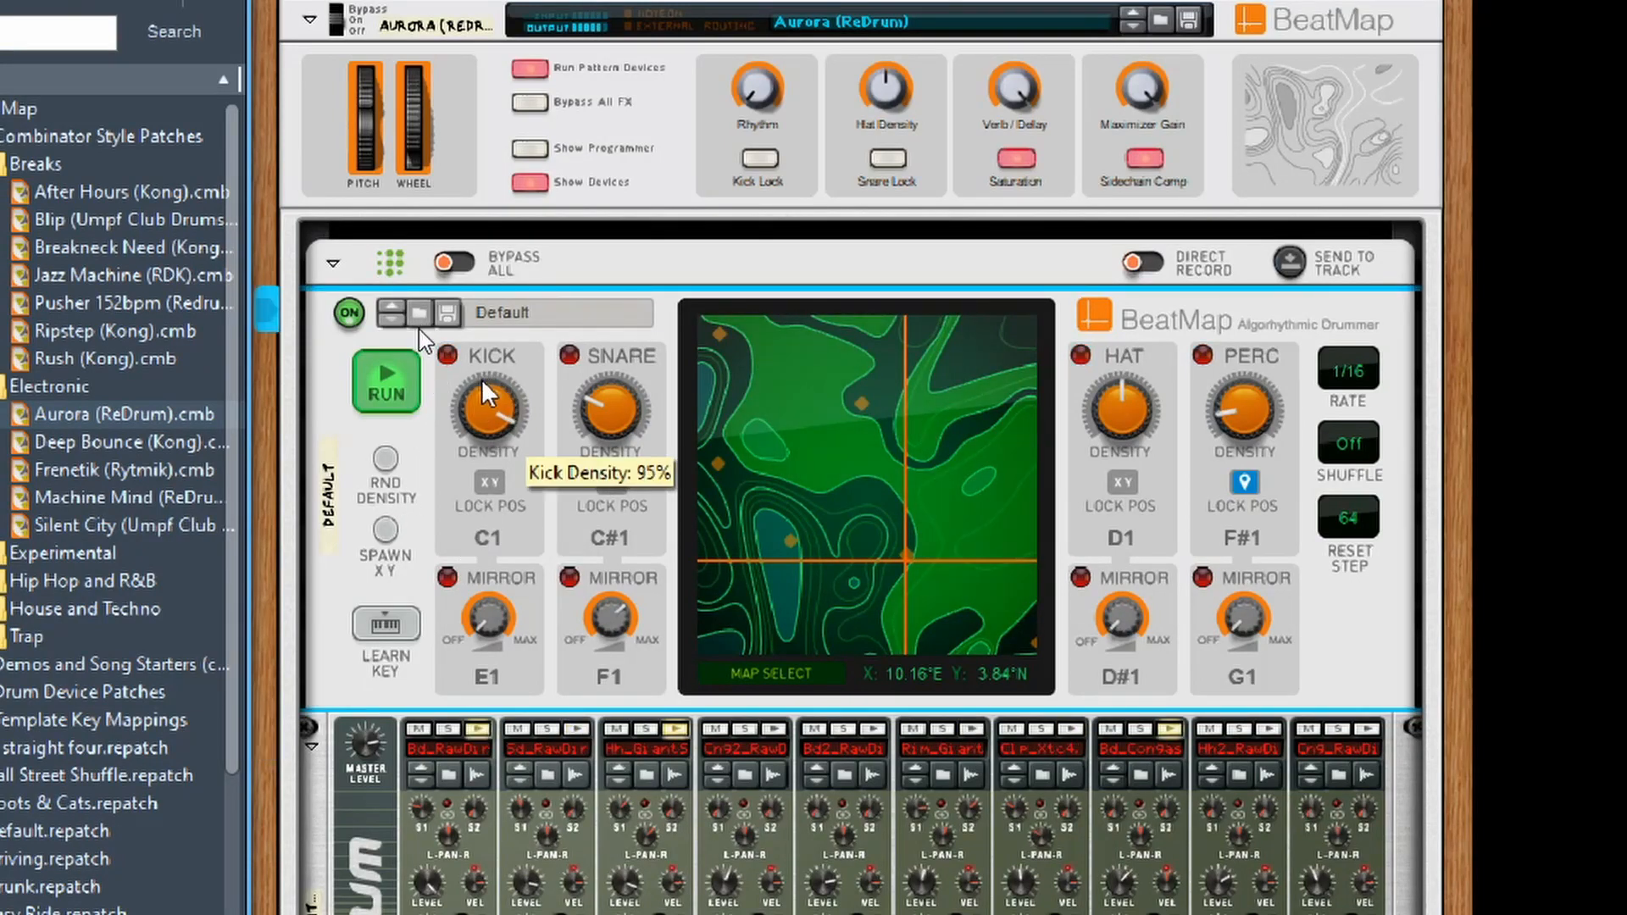
{"action": "mouse_move", "coordinate": [610, 431]}
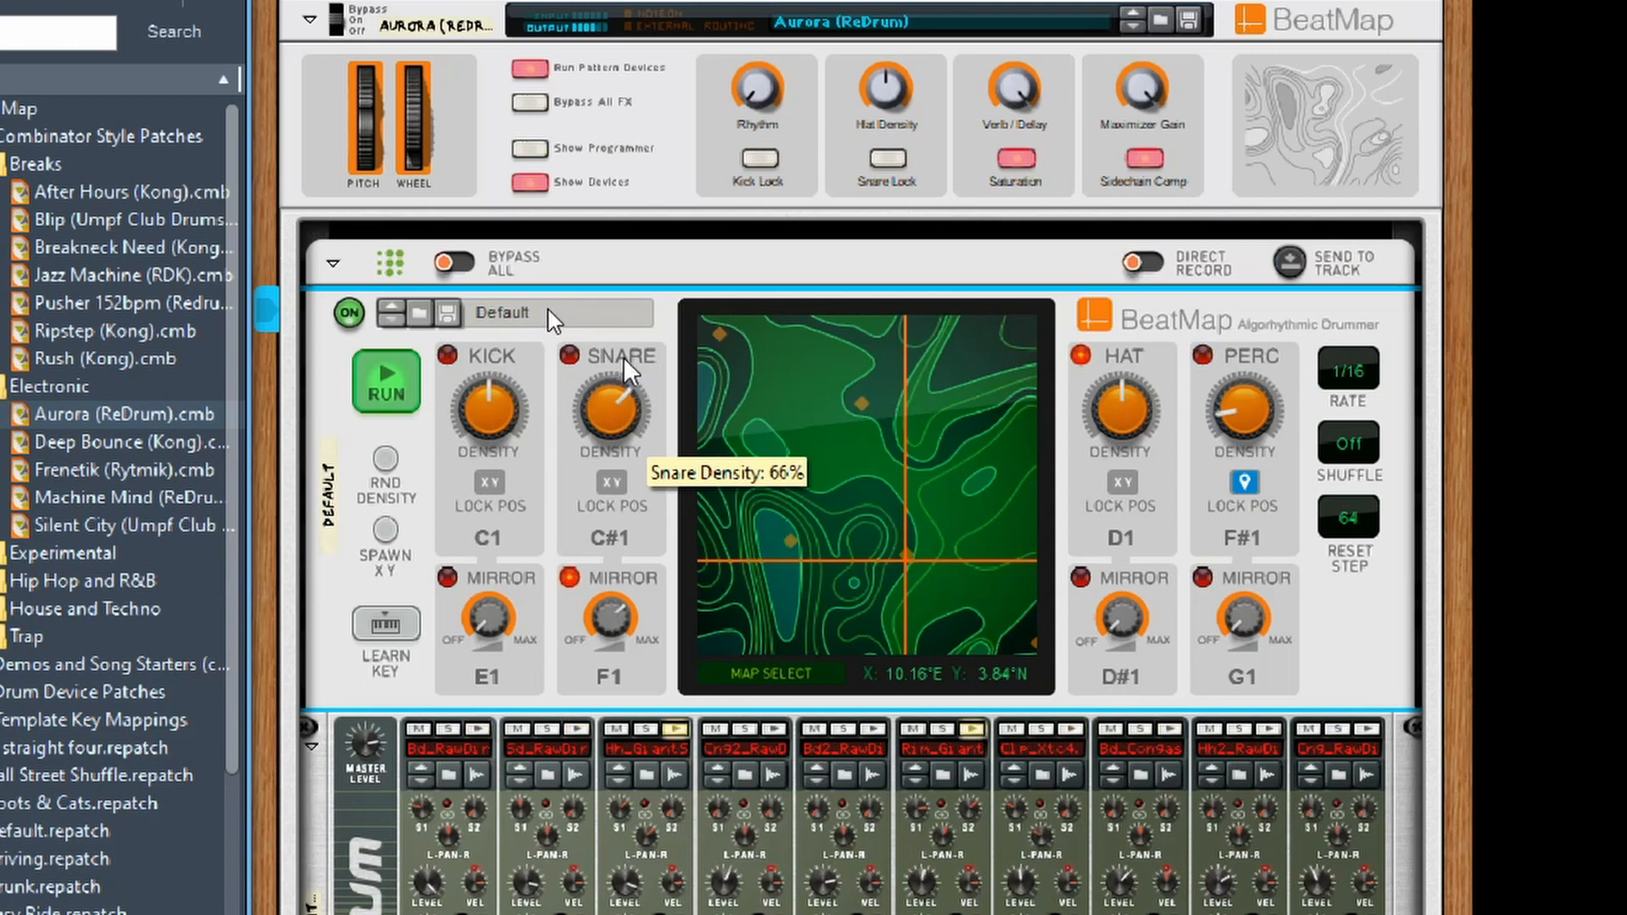
{"action": "left_click_drag", "start_coordinate": [611, 405], "coordinate": [612, 415]}
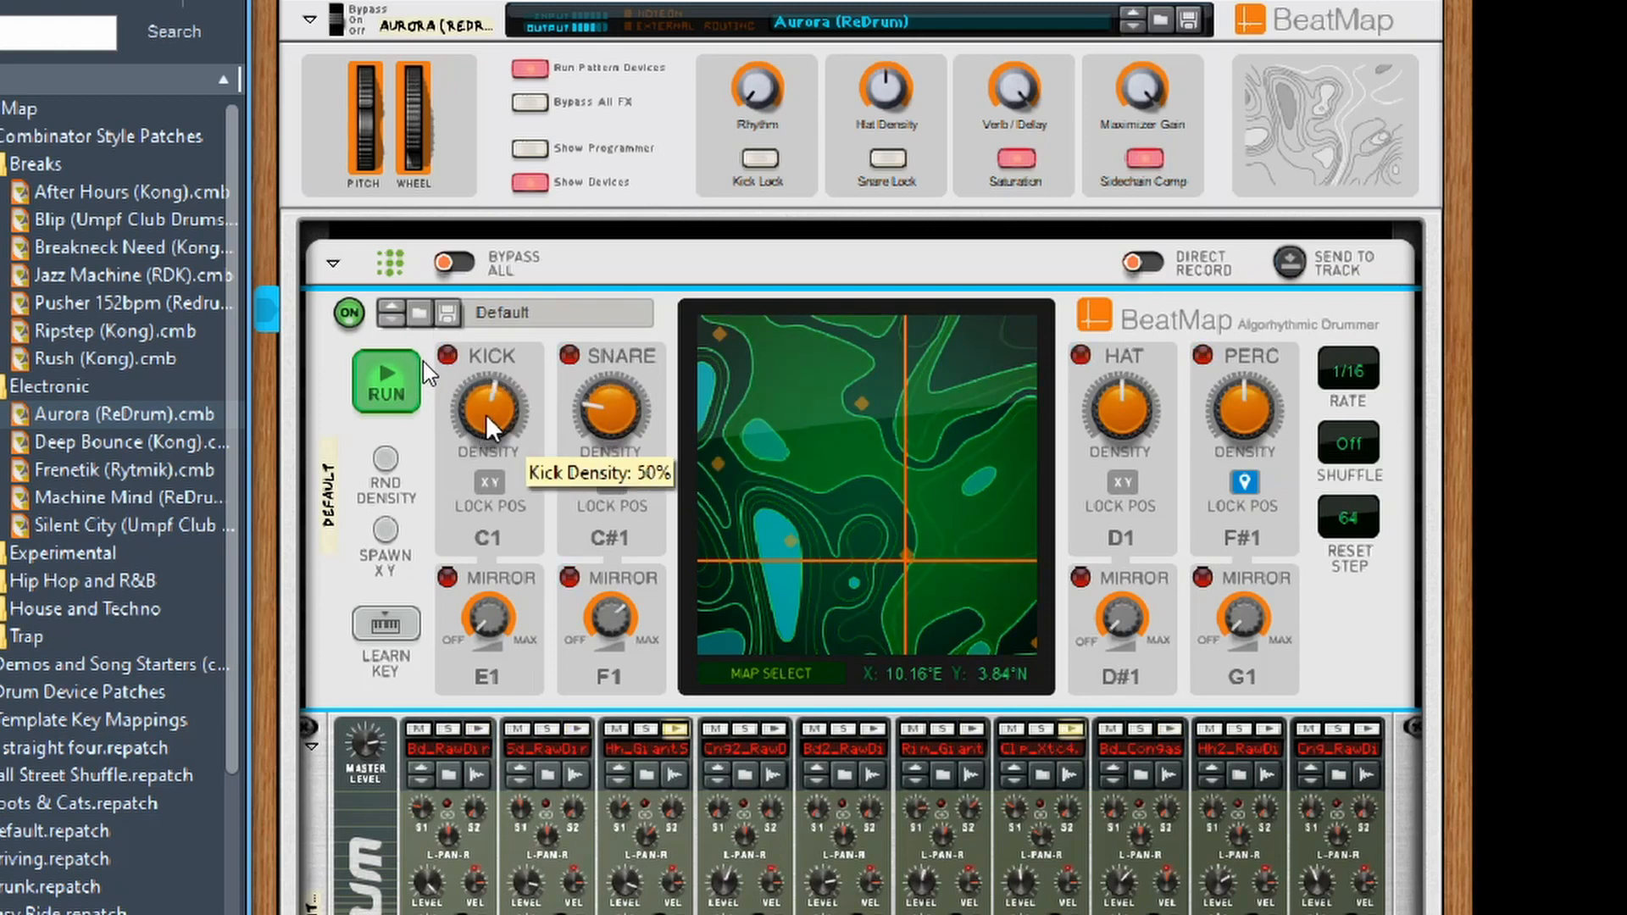
{"action": "left_click_drag", "start_coordinate": [488, 410], "coordinate": [499, 374]}
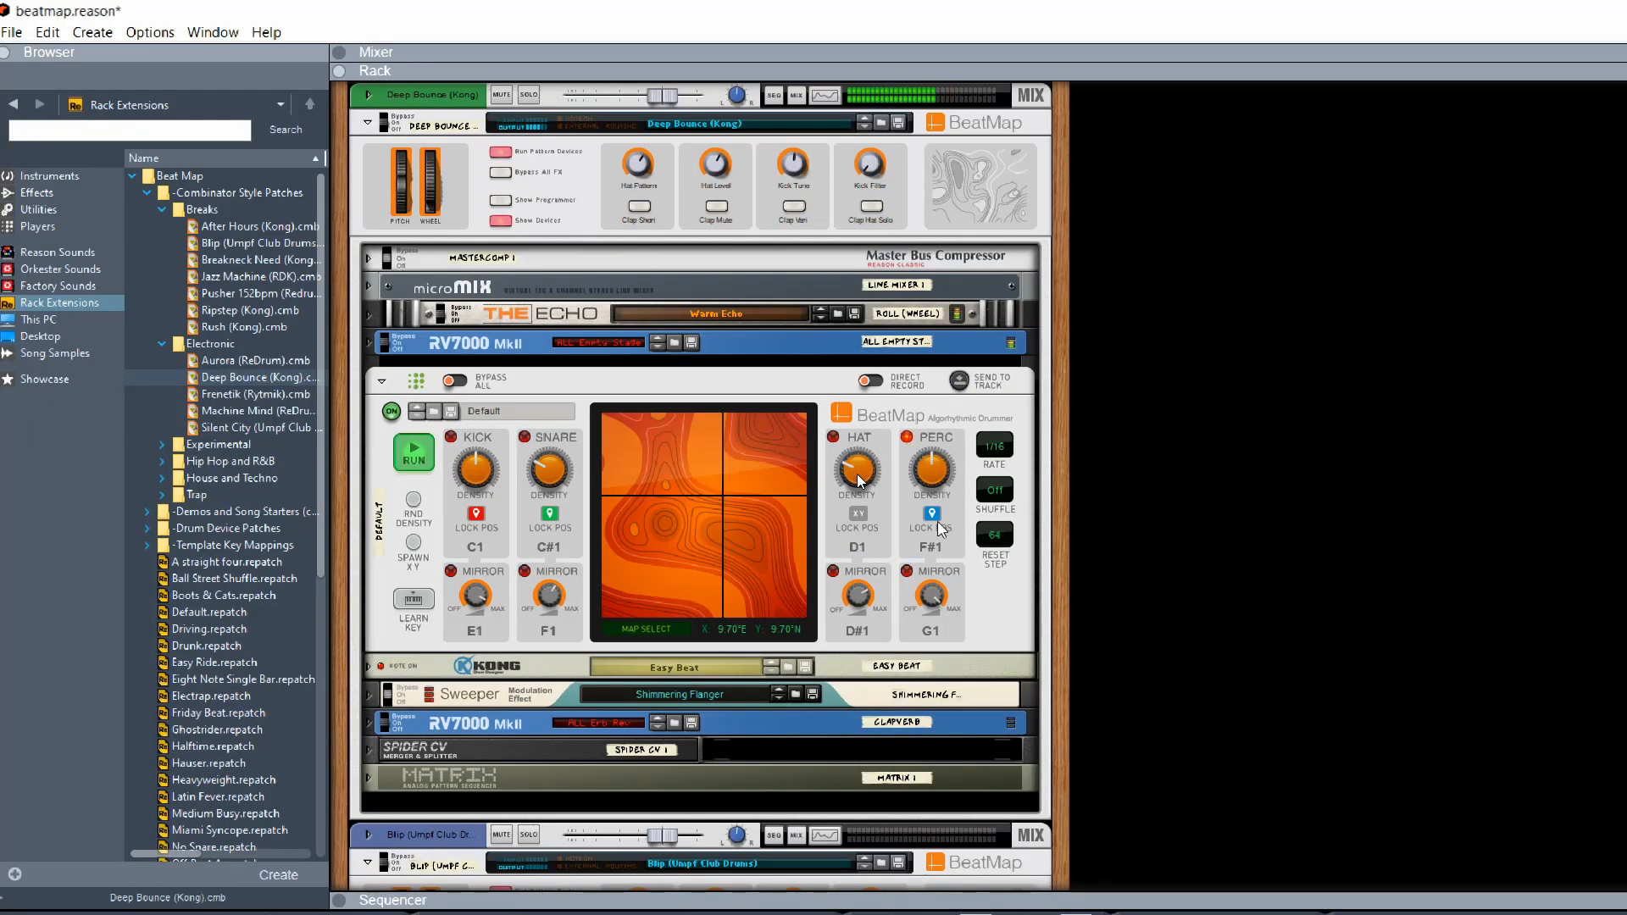
Check the Kong device below, then move Deep Bounce's BeatMap point to a new map spot.
{"action": "scroll", "scroll_direction": "down", "scroll_amount": 3}
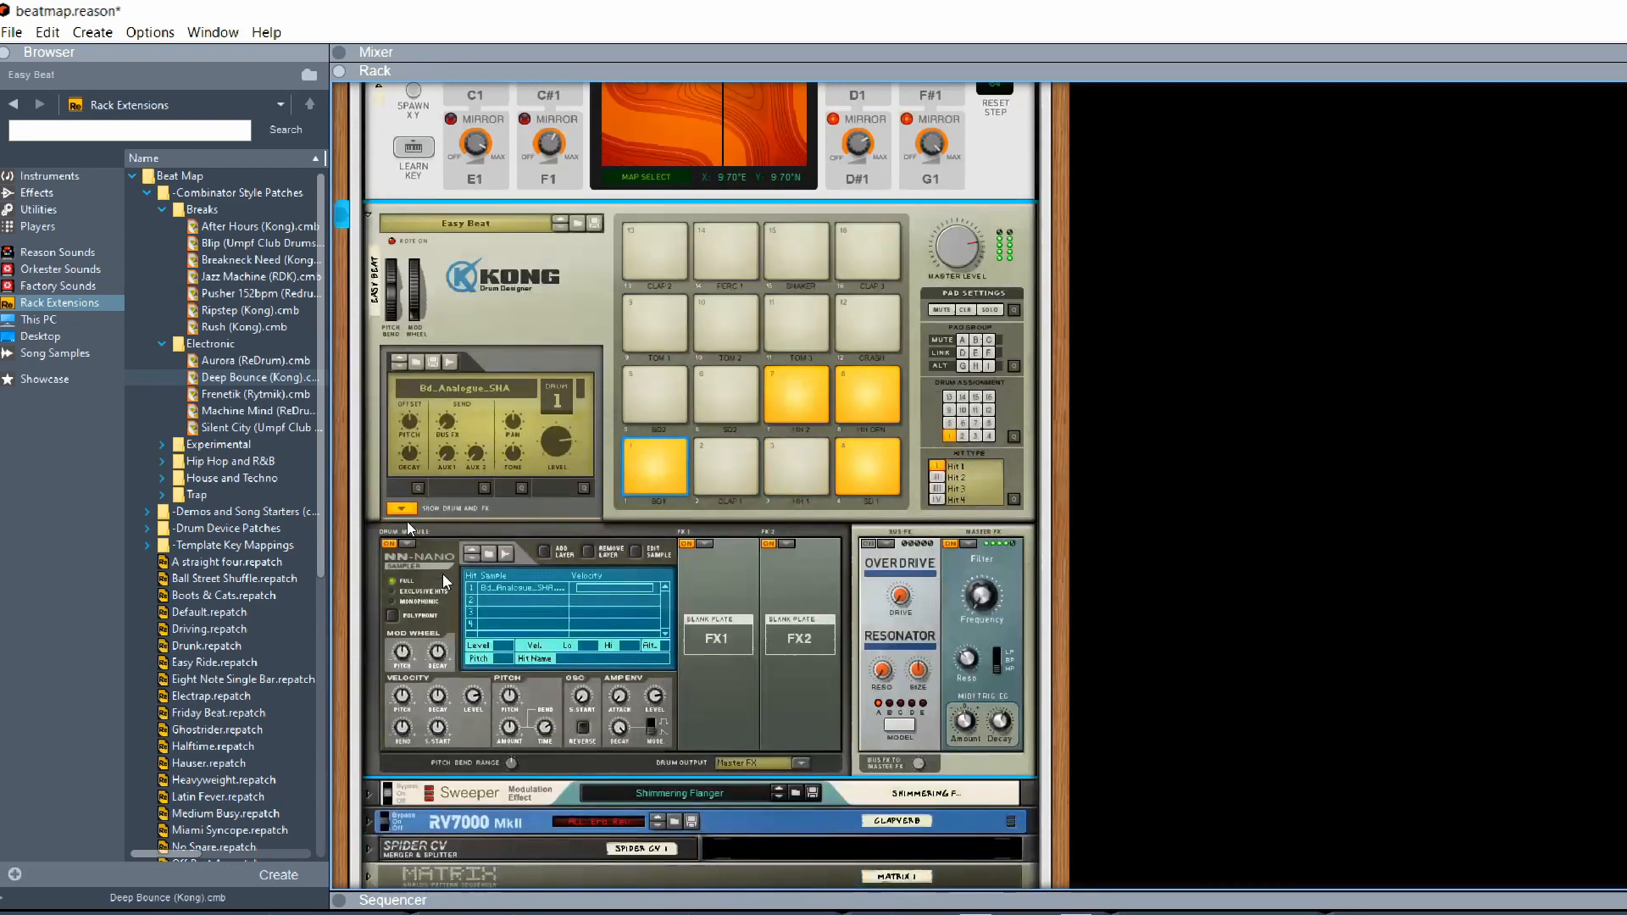
{"action": "scroll", "scroll_direction": "down", "scroll_amount": 3}
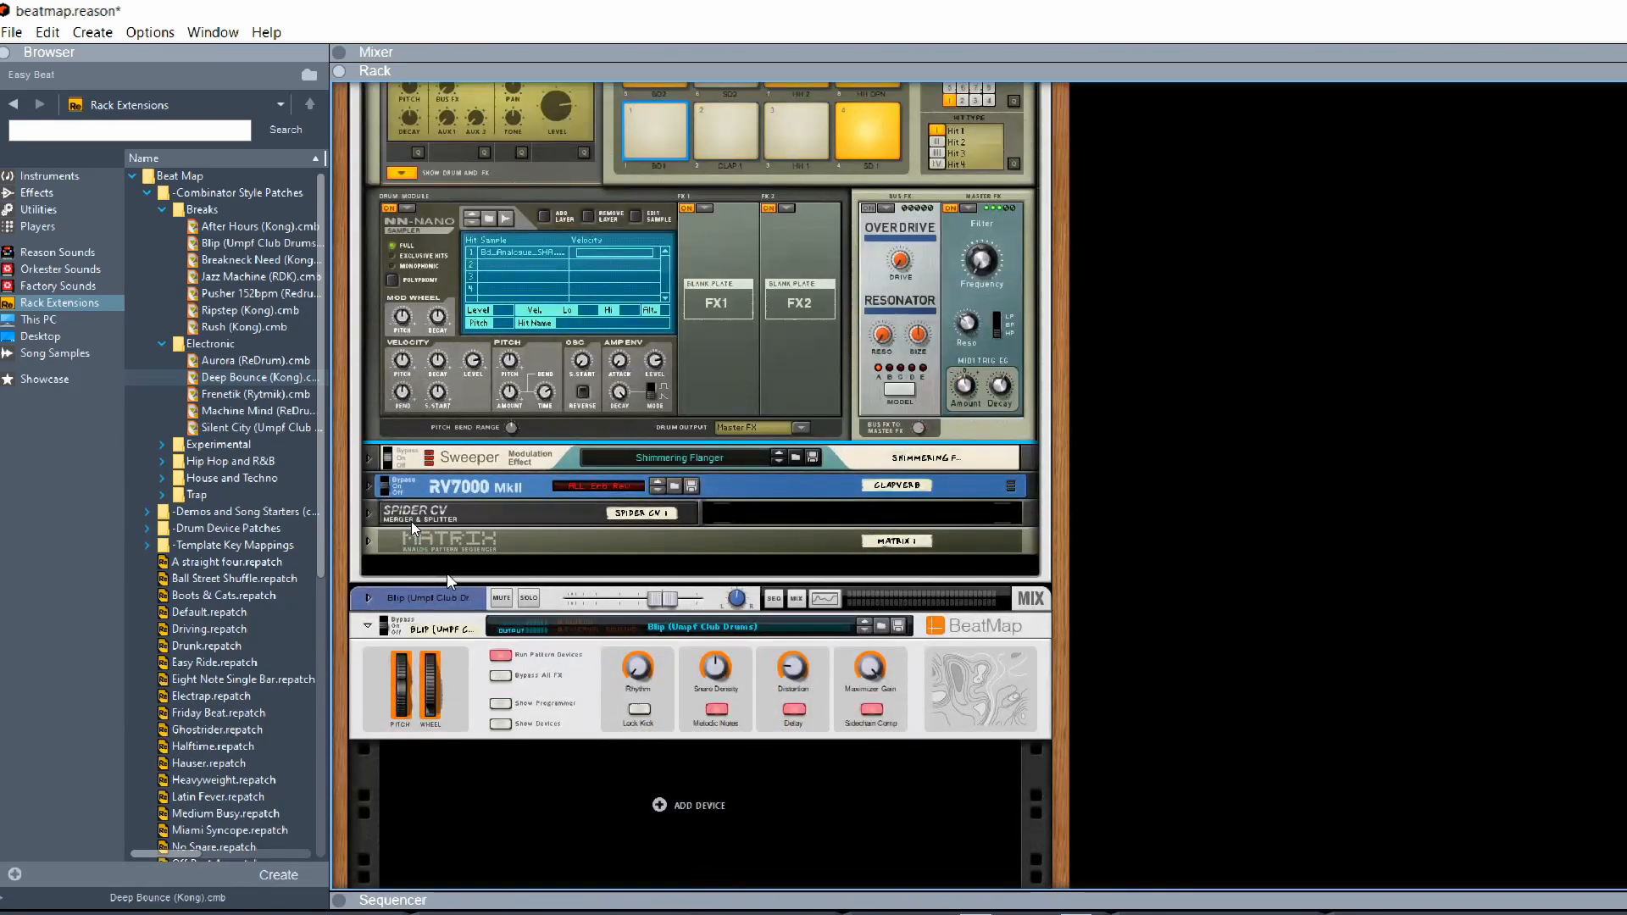
{"action": "scroll", "scroll_direction": "up", "scroll_amount": 3}
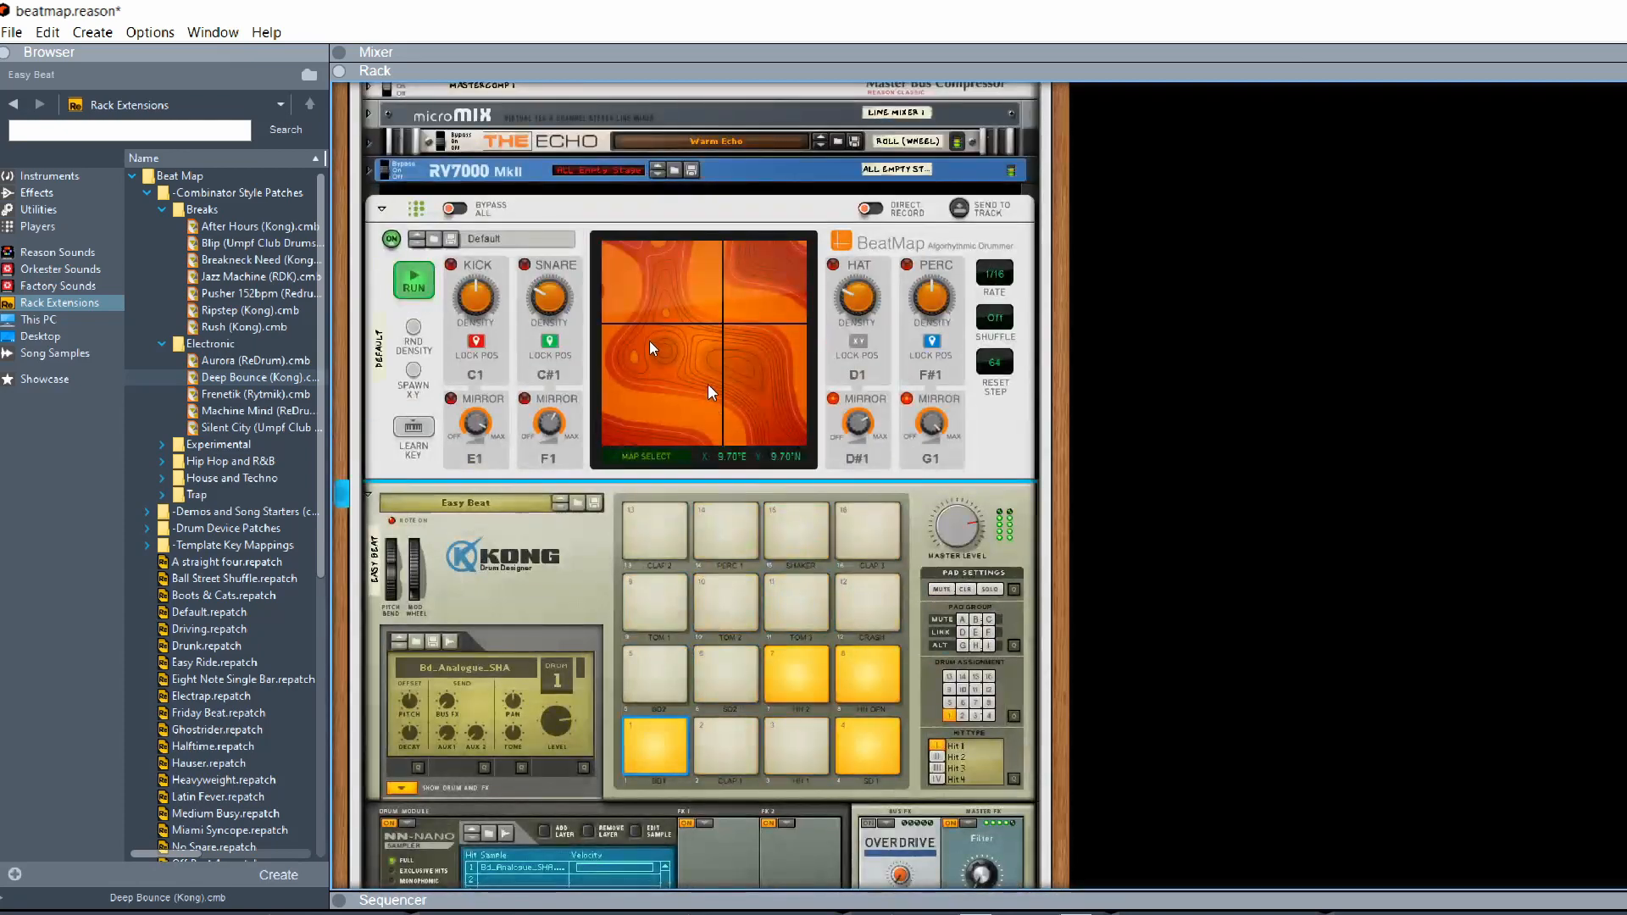
{"action": "left_click", "coordinate": [676, 338]}
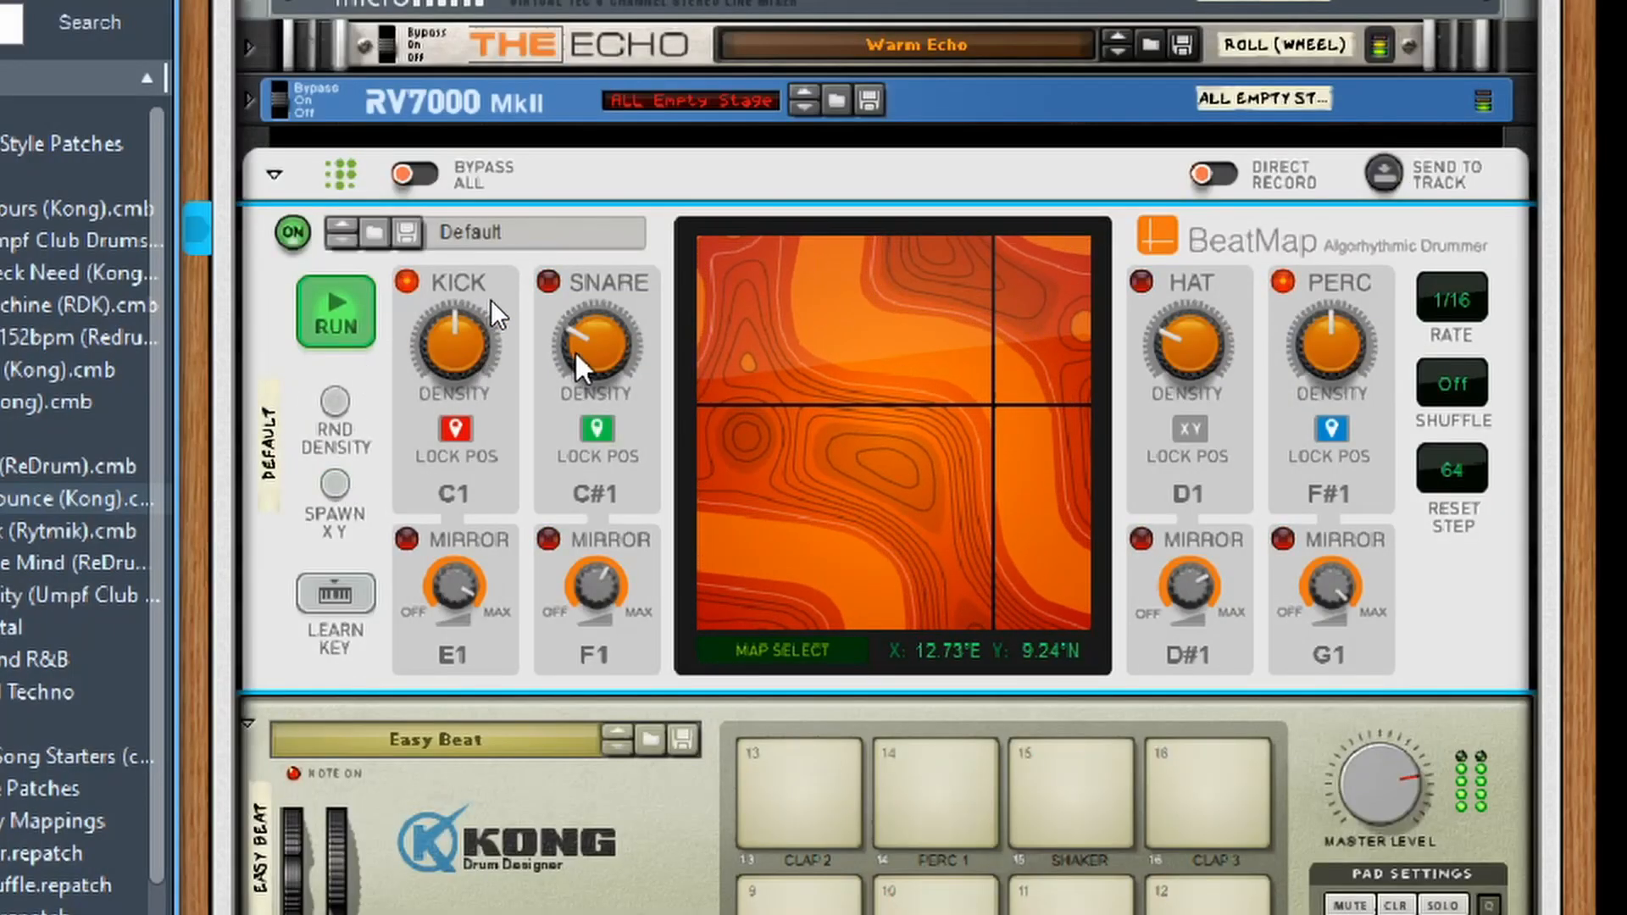
{"action": "mouse_move", "coordinate": [584, 363]}
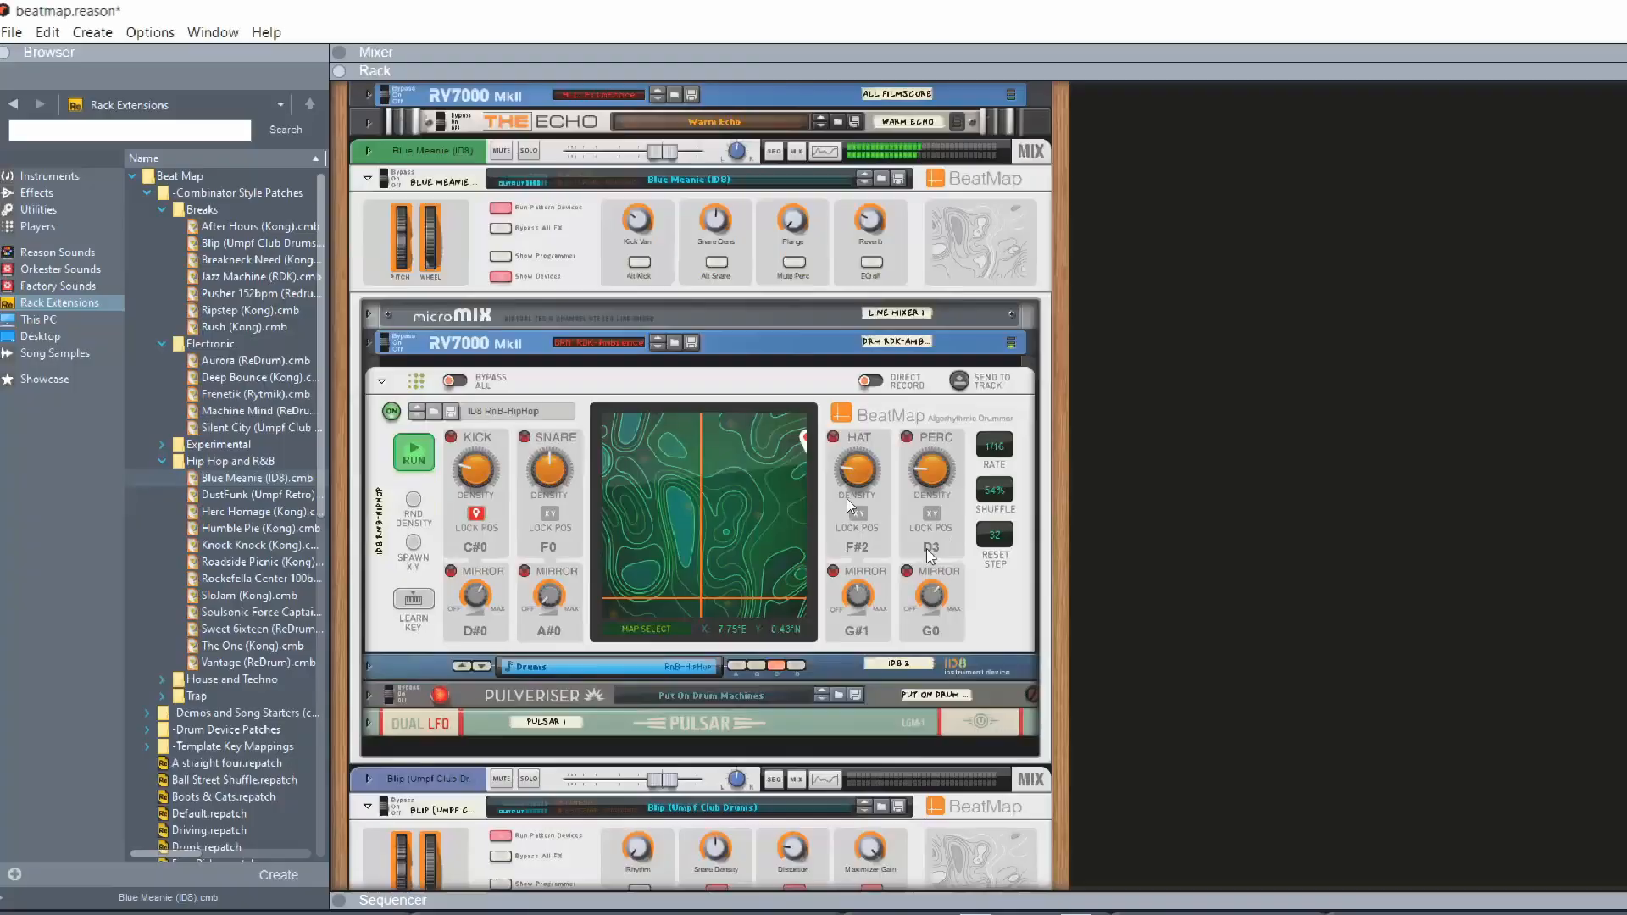
Nudge the kick pattern density knob up on the Blue Meanie (ID8) BeatMap.
{"action": "scroll", "scroll_direction": "down", "scroll_amount": 3}
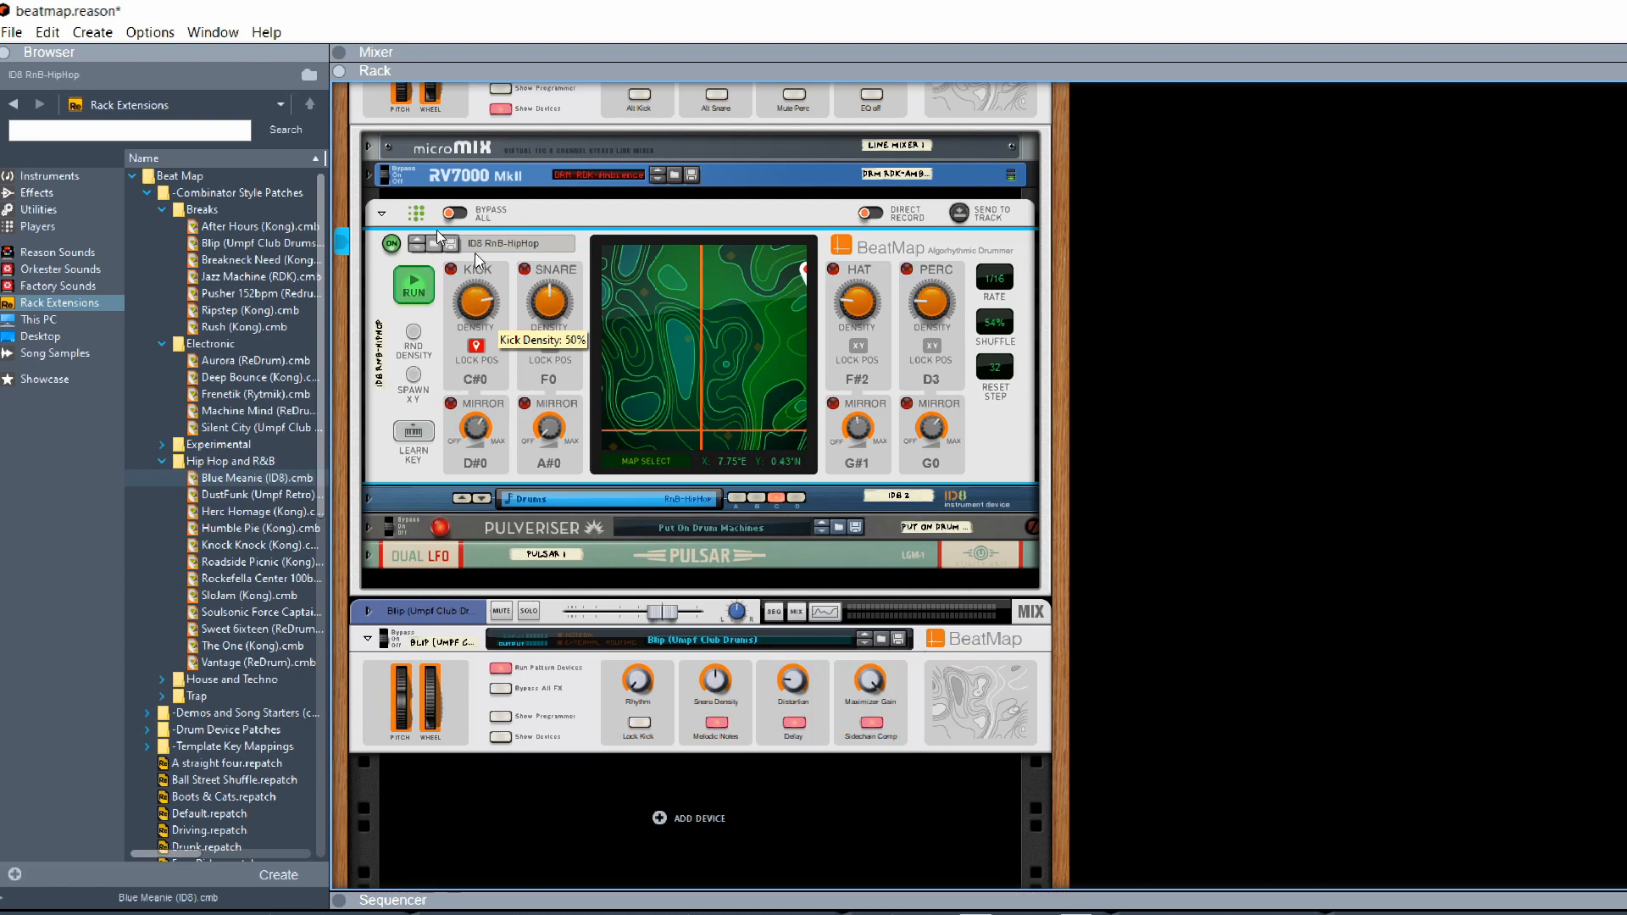
{"action": "left_click_drag", "start_coordinate": [476, 305], "coordinate": [477, 291]}
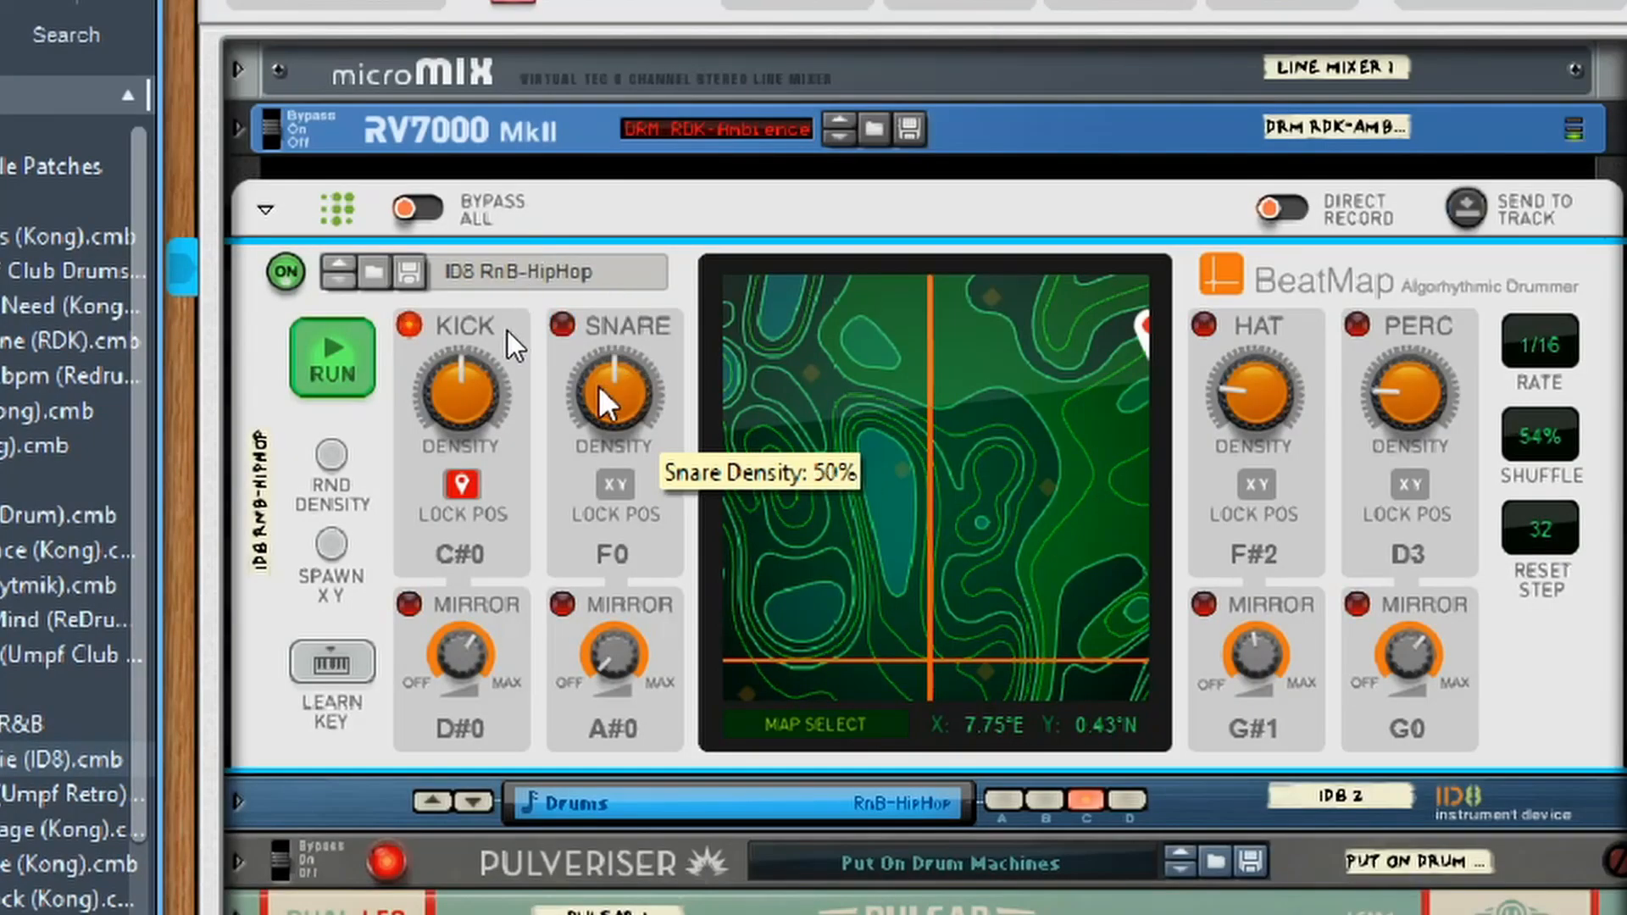
{"action": "mouse_move", "coordinate": [1410, 363]}
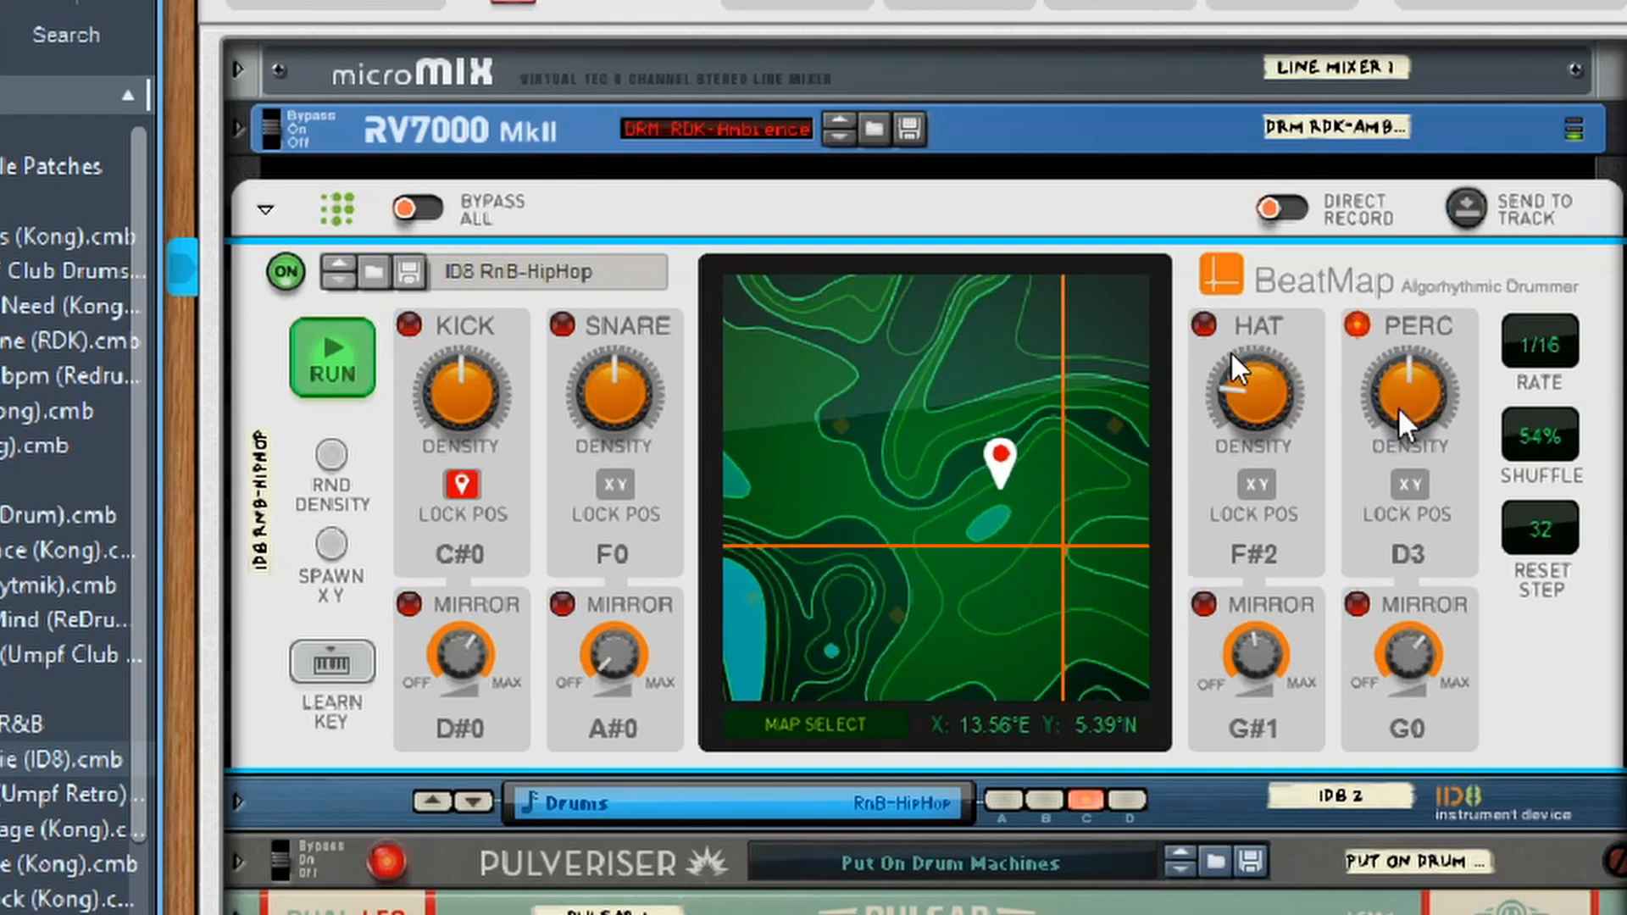
{"action": "mouse_move", "coordinate": [929, 577]}
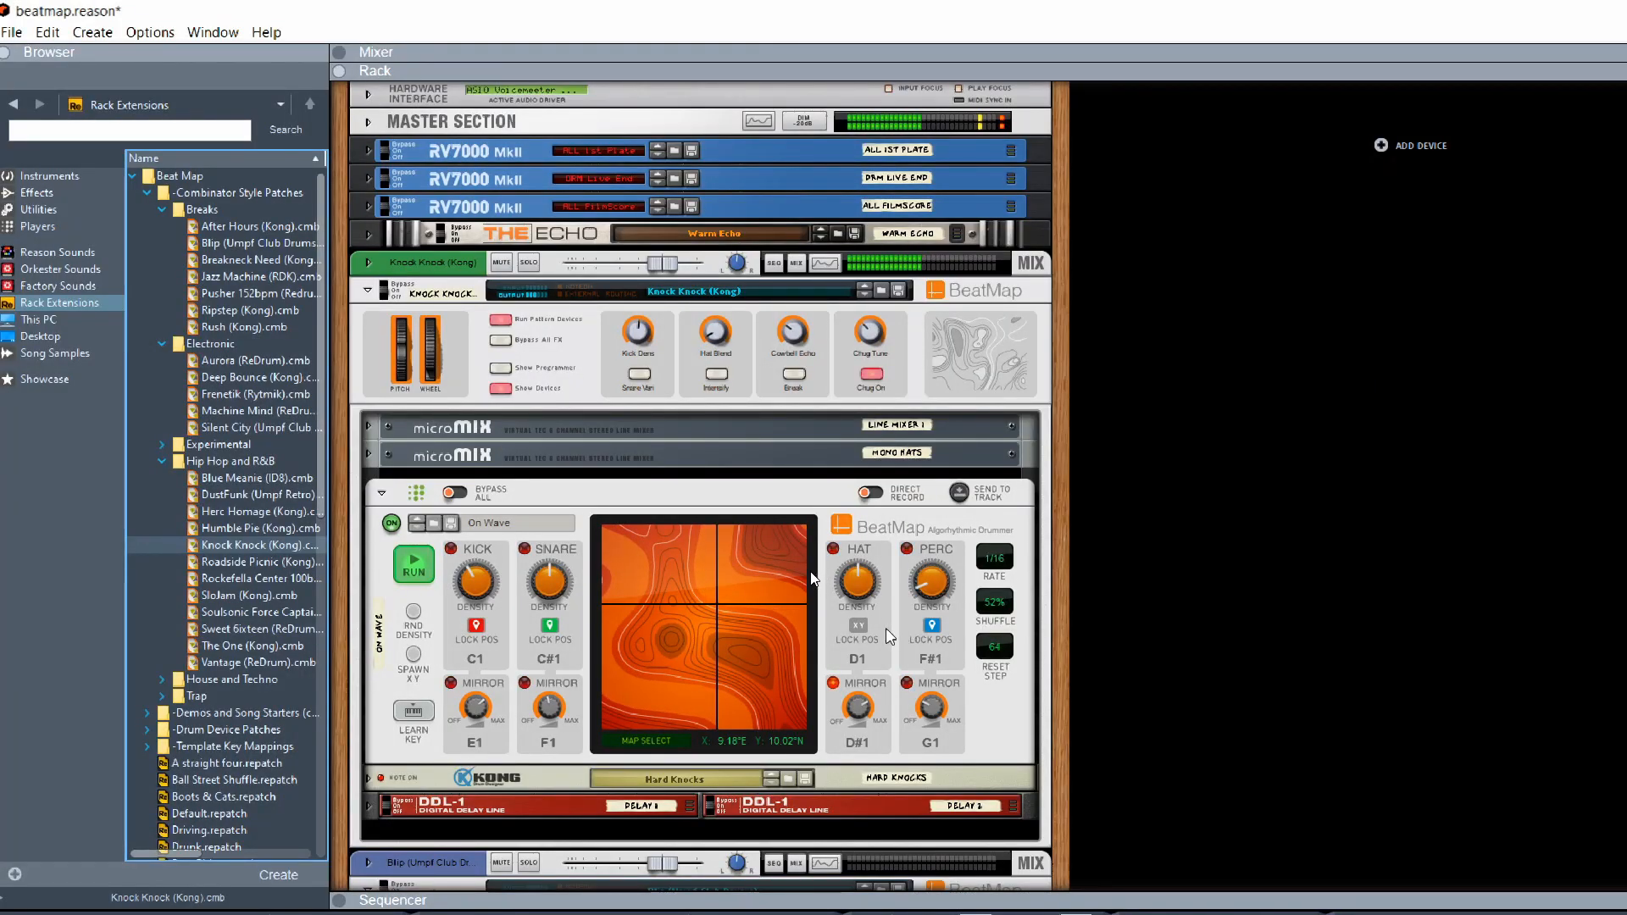
Push Encoded (Kong)'s snare density to maximum, then ease it back to 97%.
{"action": "scroll", "scroll_direction": "down", "scroll_amount": 3}
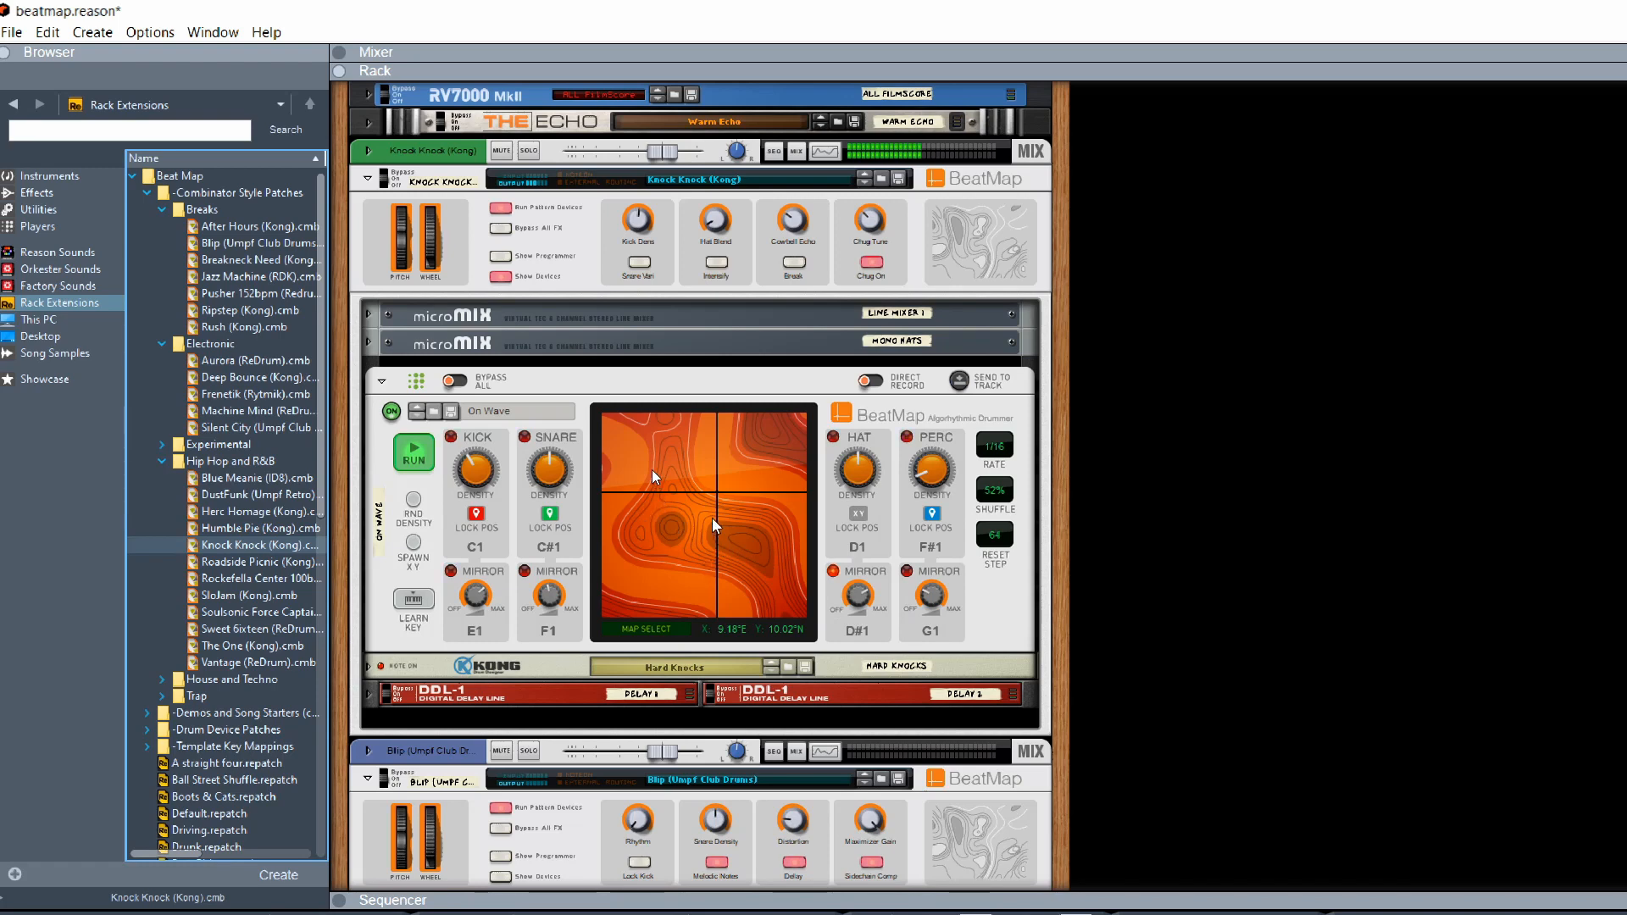
{"action": "mouse_move", "coordinate": [551, 472]}
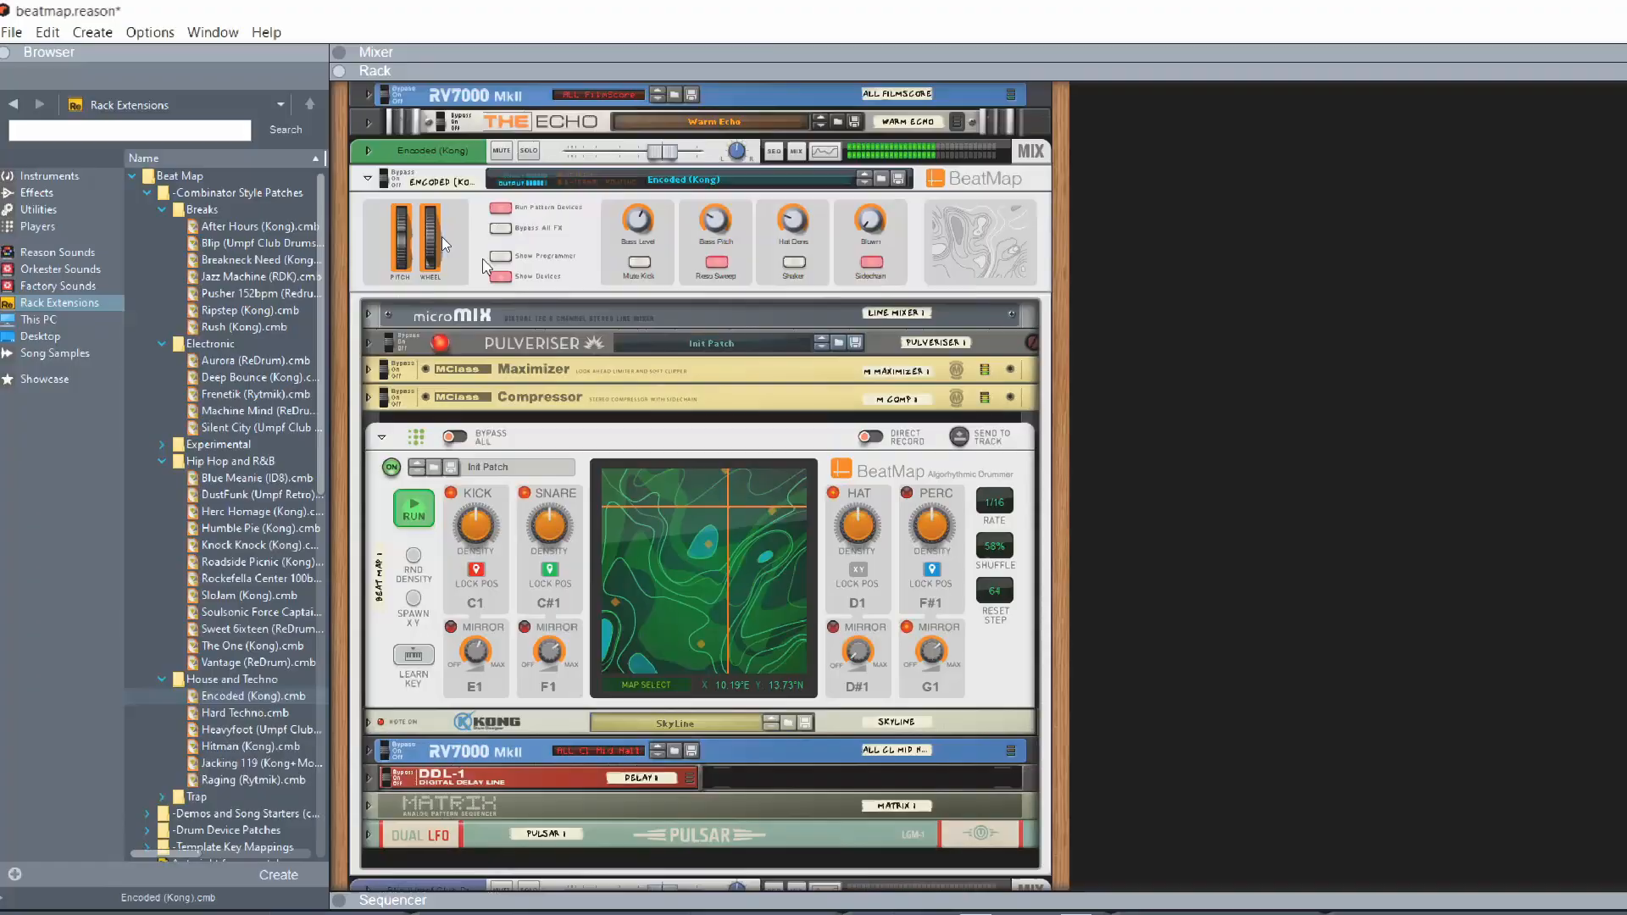
{"action": "scroll", "scroll_direction": "down", "scroll_amount": 3}
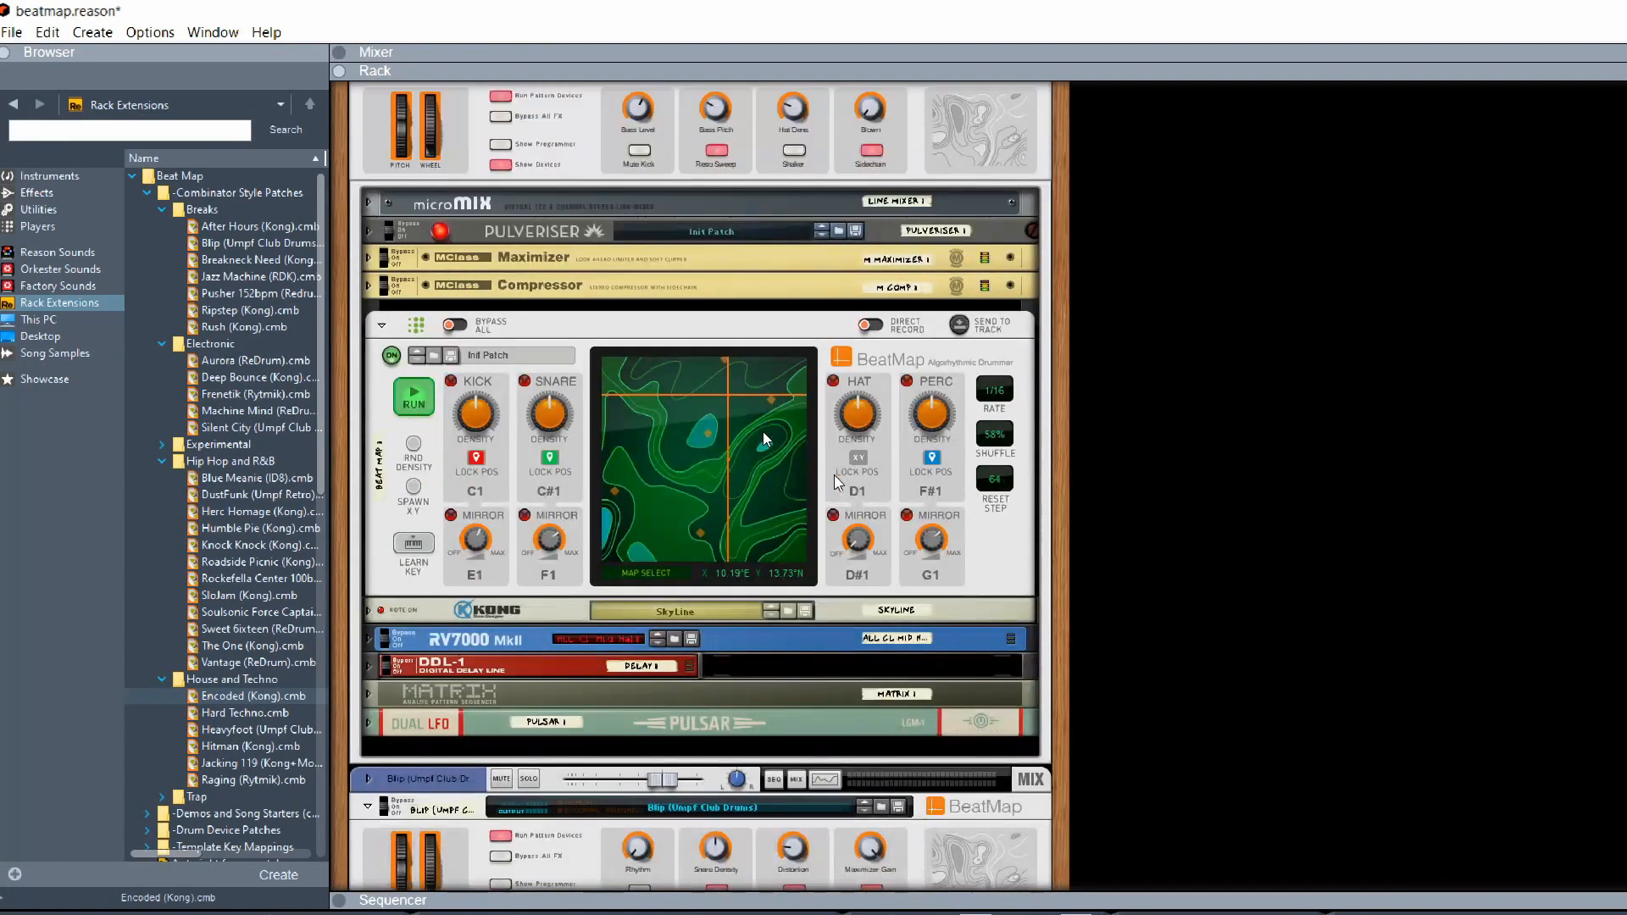
{"action": "scroll", "scroll_direction": "down", "scroll_amount": 3}
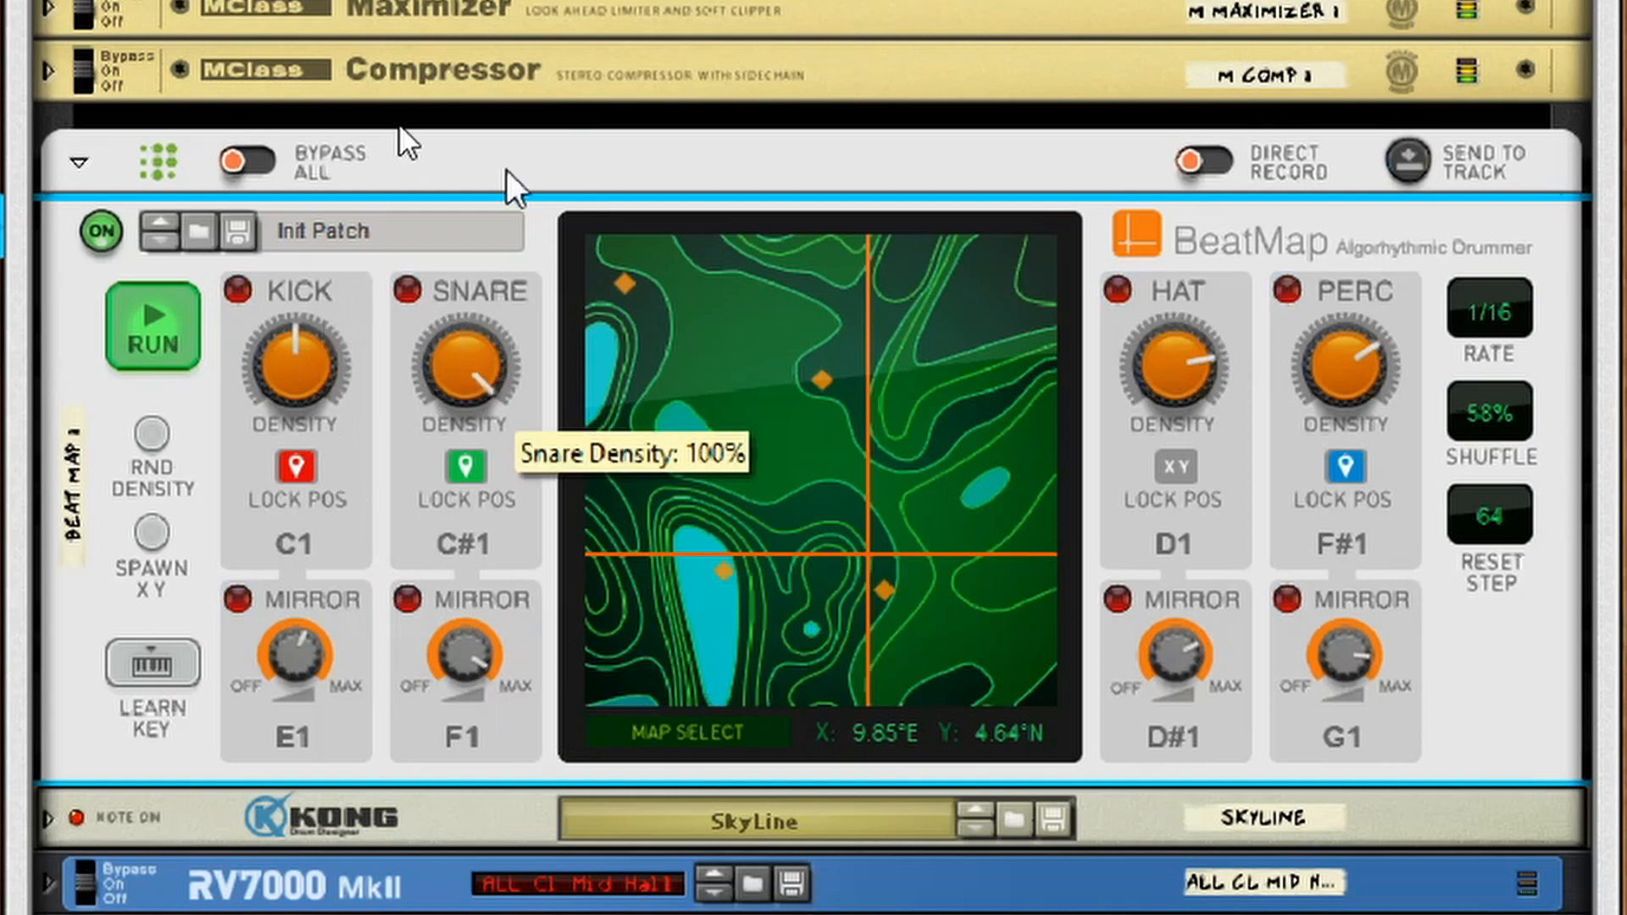
{"action": "left_click_drag", "start_coordinate": [464, 364], "coordinate": [467, 374]}
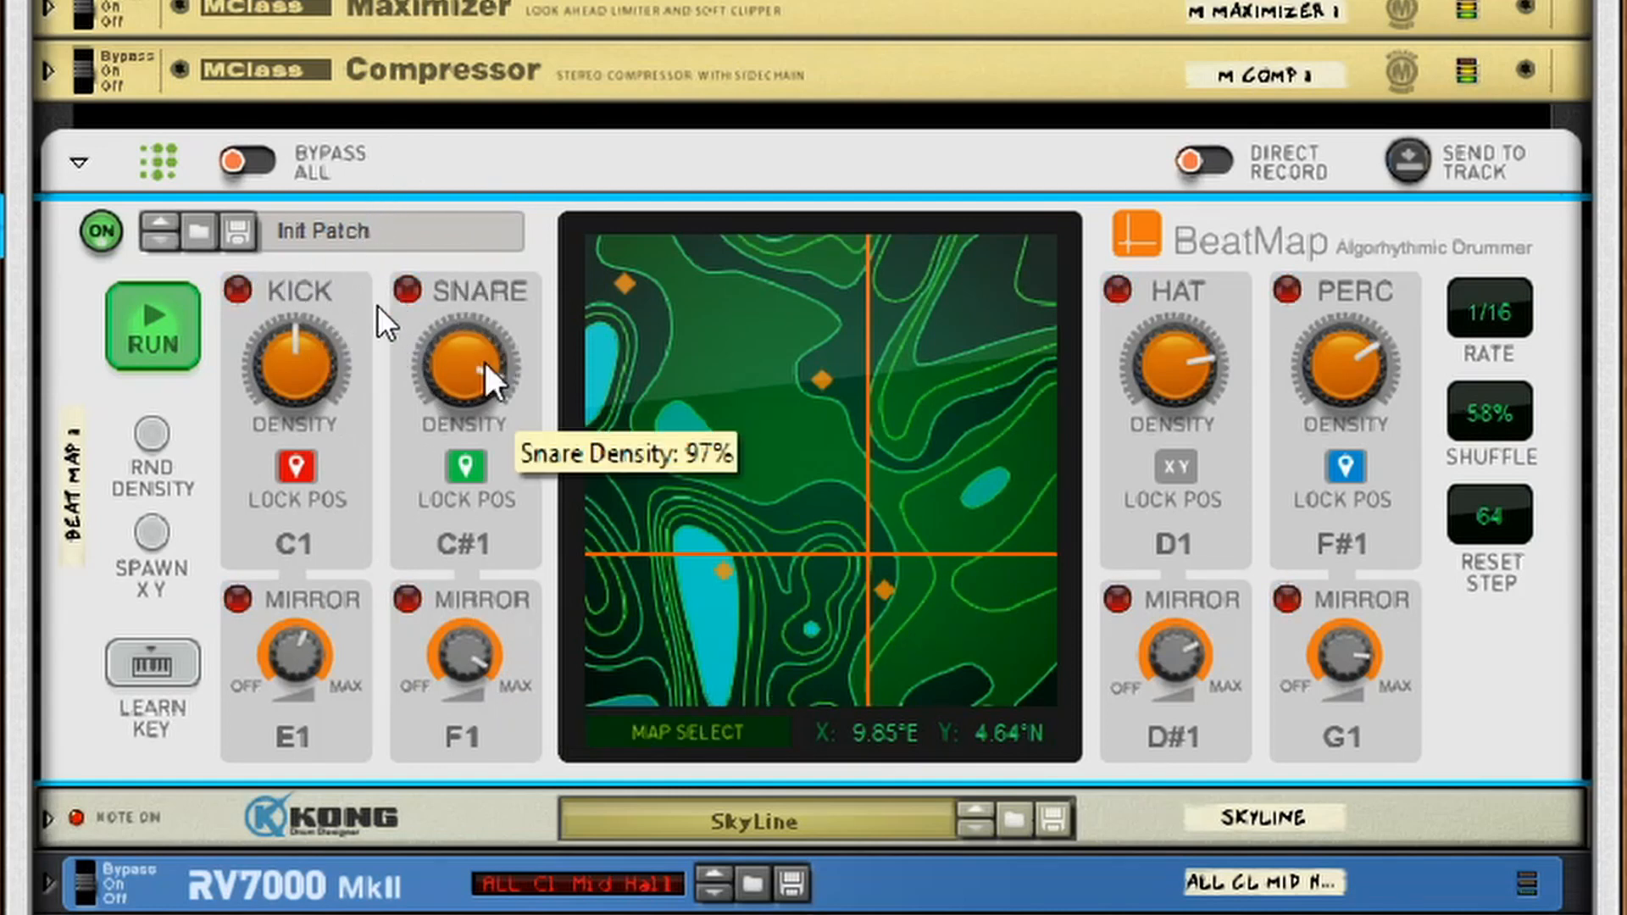
{"action": "left_click_drag", "start_coordinate": [466, 364], "coordinate": [466, 416]}
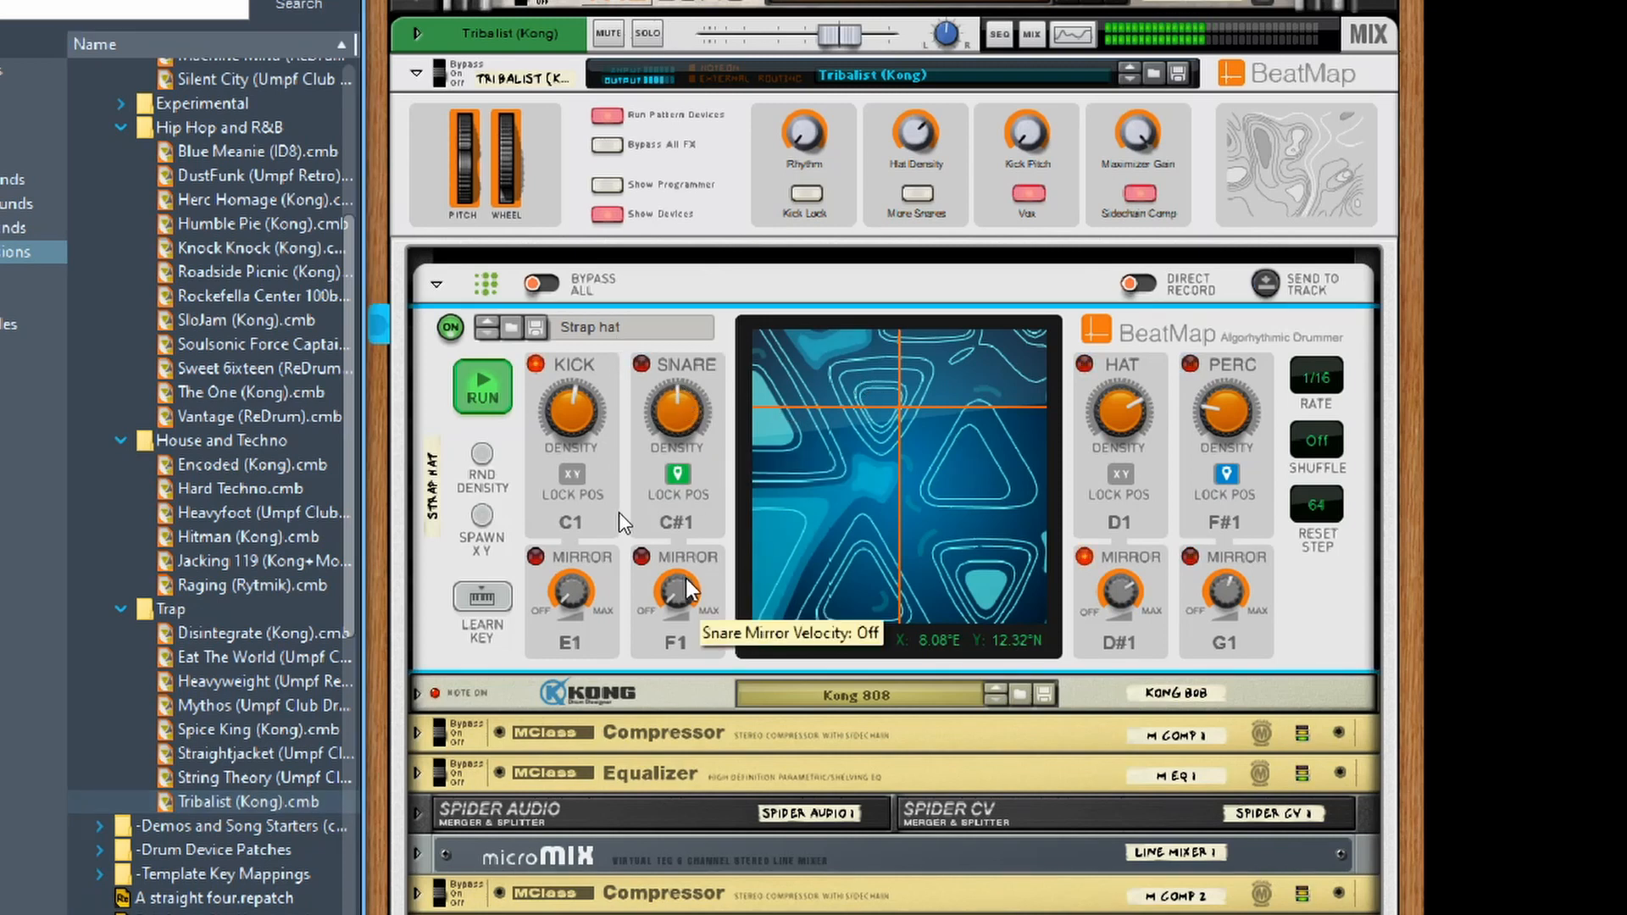
{"action": "mouse_move", "coordinate": [570, 592]}
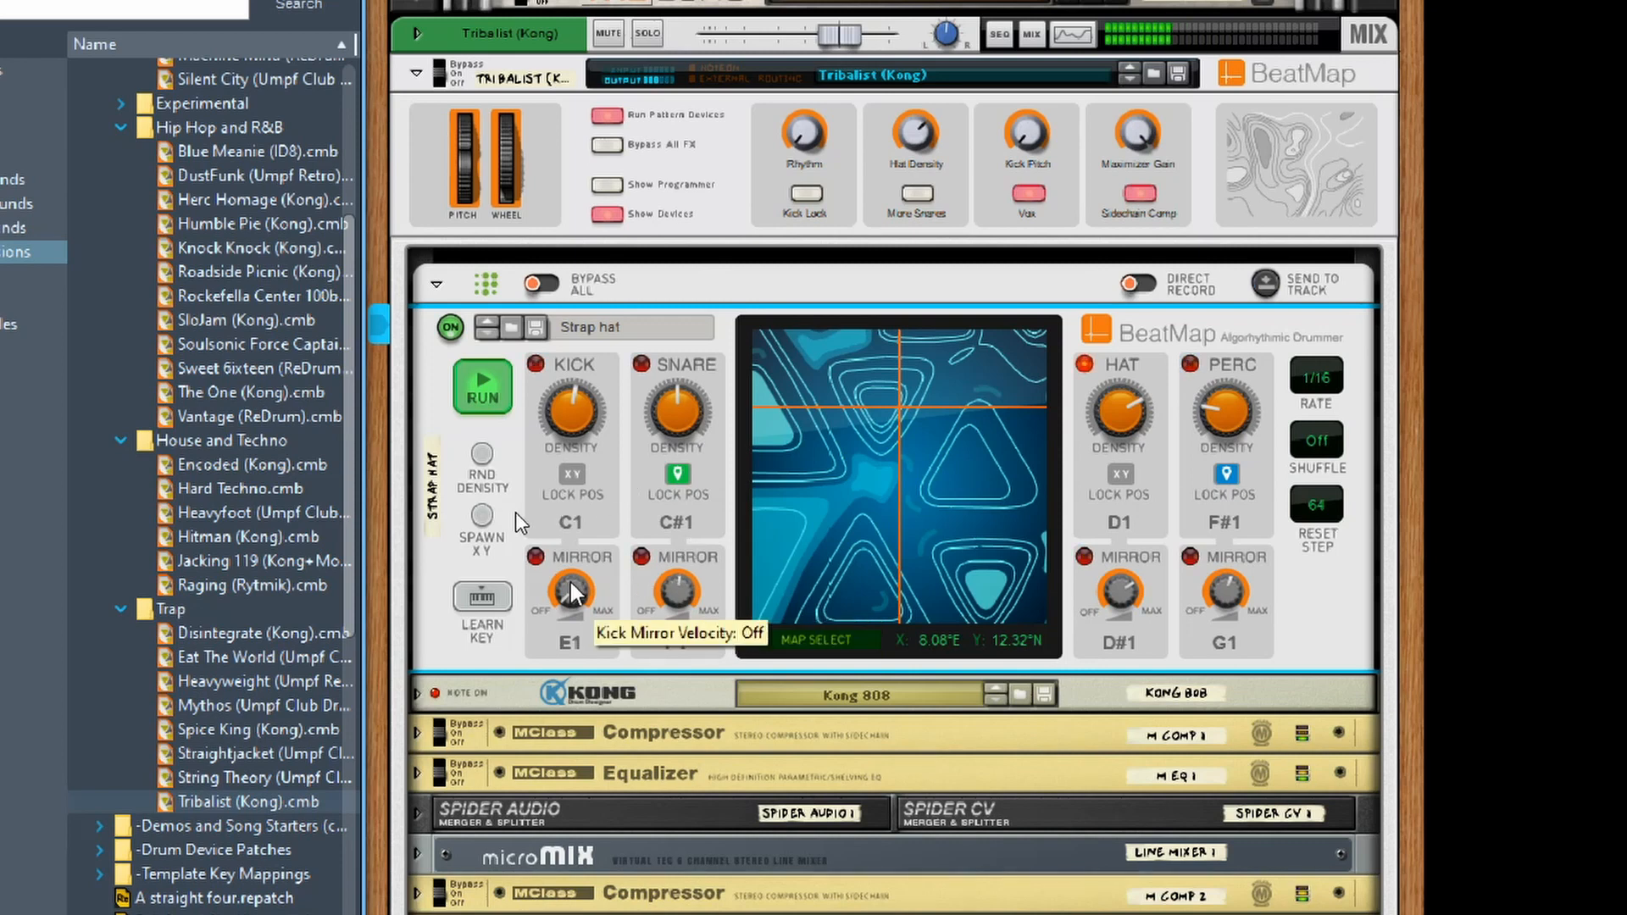
{"action": "mouse_move", "coordinate": [1225, 591]}
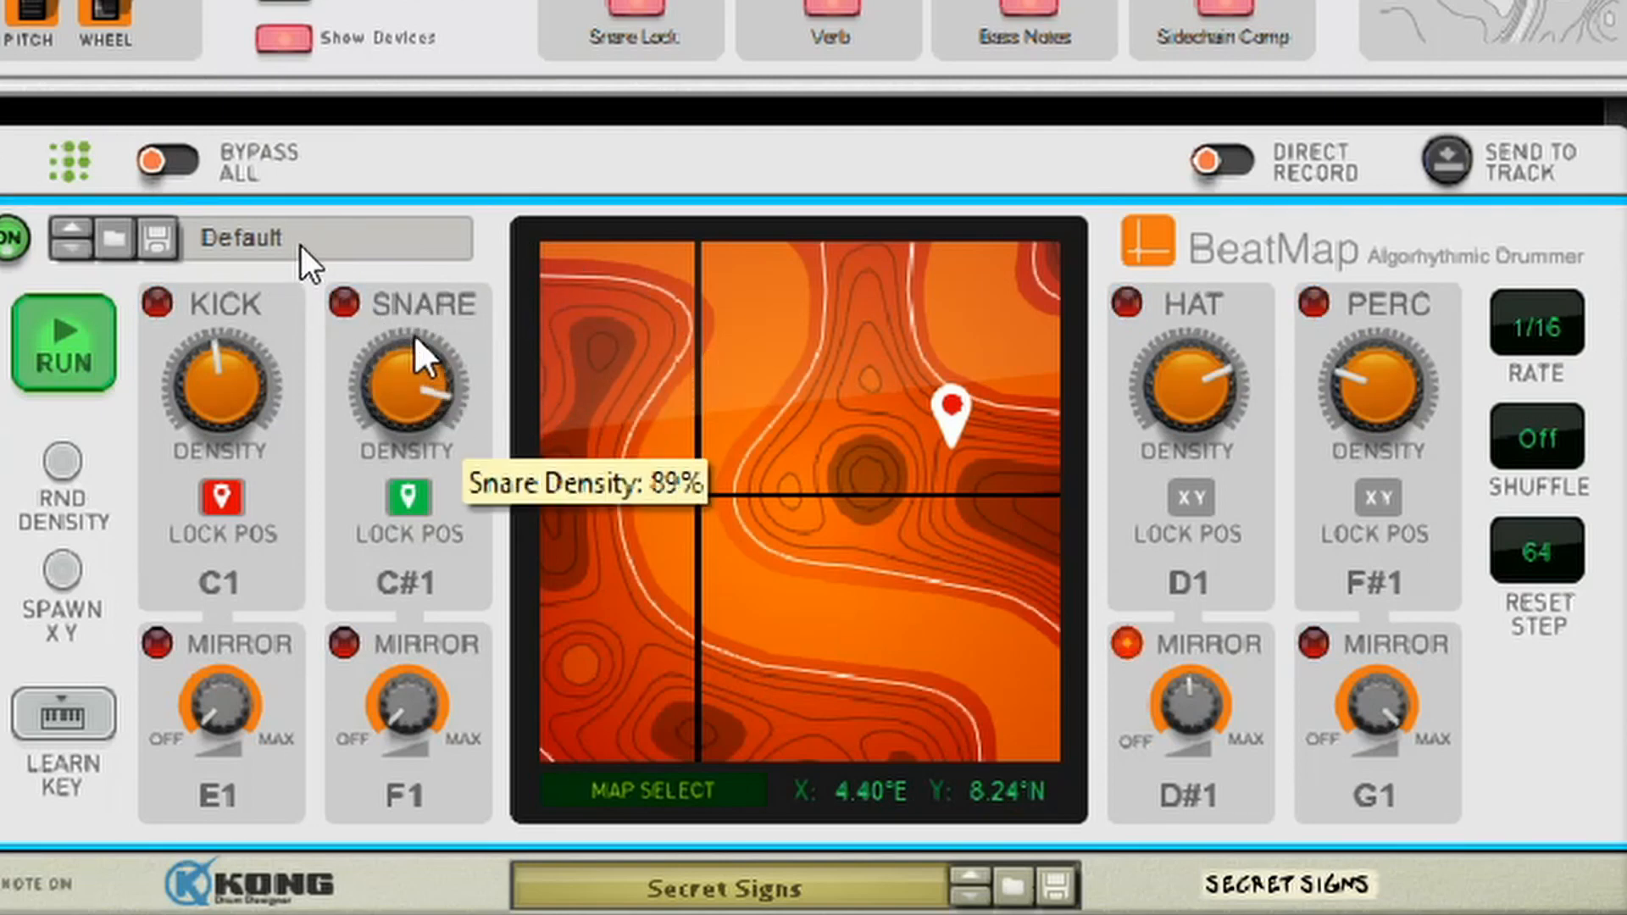
{"action": "mouse_move", "coordinate": [413, 732]}
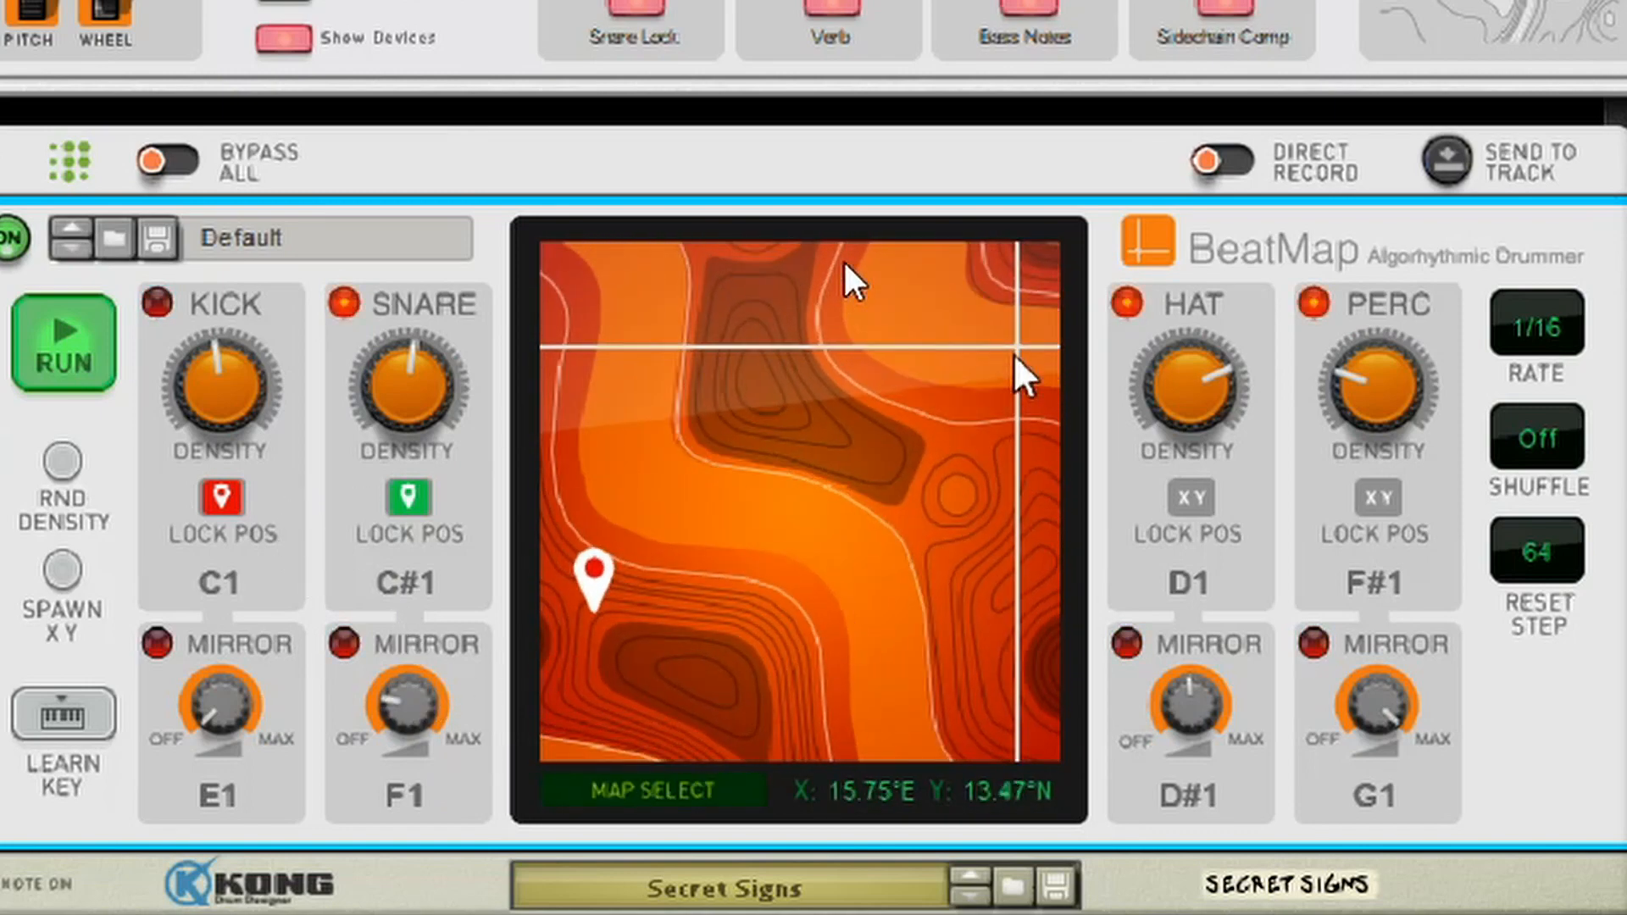
Move the Secret Signs Kong patch's BeatMap point to a new map position.
{"action": "left_click", "coordinate": [711, 527]}
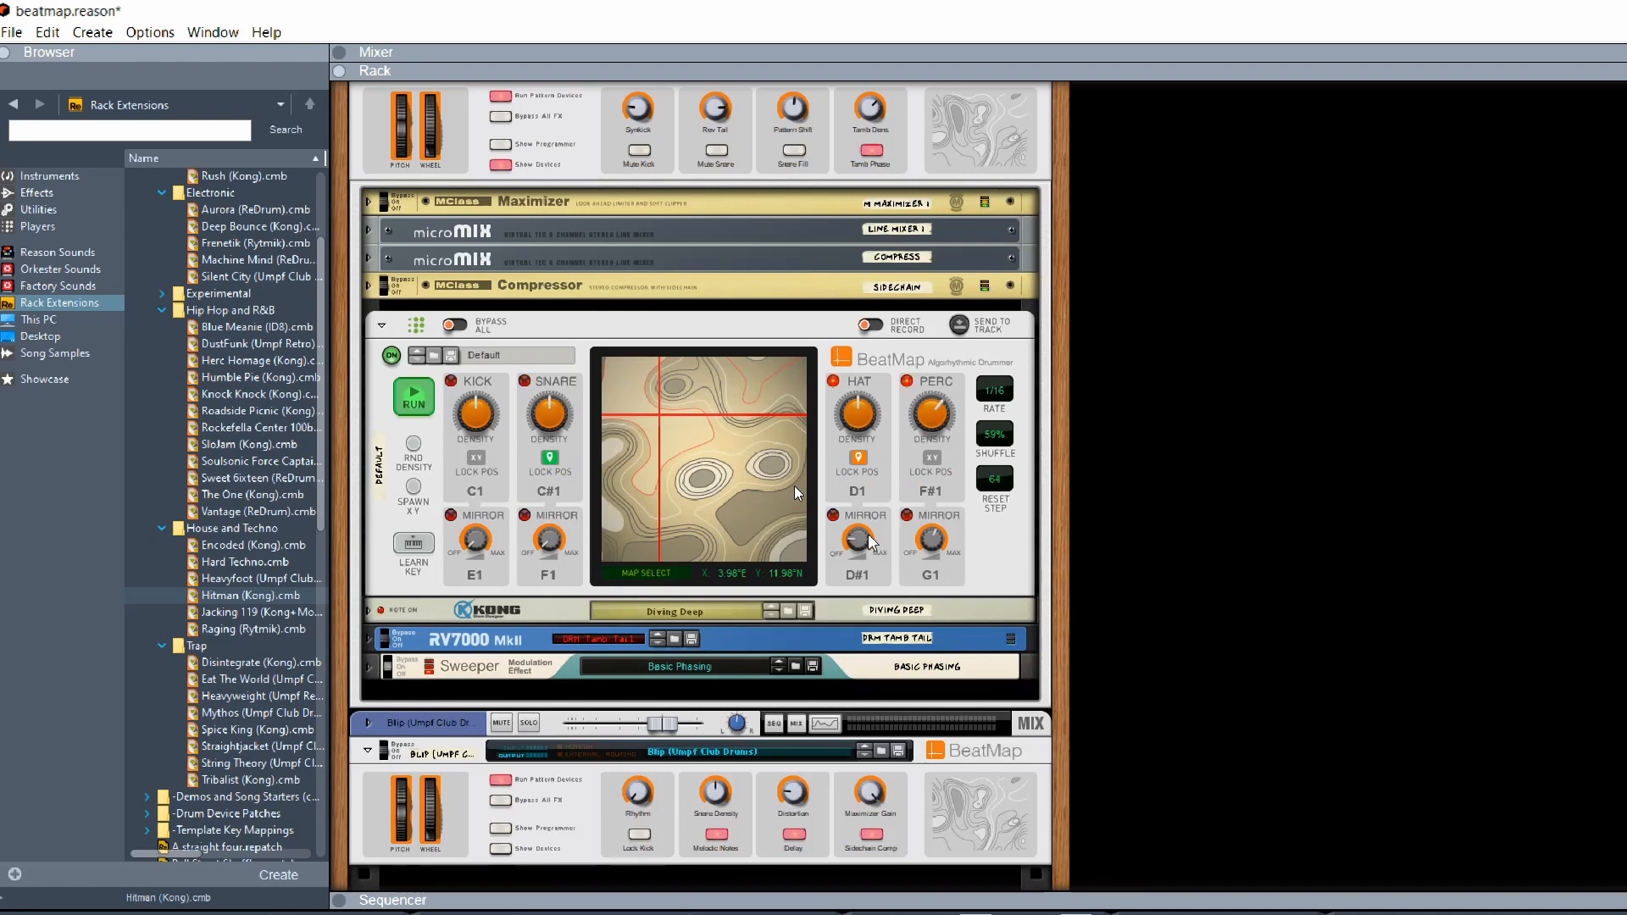
{"action": "mouse_move", "coordinate": [859, 539]}
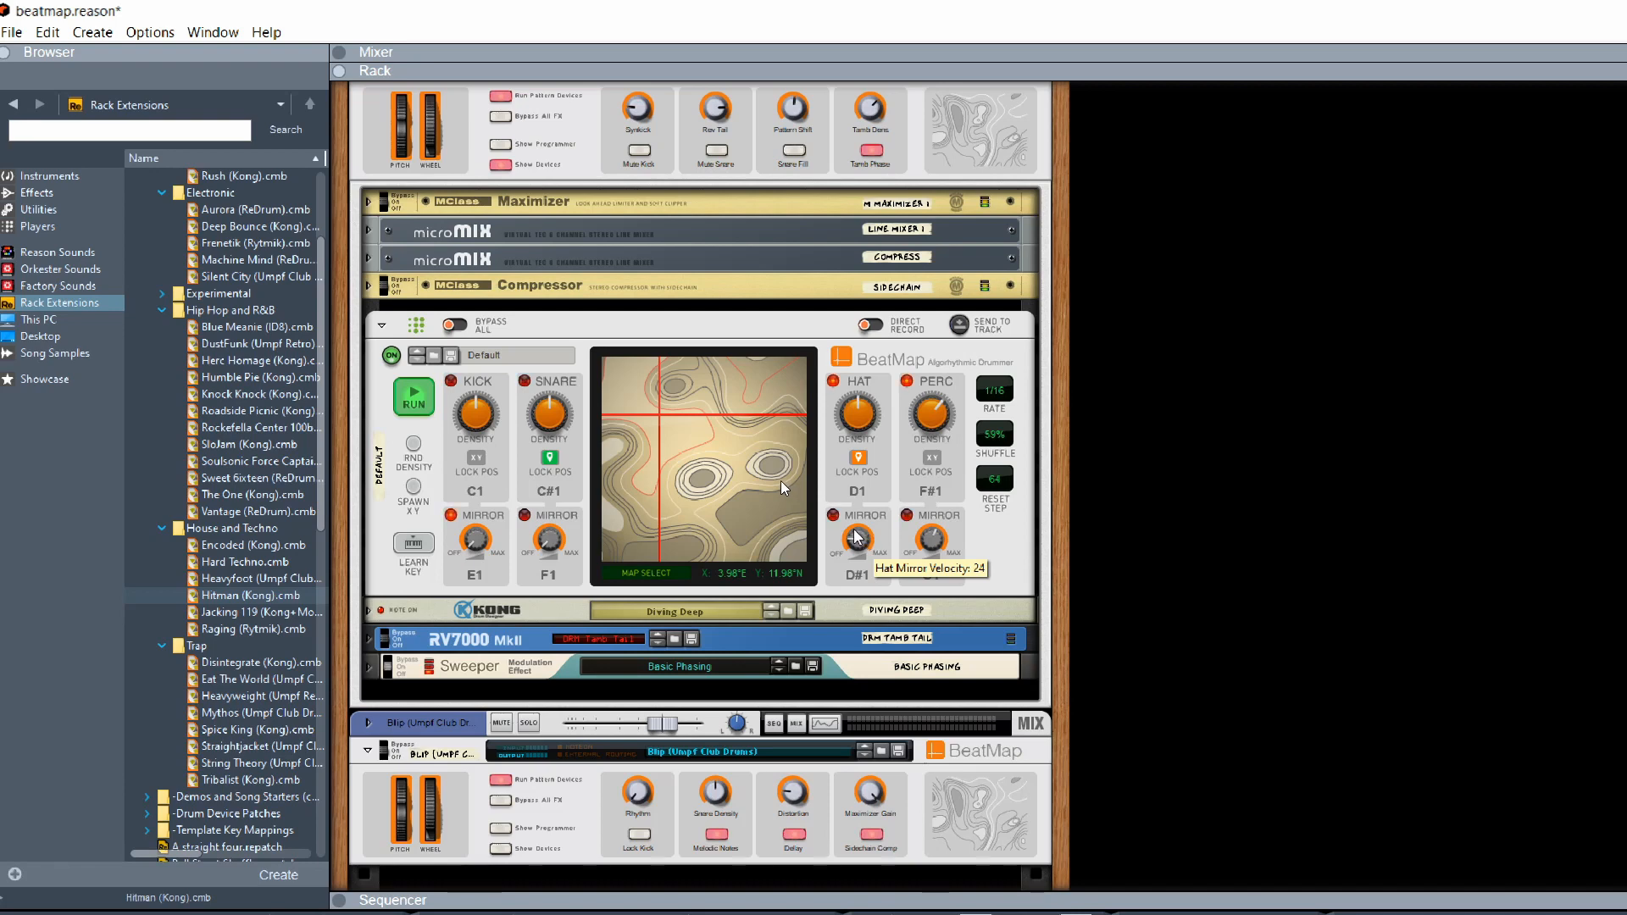
{"action": "mouse_move", "coordinate": [720, 491]}
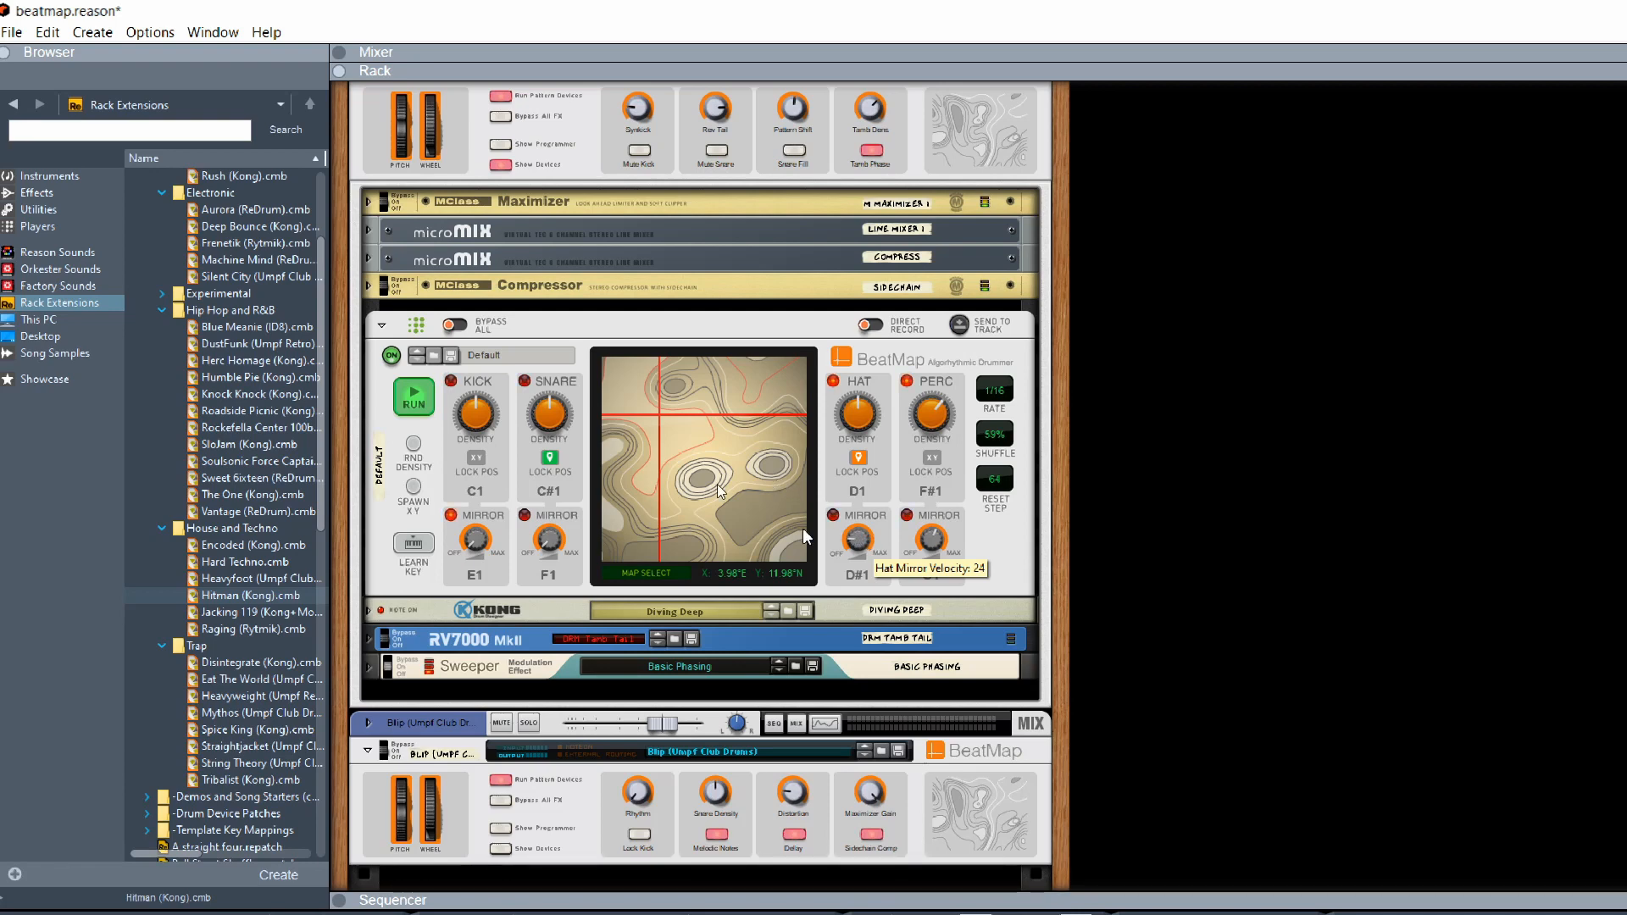
Scroll down the rack to view the loaded Kong devices.
{"action": "scroll", "scroll_direction": "down", "scroll_amount": 3}
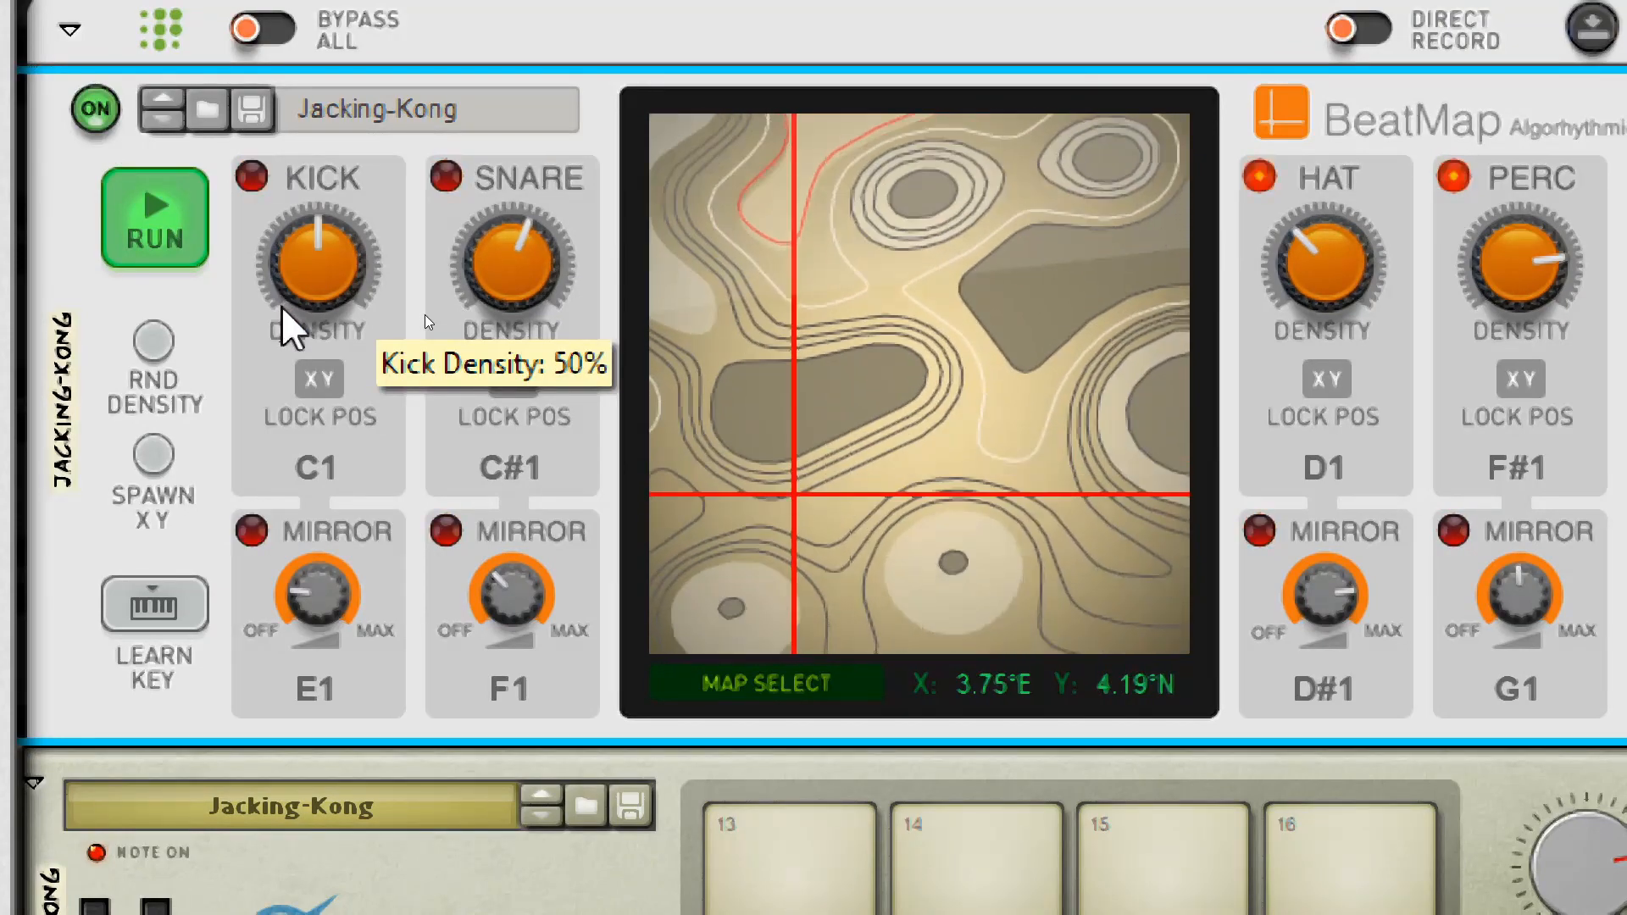
{"action": "mouse_move", "coordinate": [316, 591]}
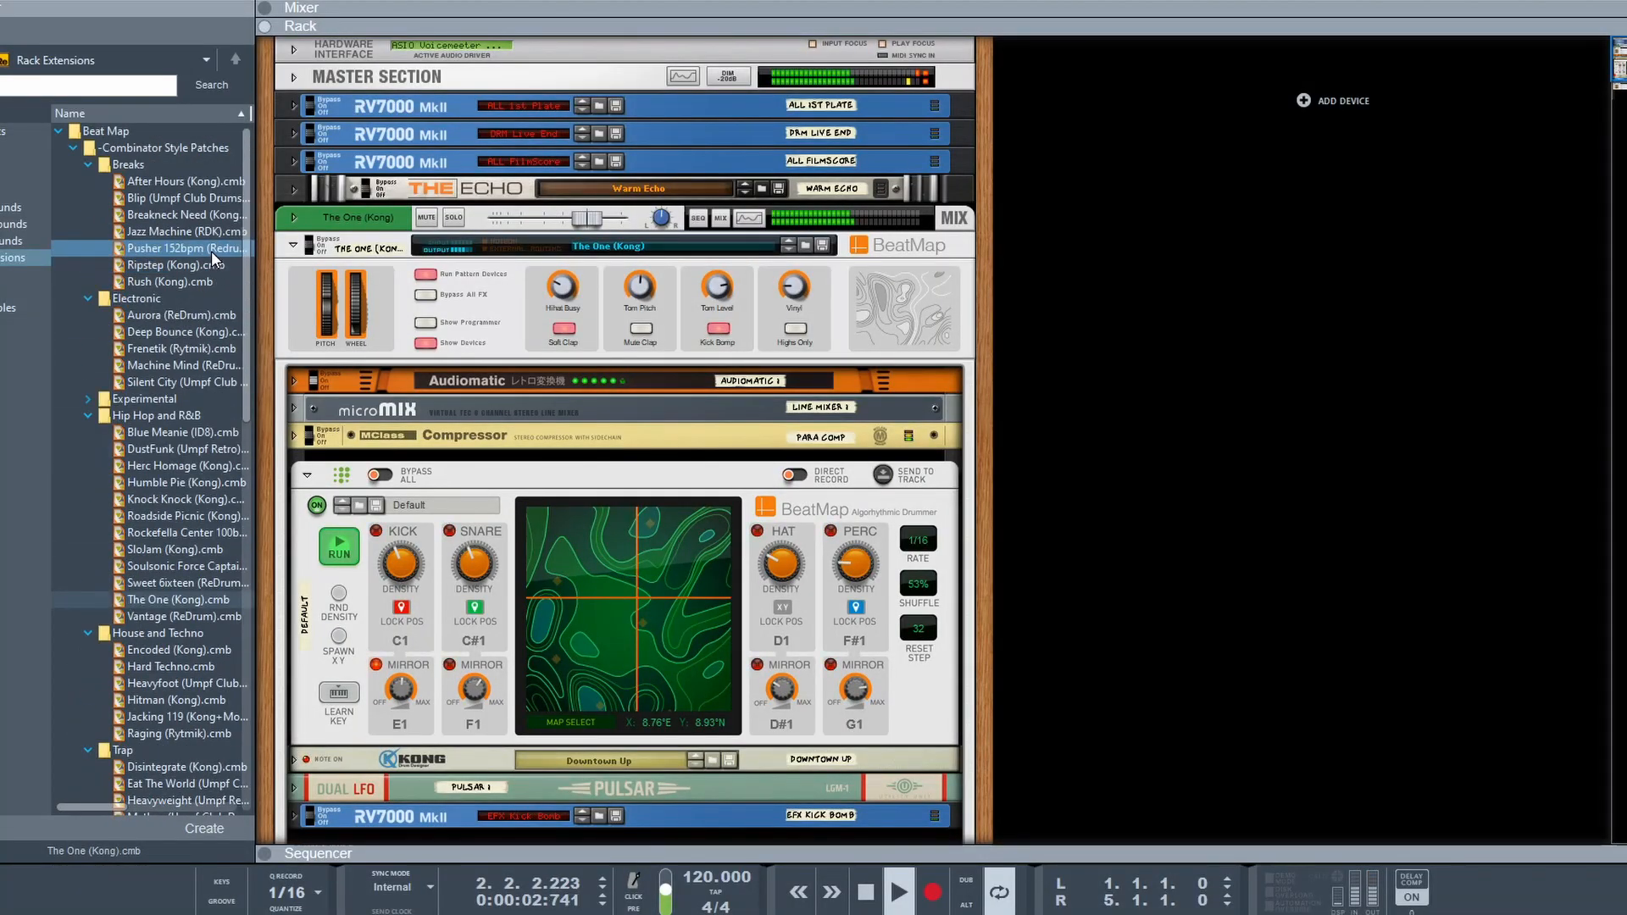
Load Aurora (ReDrum), move its map point, randomize densities, and raise snare density to 97%.
{"action": "left_click", "coordinate": [177, 314]}
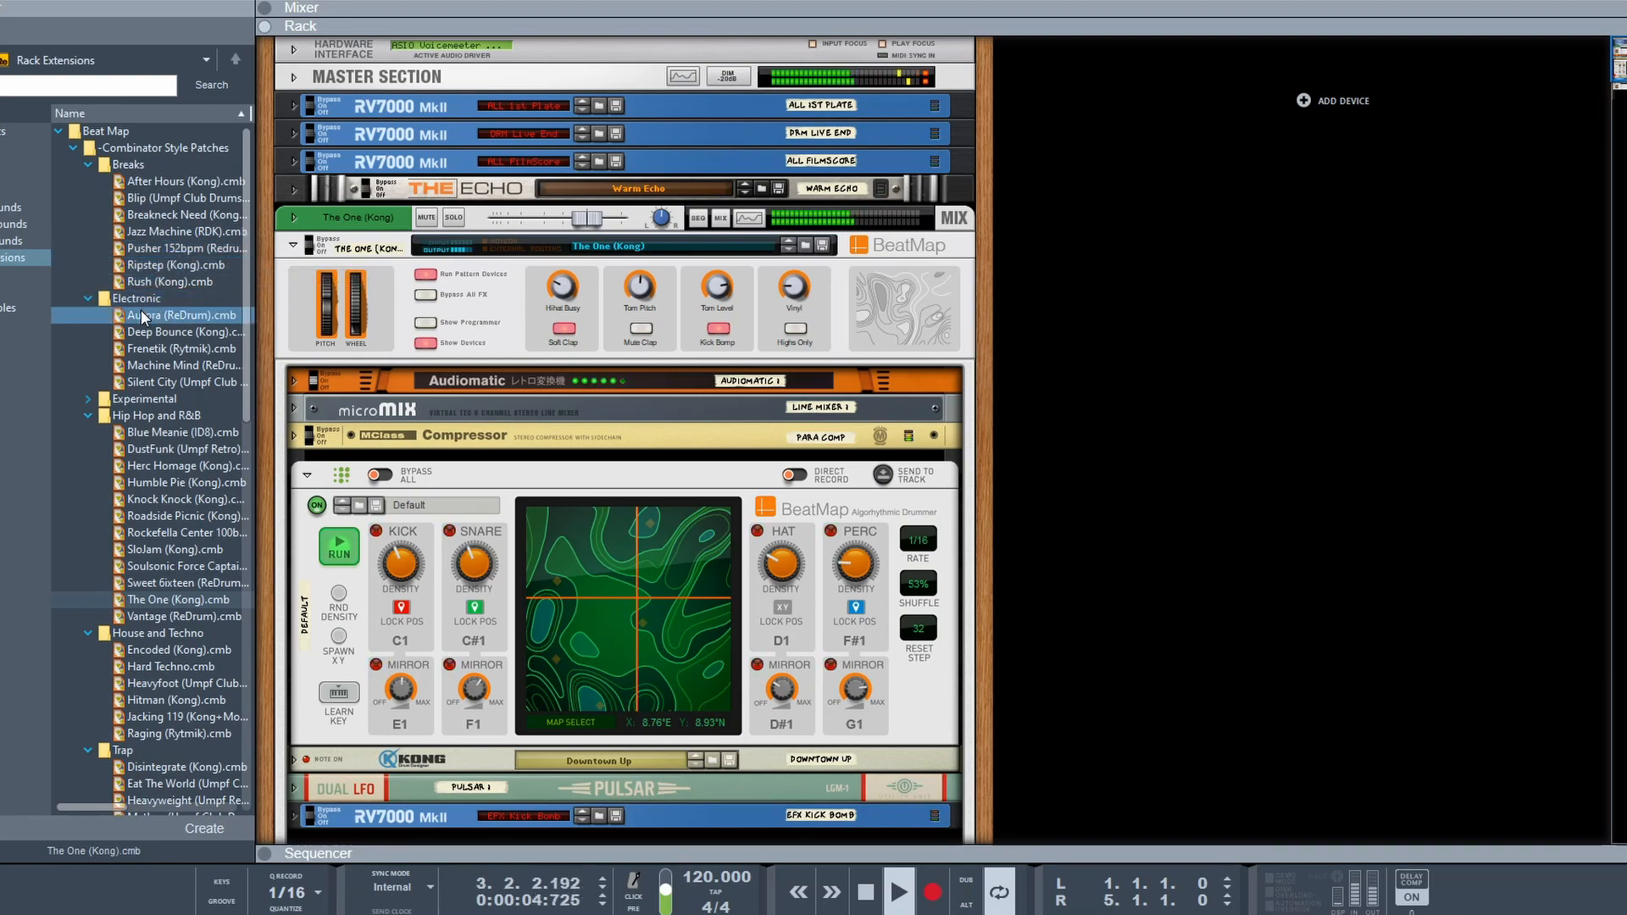
{"action": "left_click", "coordinate": [101, 399]}
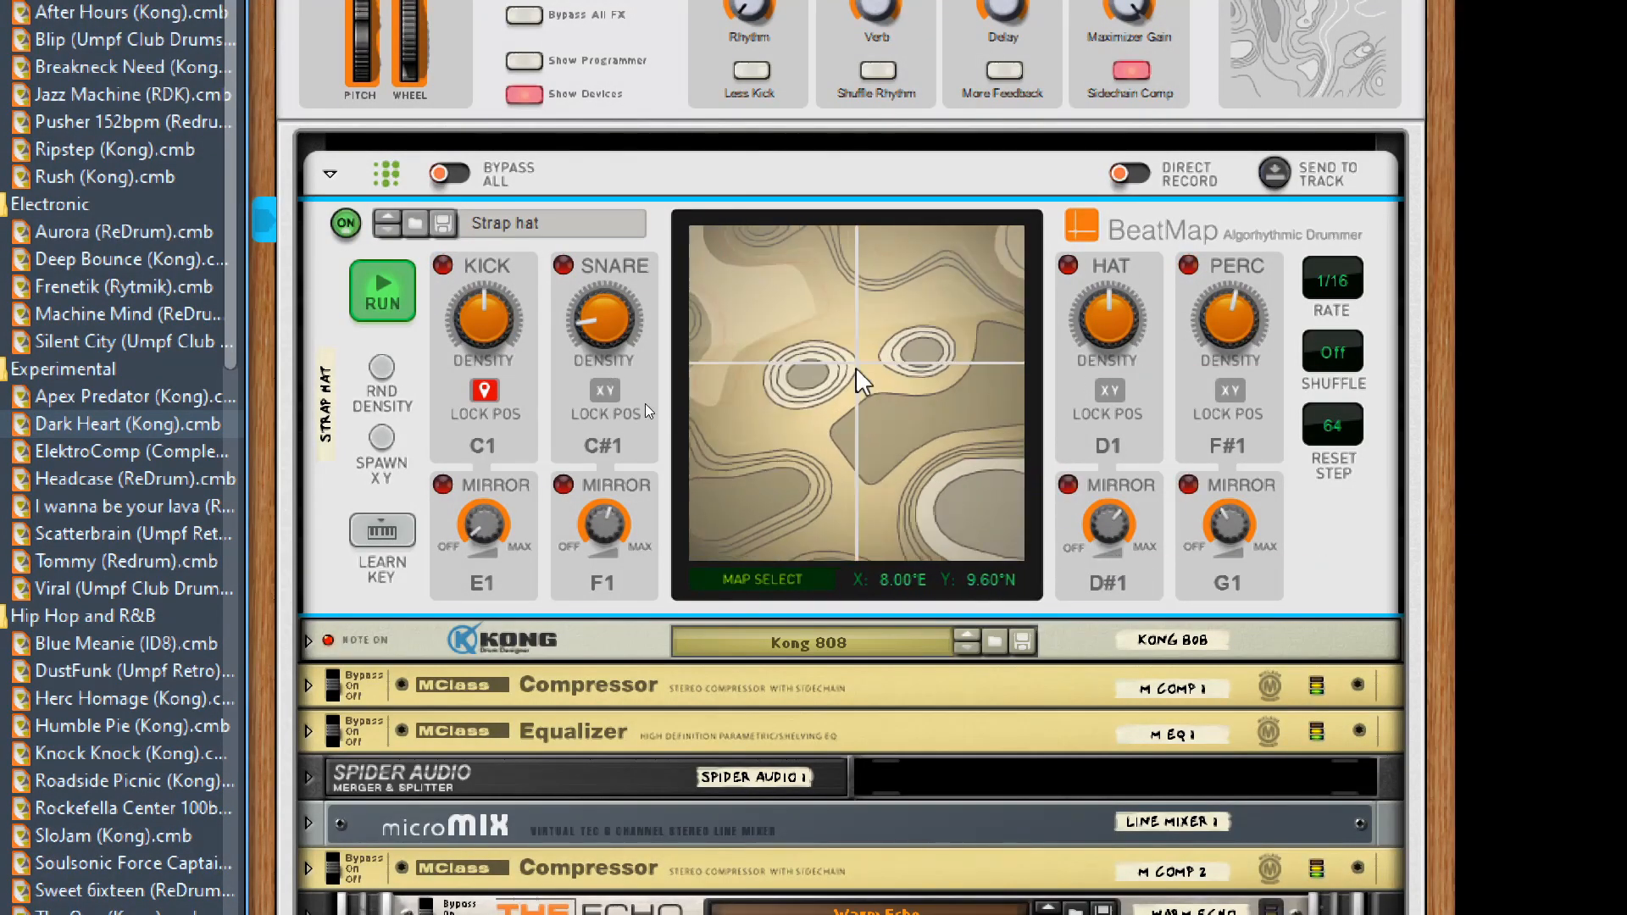
{"action": "left_click", "coordinate": [783, 471]}
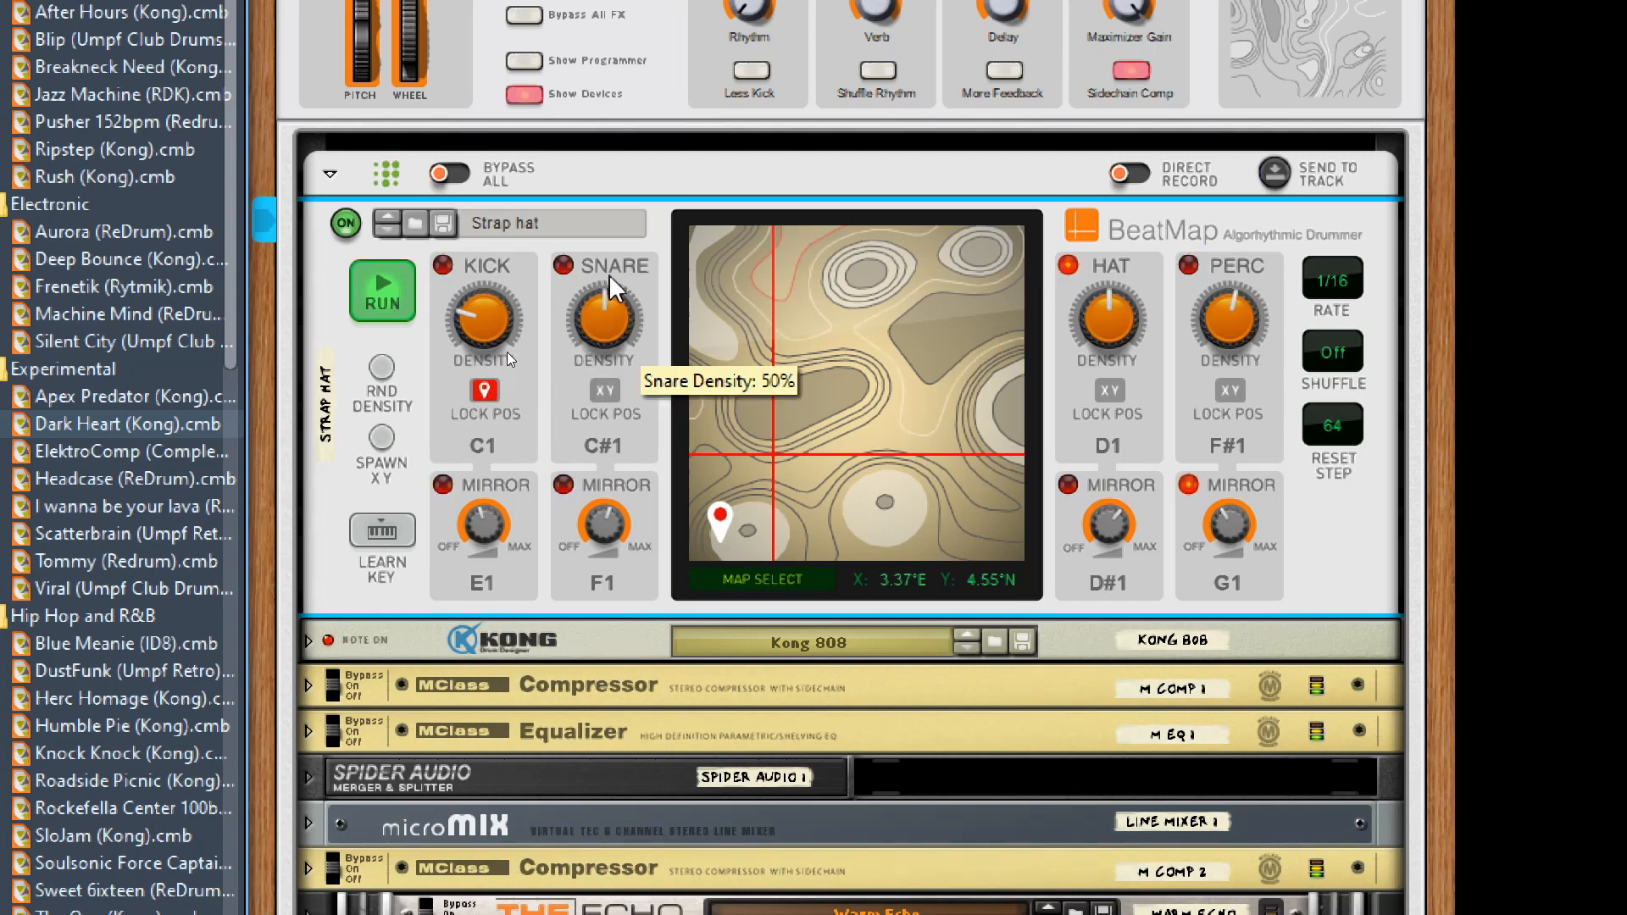
{"action": "mouse_move", "coordinate": [397, 407]}
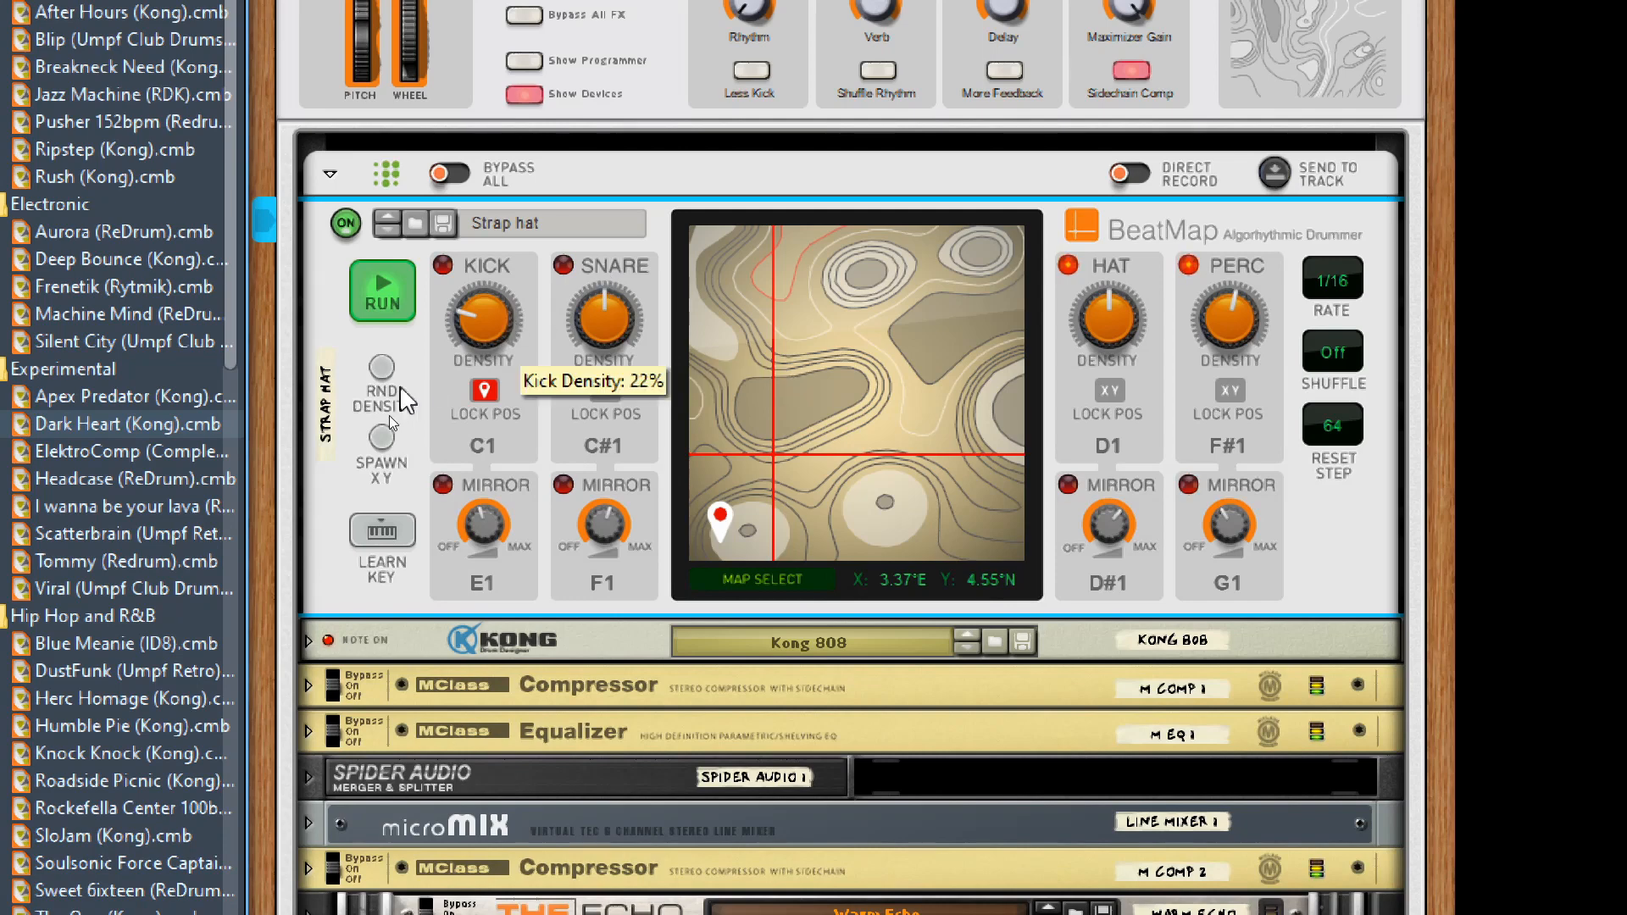
{"action": "left_click", "coordinate": [382, 366]}
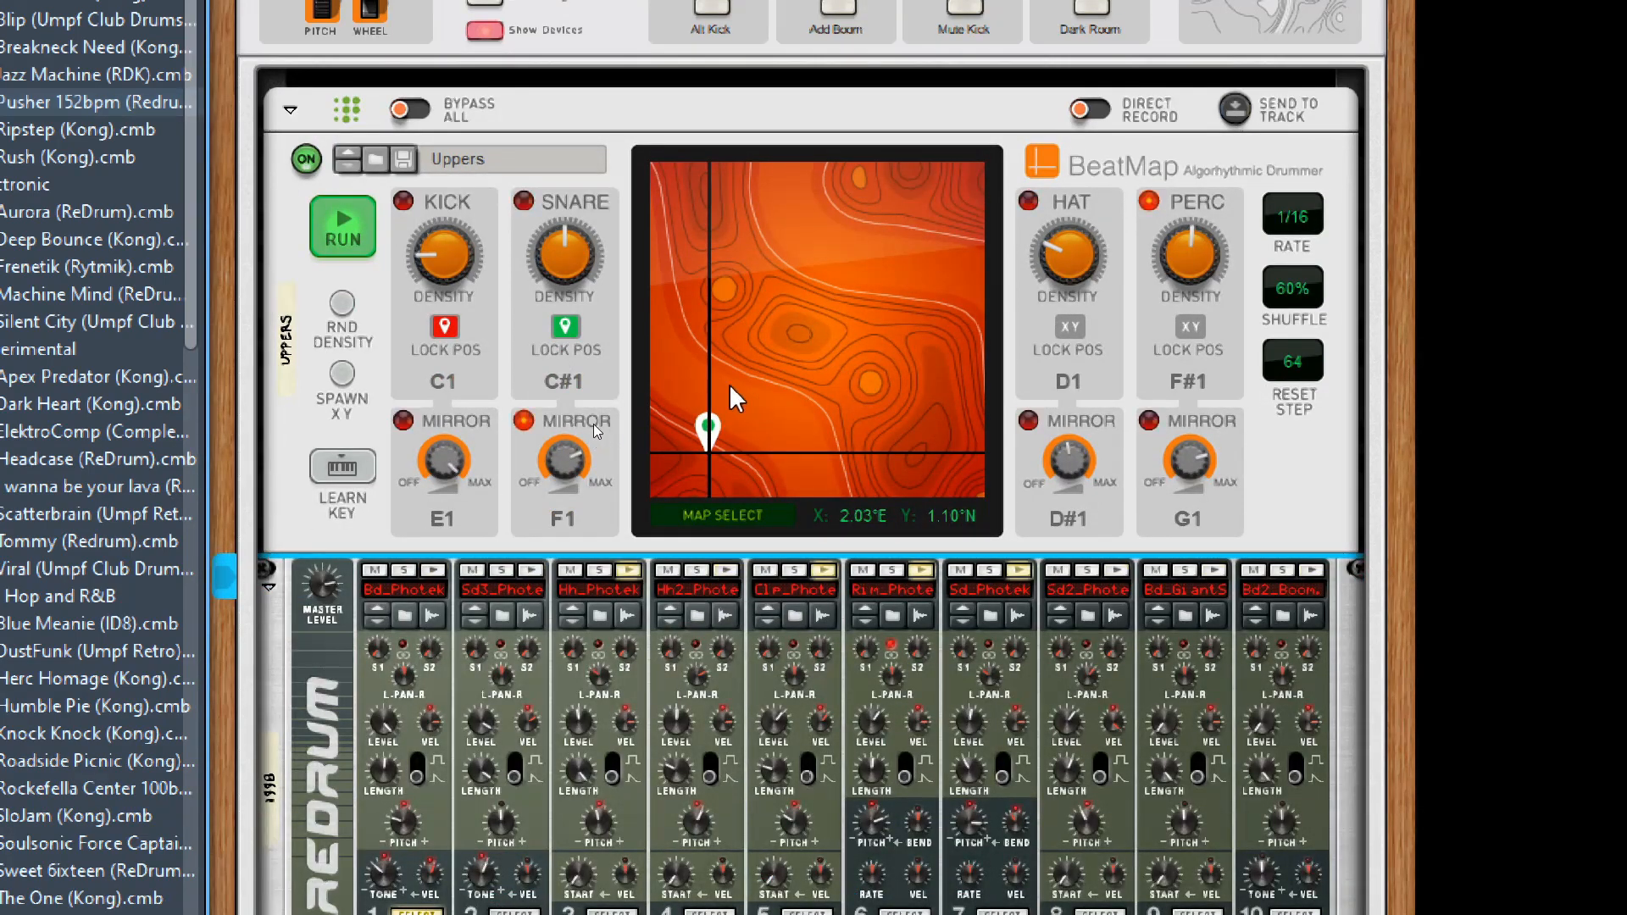
{"action": "mouse_move", "coordinate": [560, 275]}
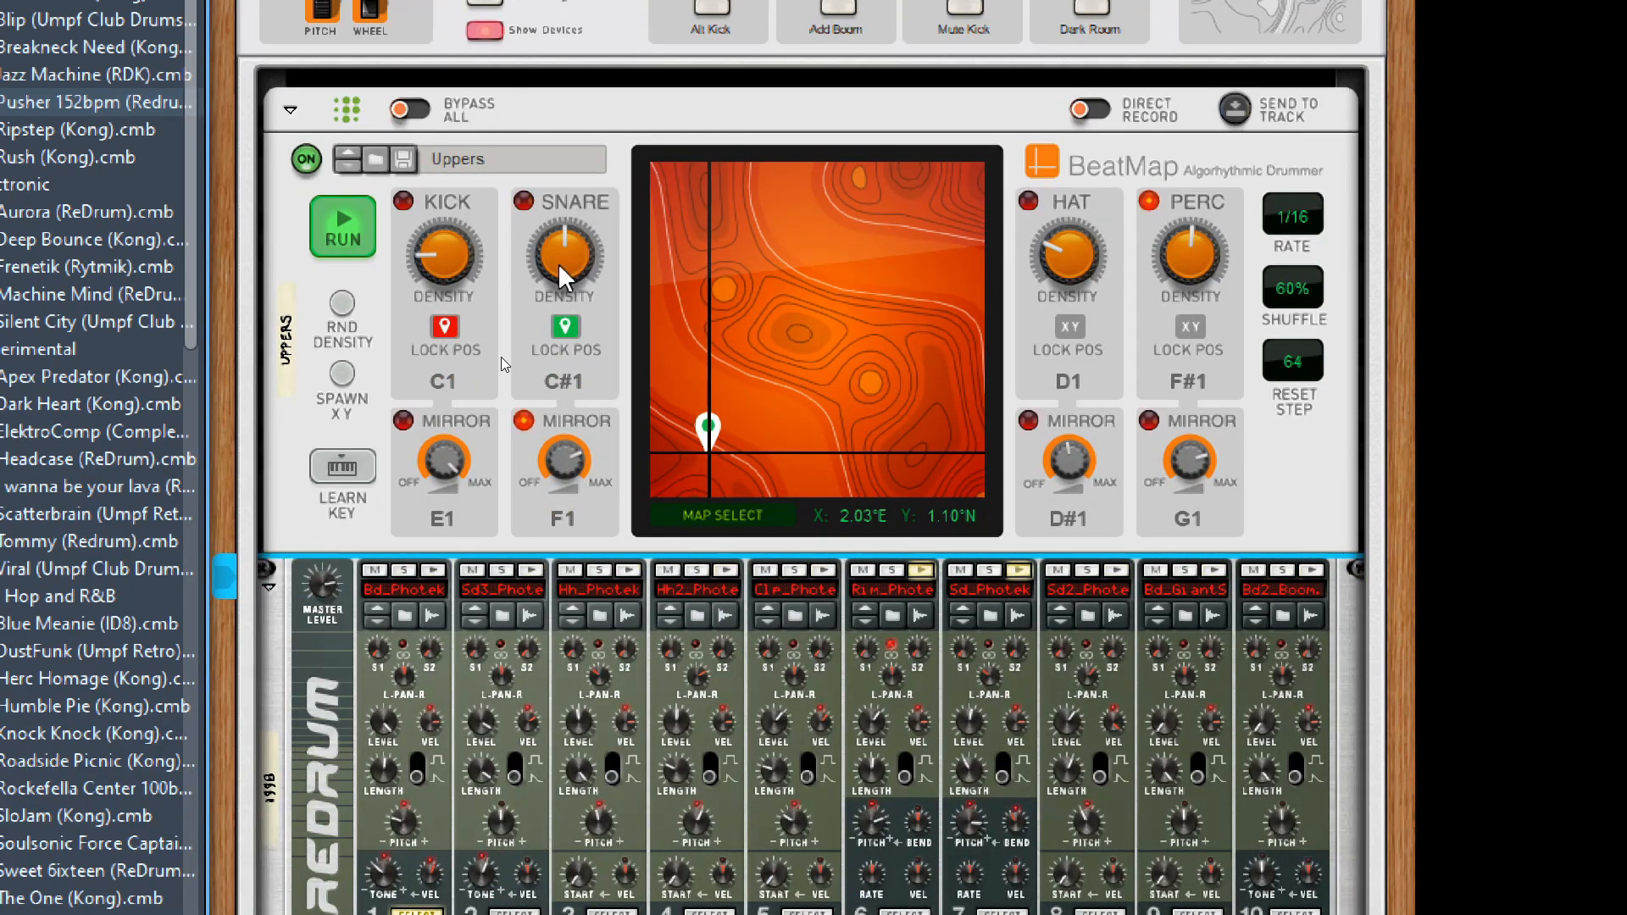
{"action": "mouse_move", "coordinate": [563, 256]}
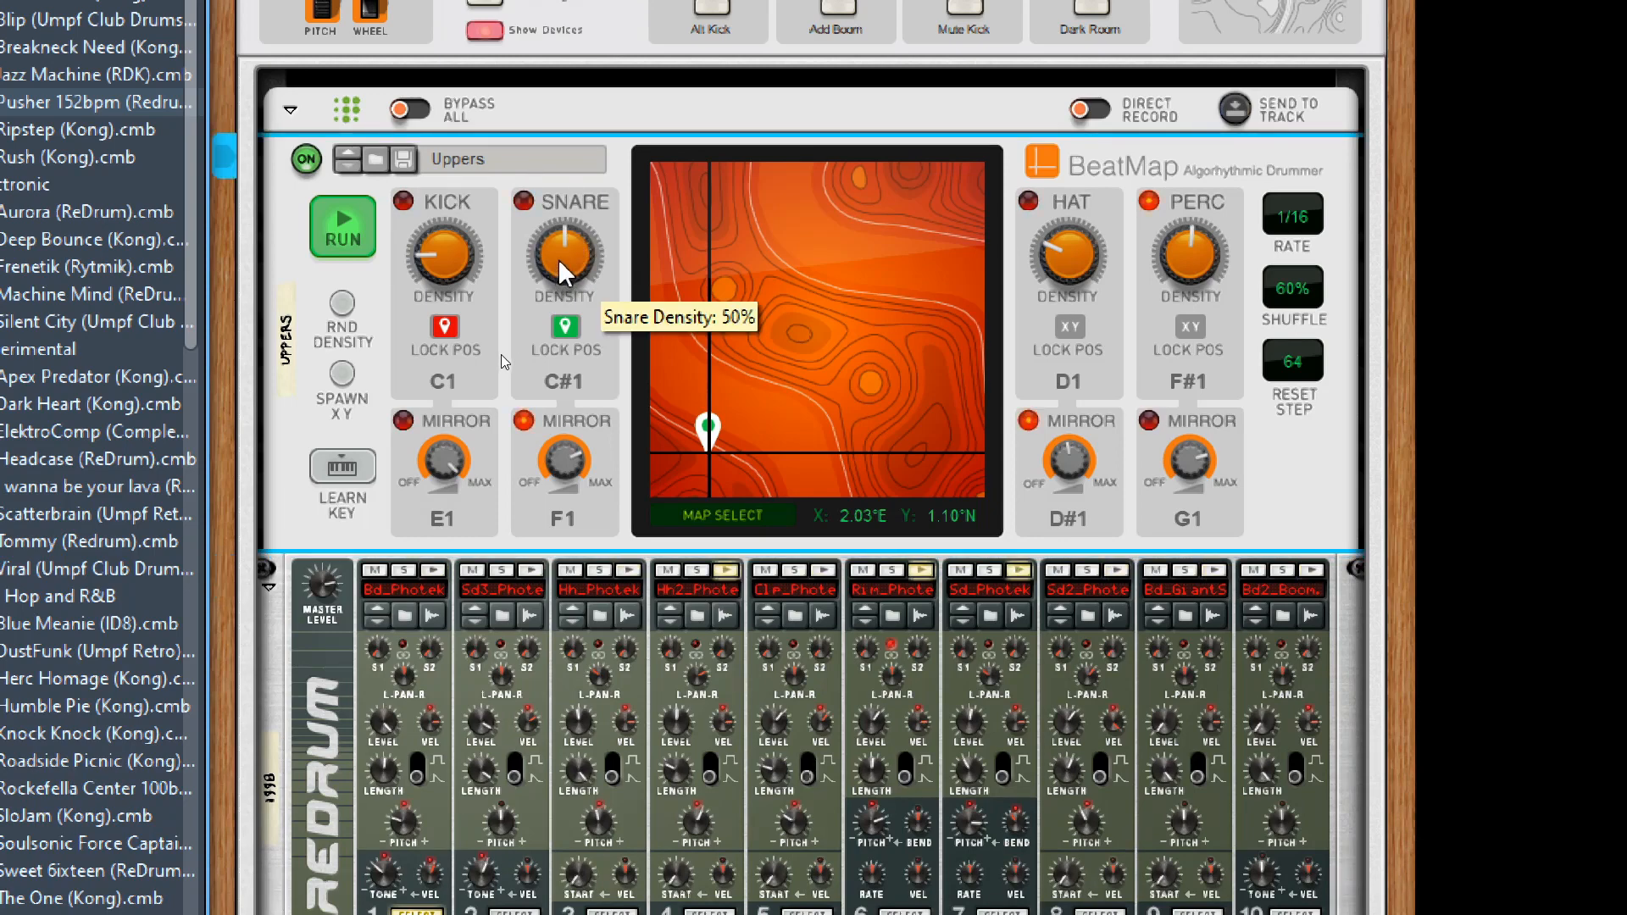
{"action": "left_click_drag", "start_coordinate": [563, 255], "coordinate": [569, 218]}
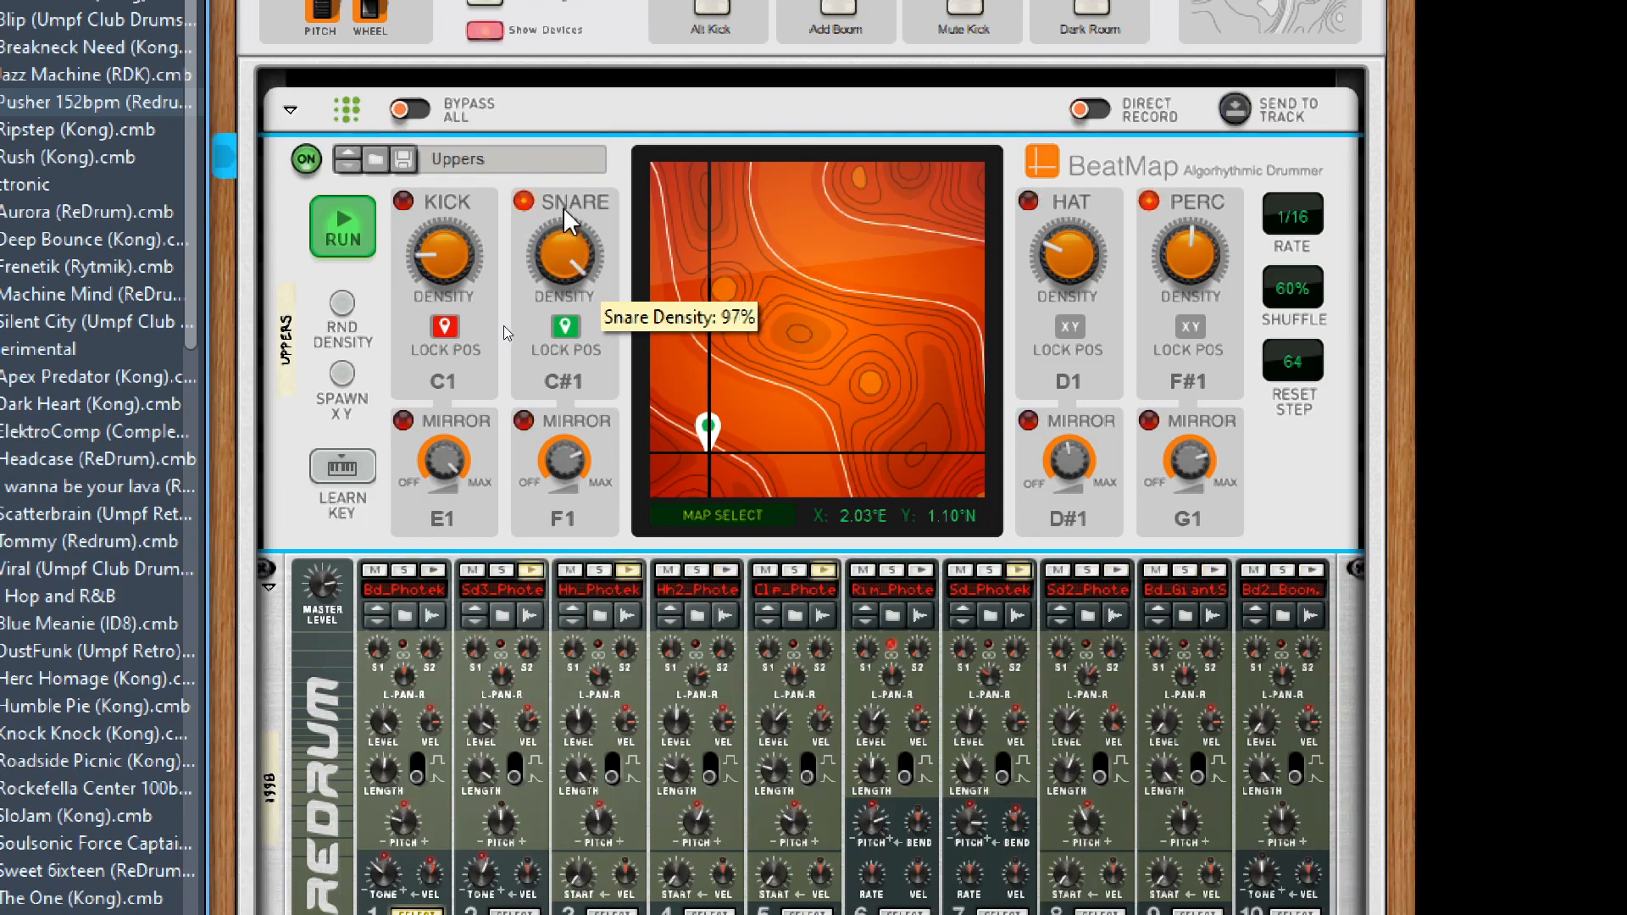